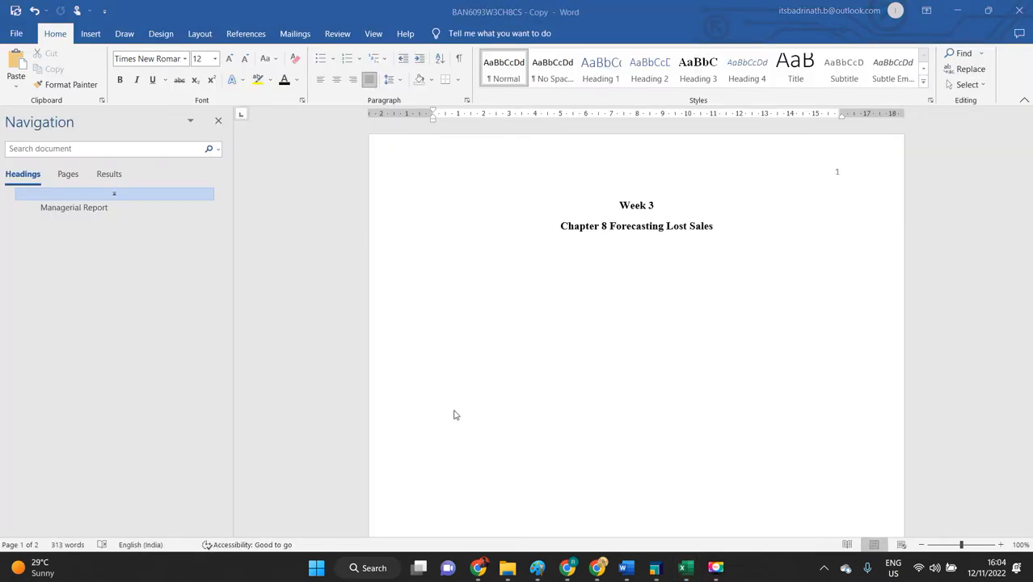
Replace the case text with an 'Introduction' heading and bold it.
{"action": "scroll", "scroll_direction": "down", "scroll_amount": 3}
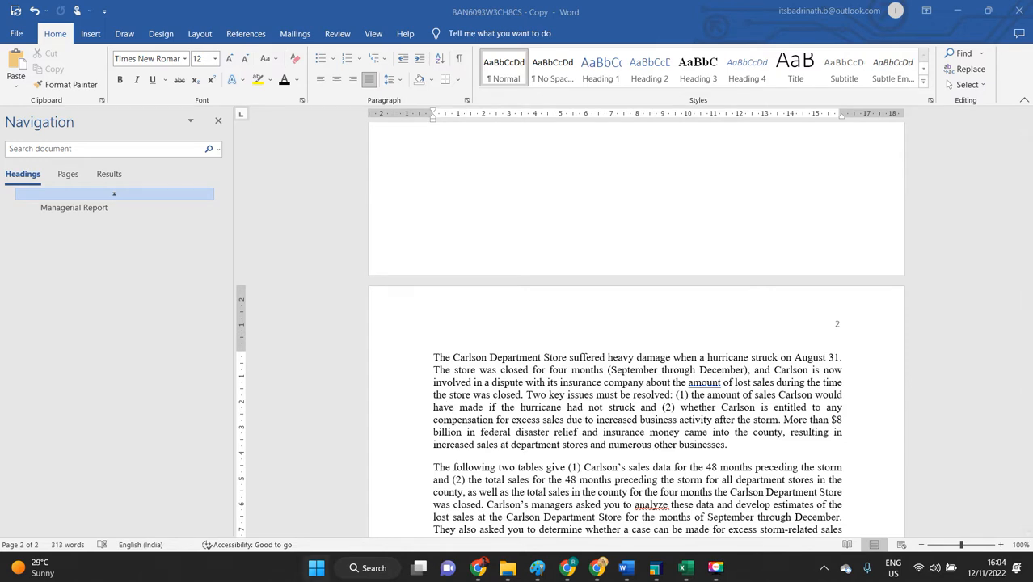
{"action": "scroll", "scroll_direction": "down", "scroll_amount": 3}
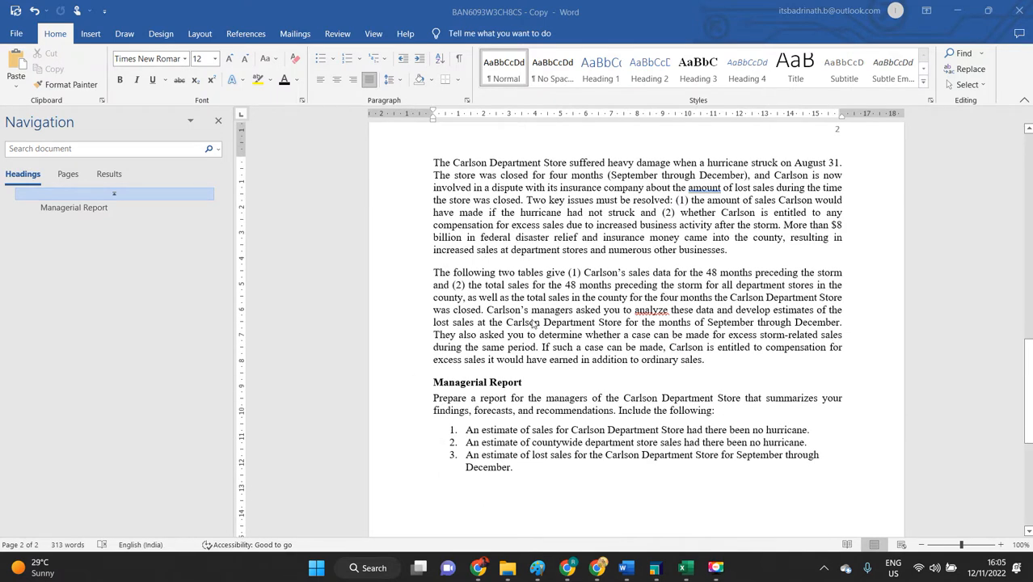
{"action": "mouse_move", "coordinate": [538, 466]}
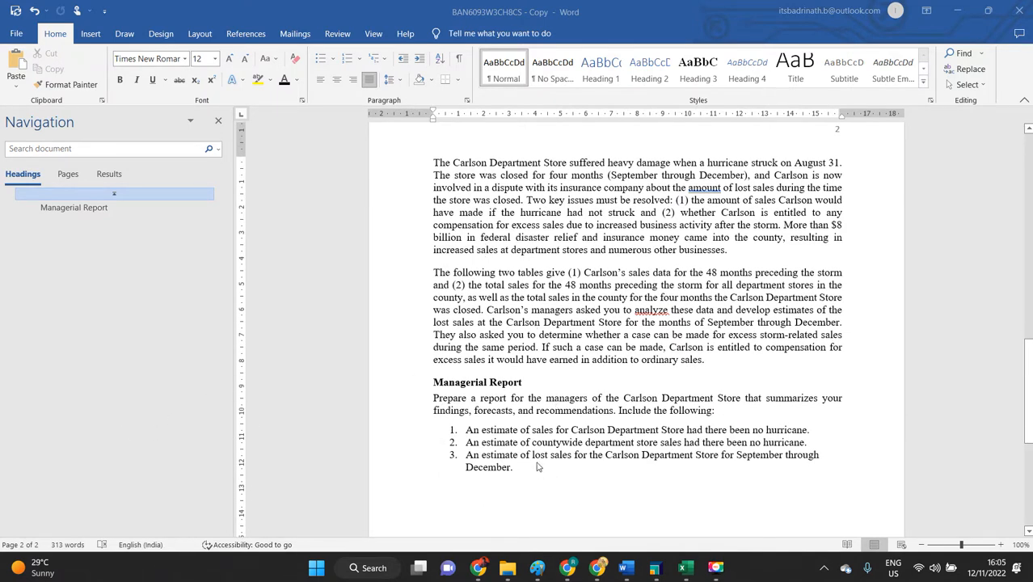
{"action": "mouse_move", "coordinate": [451, 419]}
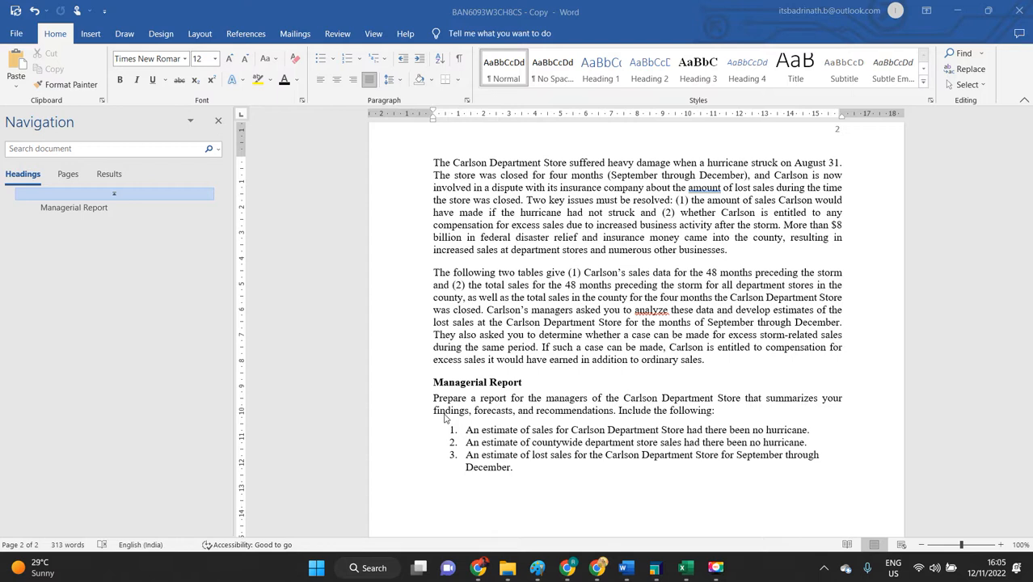
{"action": "mouse_move", "coordinate": [421, 410]}
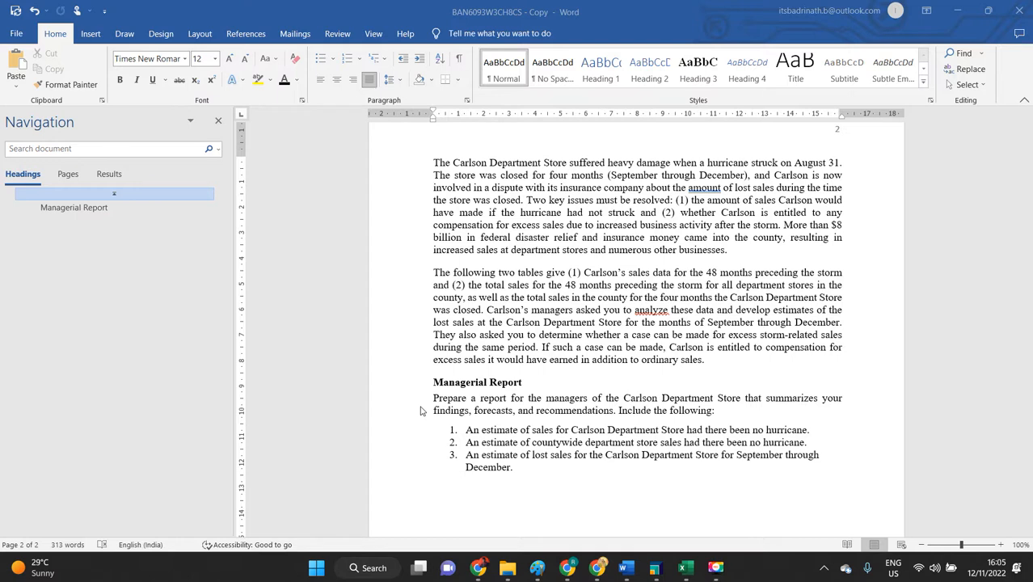
{"action": "mouse_move", "coordinate": [2, 313]}
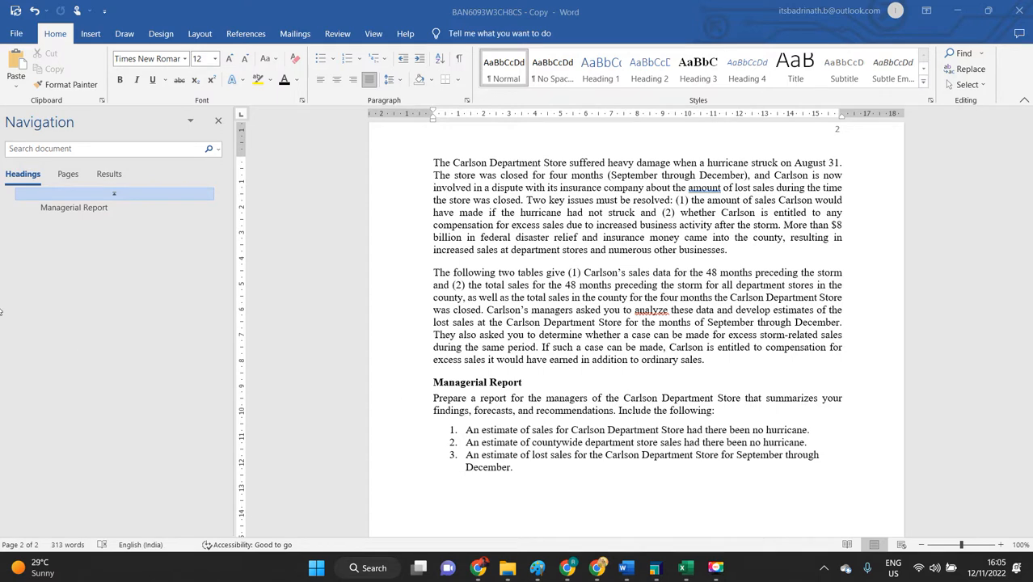
{"action": "mouse_move", "coordinate": [485, 424]}
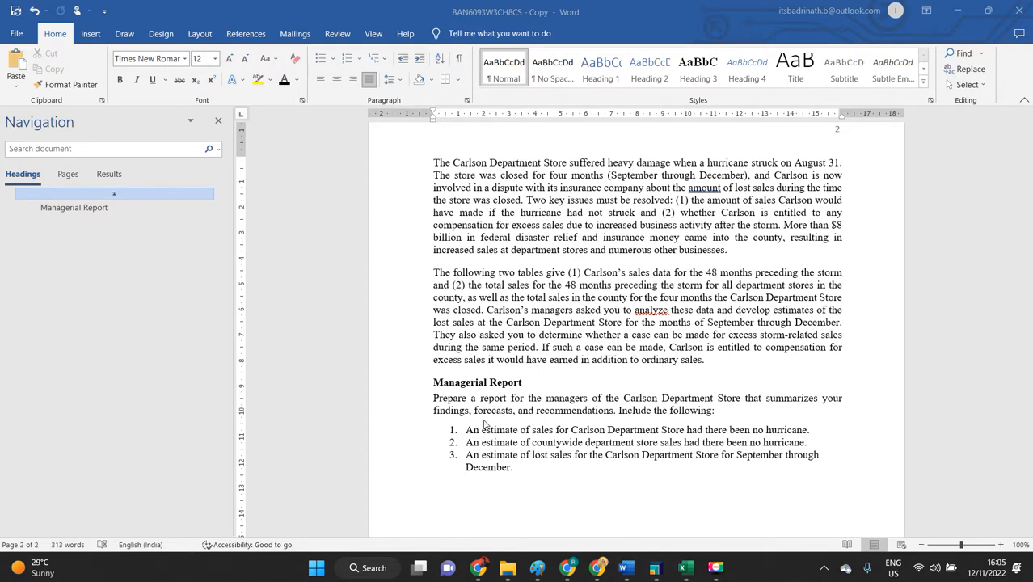
{"action": "scroll", "scroll_direction": "up", "scroll_amount": 3}
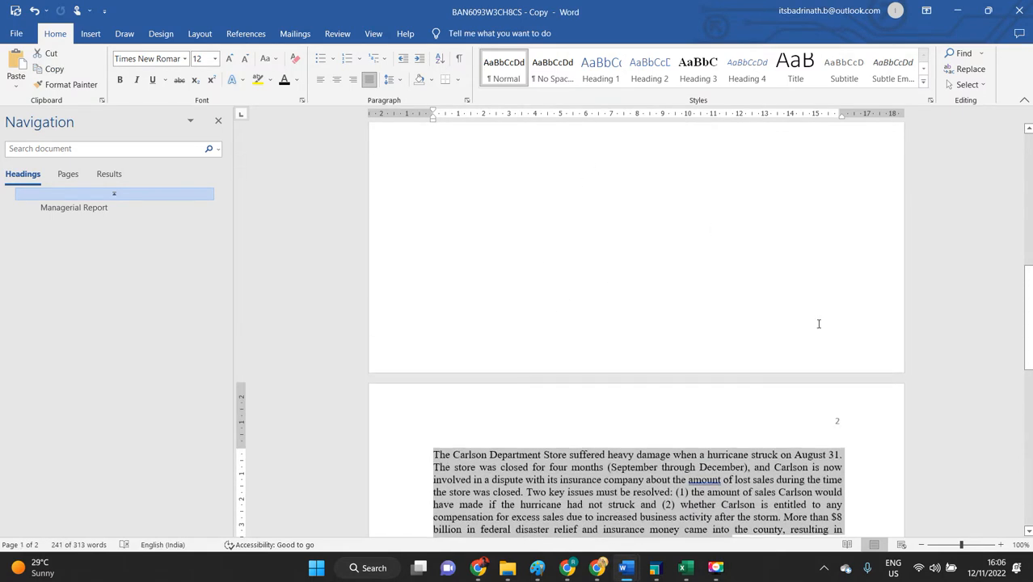
{"action": "mouse_move", "coordinate": [275, 386]}
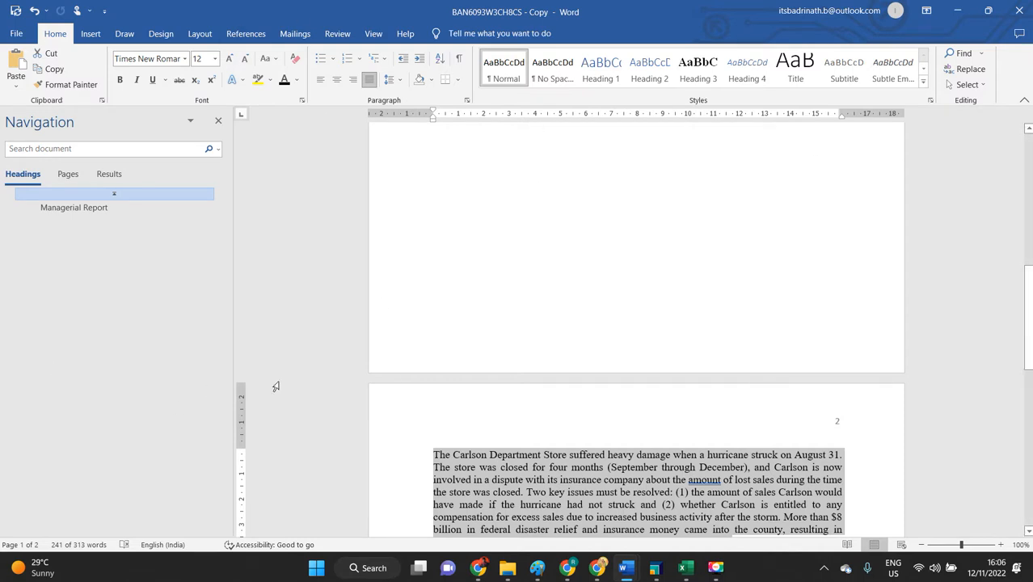
{"action": "scroll", "scroll_direction": "down", "scroll_amount": 3}
{"action": "type", "text": "Intr"}
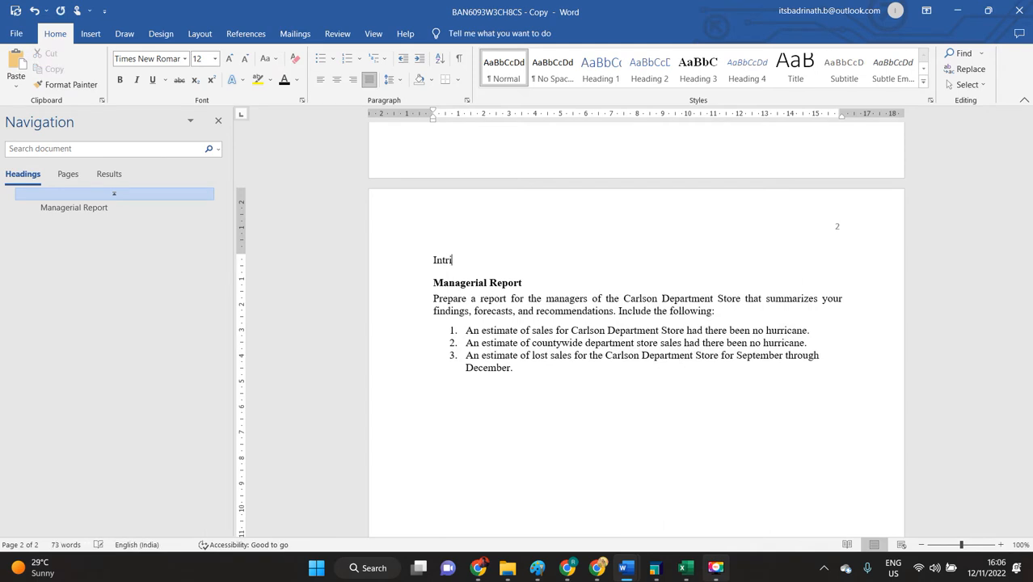
{"action": "type", "text": "od"}
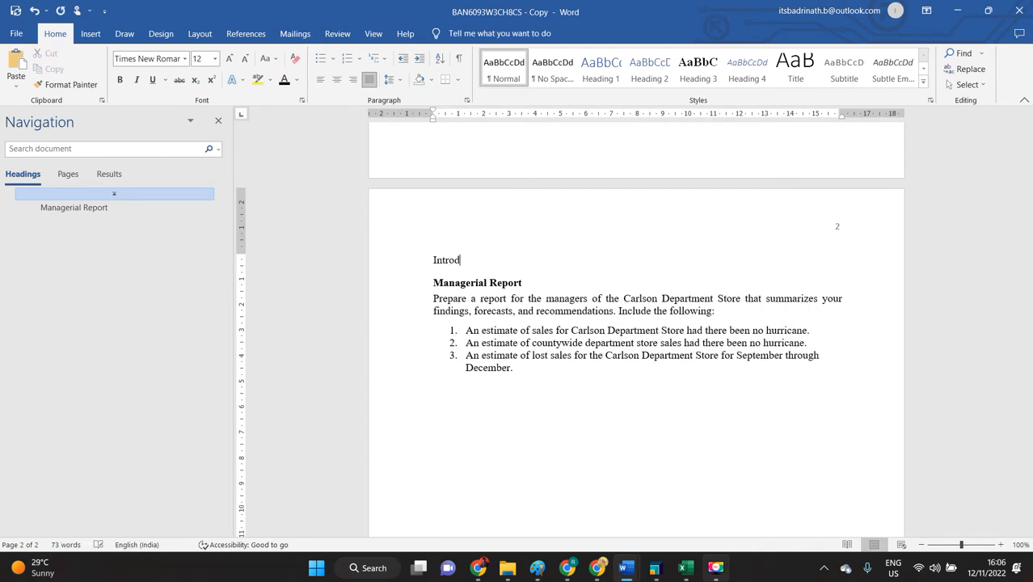
{"action": "type", "text": "uction"}
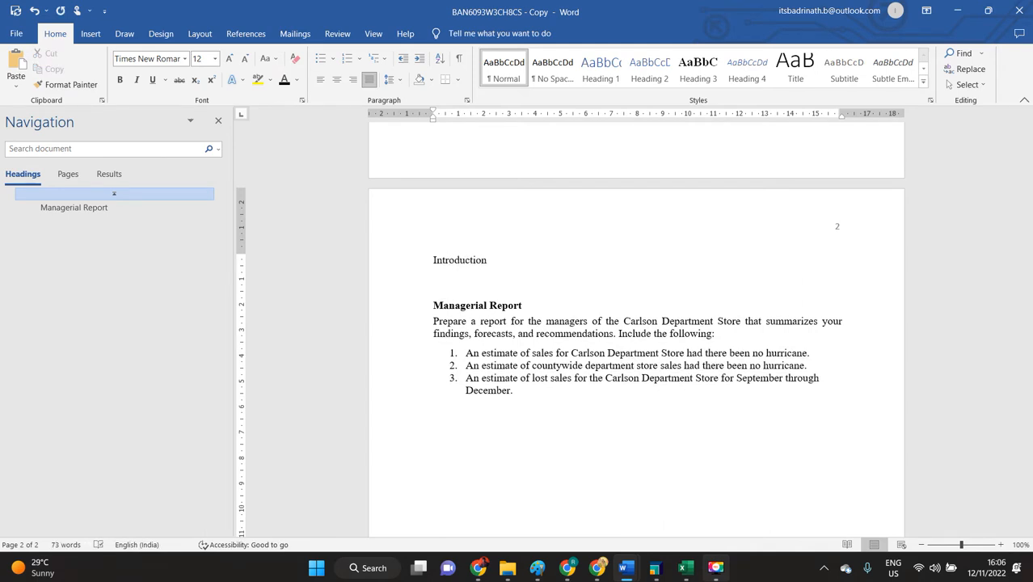
{"action": "double_click", "coordinate": [459, 260]}
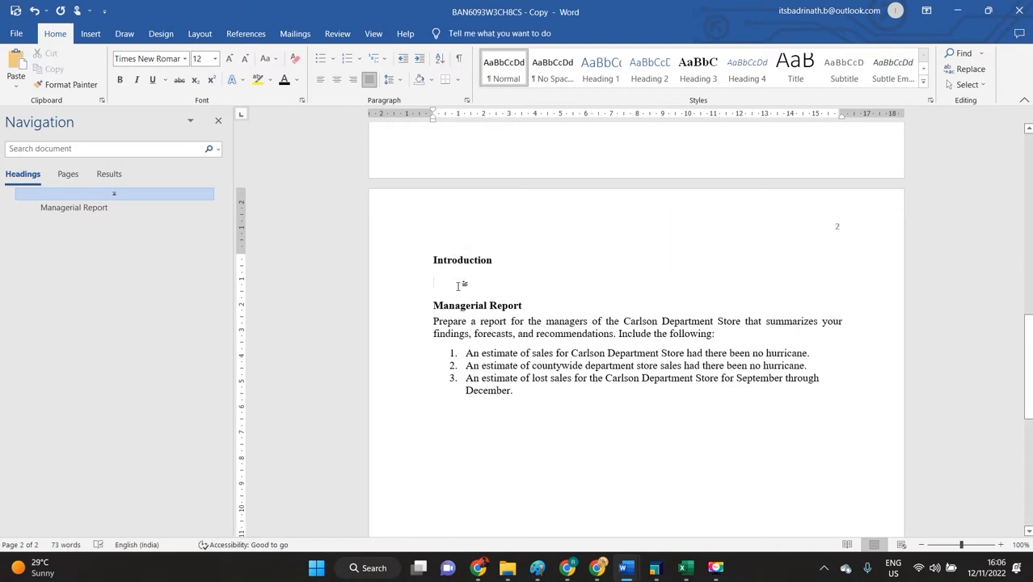
Add the line 'Time series plot and Estimation' below the Introduction heading.
{"action": "left_click", "coordinate": [433, 282]}
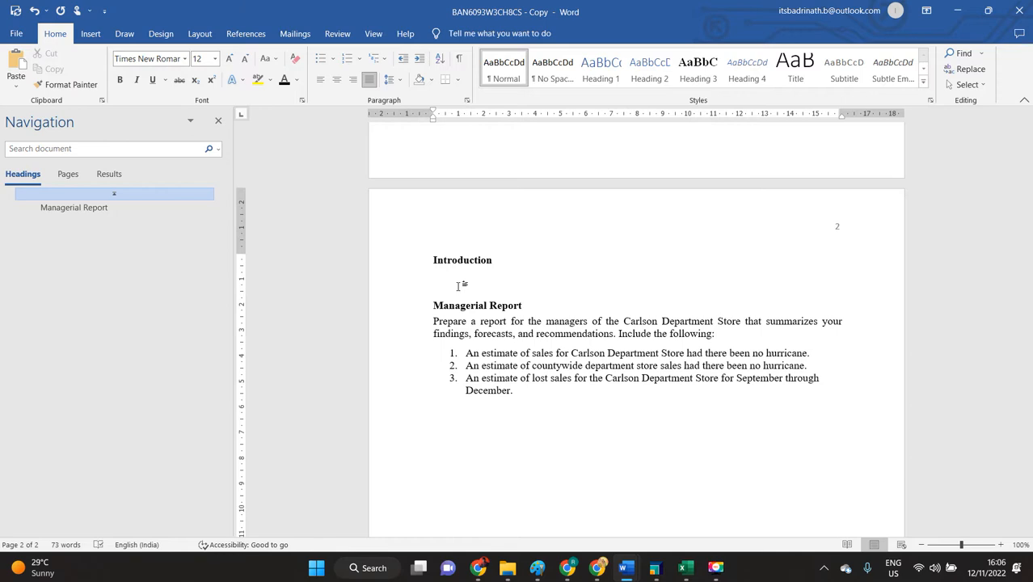
{"action": "left_click", "coordinate": [433, 282]}
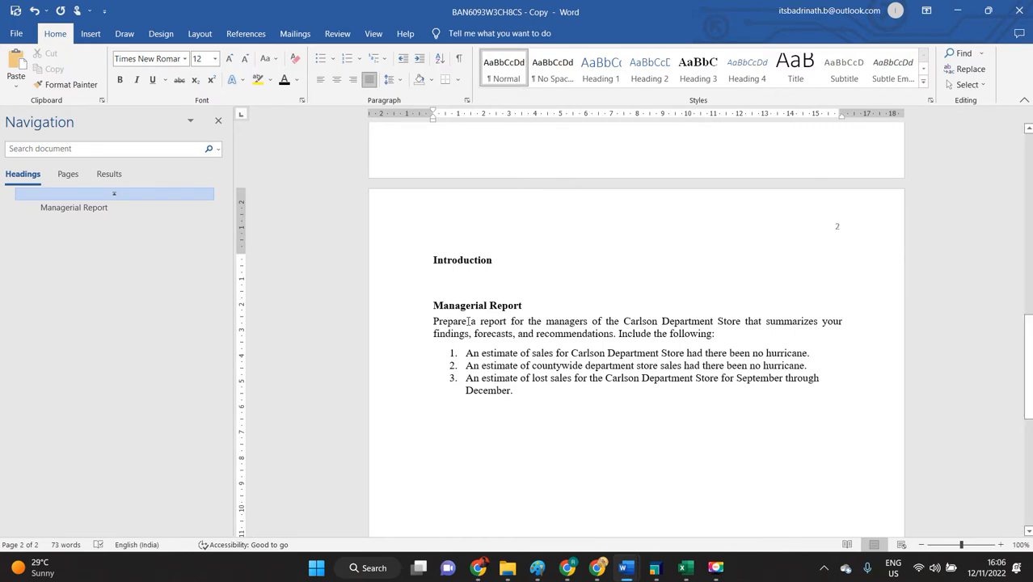
{"action": "type", "text": "Ti"}
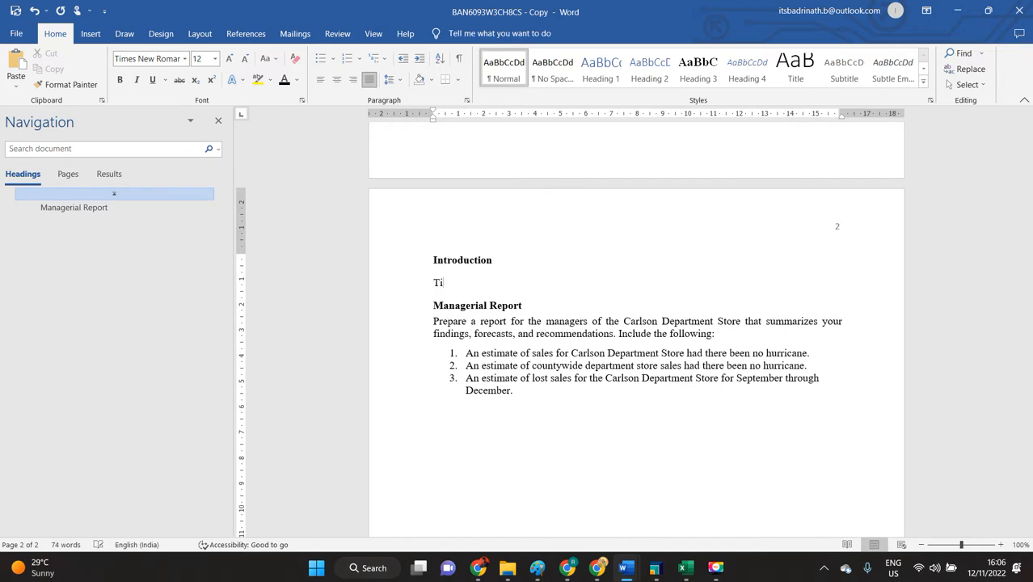
{"action": "type", "text": "me series"}
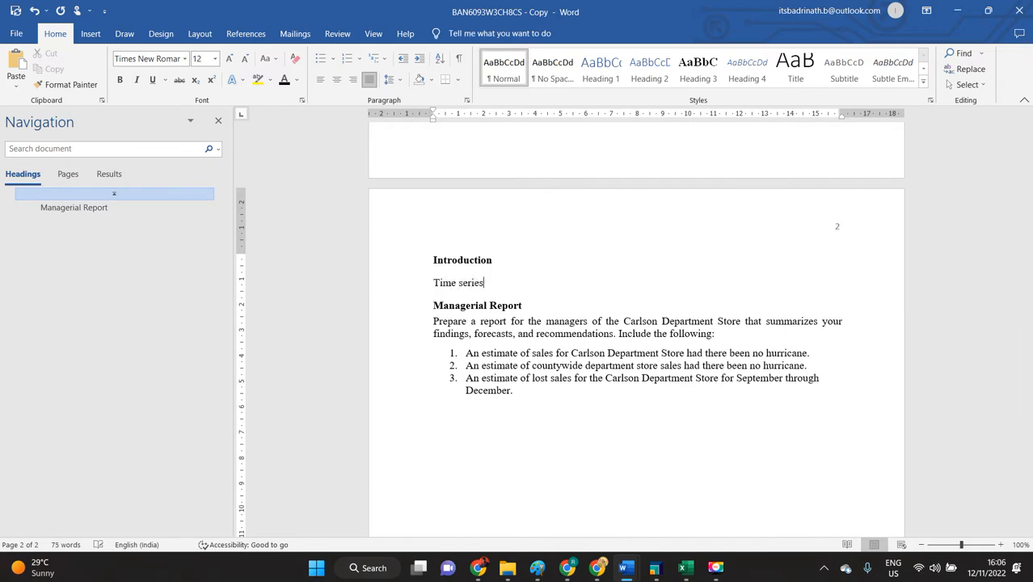
{"action": "type", "text": "plot"}
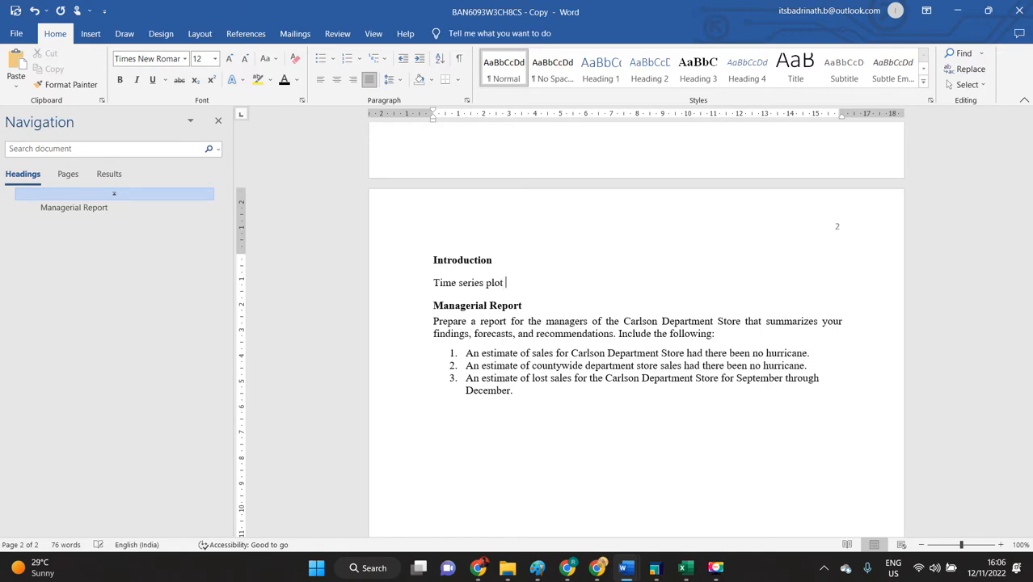
{"action": "type", "text": "and Est"}
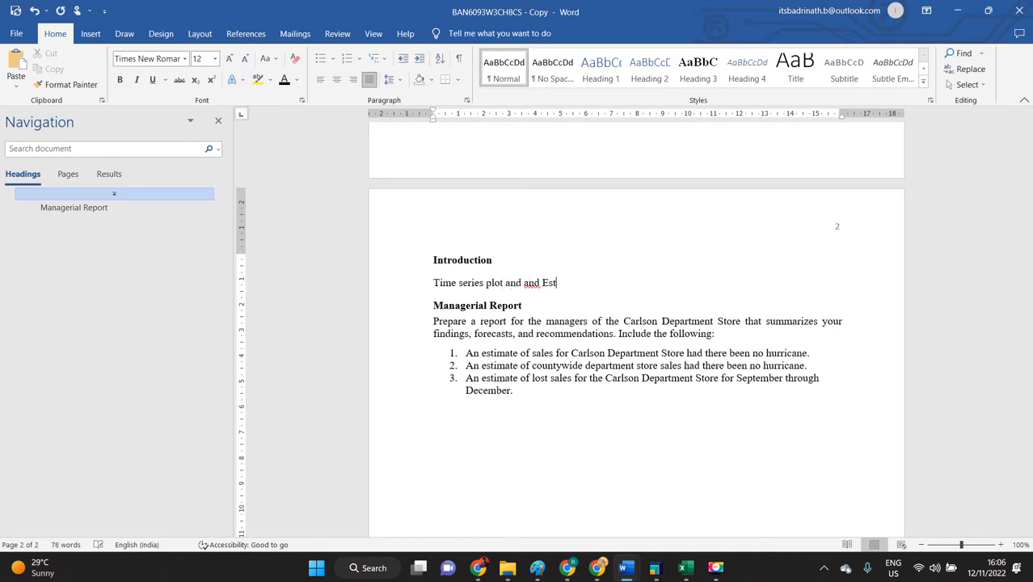
{"action": "type", "text": "imation"}
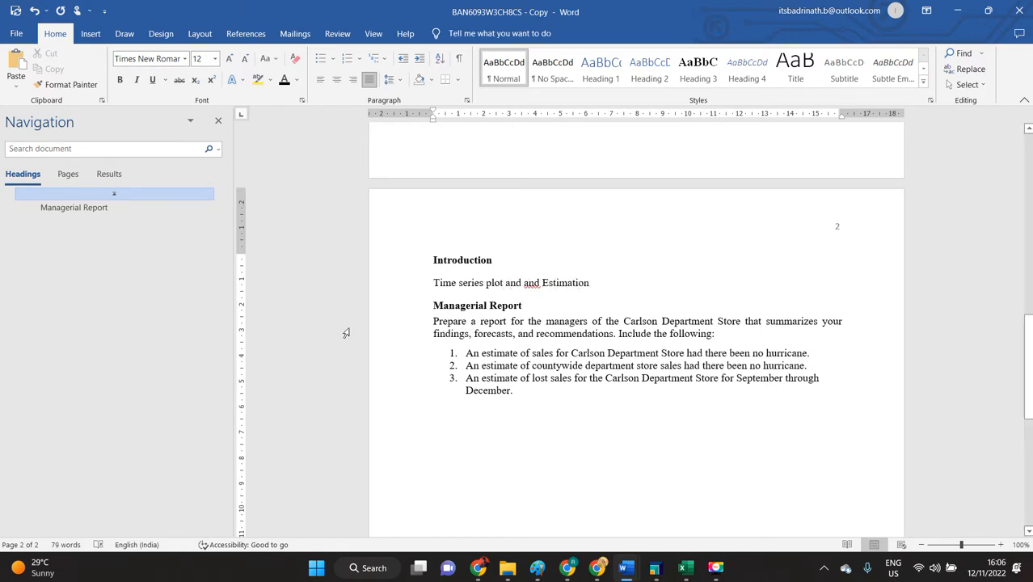
{"action": "double_click", "coordinate": [531, 282]}
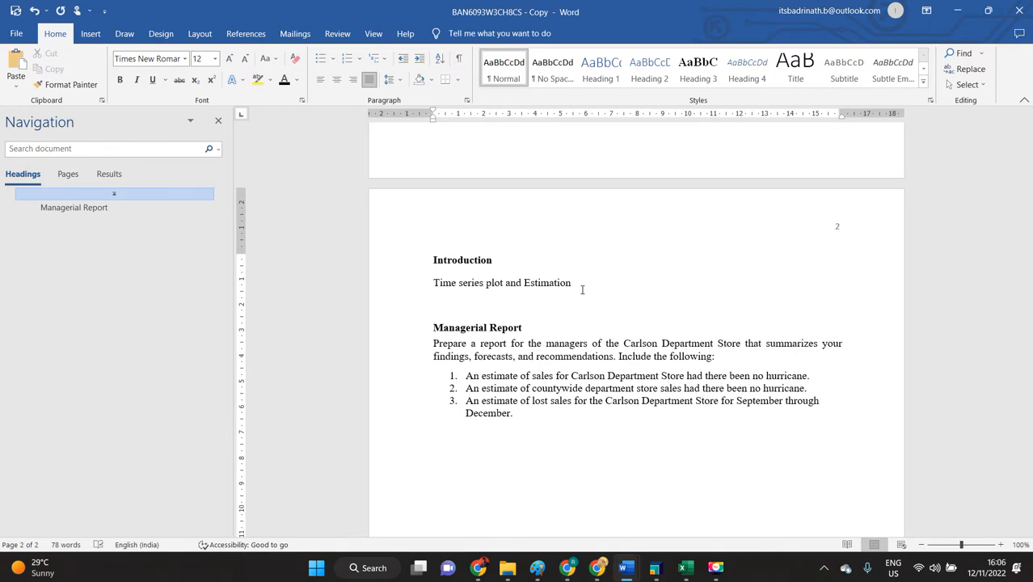
{"action": "mouse_move", "coordinate": [557, 289]}
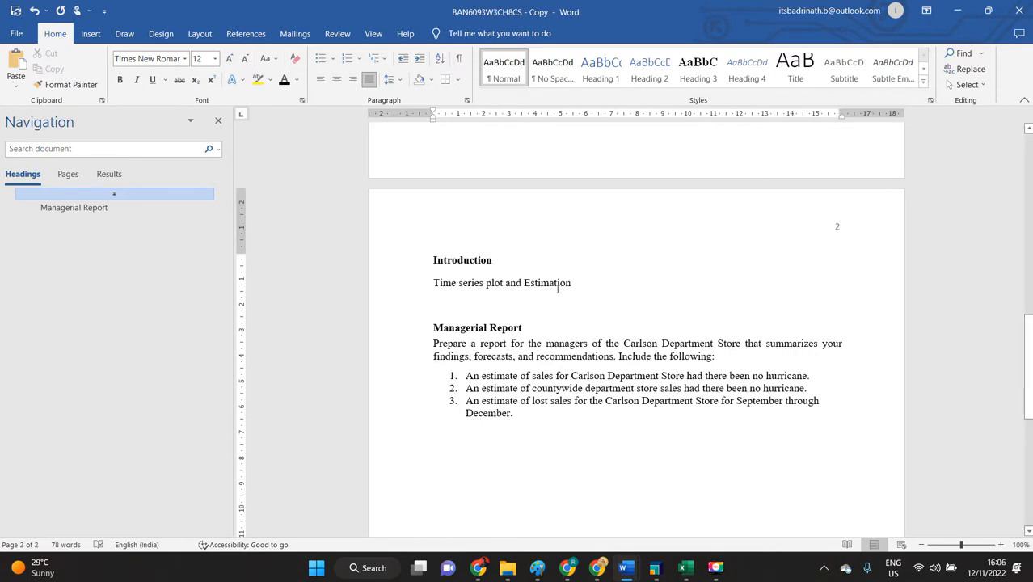
{"action": "left_click", "coordinate": [434, 304]}
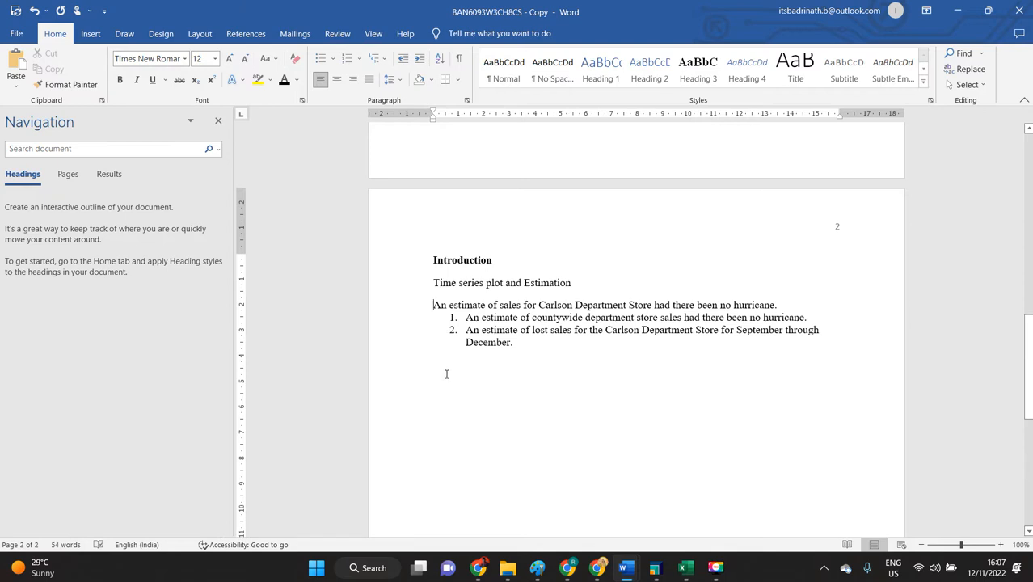
{"action": "mouse_move", "coordinate": [753, 405]}
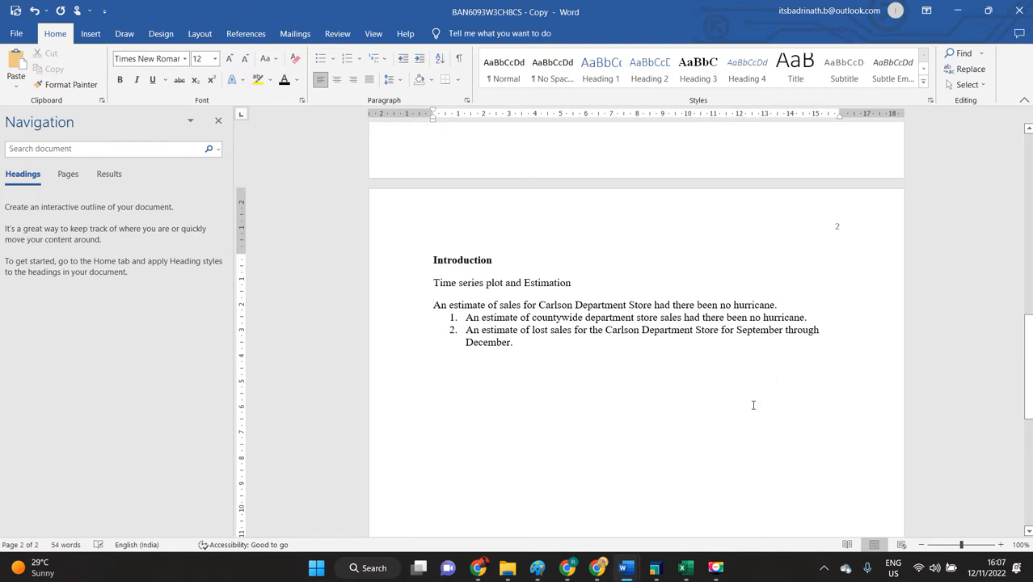
{"action": "key", "text": "alt+tab"}
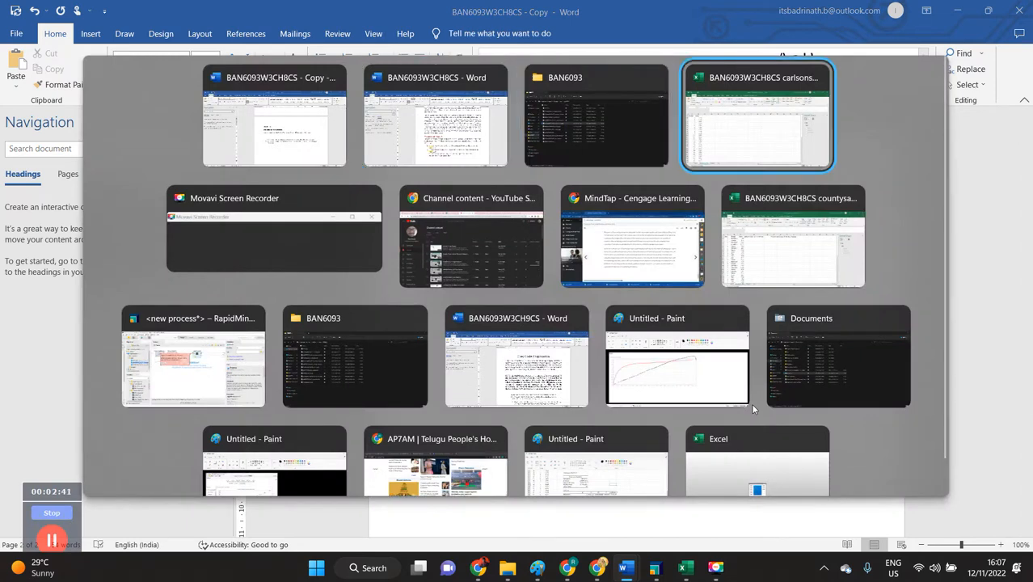
Select the Sales column on the carlsonsales workbook's Time Series Plot sheet.
{"action": "left_click", "coordinate": [756, 115]}
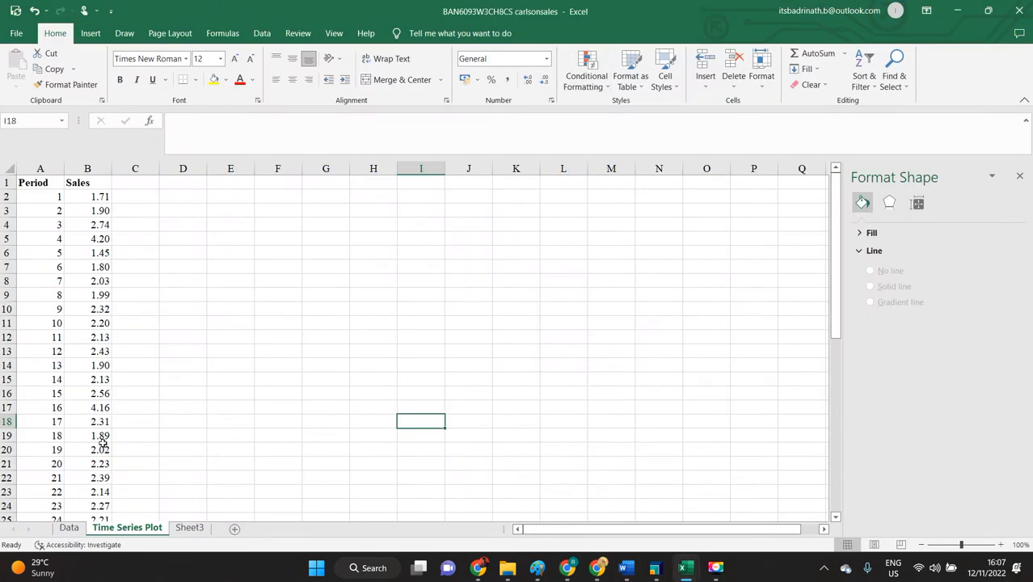
{"action": "left_click", "coordinate": [135, 294]}
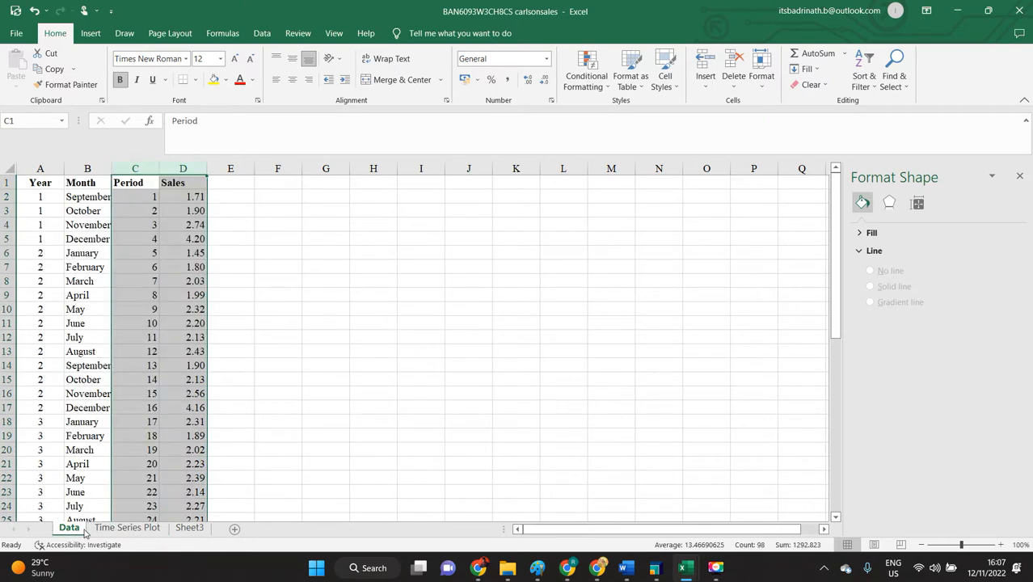
{"action": "left_click", "coordinate": [127, 526]}
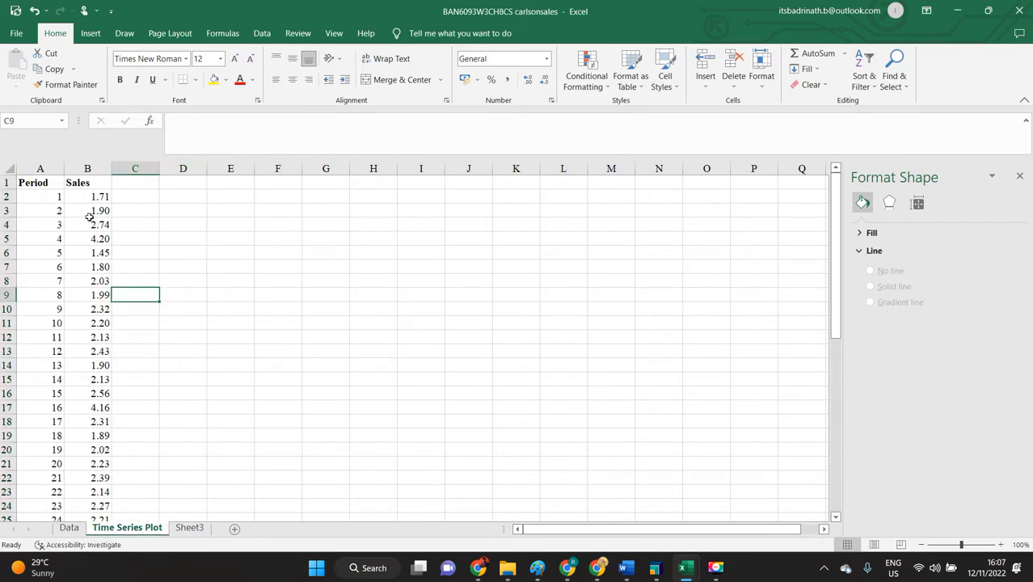
{"action": "left_click", "coordinate": [87, 168]}
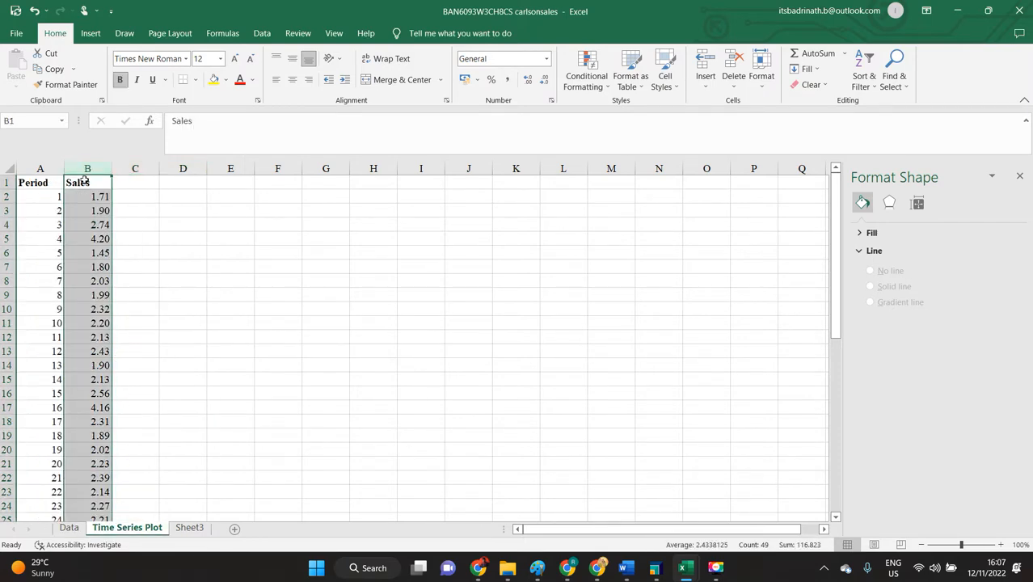
{"action": "scroll", "scroll_direction": "down", "scroll_amount": 3}
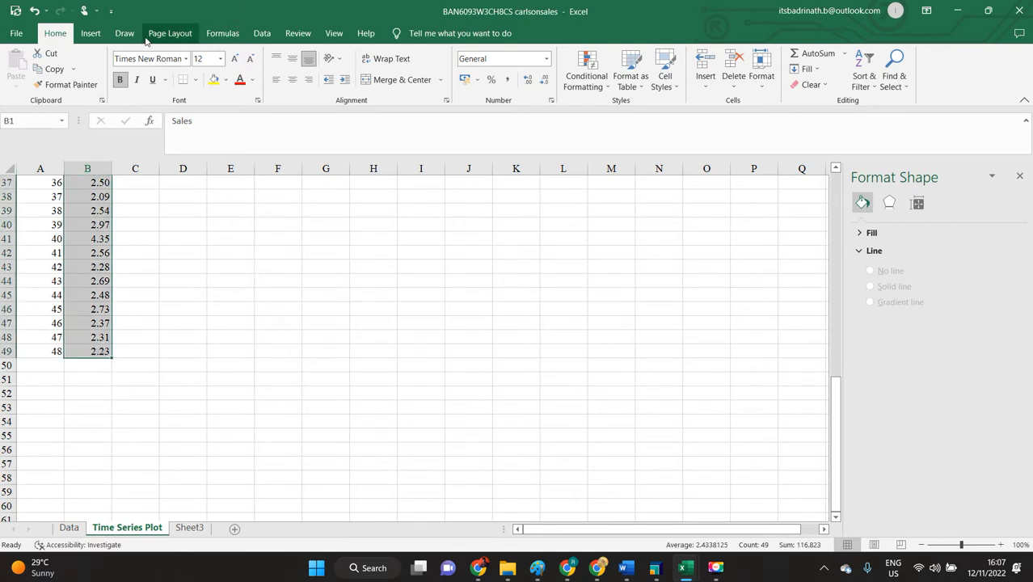
Insert a basic 2-D line chart of the column B sales and select it.
{"action": "left_click", "coordinate": [91, 33]}
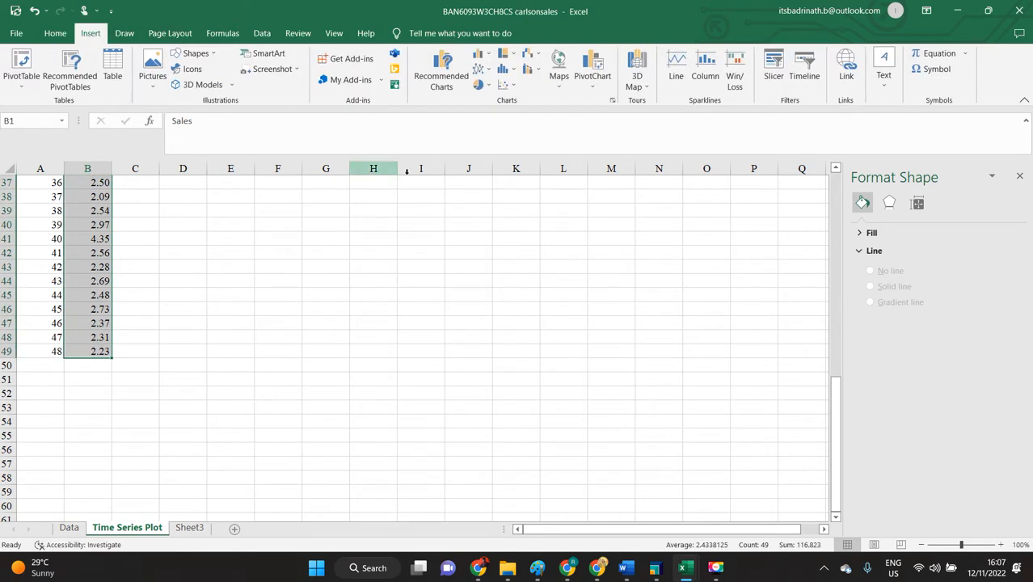
{"action": "left_click", "coordinate": [480, 69]}
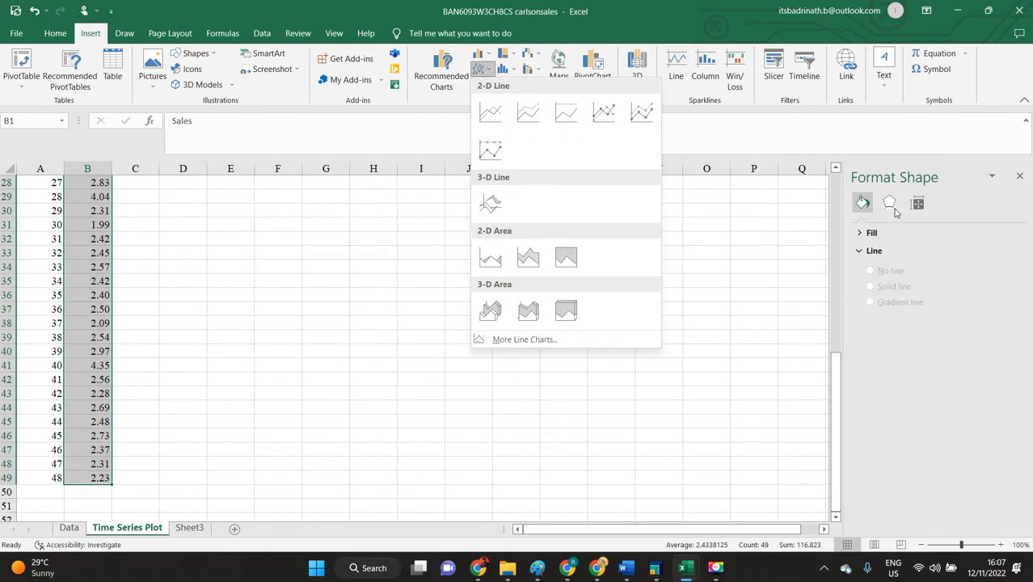
{"action": "left_click", "coordinate": [490, 111]}
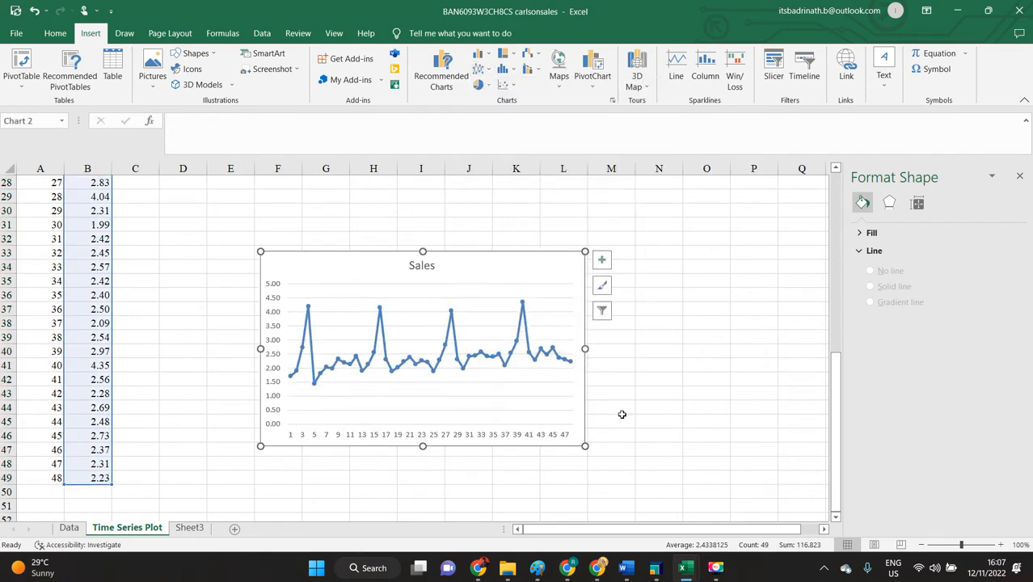
{"action": "left_click", "coordinate": [431, 353]}
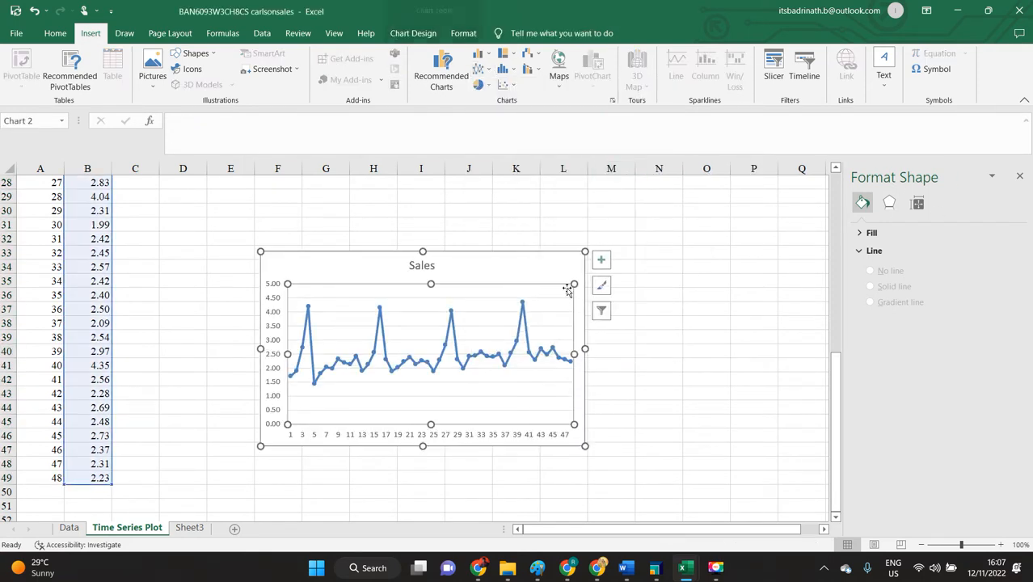
{"action": "left_click", "coordinate": [422, 348]}
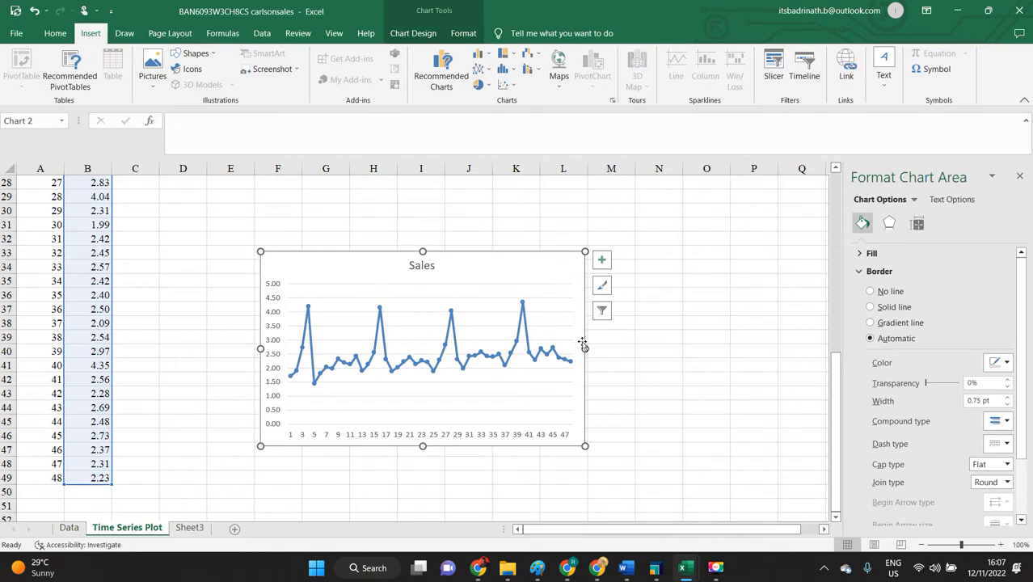
Widen the Sales chart toward column Q and add data labels to the series.
{"action": "left_click_drag", "start_coordinate": [585, 349], "coordinate": [730, 349]}
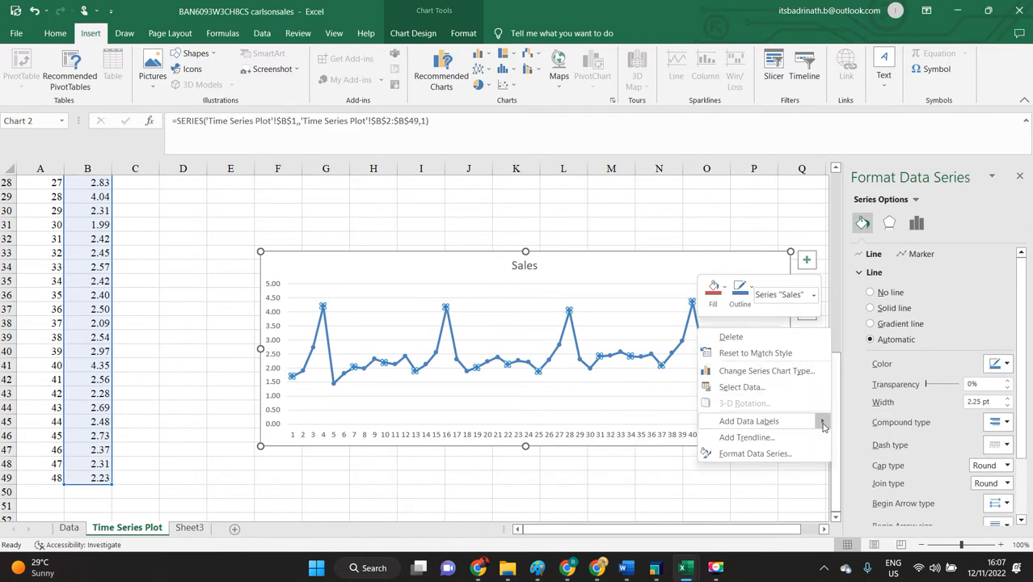
{"action": "left_click", "coordinate": [748, 420]}
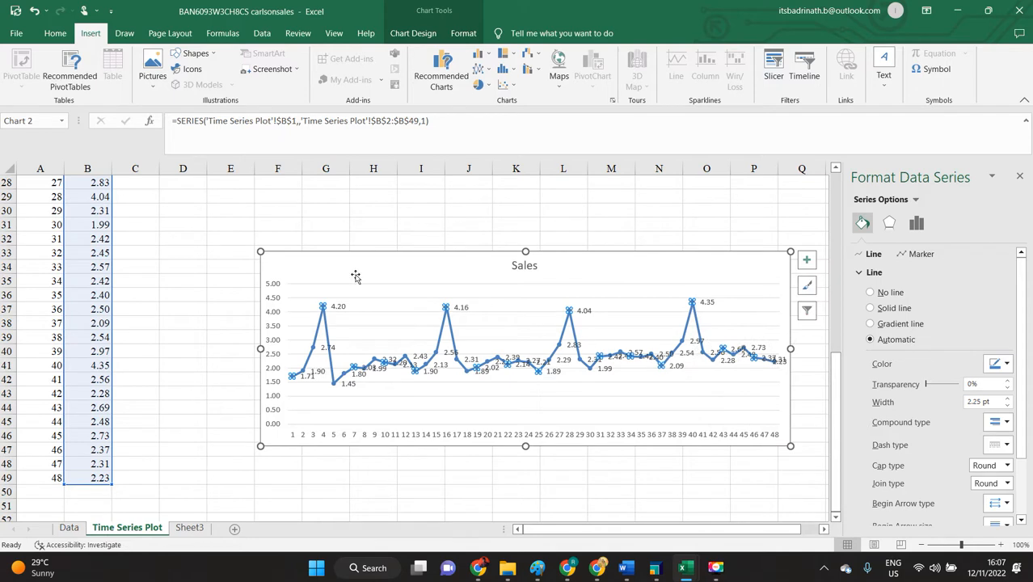
{"action": "mouse_move", "coordinate": [463, 404]}
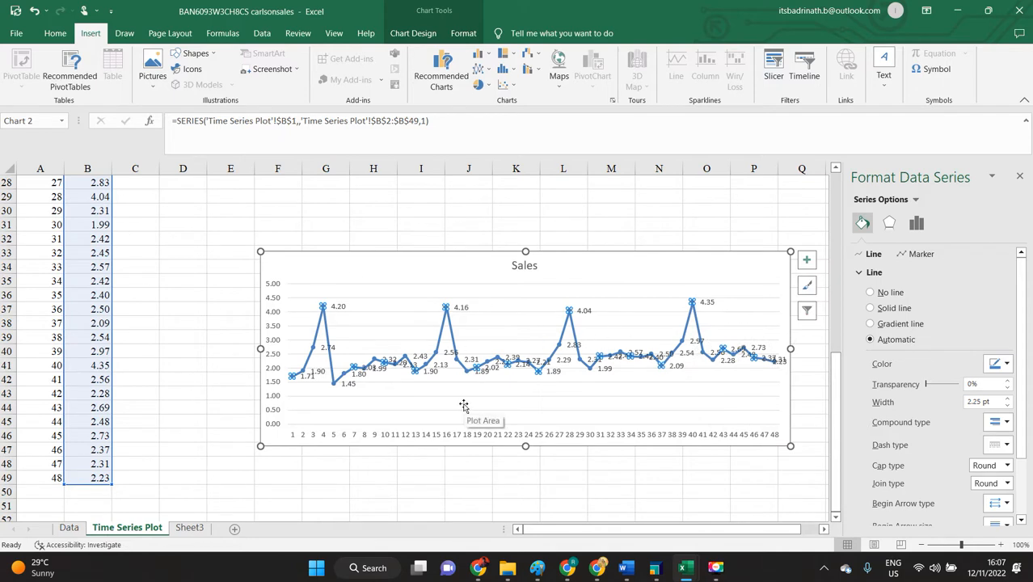
{"action": "mouse_move", "coordinate": [686, 330]}
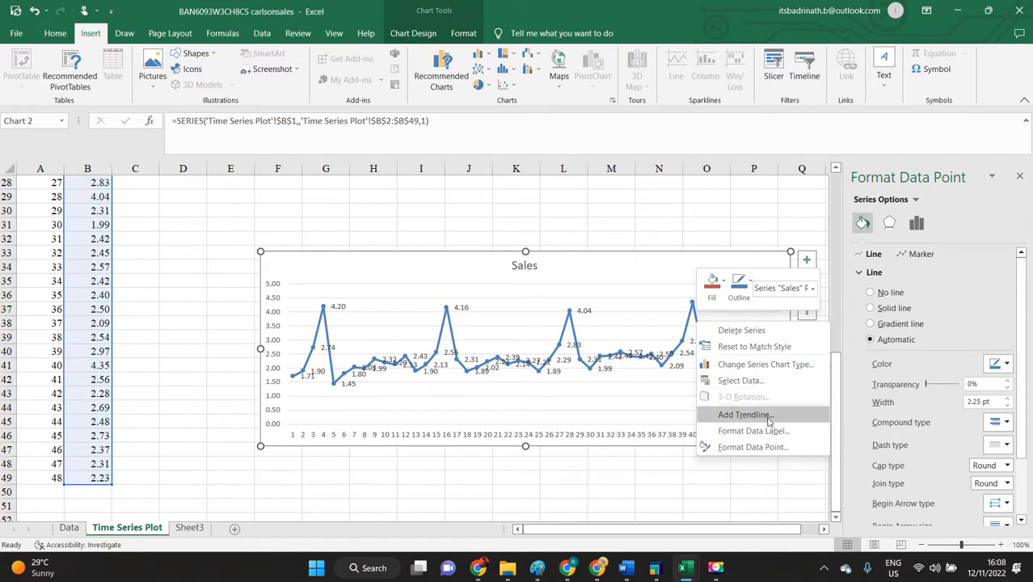
{"action": "mouse_move", "coordinate": [740, 380]}
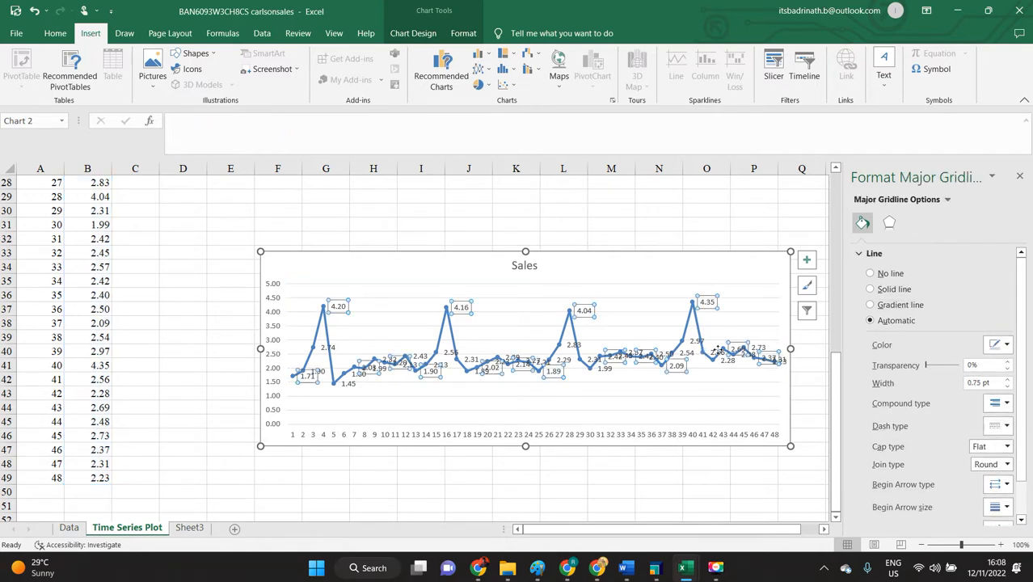
{"action": "right_click", "coordinate": [727, 348]}
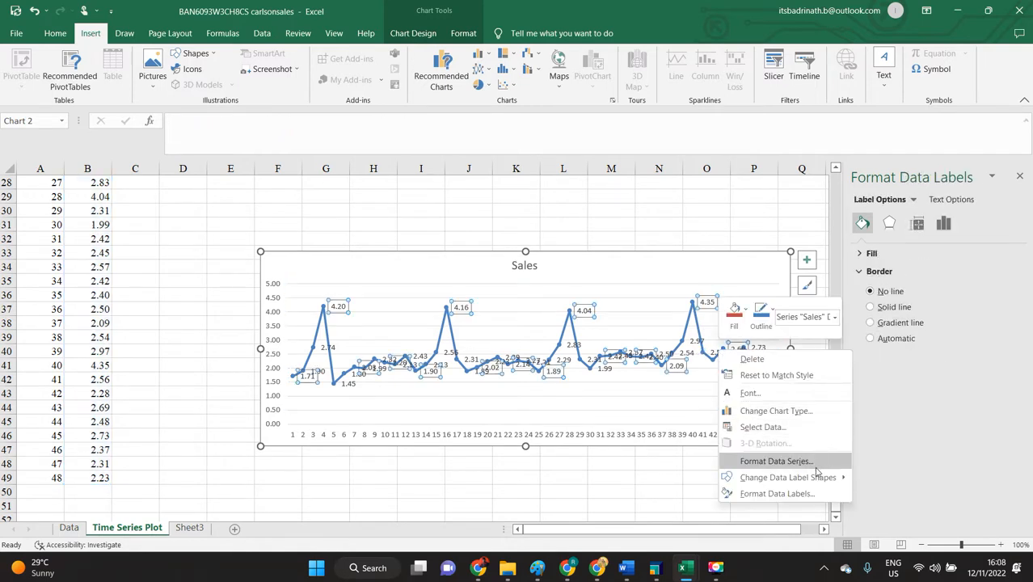
{"action": "mouse_move", "coordinate": [558, 237]}
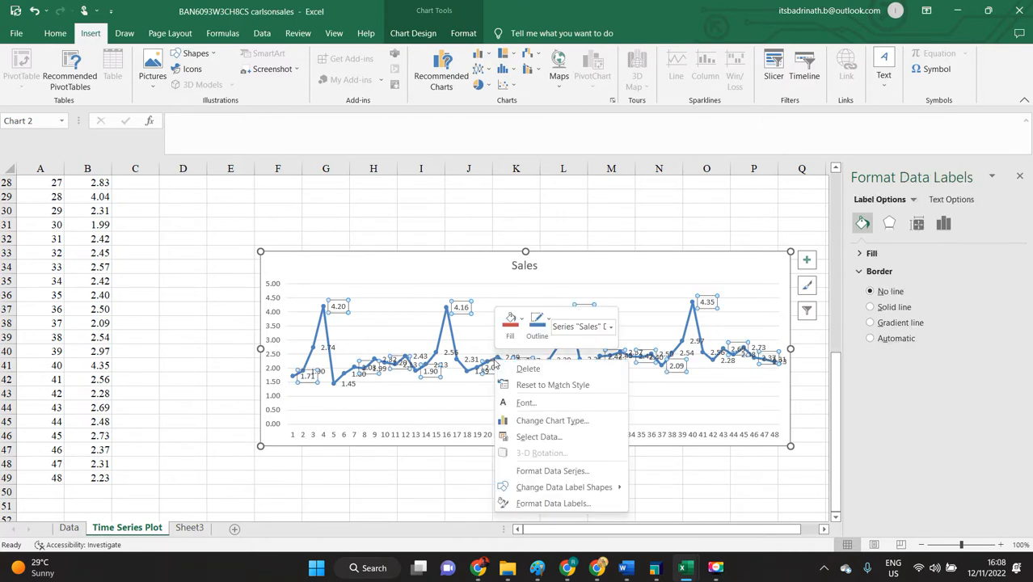
{"action": "mouse_move", "coordinate": [730, 440]}
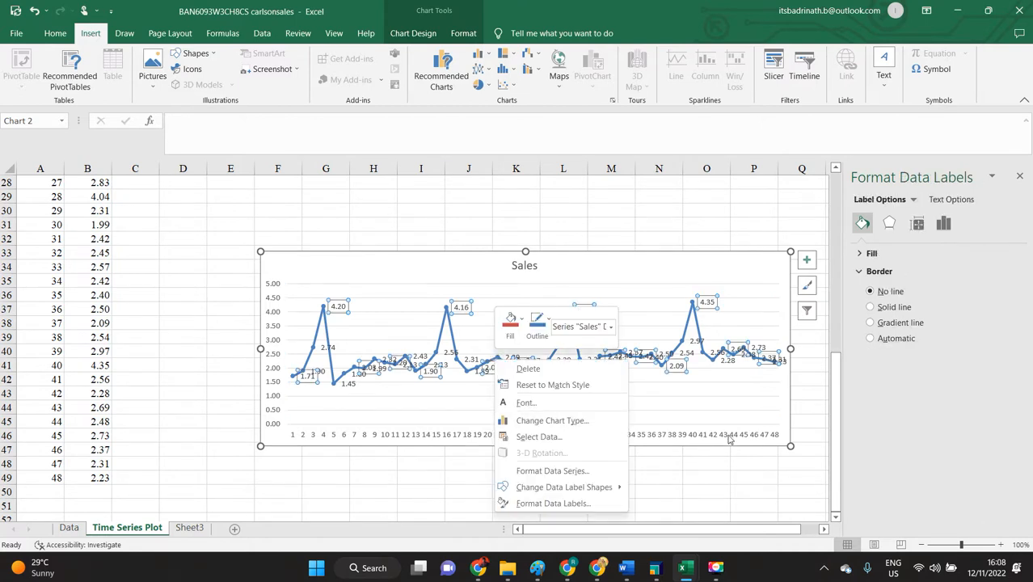
Apply a new chart style and add a linear trendline showing y = 0.0092x + 2.2089.
{"action": "left_click", "coordinate": [552, 470]}
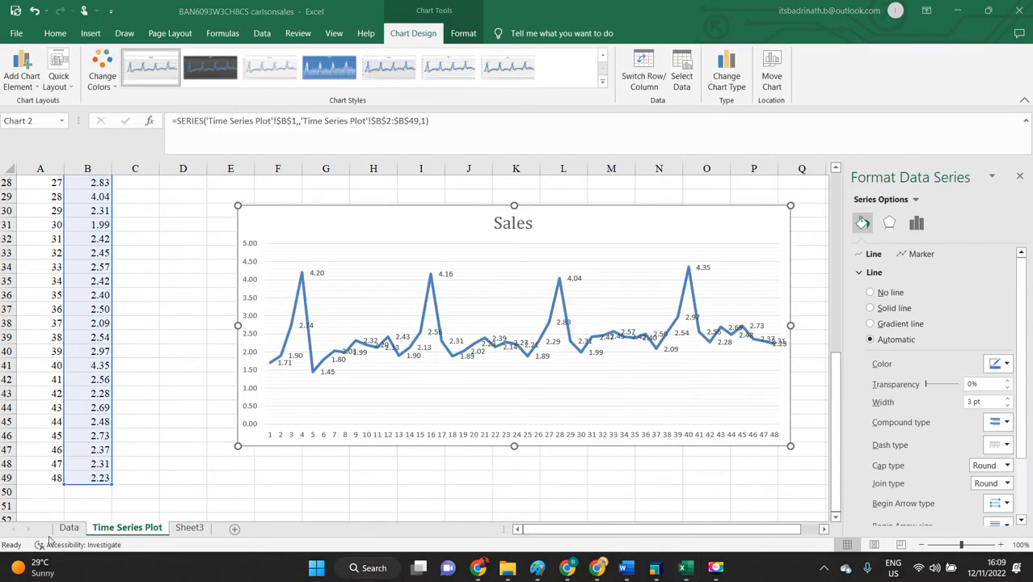
{"action": "mouse_move", "coordinate": [693, 295]}
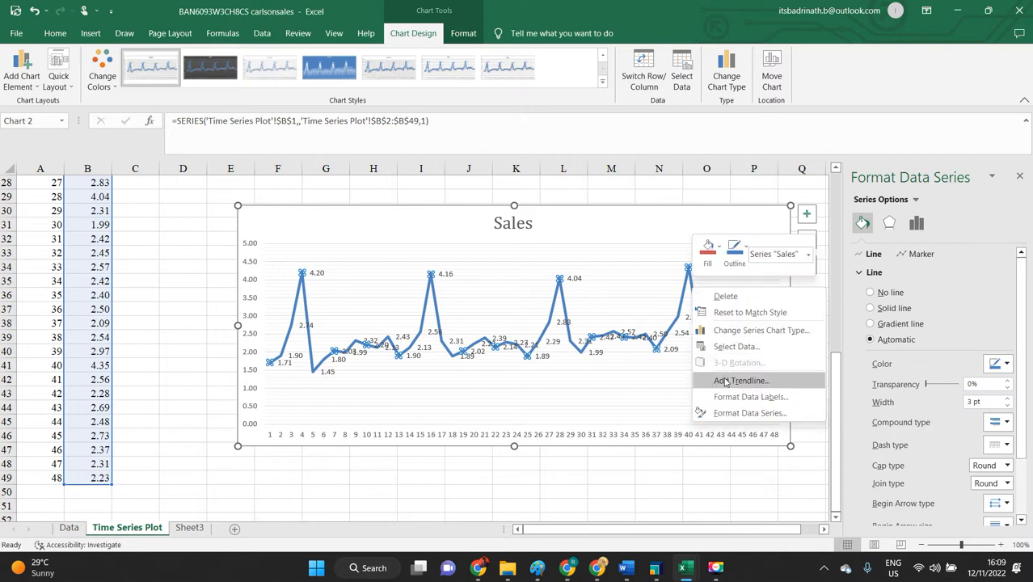
{"action": "left_click", "coordinate": [741, 380]}
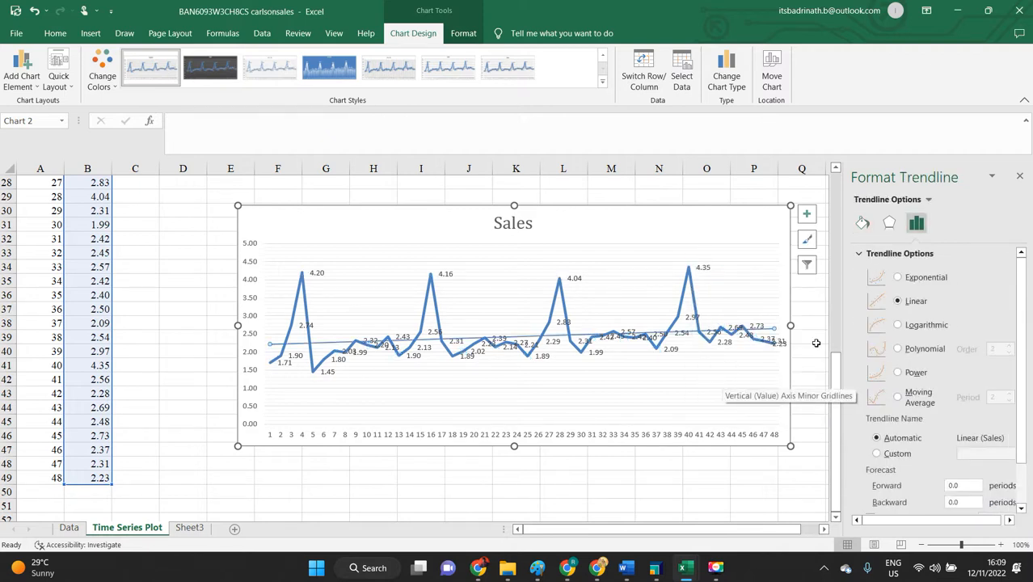
{"action": "scroll", "scroll_direction": "down", "scroll_amount": 3}
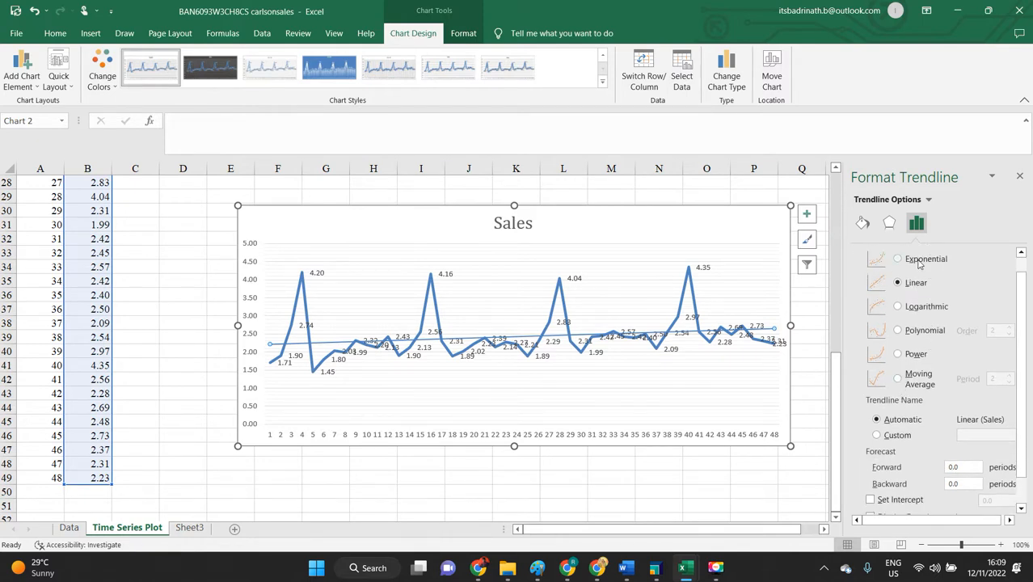
{"action": "scroll", "scroll_direction": "down", "scroll_amount": 3}
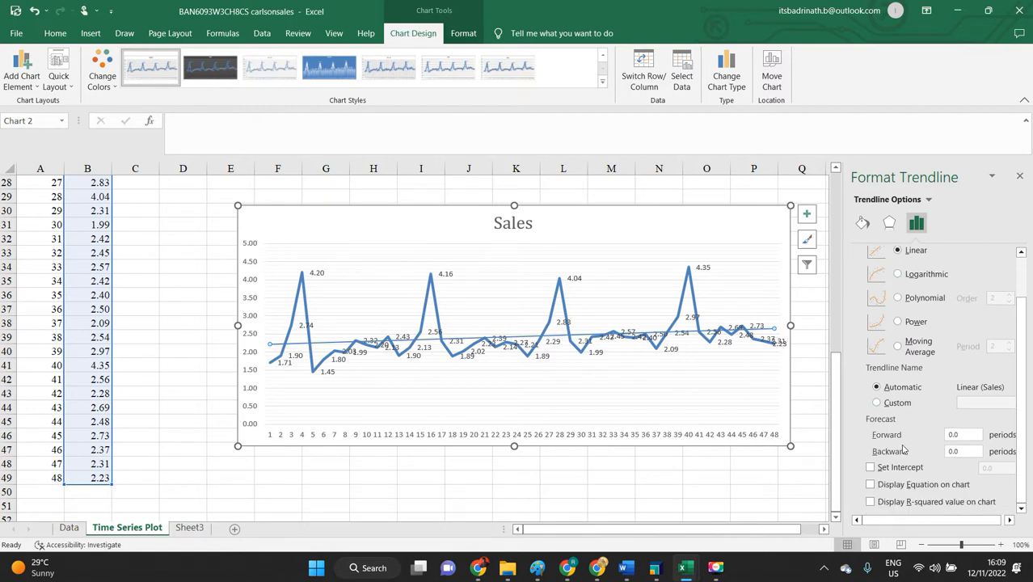
{"action": "left_click", "coordinate": [870, 484]}
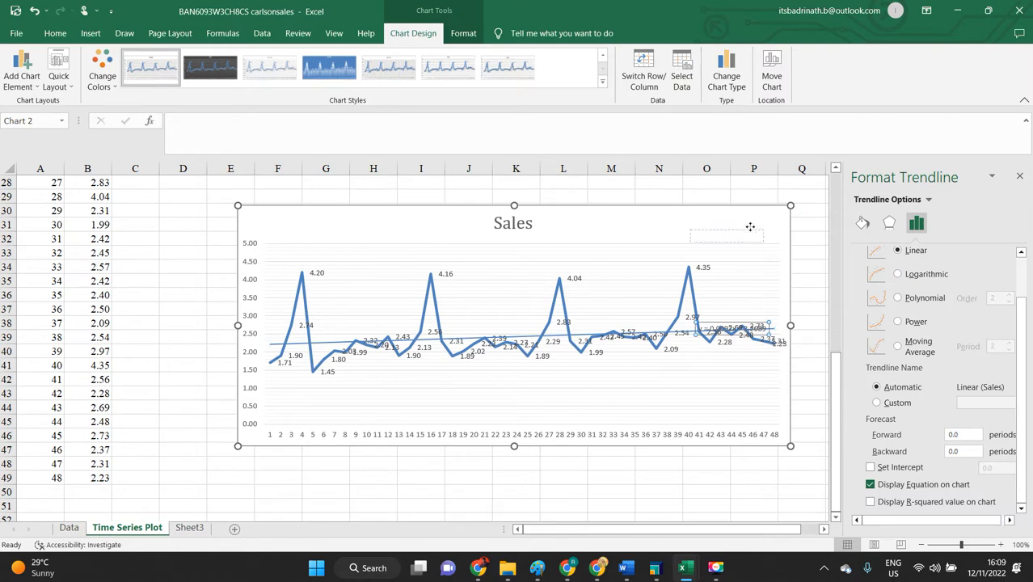
{"action": "left_click", "coordinate": [726, 234]}
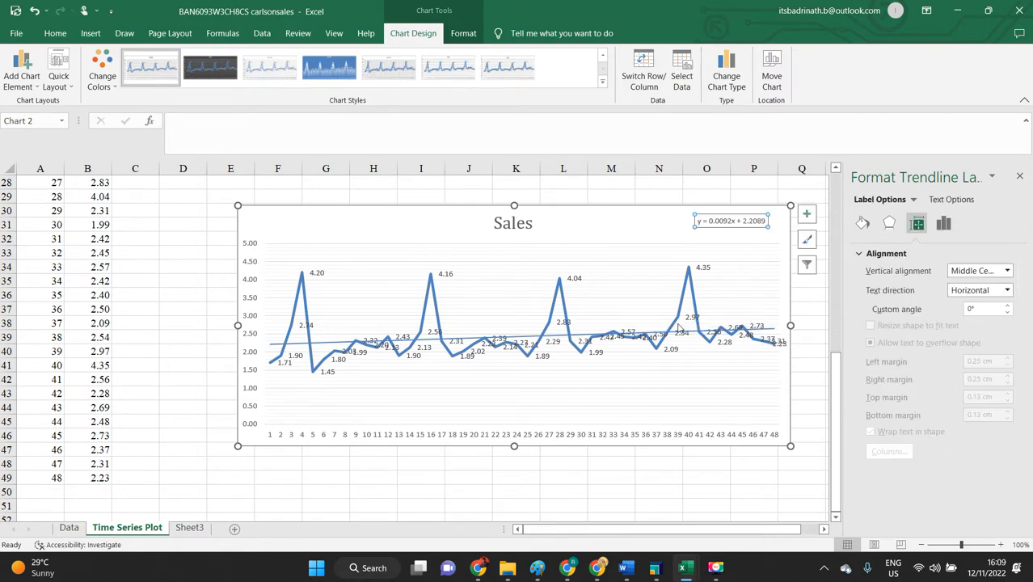
{"action": "left_click", "coordinate": [563, 491]}
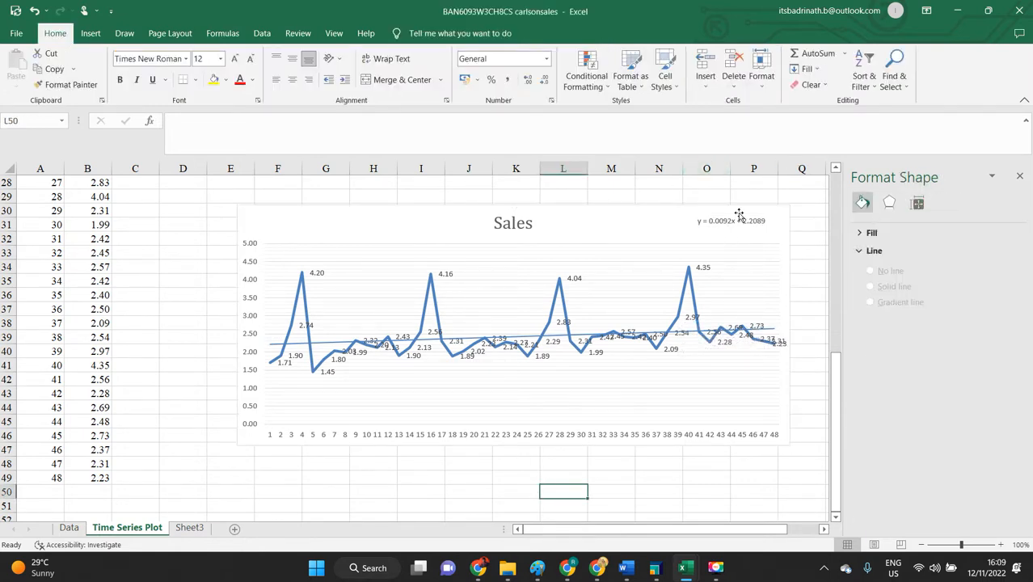
{"action": "left_click", "coordinate": [730, 220]}
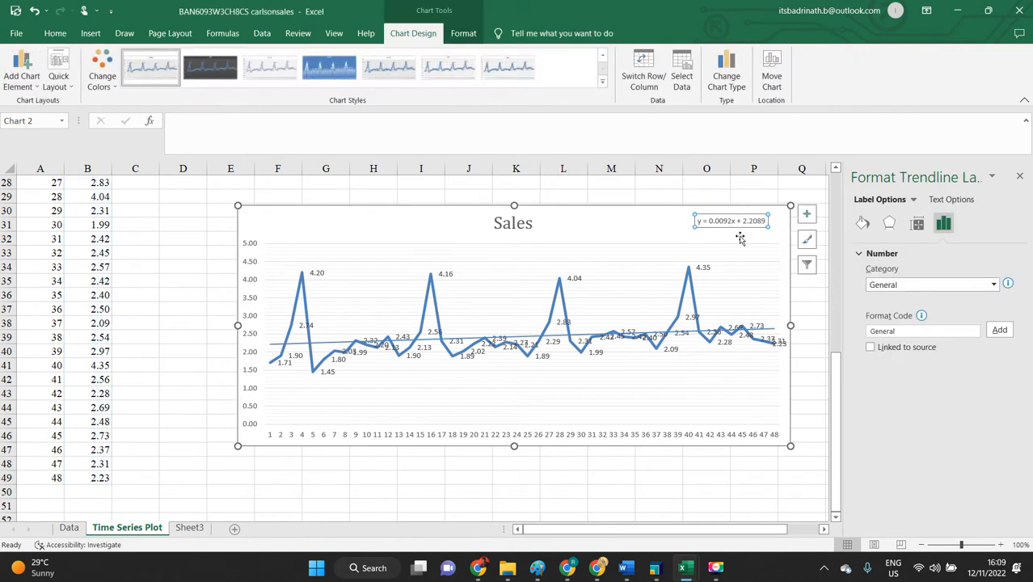
{"action": "mouse_move", "coordinate": [751, 230]}
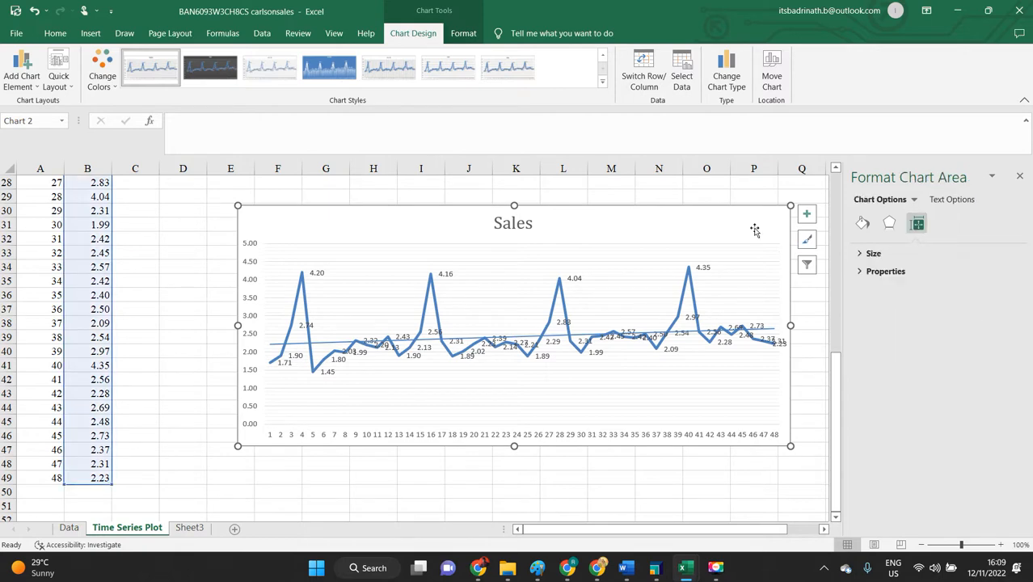
{"action": "key", "text": "alt+tab"}
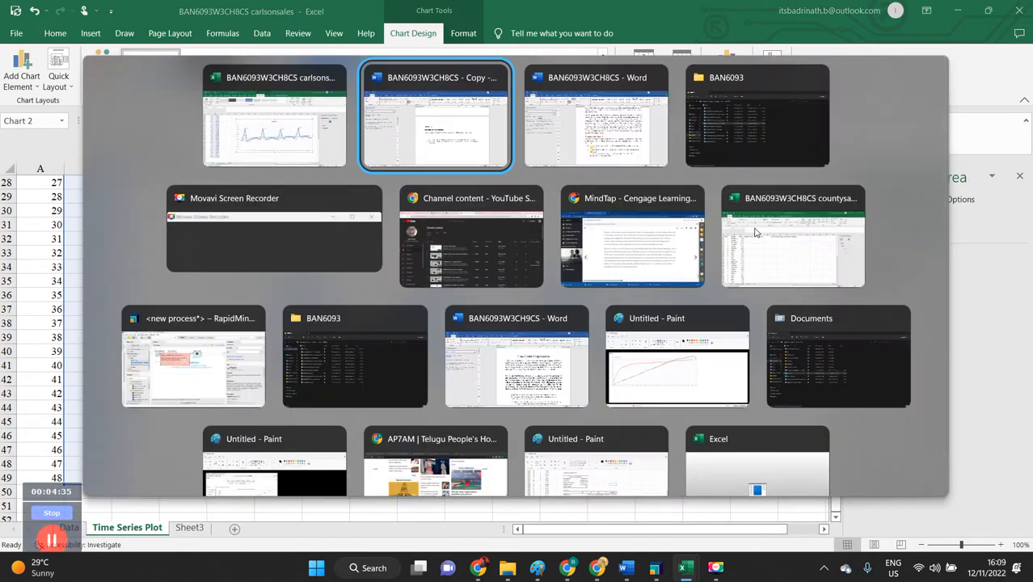
{"action": "left_click", "coordinate": [435, 115]}
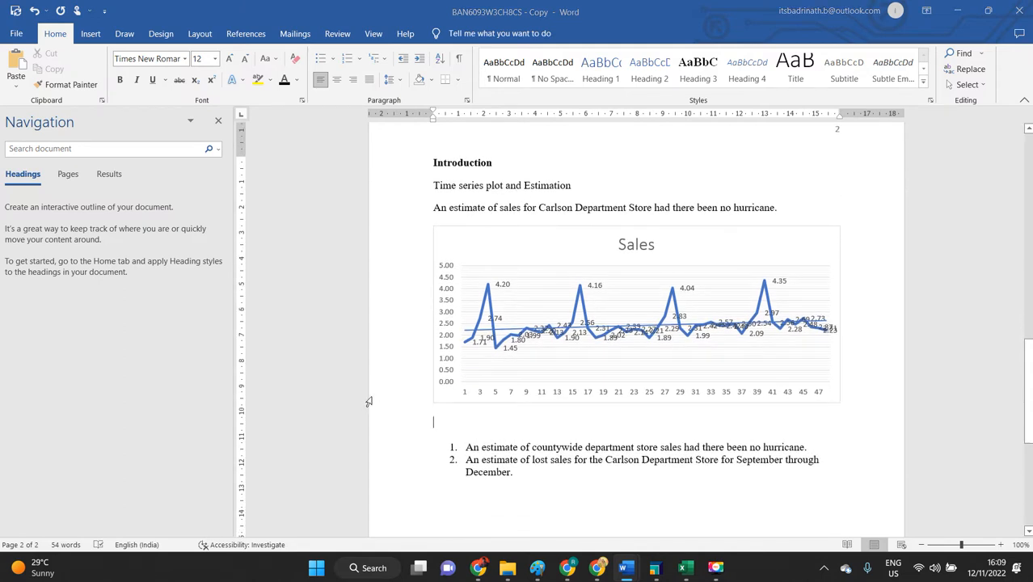
{"action": "left_click", "coordinate": [684, 568]}
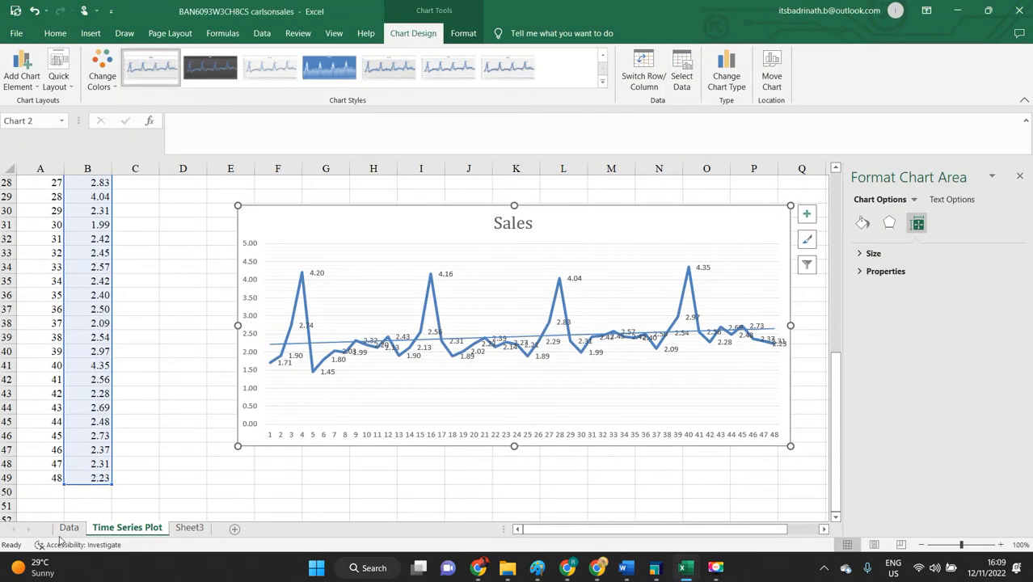
Re-enable Display Equation on chart so y = 0.0092x + 2.2089 appears on the Sales chart.
{"action": "left_click", "coordinate": [39, 568]}
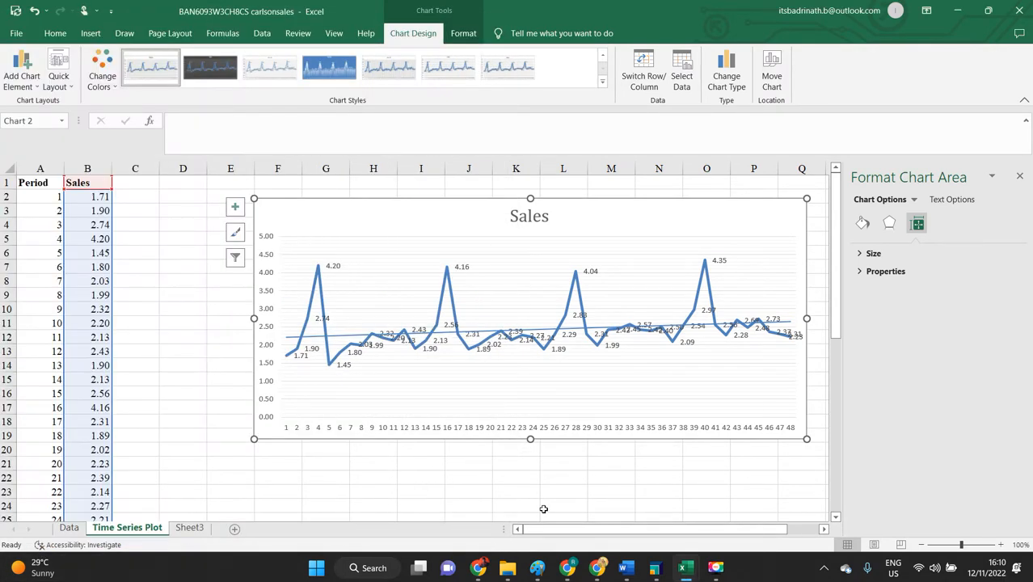
{"action": "mouse_move", "coordinate": [706, 248]}
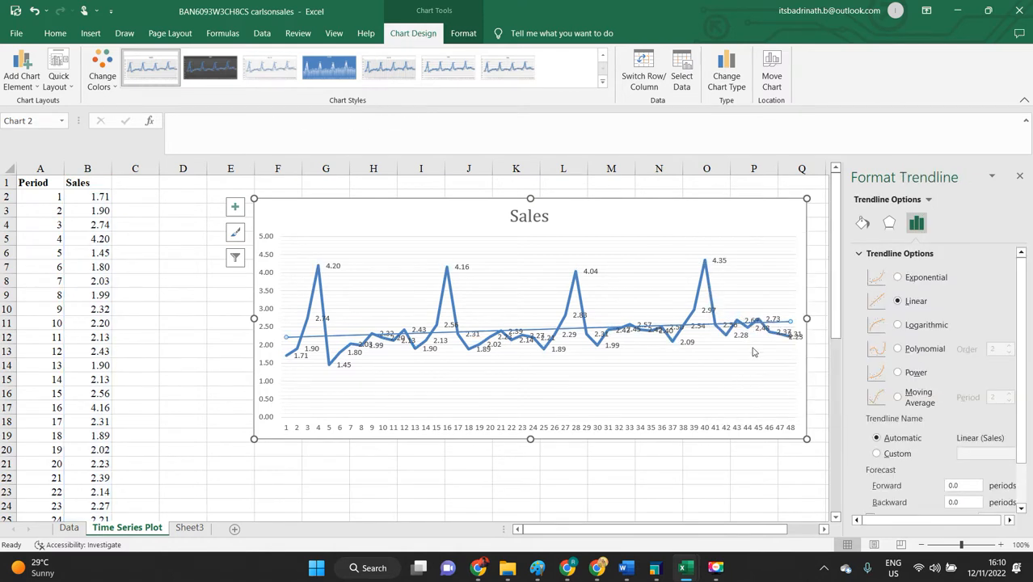
{"action": "scroll", "scroll_direction": "down", "scroll_amount": 3}
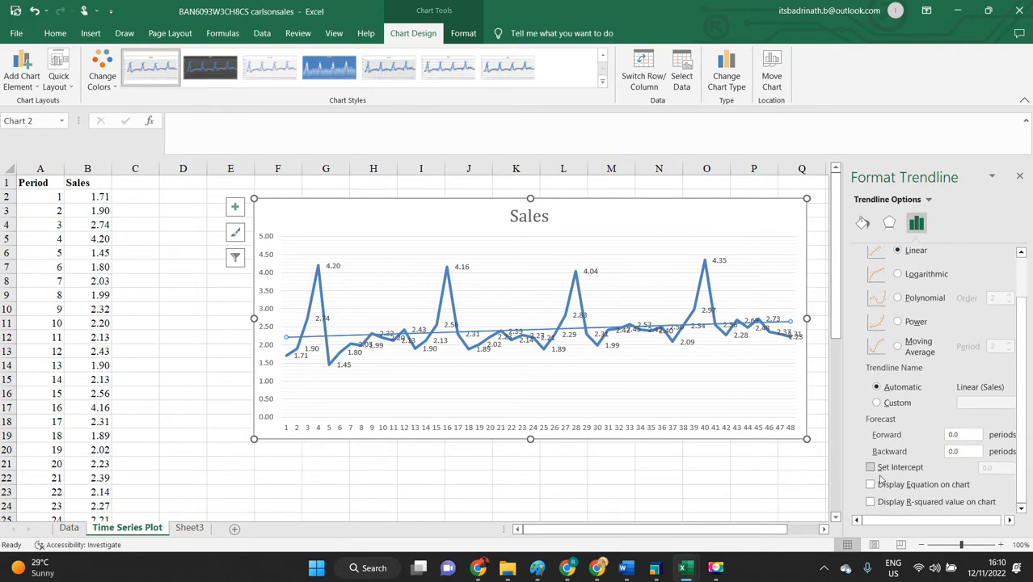
{"action": "left_click", "coordinate": [870, 484]}
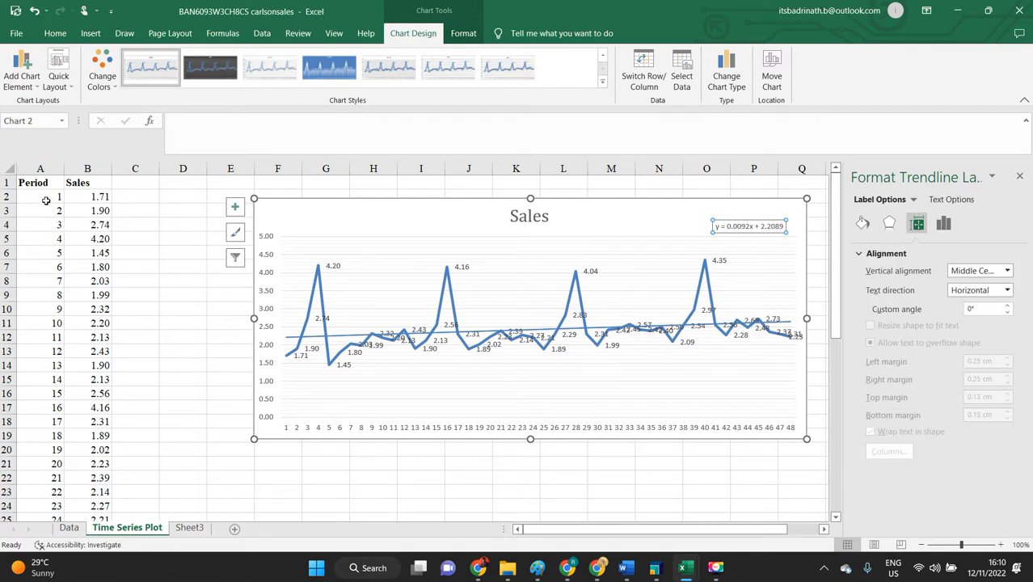
{"action": "left_click", "coordinate": [39, 196]}
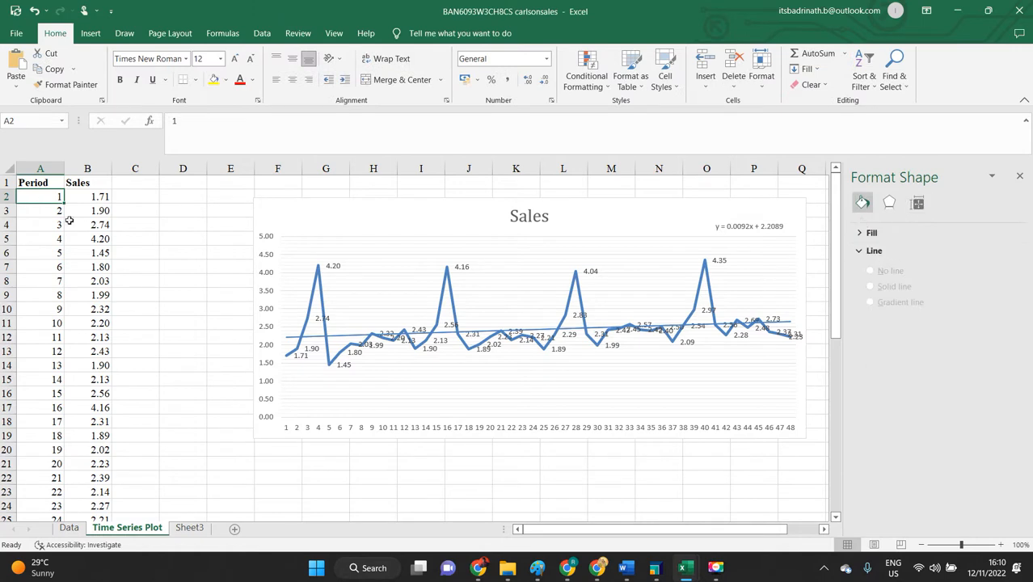
{"action": "mouse_move", "coordinate": [767, 231]}
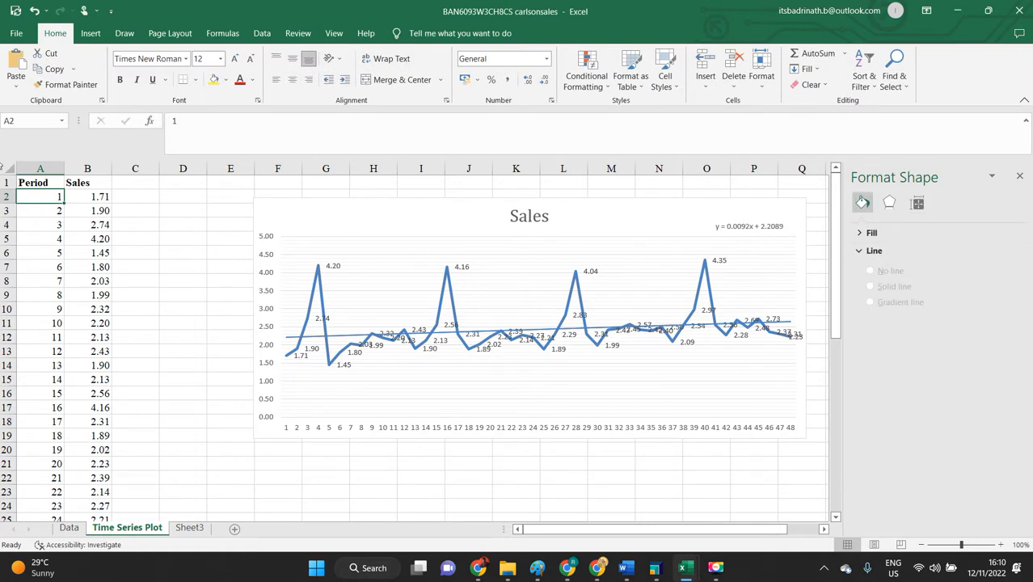
Enter the forecast formula =2.2089+(A2*0.0092) in C2, giving 2.2181.
{"action": "left_click", "coordinate": [135, 196]}
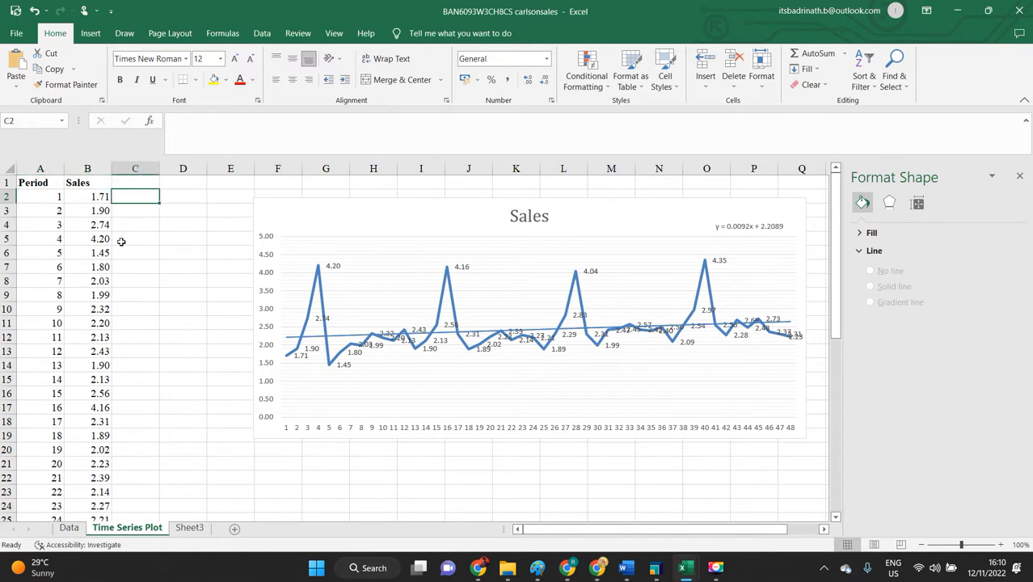
{"action": "type", "text": "="}
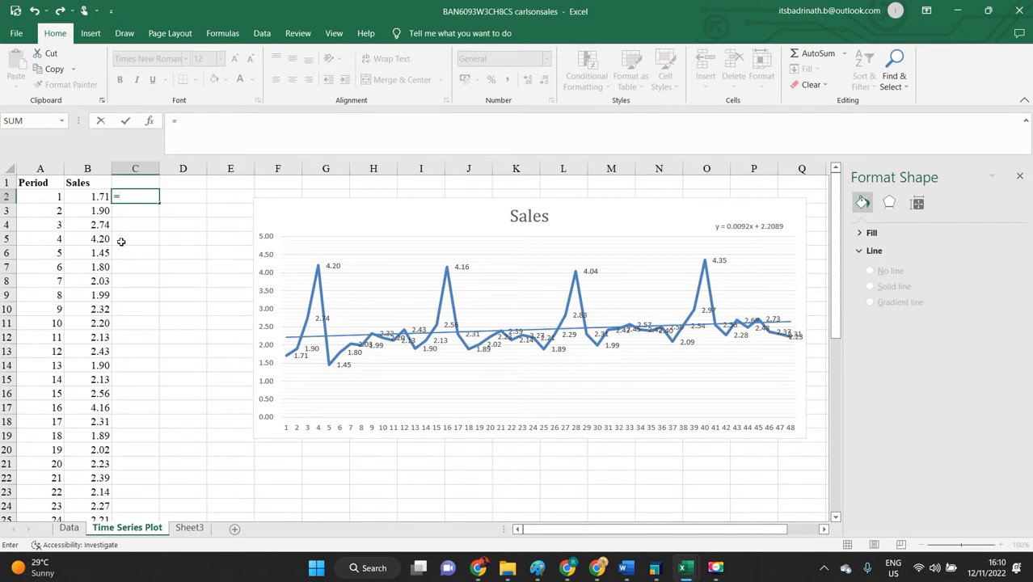
{"action": "type", "text": "2."}
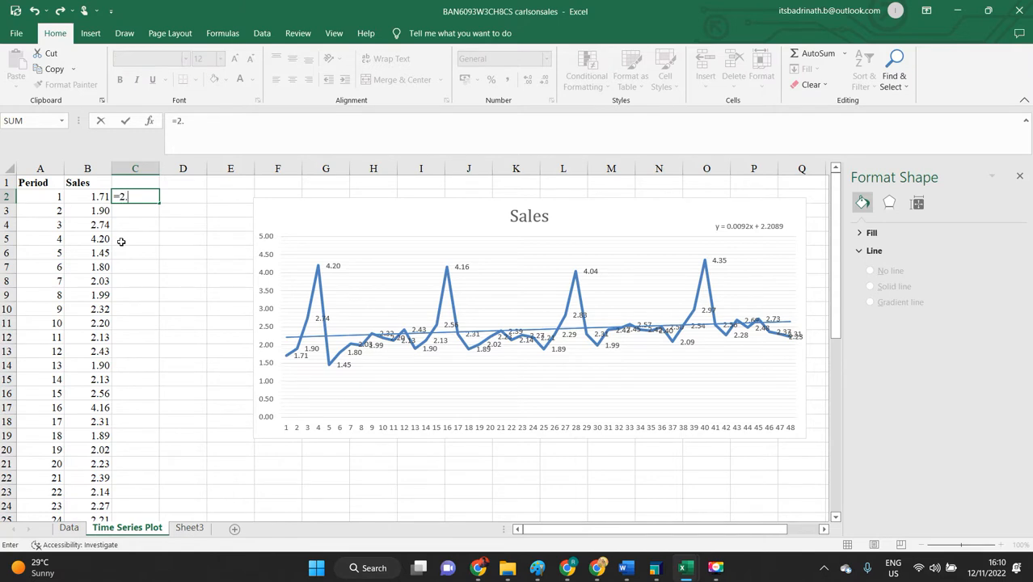
{"action": "type", "text": "208"}
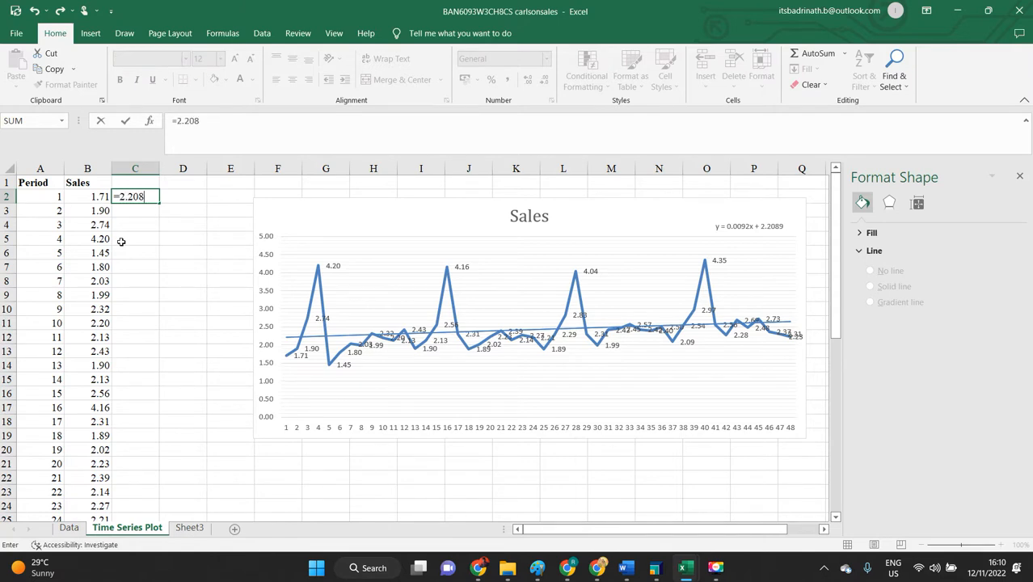
{"action": "type", "text": "98"}
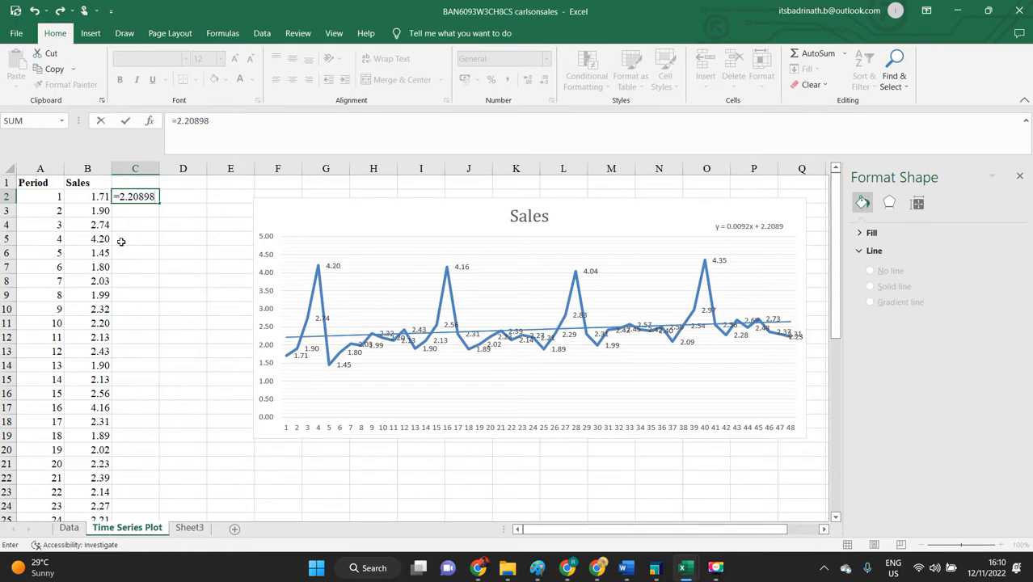
{"action": "key", "text": "backspace"}
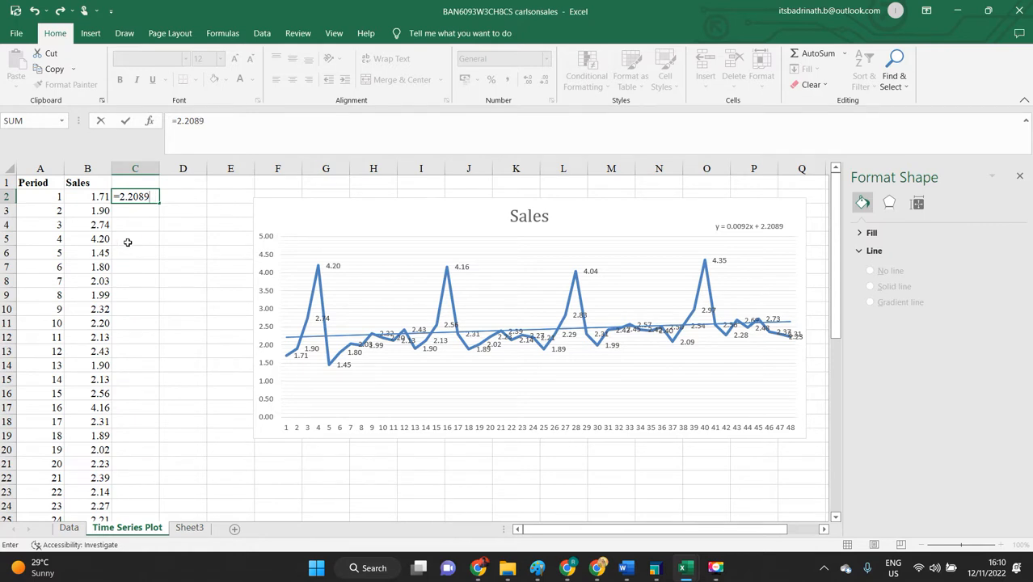
{"action": "mouse_move", "coordinate": [719, 301]}
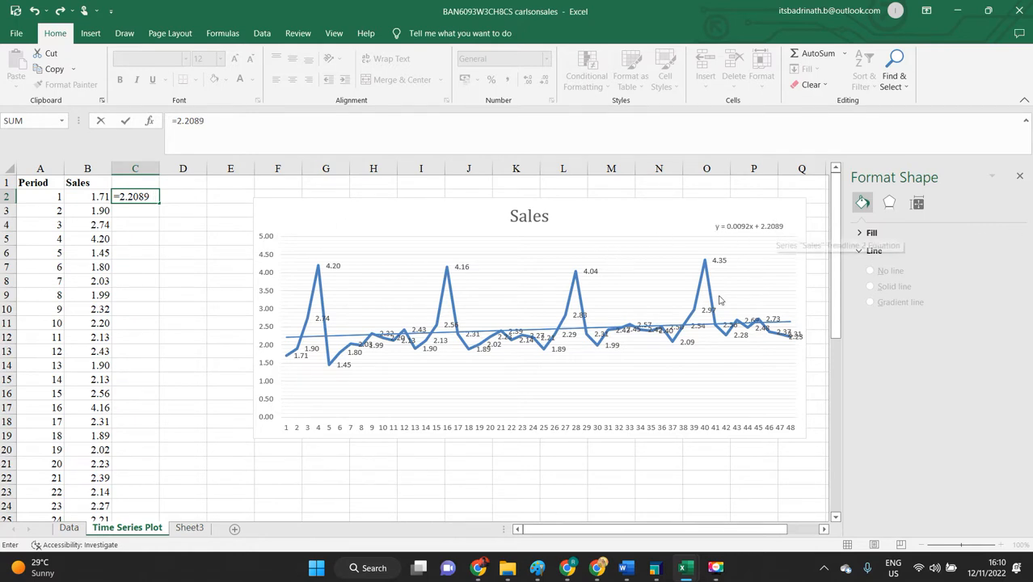
{"action": "type", "text": "+"}
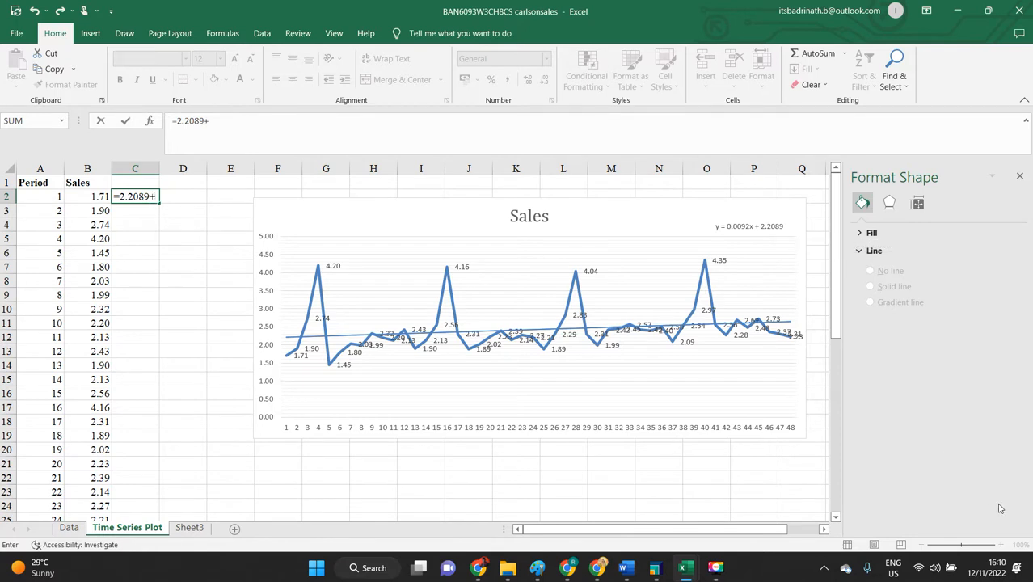
{"action": "type", "text": "("}
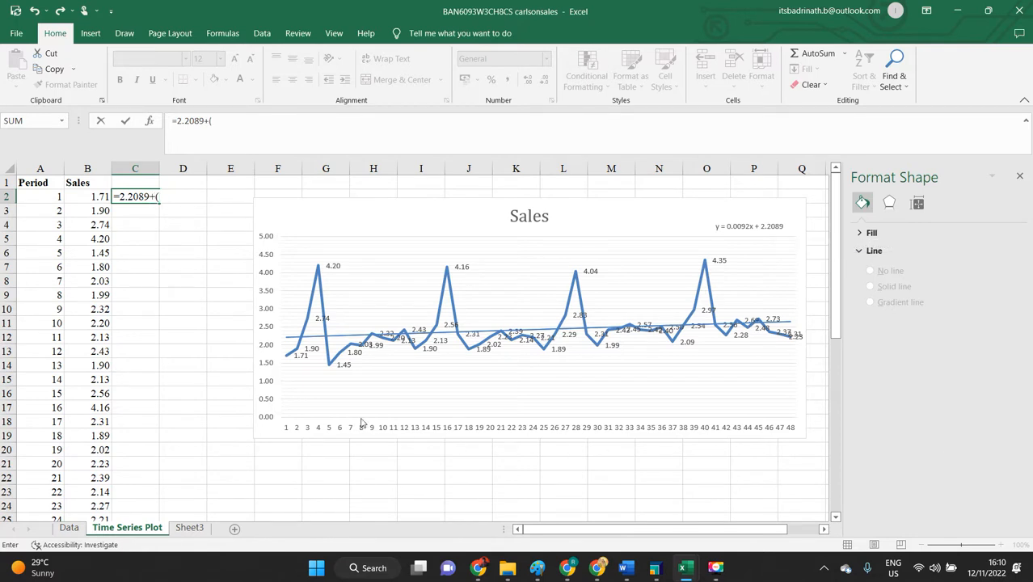
{"action": "left_click", "coordinate": [39, 196]}
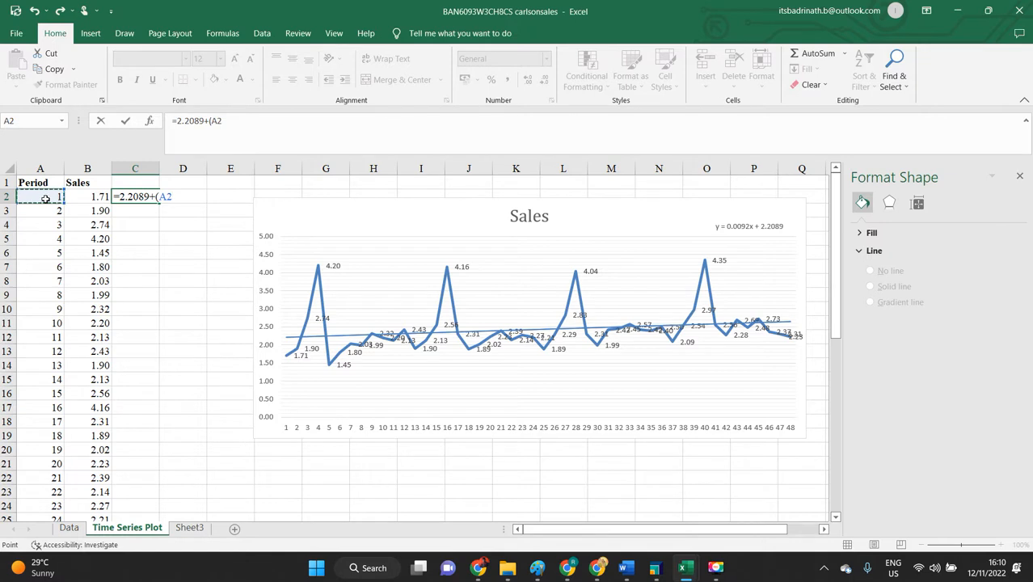
{"action": "type", "text": "*"}
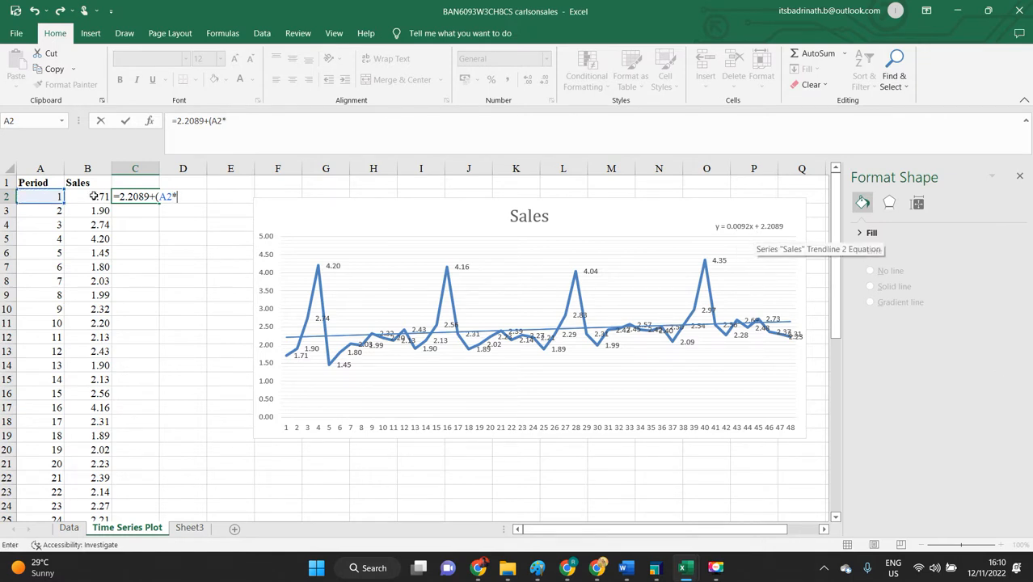
{"action": "type", "text": ".0092)"}
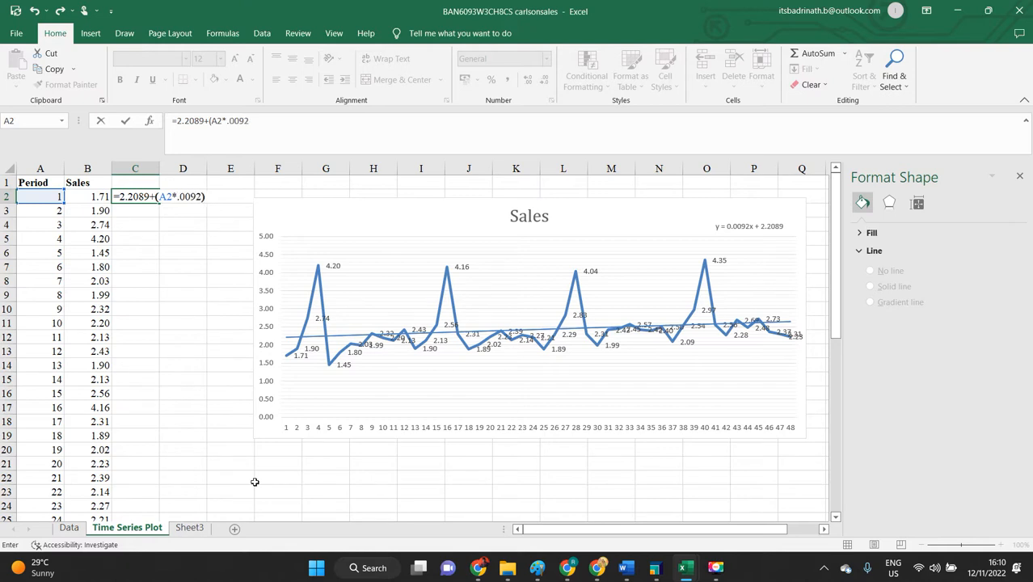
{"action": "key", "text": "Return"}
{"action": "type", "text": "E"}
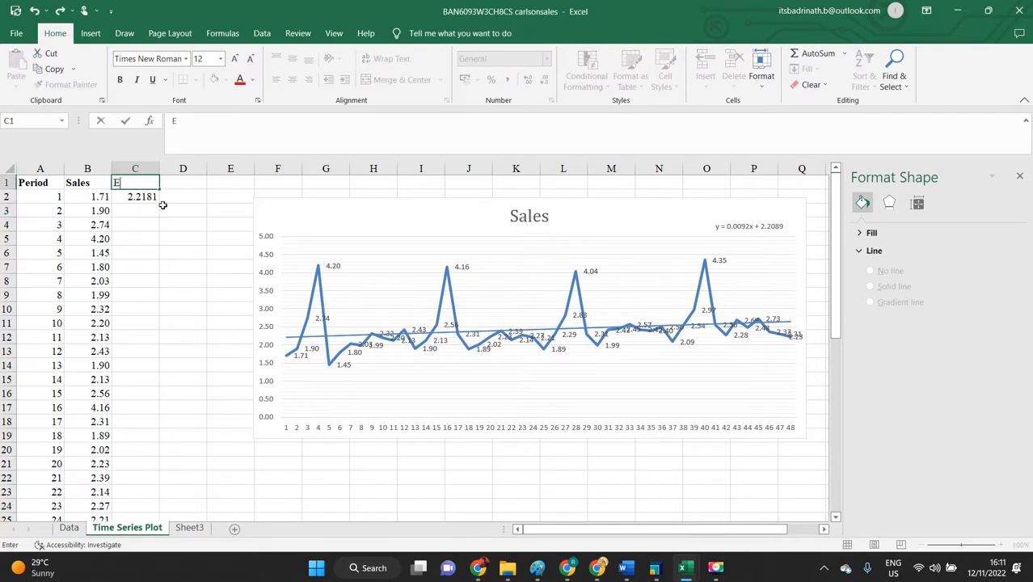
Head column C 'Estimated Forecast'.
{"action": "type", "text": "stimated"}
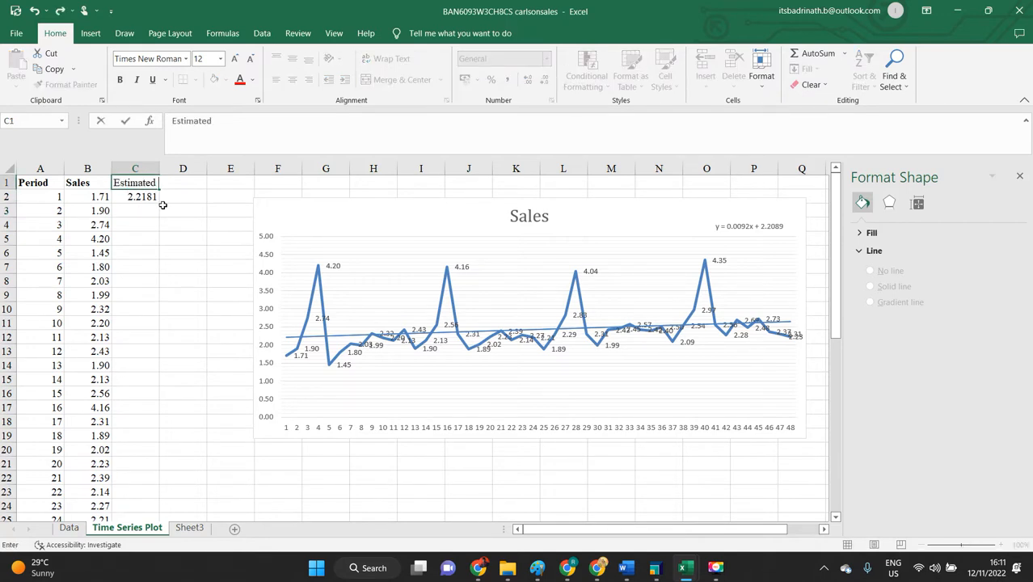
{"action": "type", "text": "Foreca"}
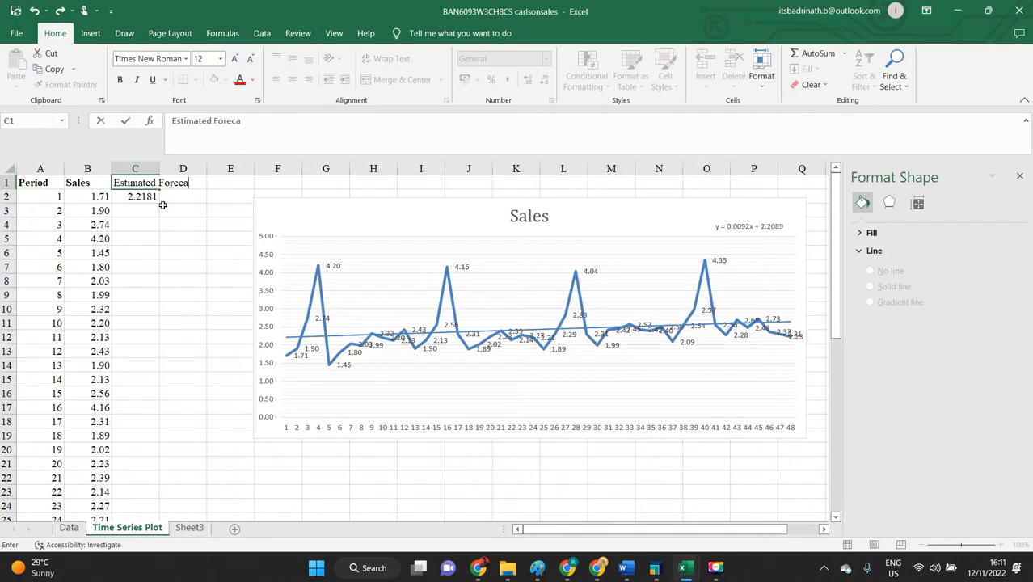
{"action": "key", "text": "Return"}
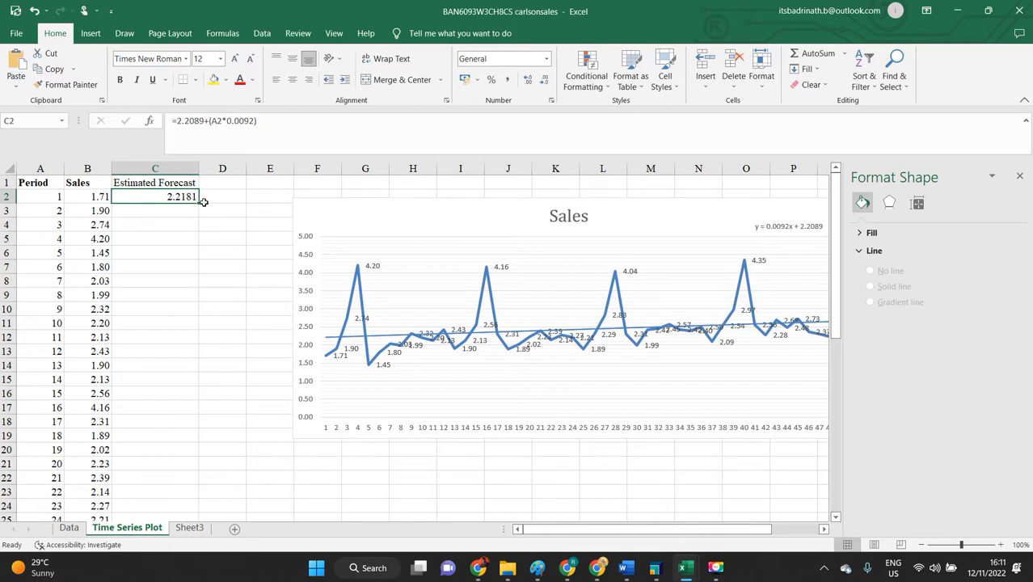
Extend periods to 52 and fill the forecast formula down to row 53.
{"action": "scroll", "scroll_direction": "down", "scroll_amount": 3}
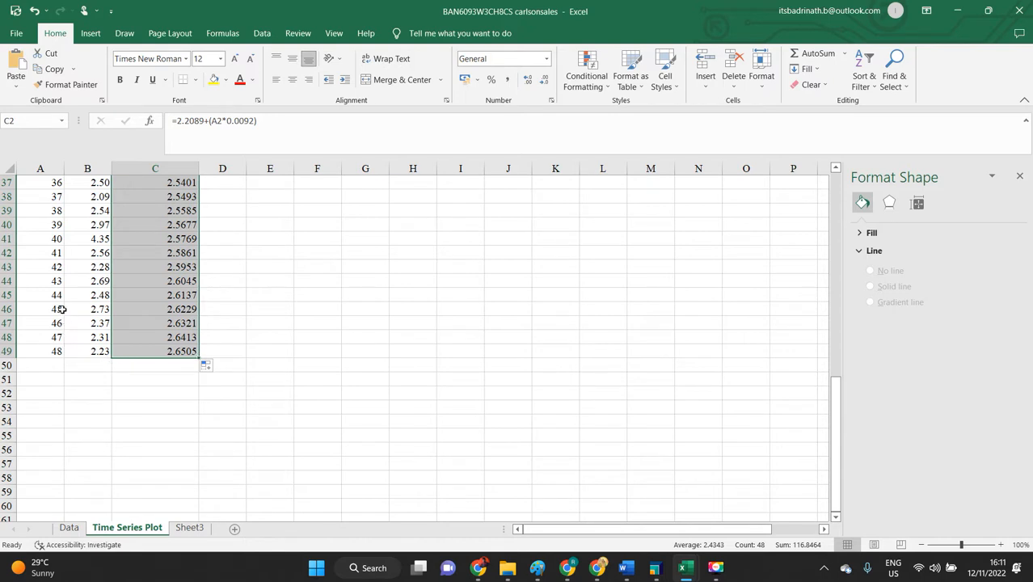
{"action": "left_click", "coordinate": [40, 309]}
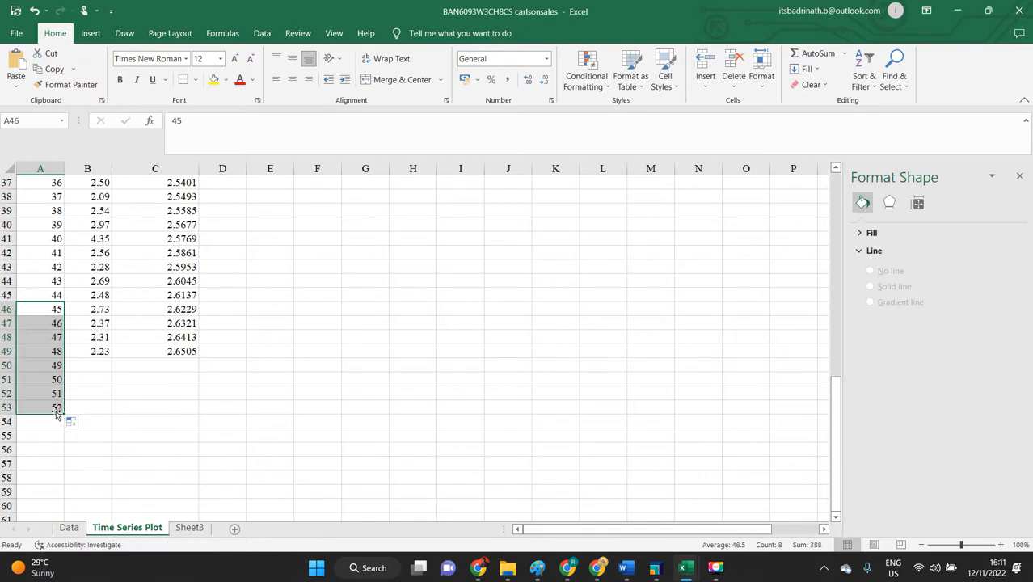
{"action": "left_click", "coordinate": [155, 351]}
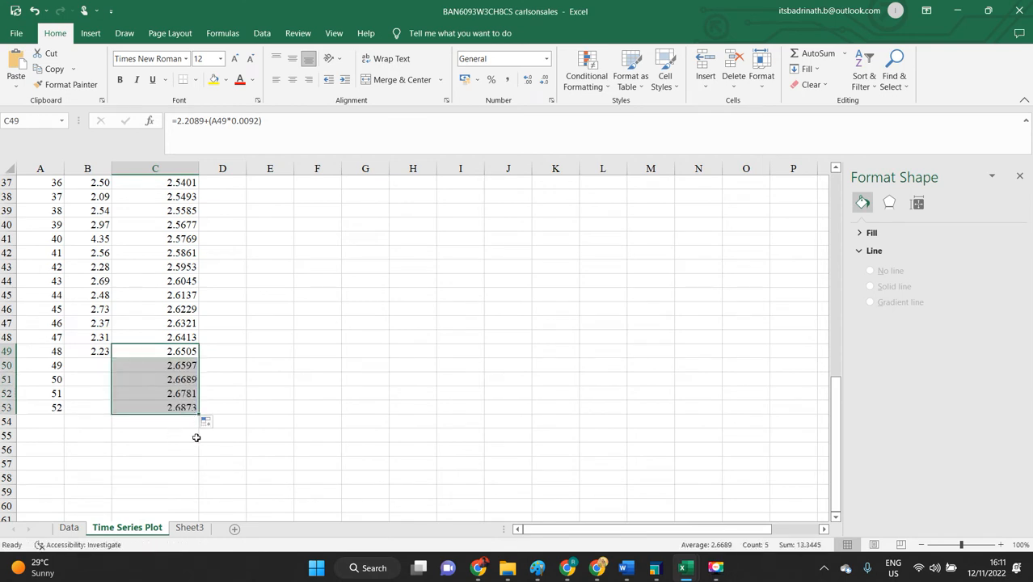
{"action": "left_click", "coordinate": [270, 407]}
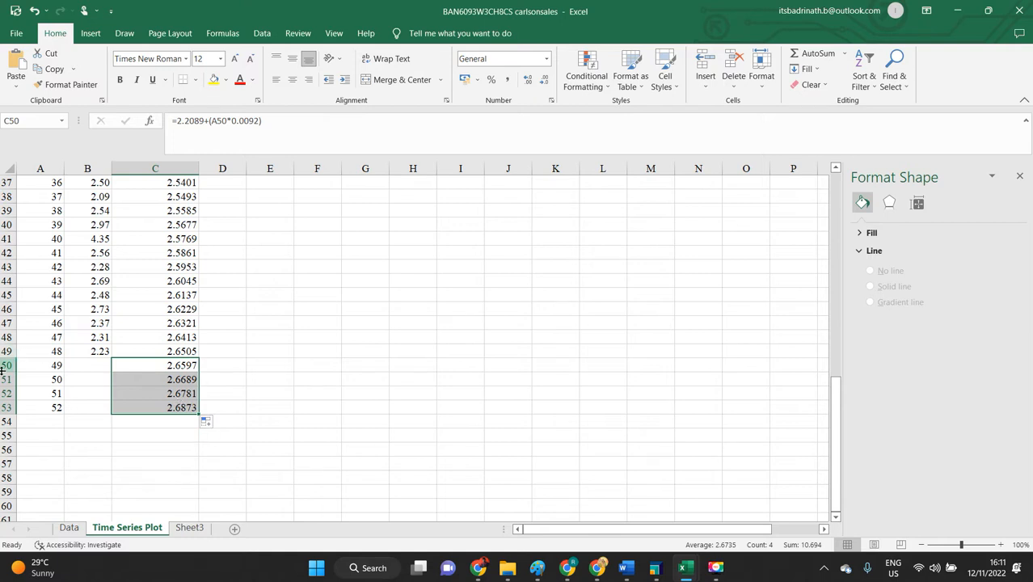
{"action": "left_click", "coordinate": [40, 351]}
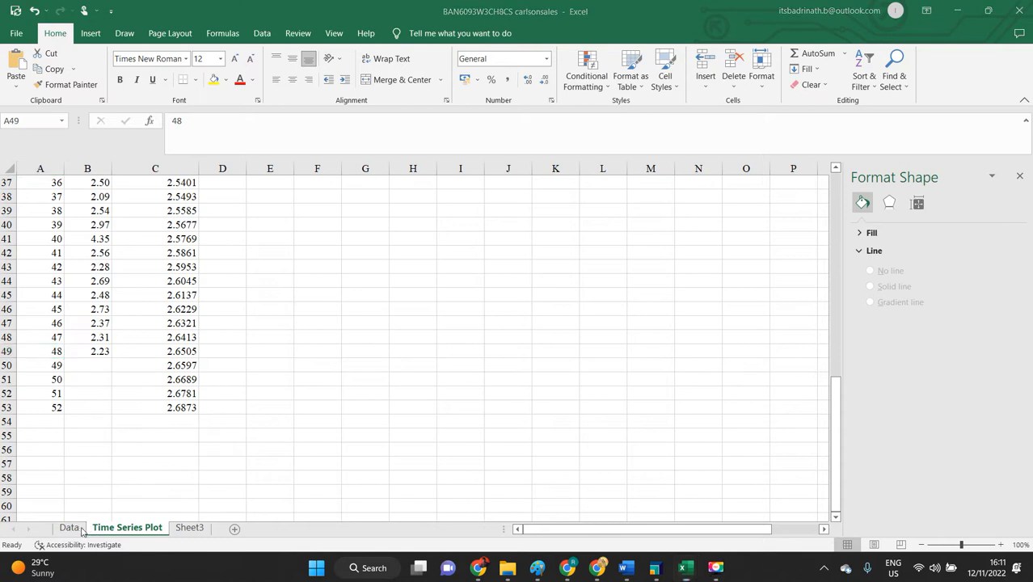
Copy periods 49–52 and their forecasts into a separate block at H24:J27.
{"action": "left_click", "coordinate": [39, 350]}
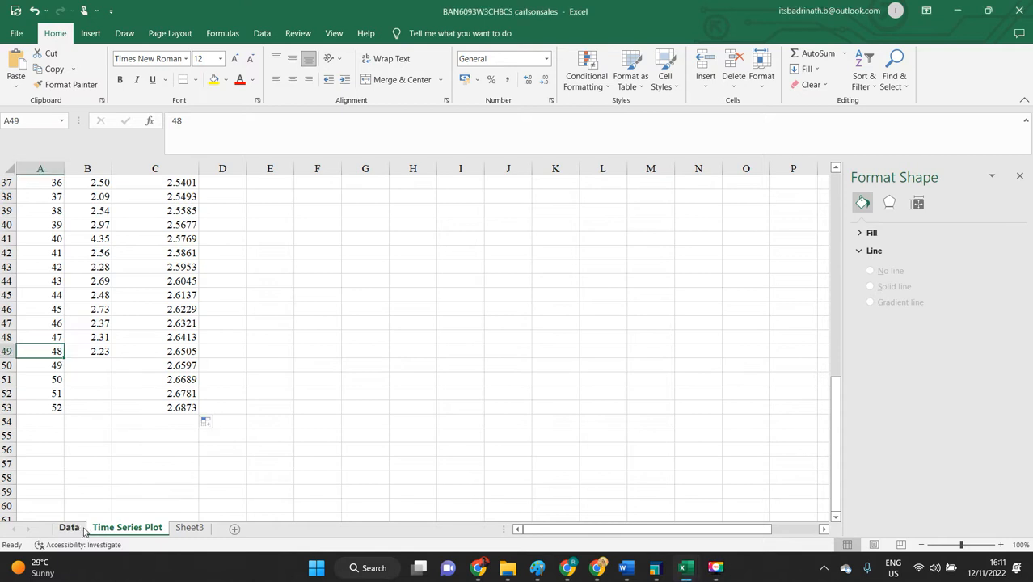
{"action": "left_click", "coordinate": [87, 351]}
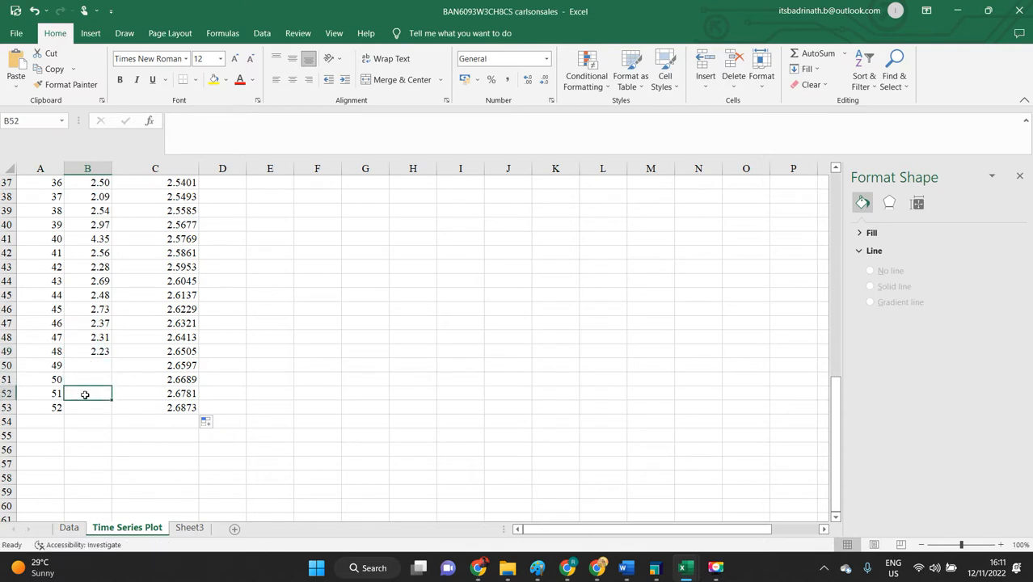
{"action": "left_click_drag", "start_coordinate": [154, 365], "coordinate": [155, 379]}
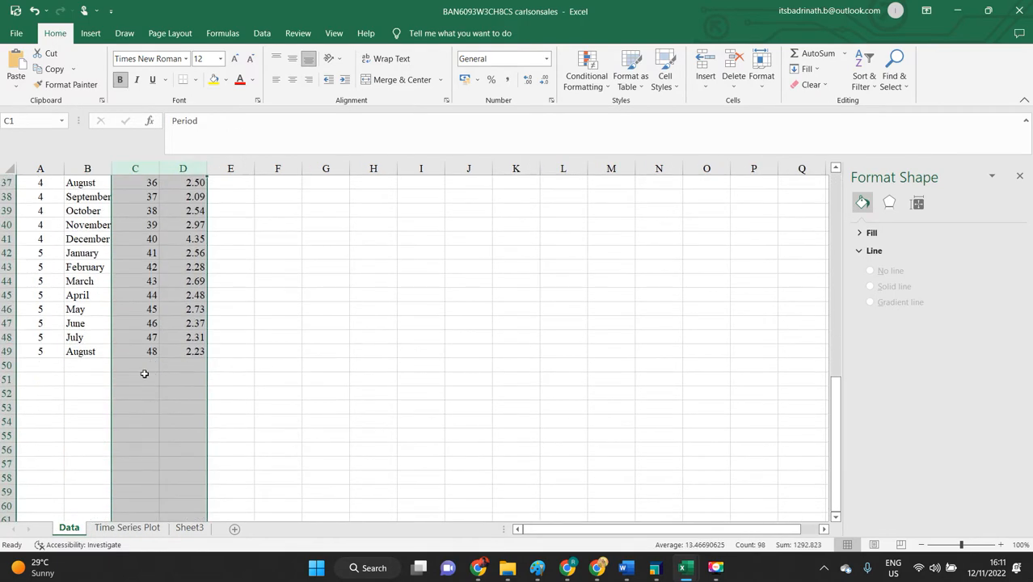
{"action": "left_click", "coordinate": [80, 351]}
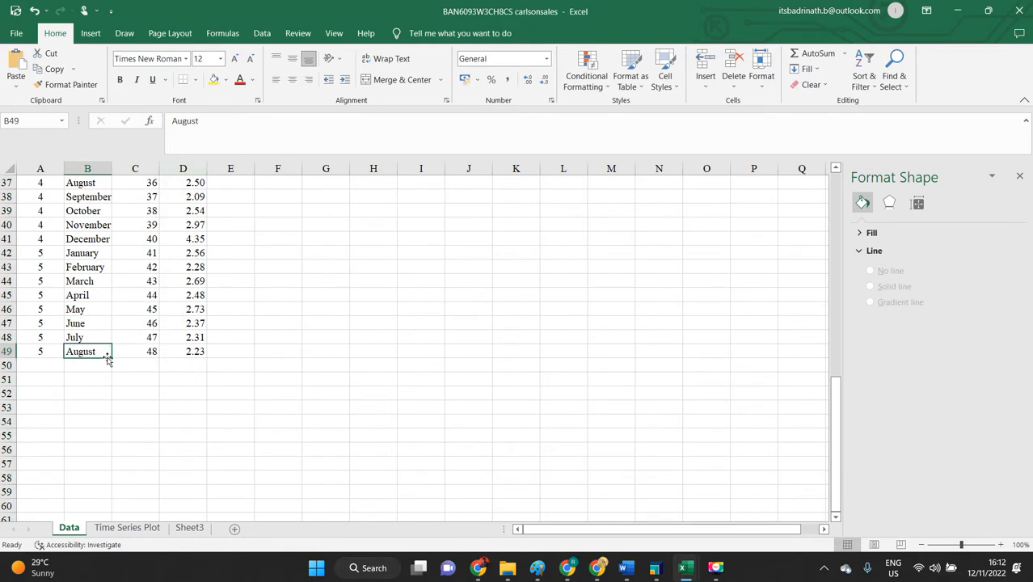
{"action": "mouse_move", "coordinate": [179, 351]}
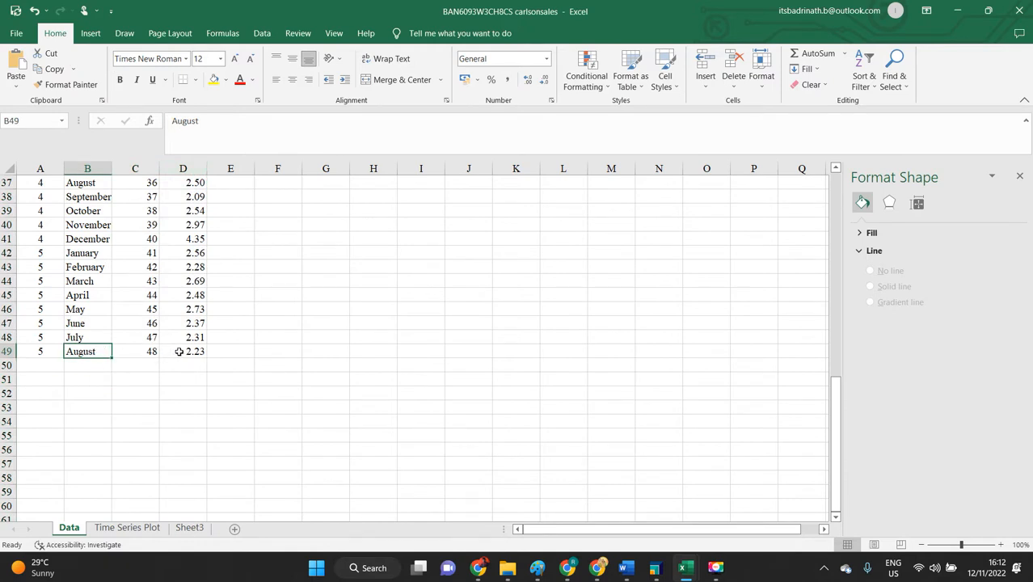
{"action": "mouse_move", "coordinate": [202, 351]}
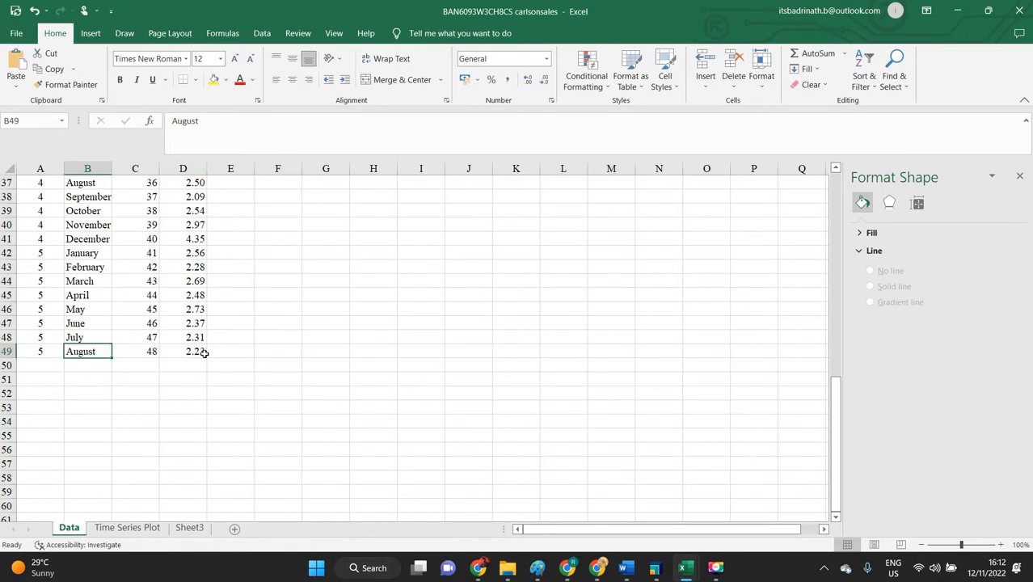
{"action": "mouse_move", "coordinate": [193, 402]}
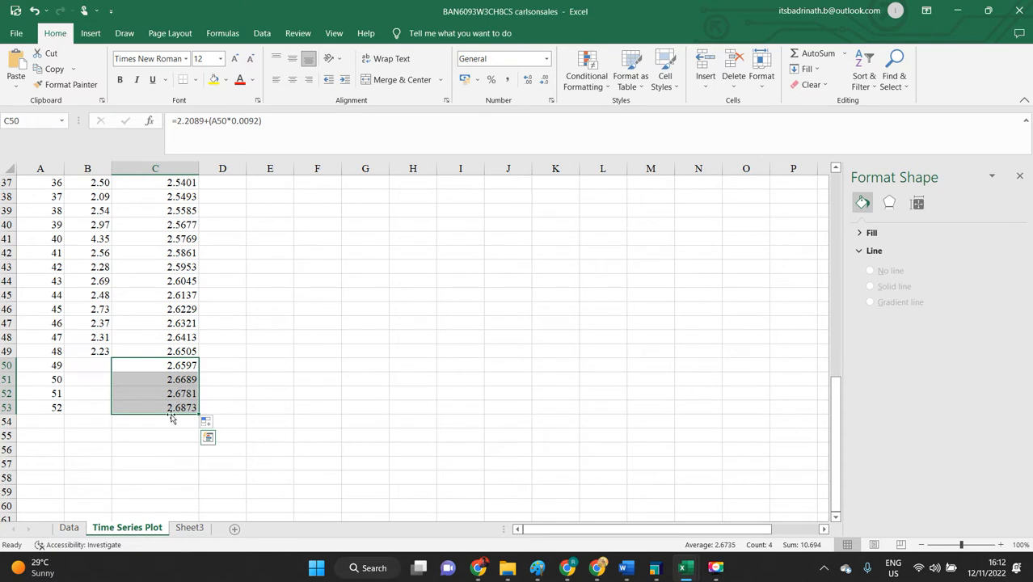
{"action": "mouse_move", "coordinate": [155, 419]}
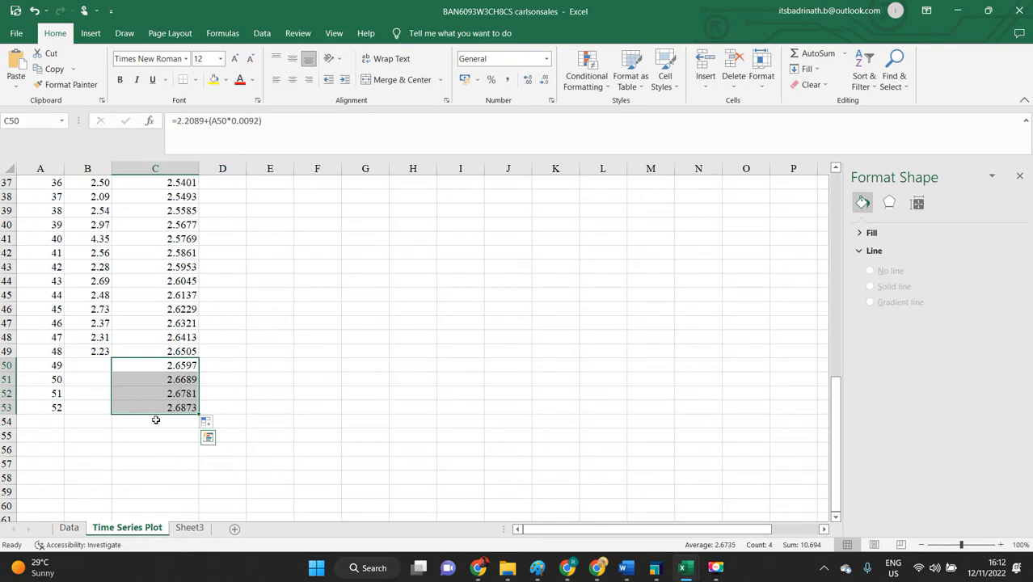
{"action": "mouse_move", "coordinate": [149, 423]}
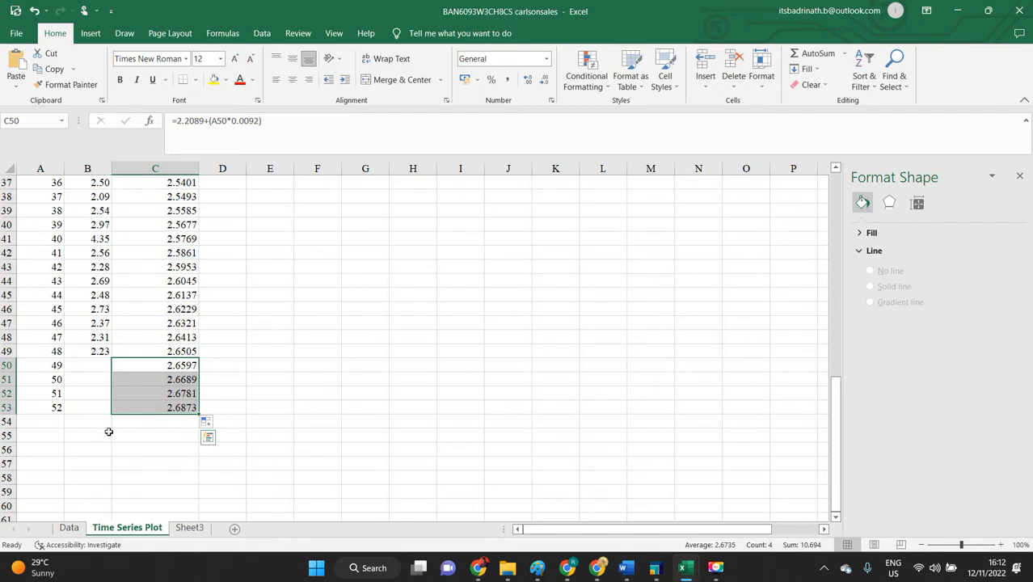
{"action": "left_click", "coordinate": [162, 470]}
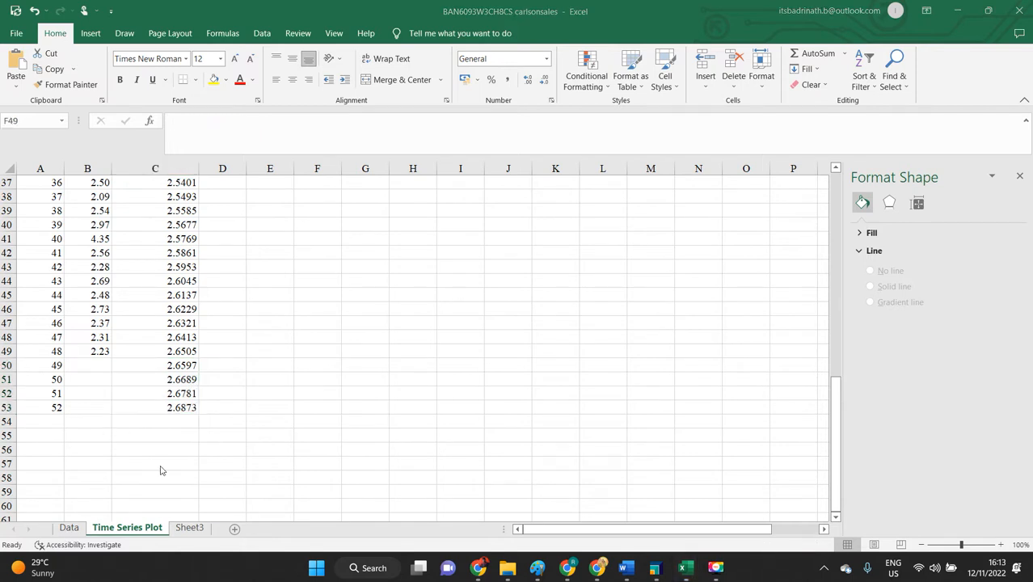
{"action": "left_click", "coordinate": [317, 351]}
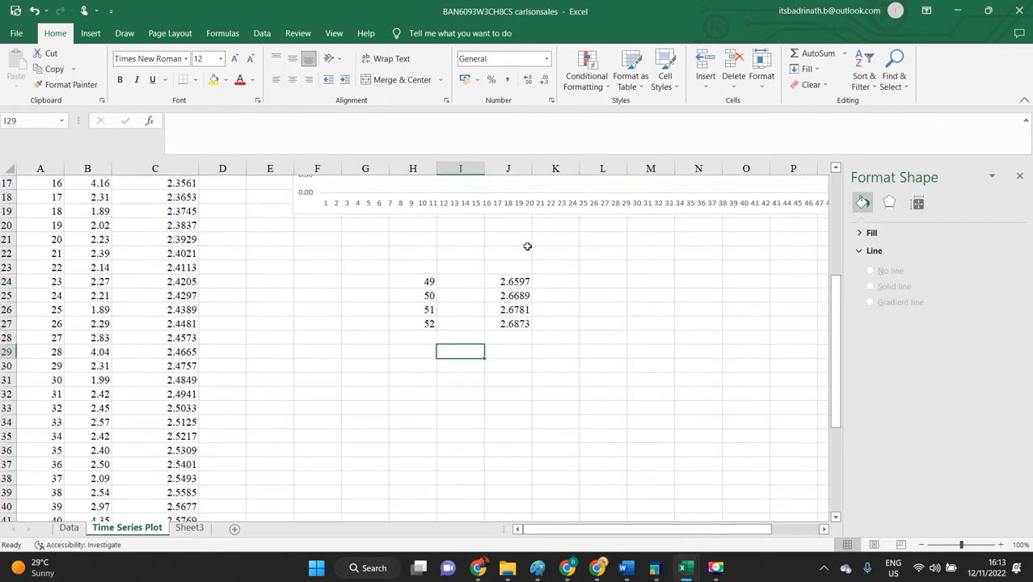
Copy the trendline equation y = 0.0092x + 2.2089 into H22 above the forecast table.
{"action": "scroll", "scroll_direction": "up", "scroll_amount": 3}
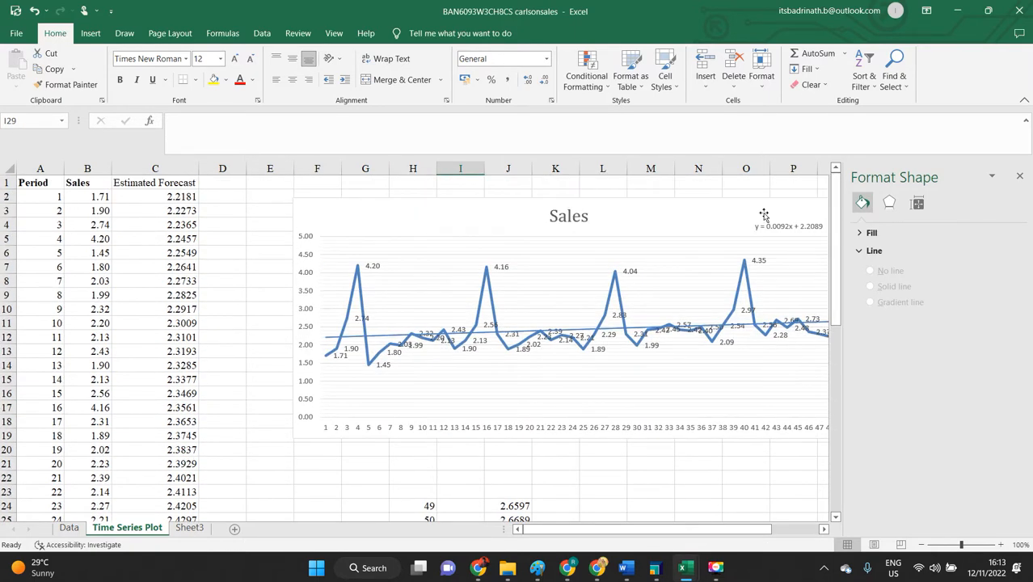
{"action": "left_click", "coordinate": [788, 225]}
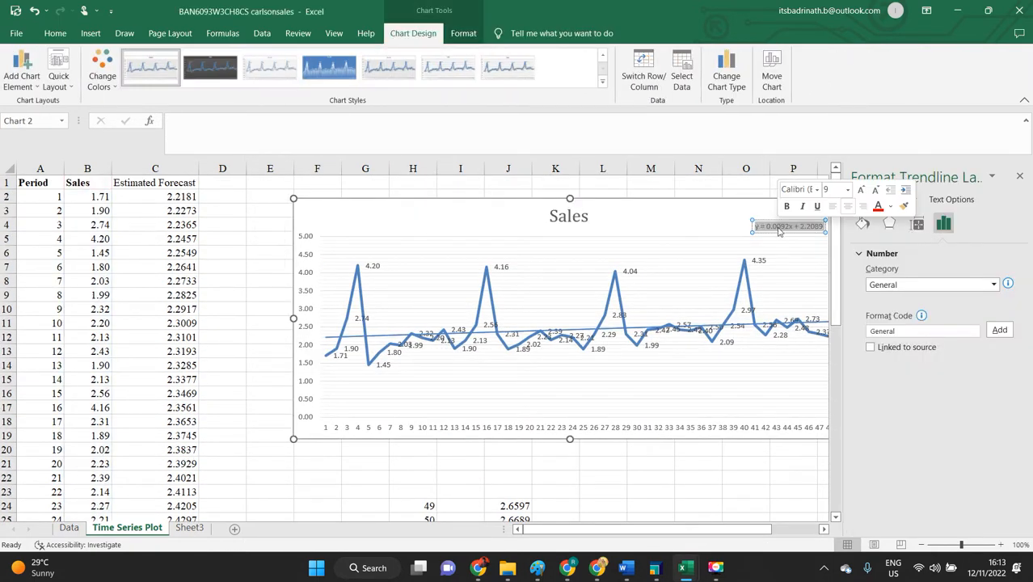
{"action": "left_click", "coordinate": [697, 491]}
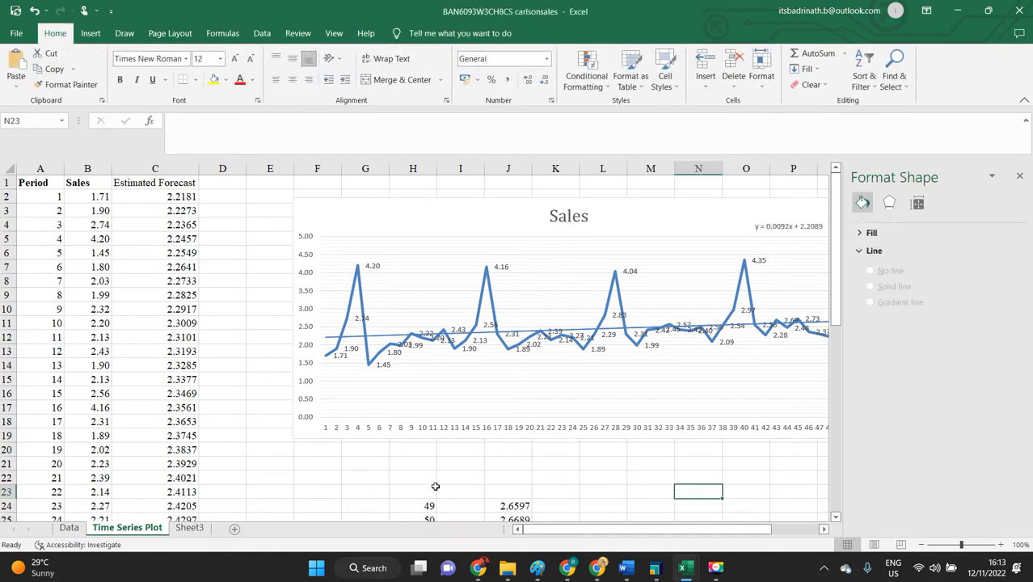
{"action": "left_click", "coordinate": [460, 463]}
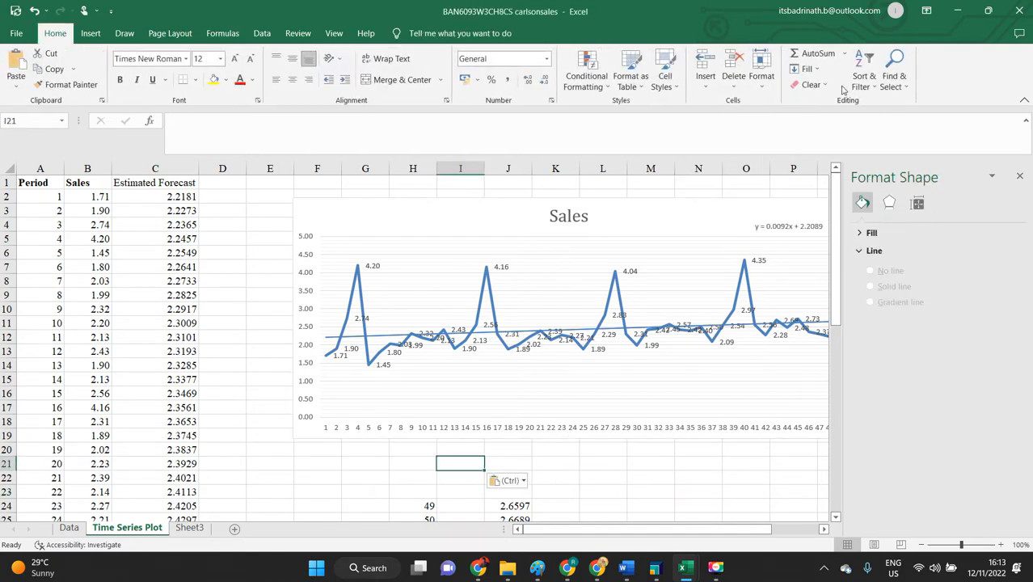
{"action": "mouse_move", "coordinate": [792, 234]}
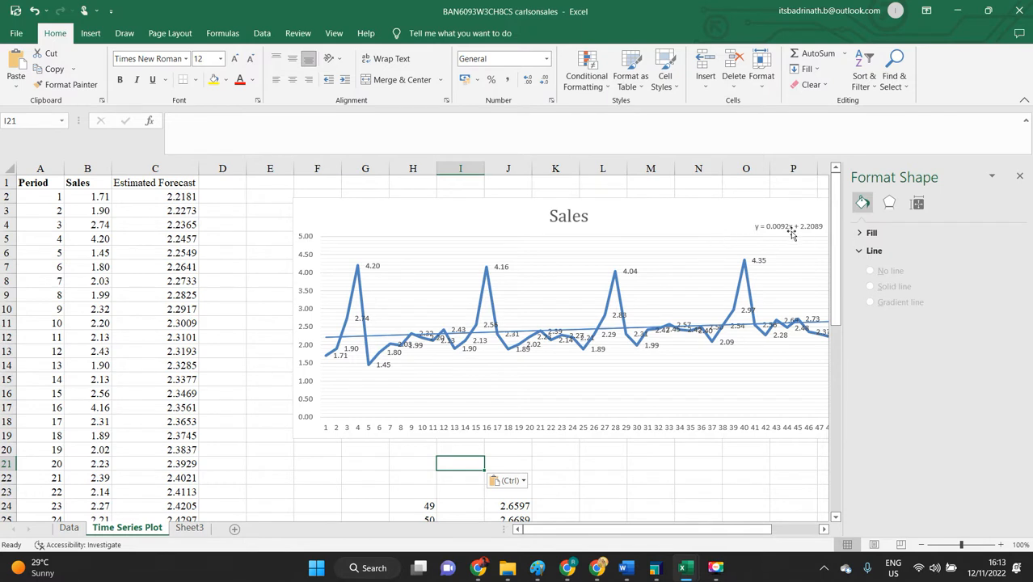
{"action": "left_click", "coordinate": [787, 226]}
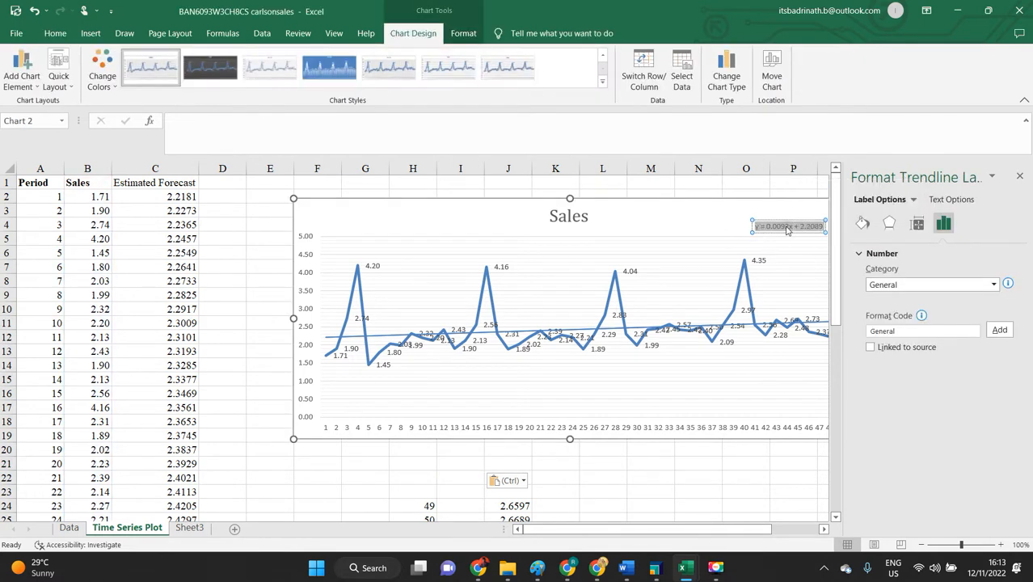
{"action": "double_click", "coordinate": [788, 226]}
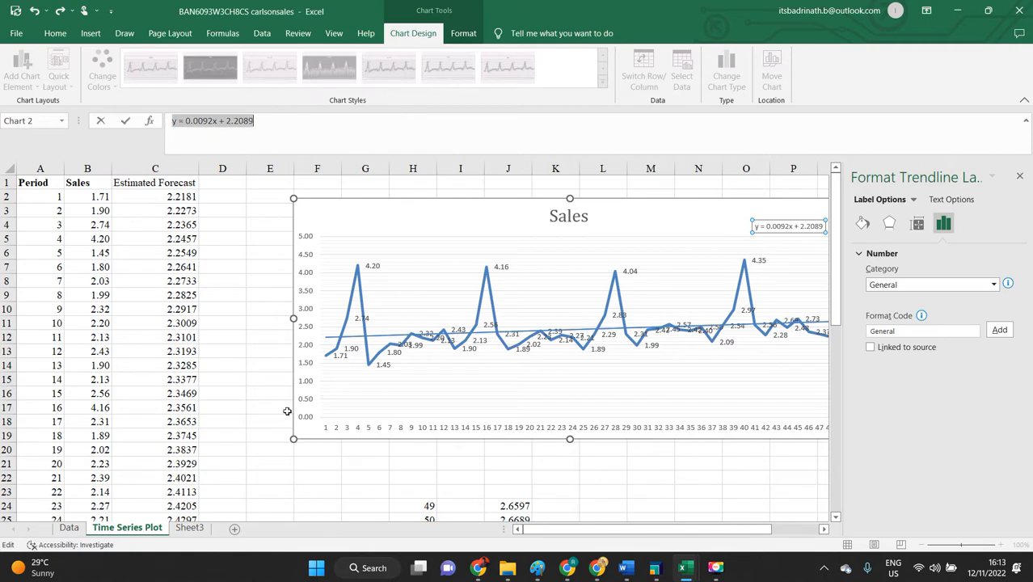
{"action": "left_click", "coordinate": [413, 477]}
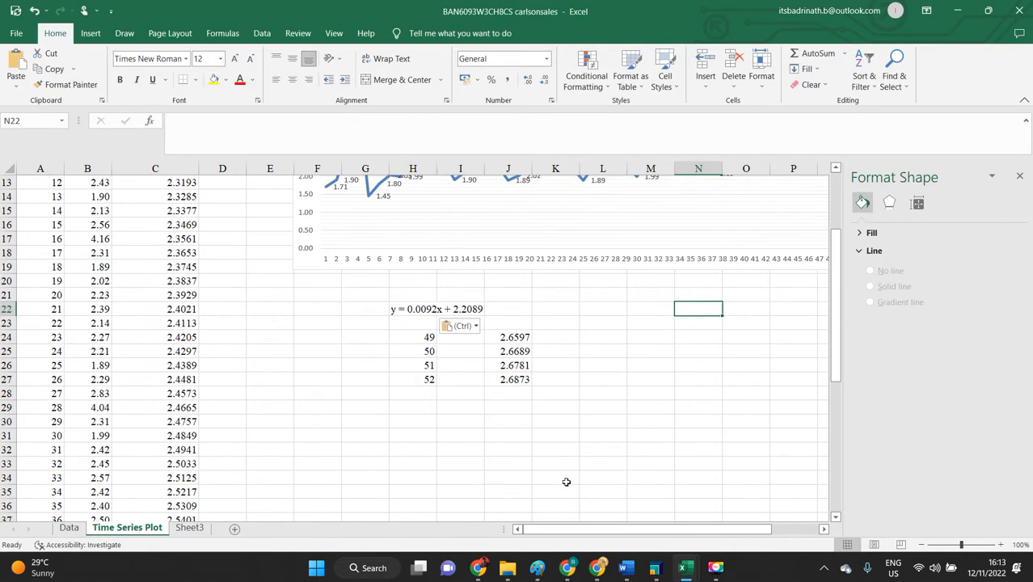
Head the forecast values 'Forecasted Values' in J23.
{"action": "left_click", "coordinate": [413, 337]}
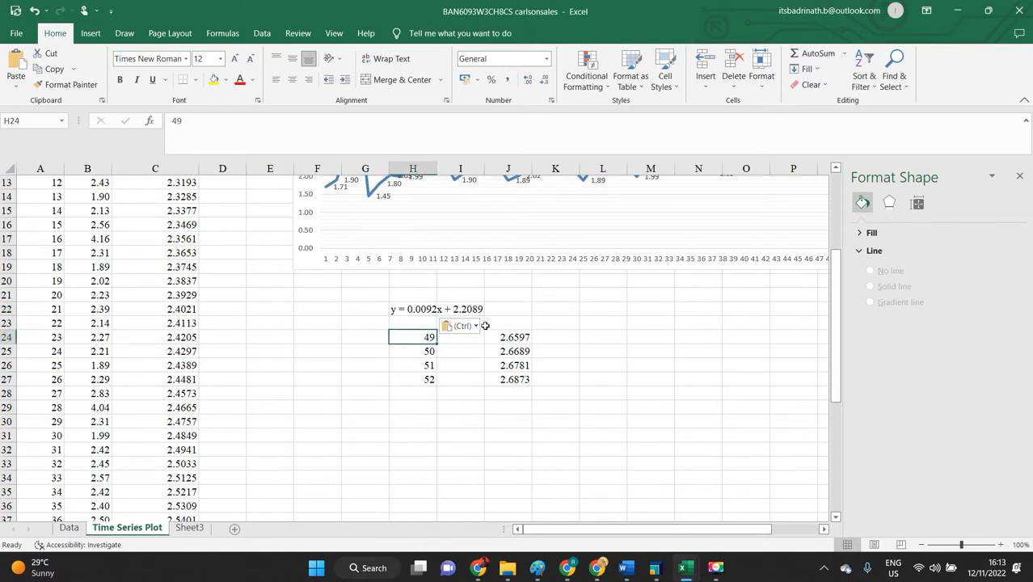
{"action": "left_click", "coordinate": [508, 337]}
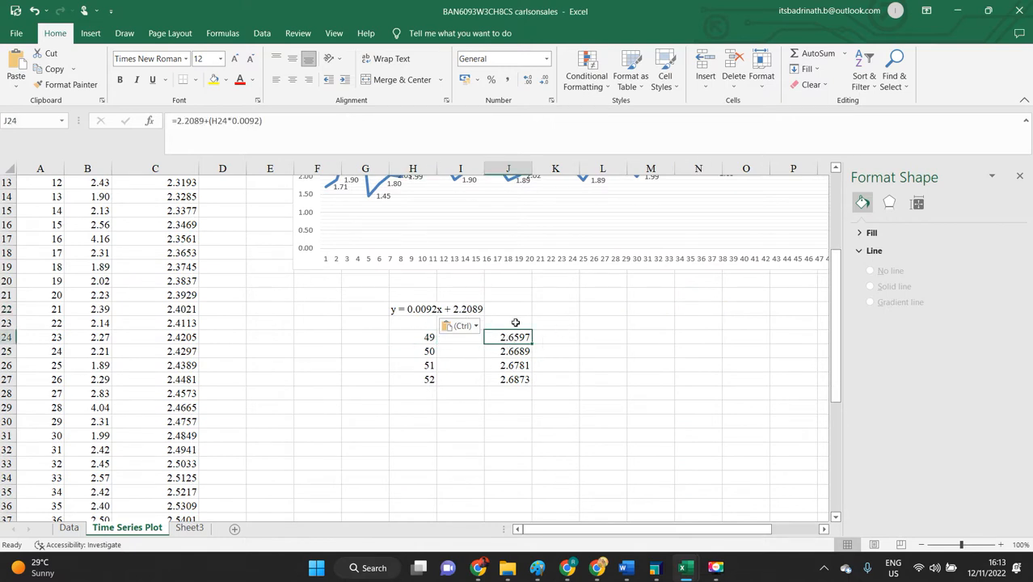
{"action": "type", "text": "Ex"}
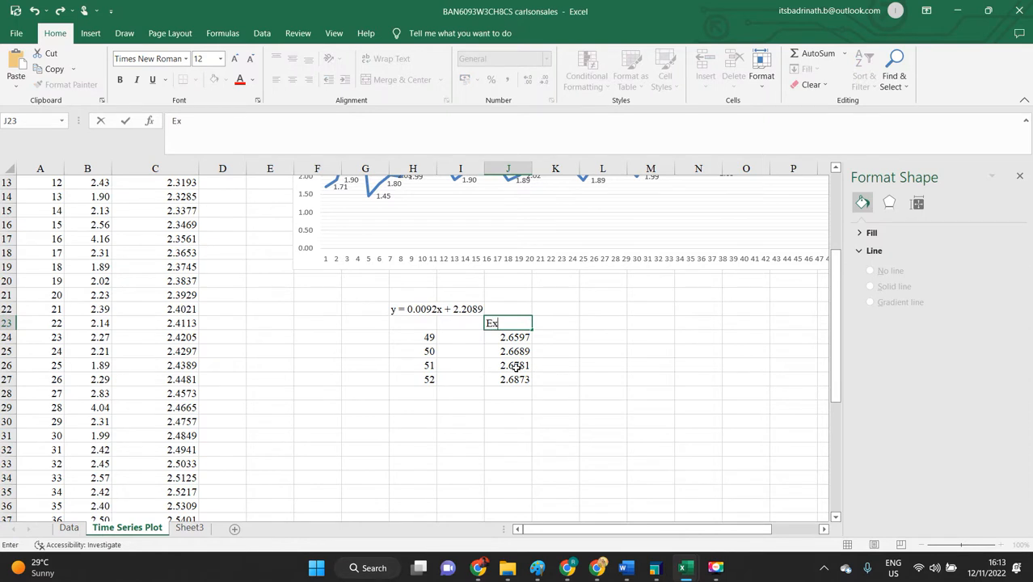
{"action": "type", "text": "orec"}
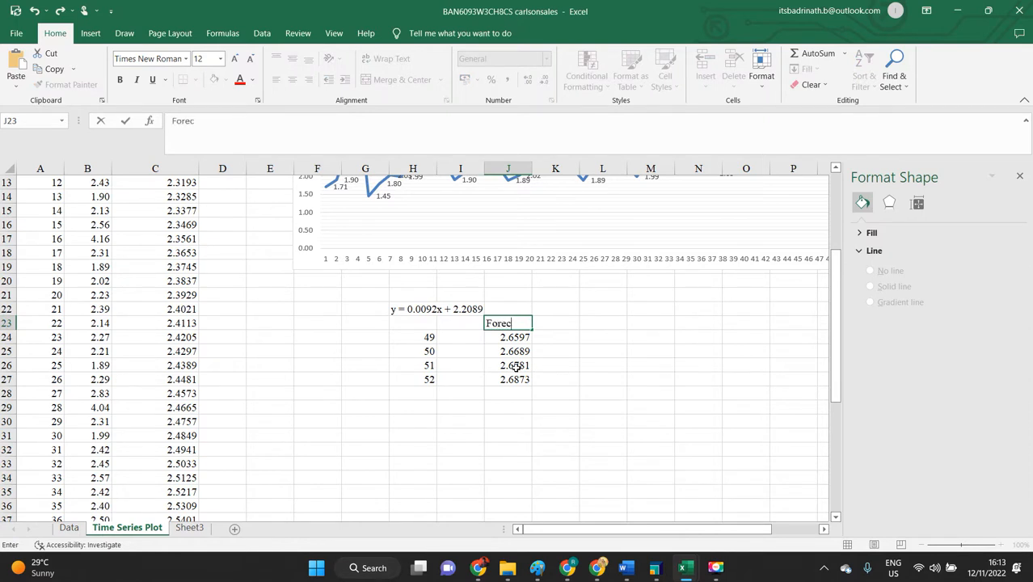
{"action": "type", "text": "asted"}
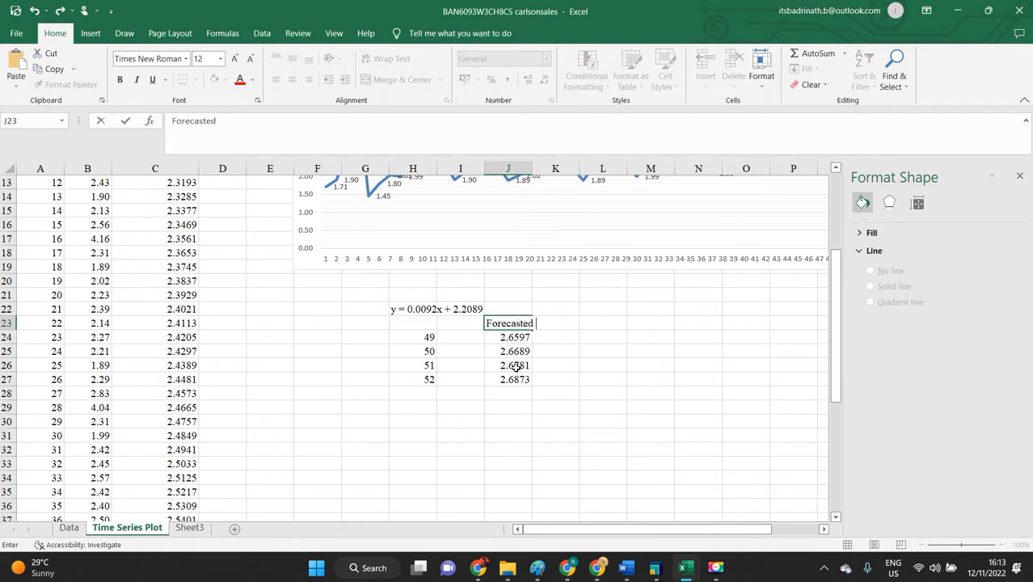
{"action": "key", "text": "Return"}
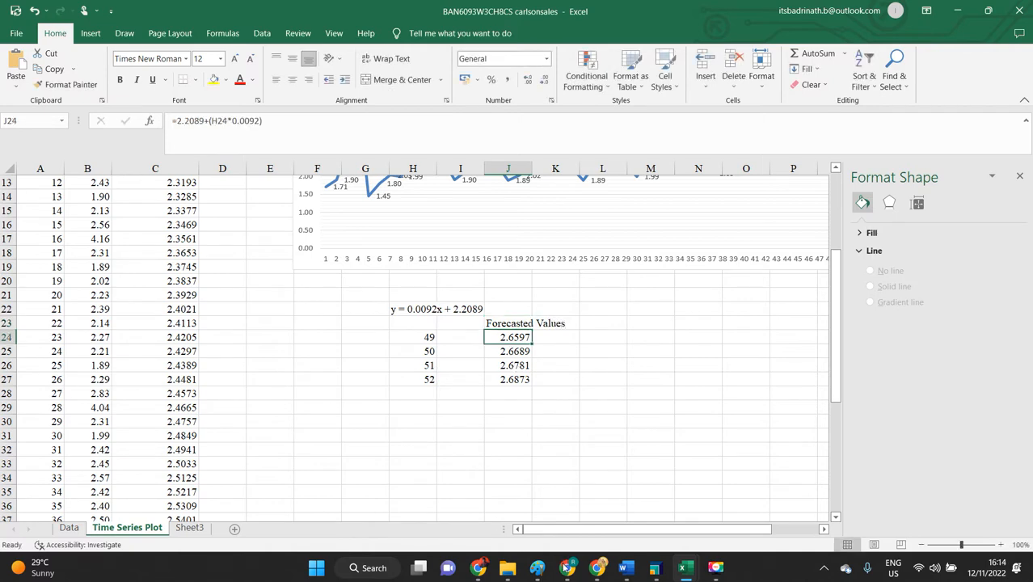
{"action": "key", "text": "alt+tab"}
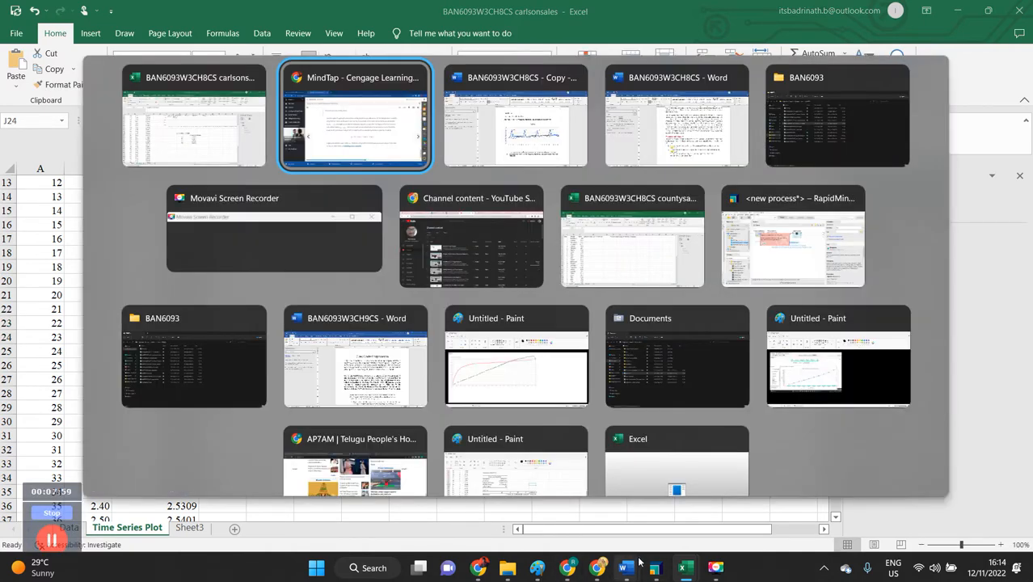
Turn the county Sales column into a line chart with data labels and a linear trendline.
{"action": "left_click", "coordinate": [632, 236]}
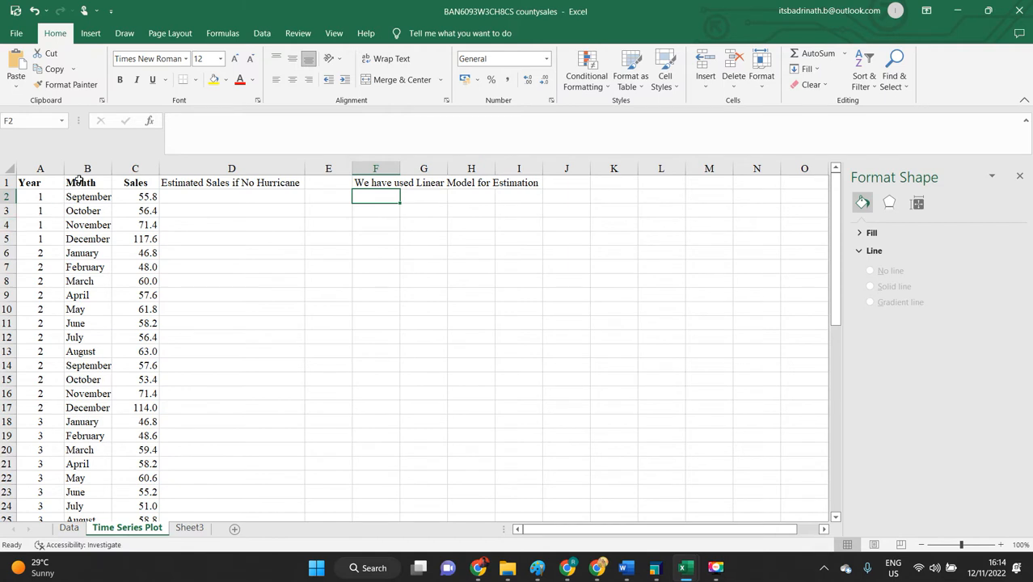
{"action": "left_click", "coordinate": [135, 168]}
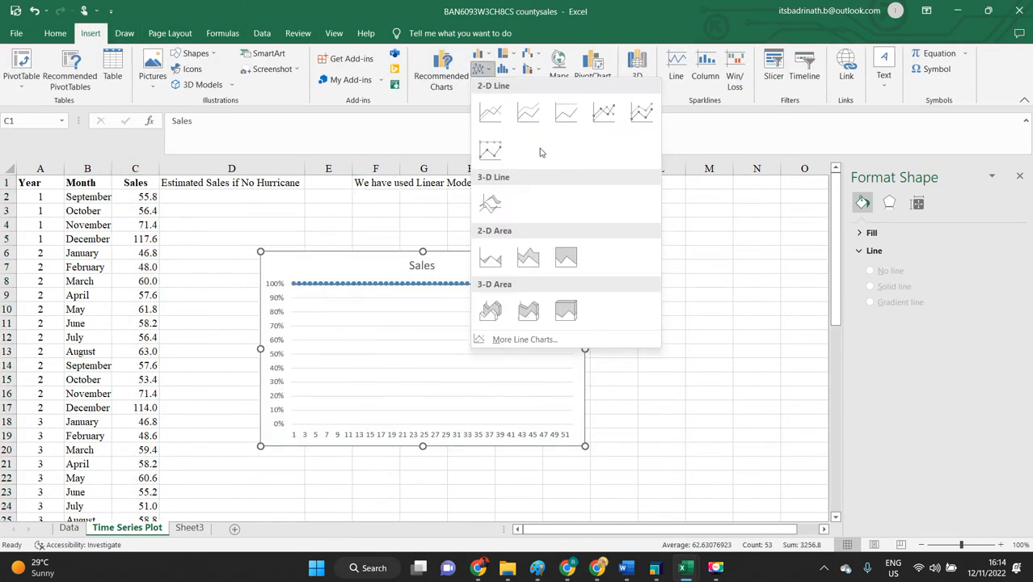
{"action": "left_click", "coordinate": [490, 112]}
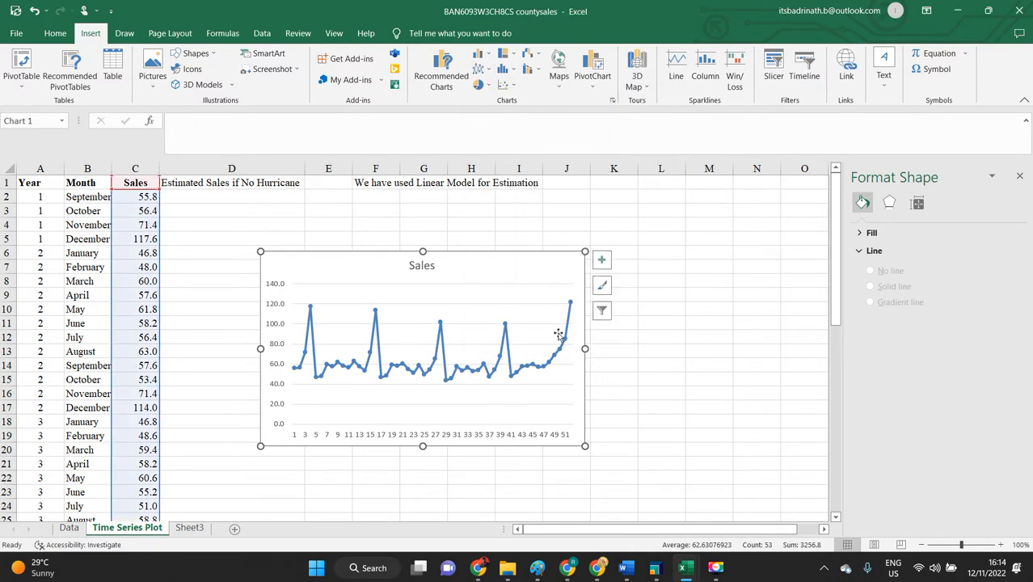
{"action": "right_click", "coordinate": [558, 334]}
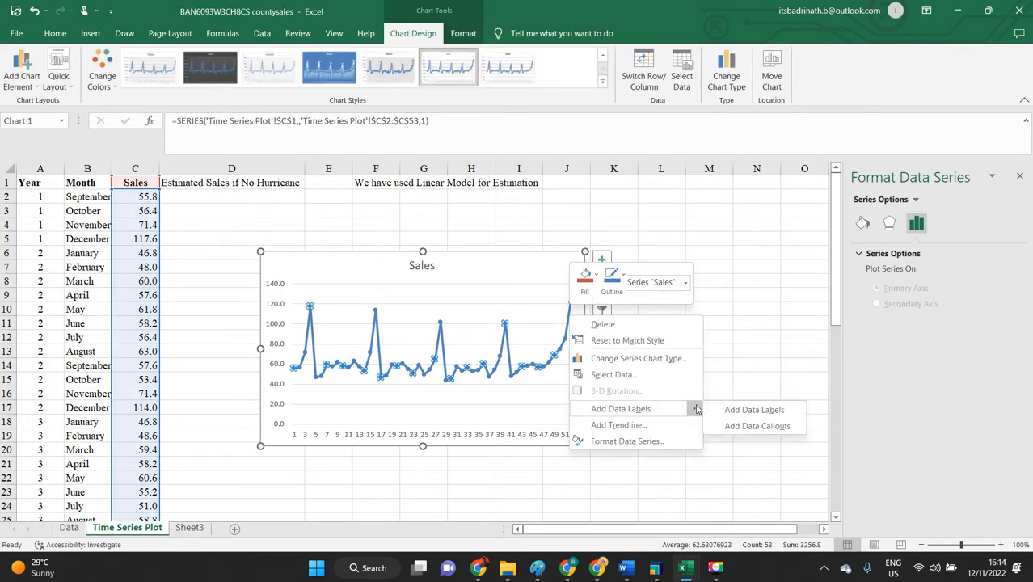
{"action": "left_click", "coordinate": [754, 409]}
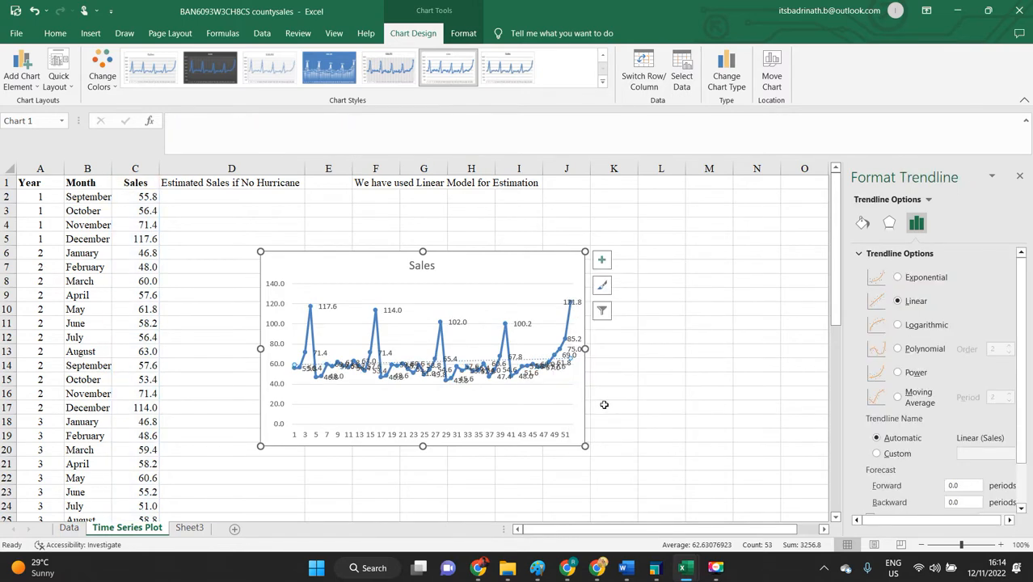
{"action": "mouse_move", "coordinate": [544, 267]}
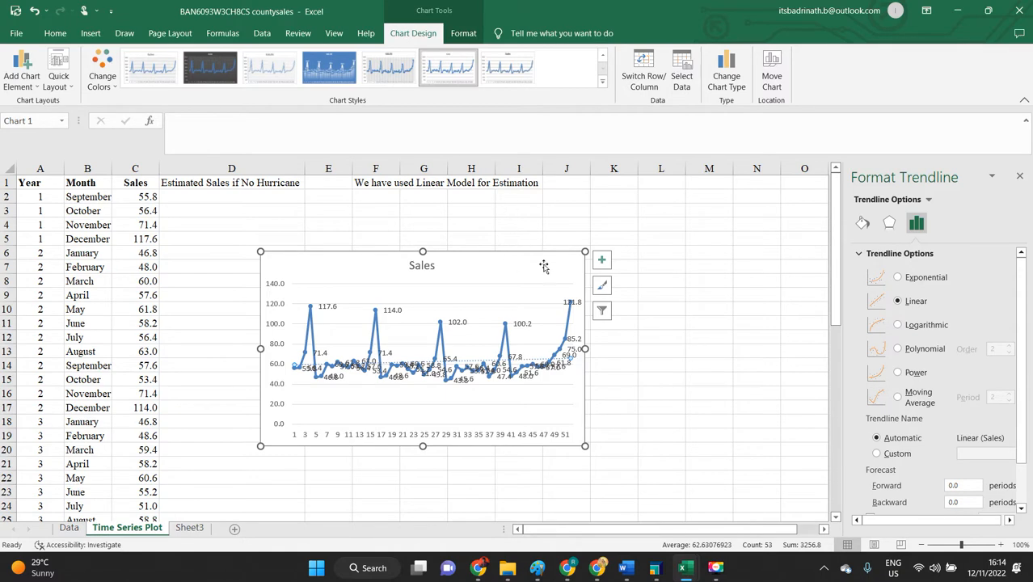
{"action": "key", "text": "alt+tab"}
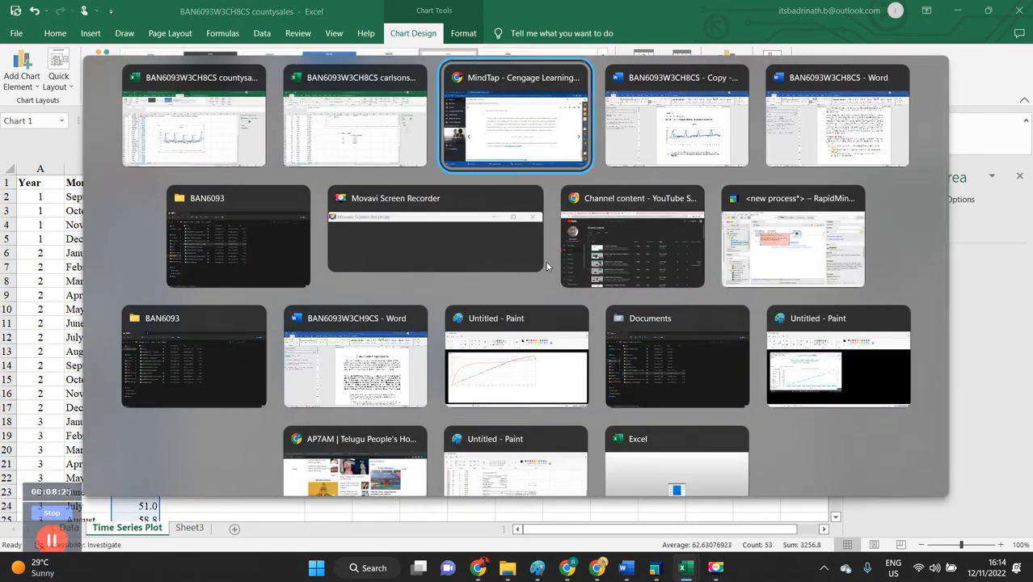
Paste the county Sales chart beneath the countywide no-hurricane estimate sentence.
{"action": "left_click", "coordinate": [676, 116]}
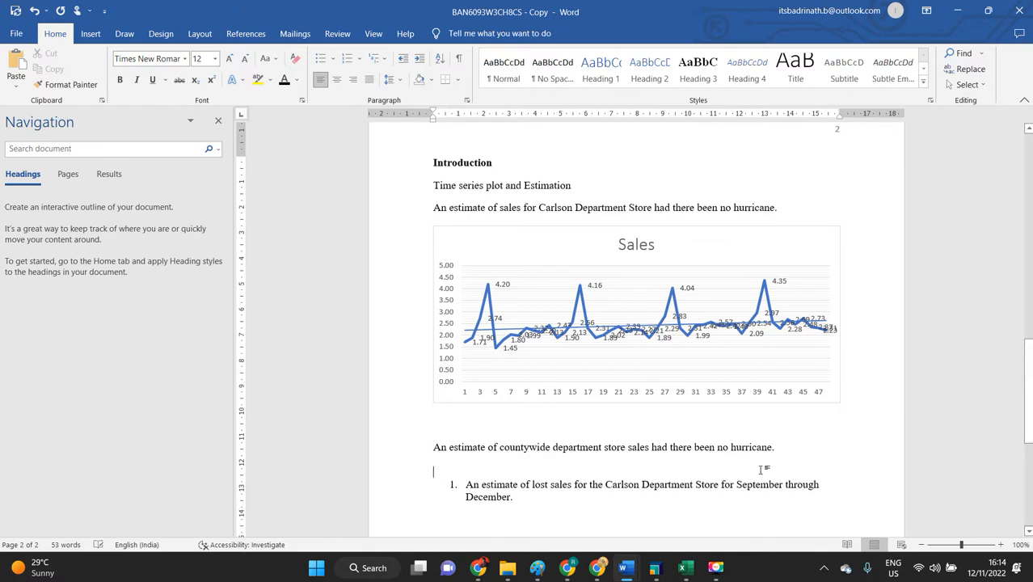
{"action": "scroll", "scroll_direction": "down", "scroll_amount": 3}
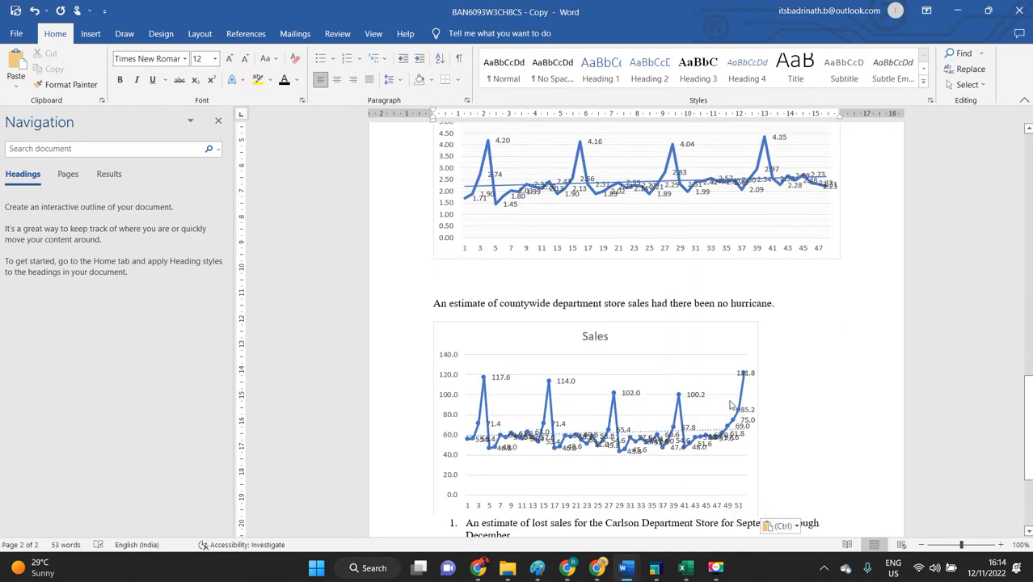
{"action": "left_click", "coordinate": [606, 420]}
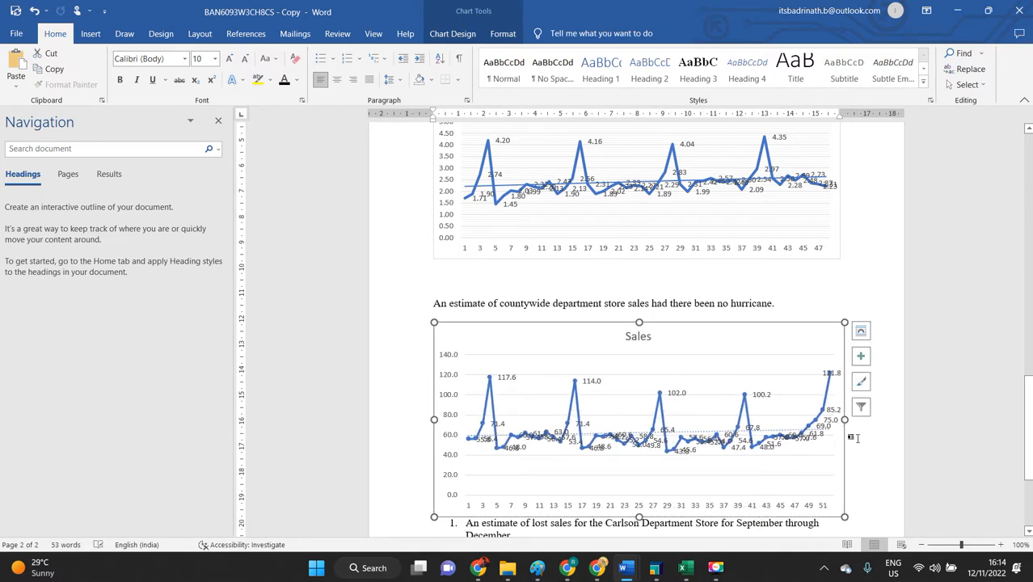
{"action": "scroll", "scroll_direction": "down", "scroll_amount": 3}
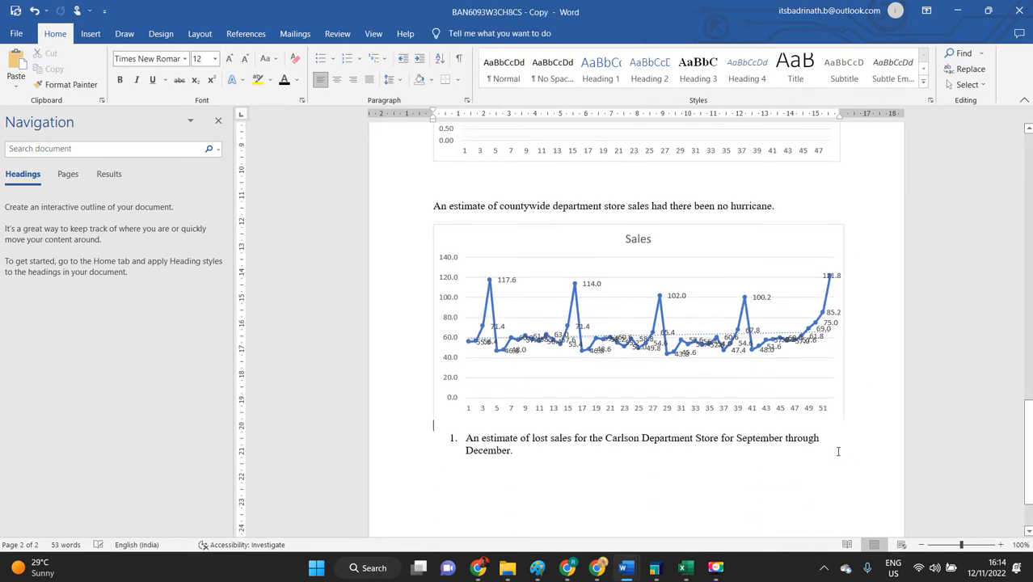
{"action": "key", "text": "alt+tab"}
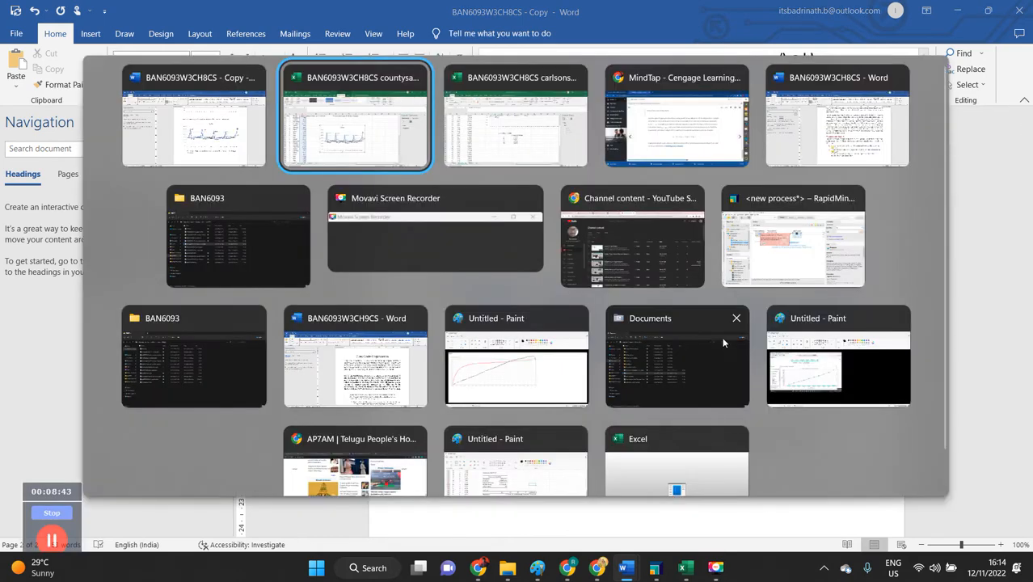
Enter =59.244+(0.1278*E2) in D2 as the trendline estimate formula.
{"action": "left_click", "coordinate": [354, 116]}
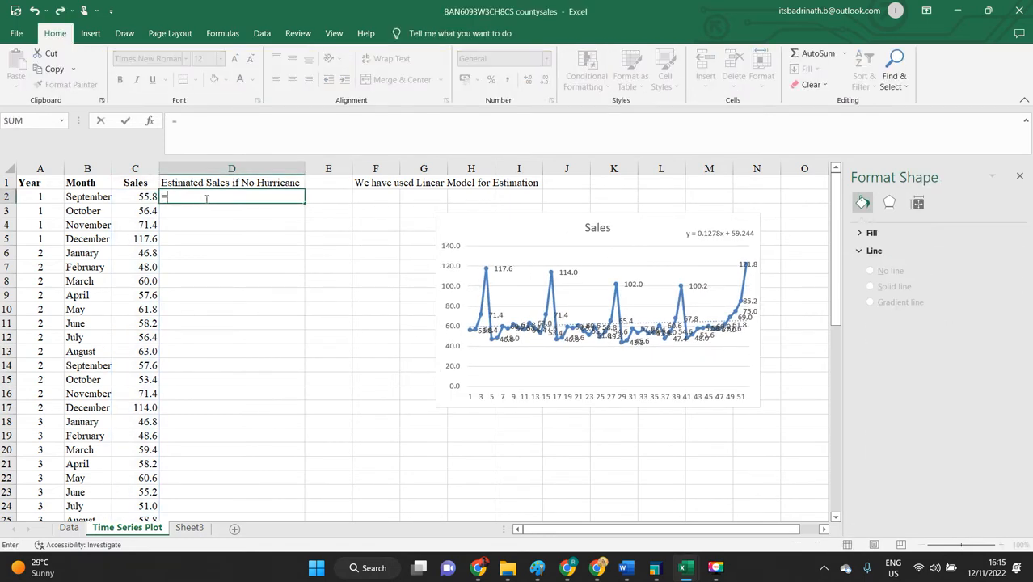
{"action": "type", "text": "59"}
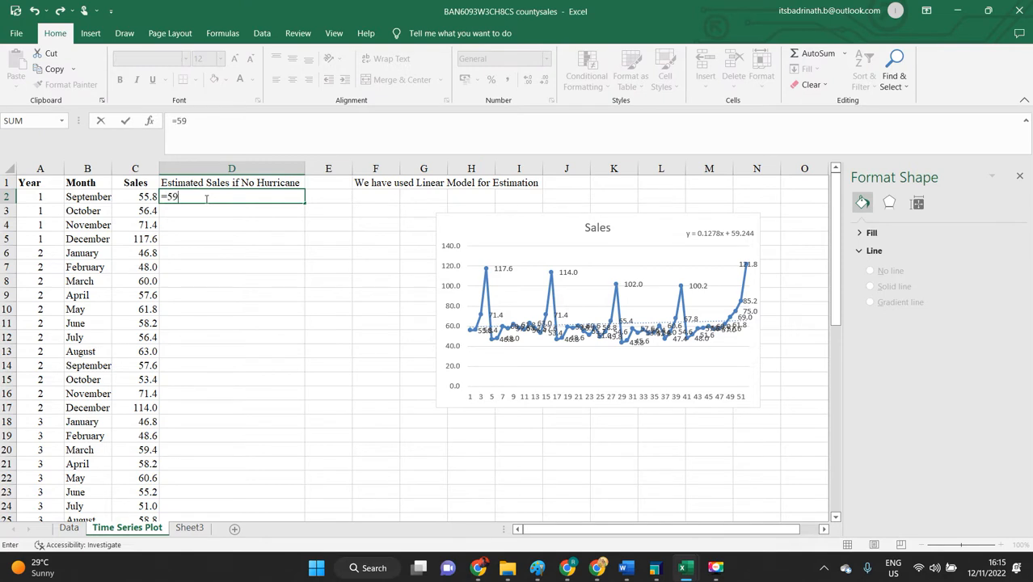
{"action": "type", "text": ".244"}
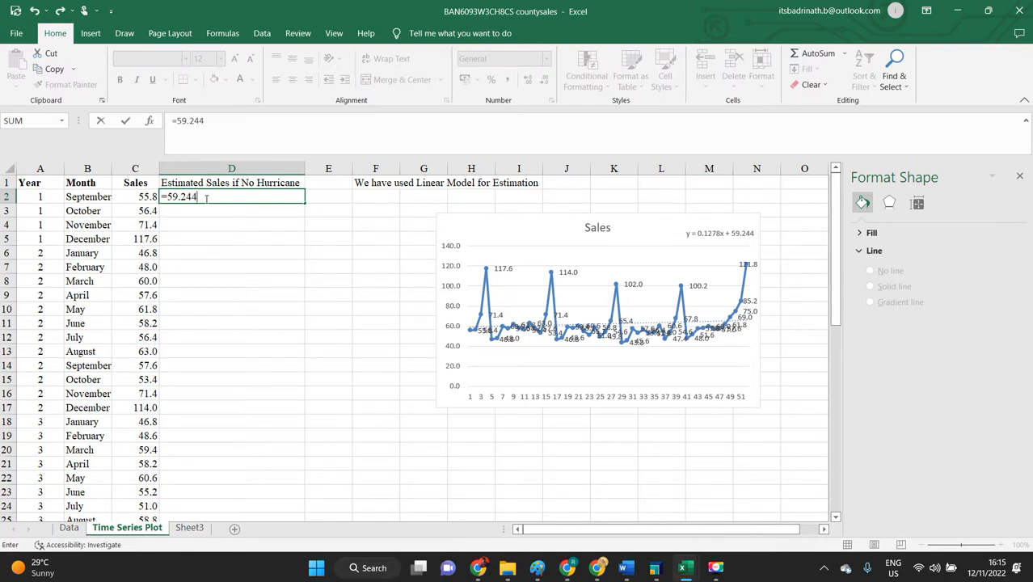
{"action": "type", "text": "+"}
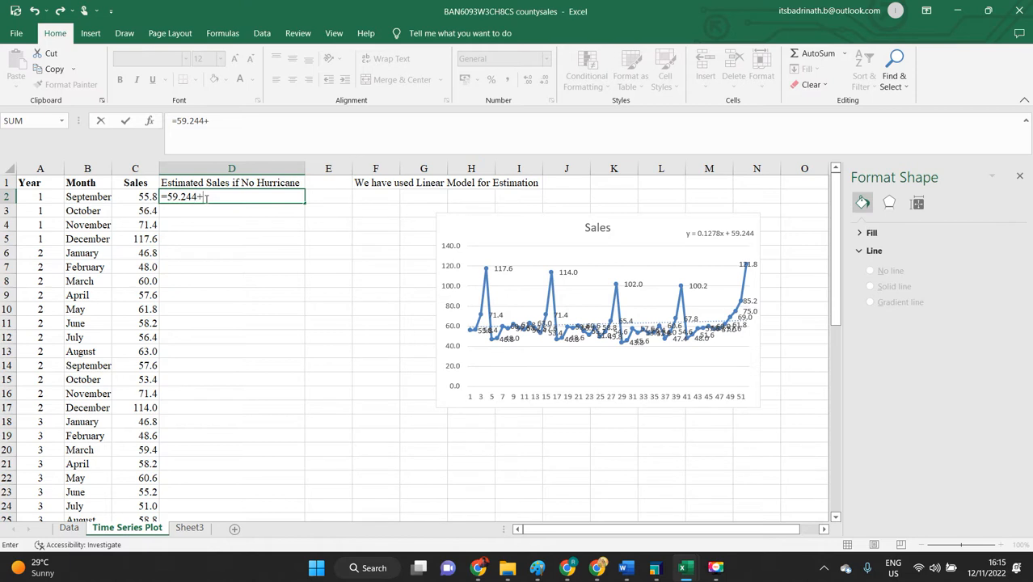
{"action": "type", "text": "("}
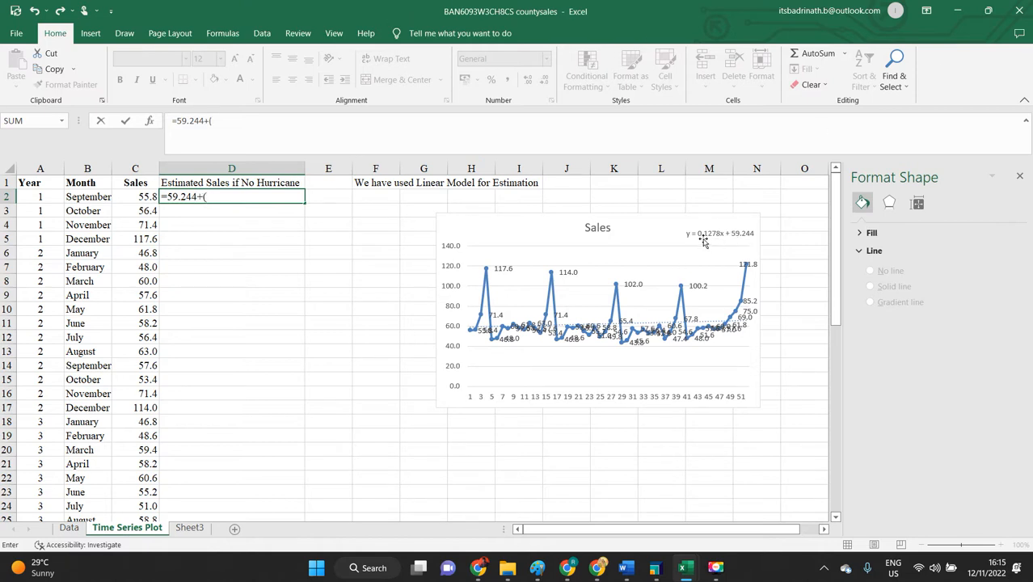
{"action": "type", "text": "0."}
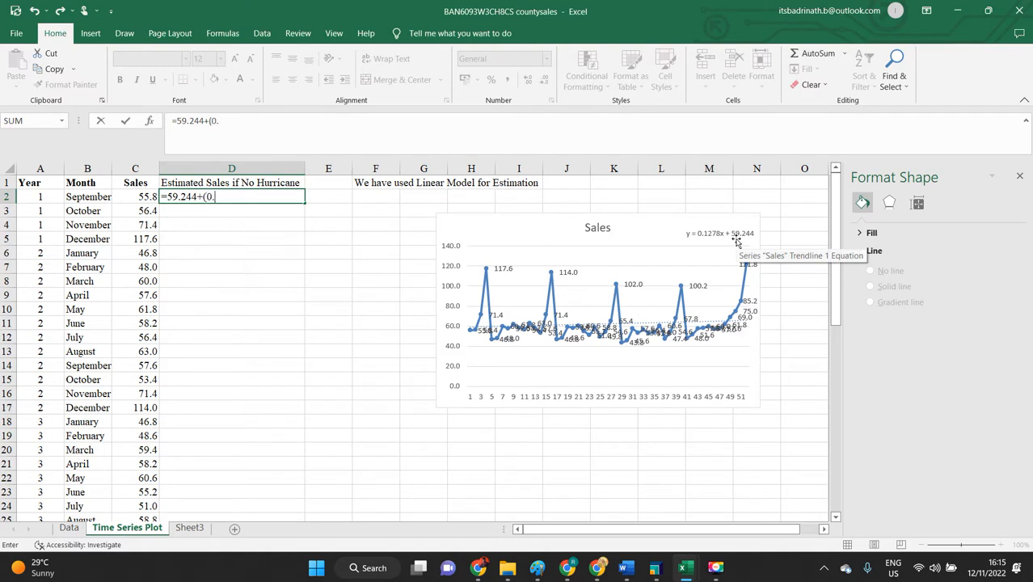
{"action": "type", "text": "1278"}
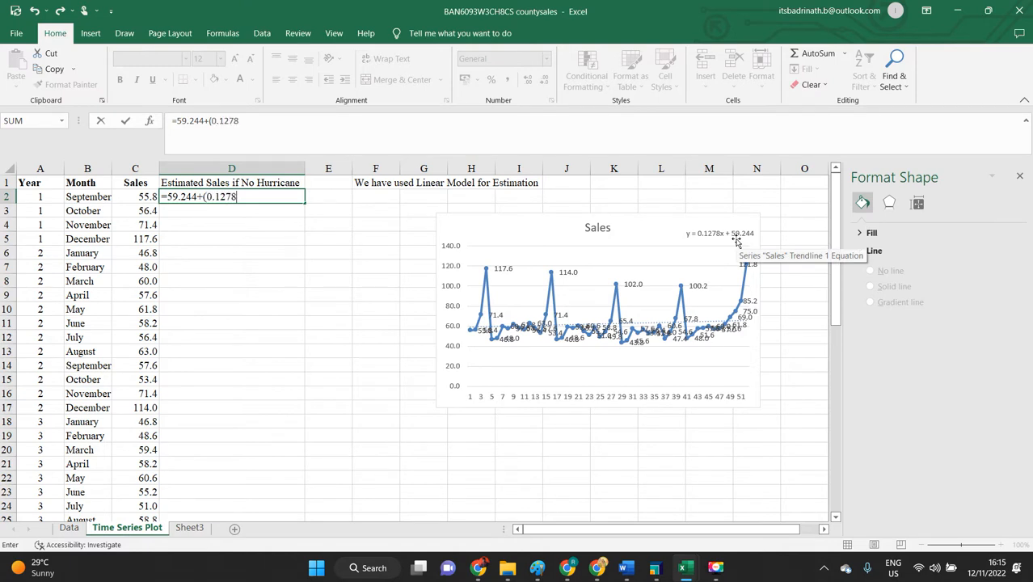
{"action": "type", "text": "*"}
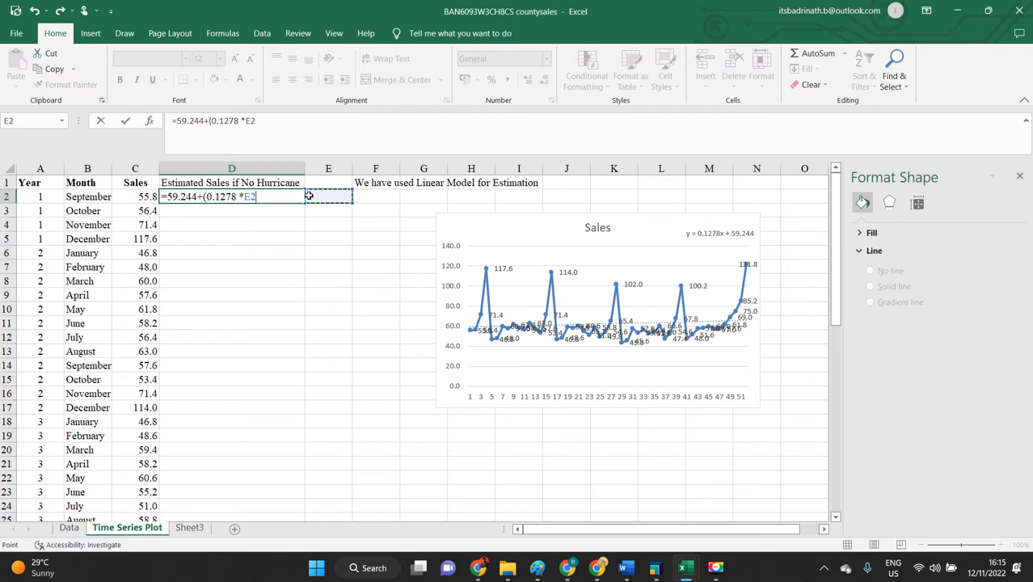
{"action": "key", "text": "Return"}
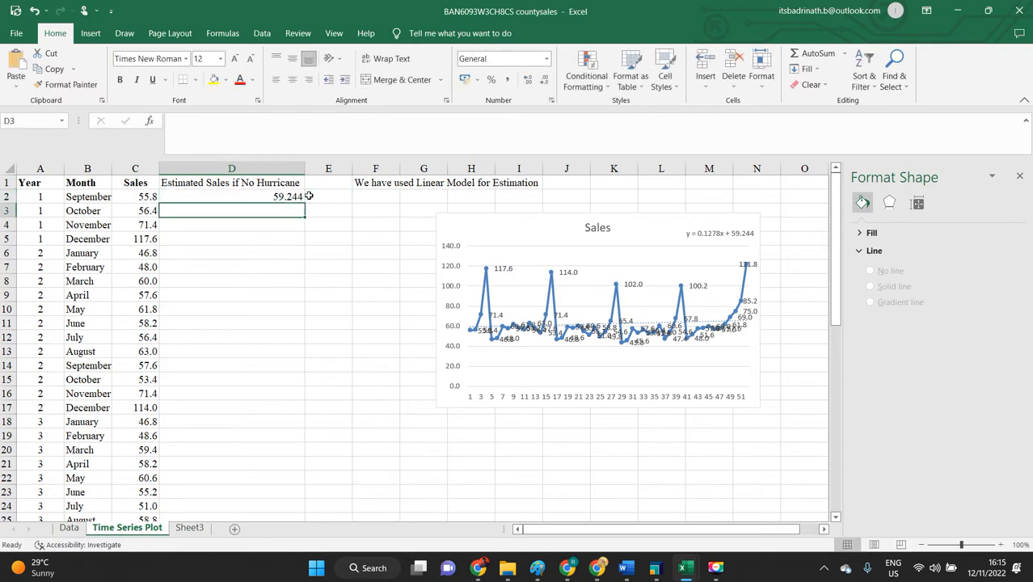
Add an Sl No column numbered 1–52 and fill the estimates down to row 53.
{"action": "left_click", "coordinate": [328, 196]}
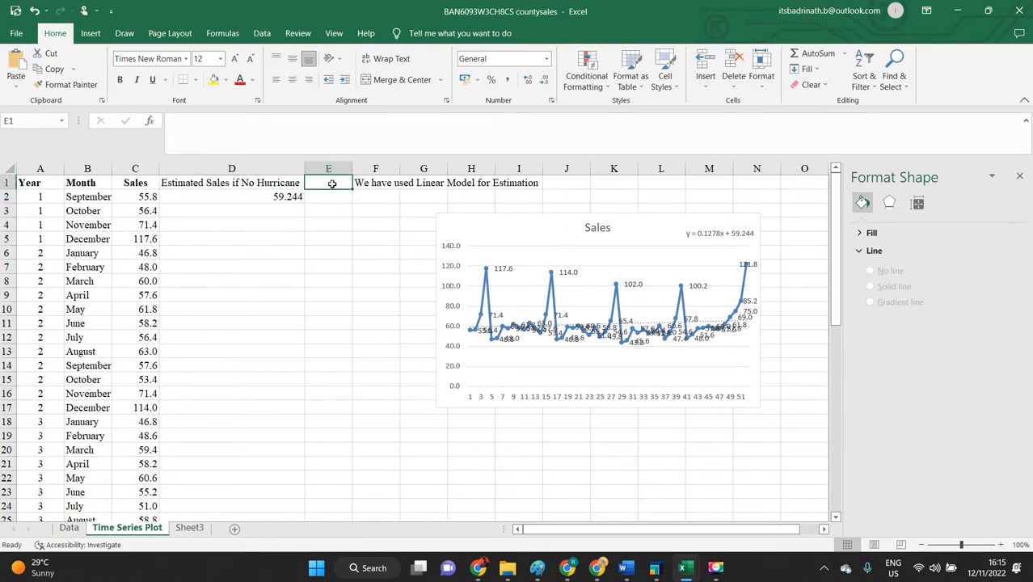
{"action": "type", "text": "Se"}
{"action": "left_click", "coordinate": [328, 225]}
{"action": "type", "text": "3"}
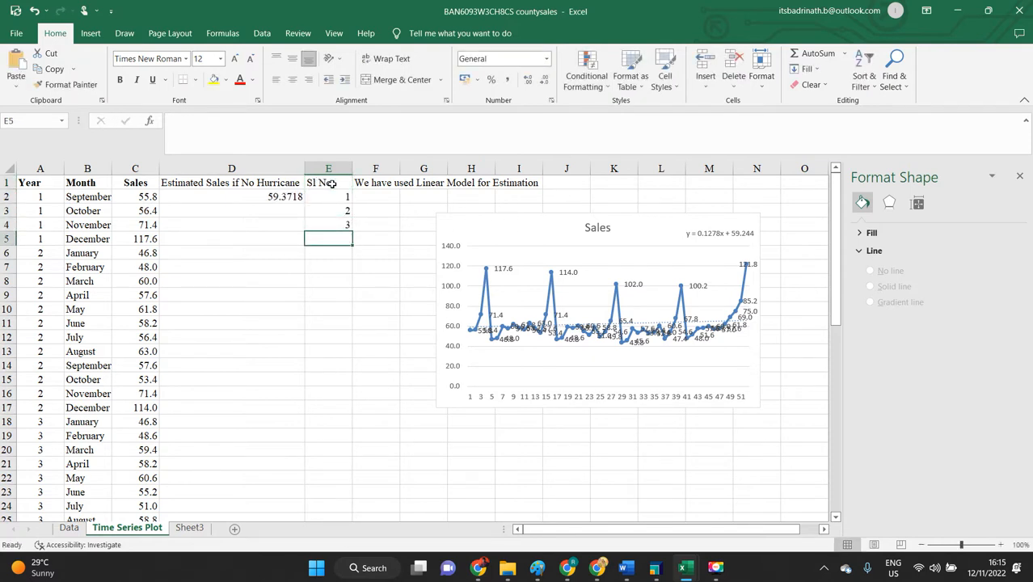
{"action": "left_click_drag", "start_coordinate": [327, 197], "coordinate": [328, 225]}
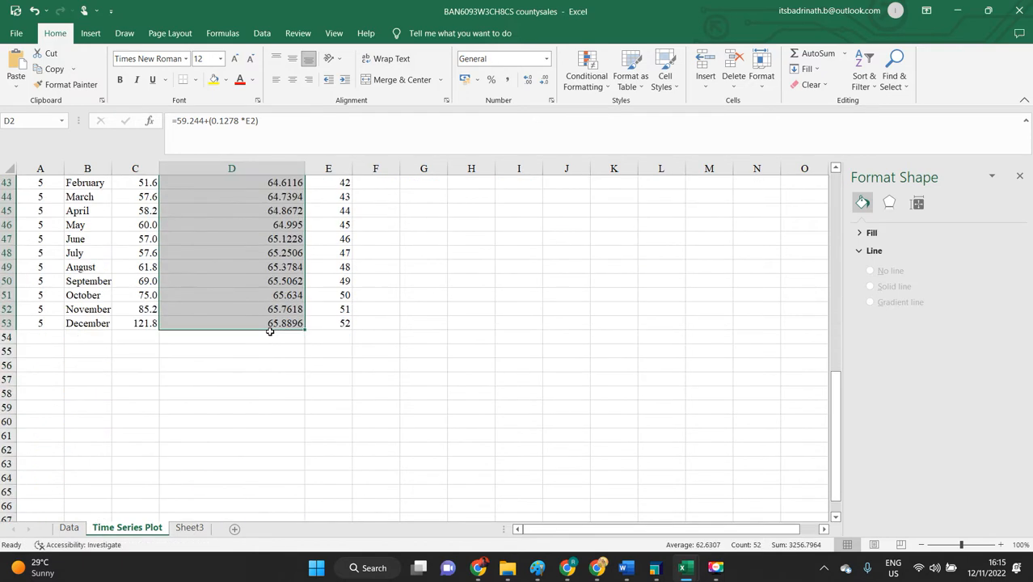
{"action": "left_click", "coordinate": [232, 317]}
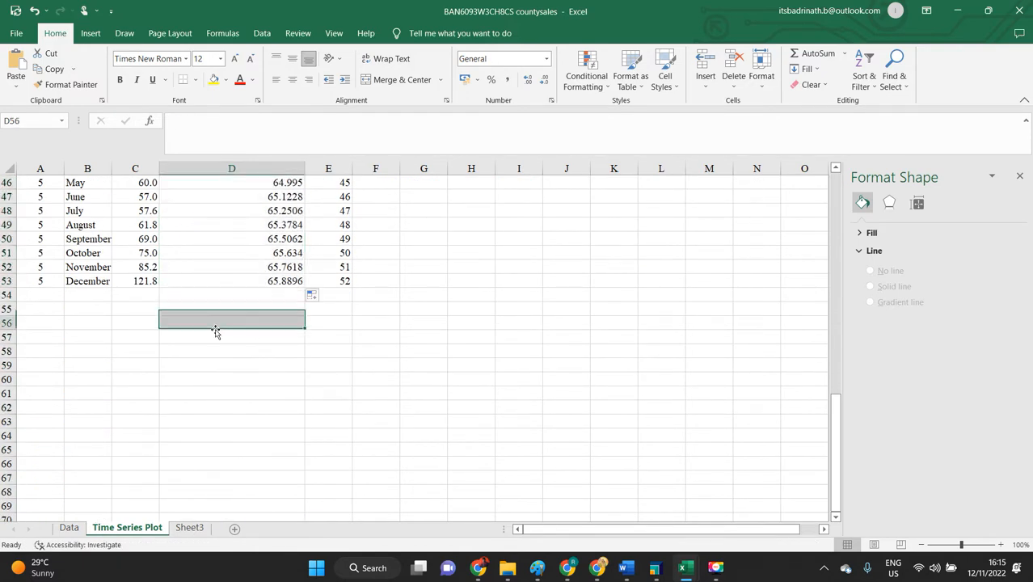
{"action": "left_click", "coordinate": [232, 322]}
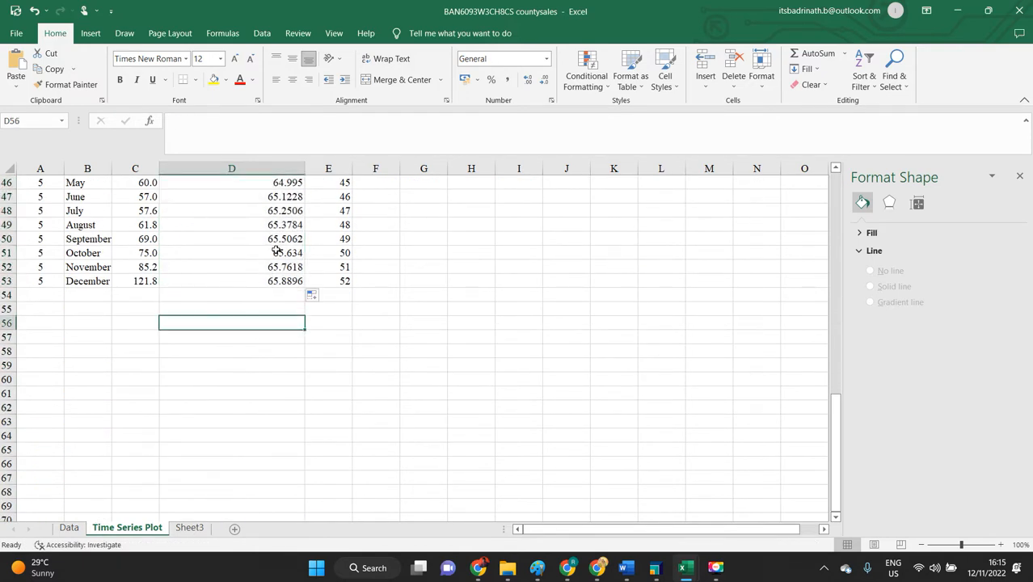
{"action": "left_click", "coordinate": [232, 224]}
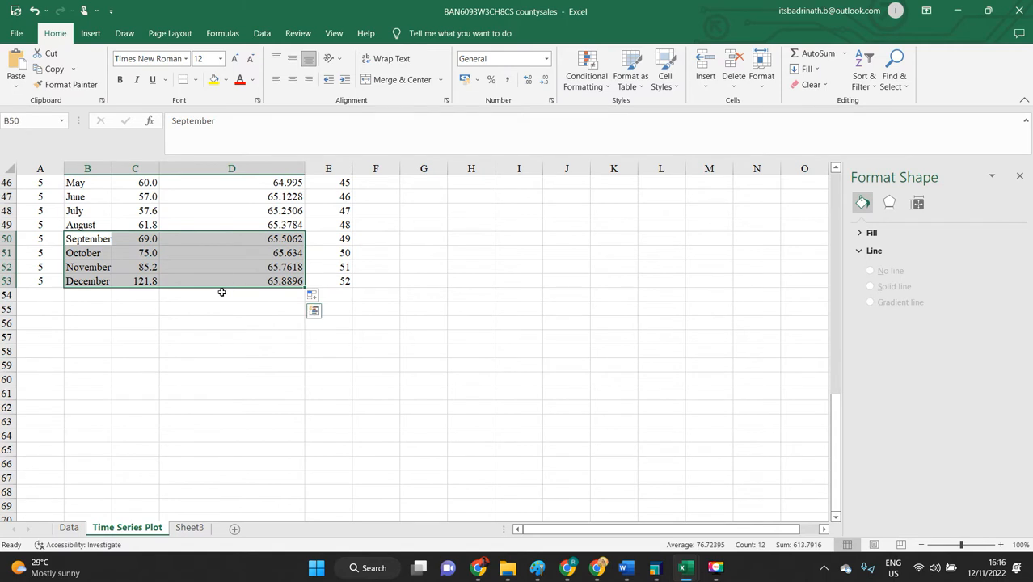
Paste September–December rows at G58, link predictions to D50:D53, and add an Actual Values header.
{"action": "left_click", "coordinate": [424, 350]}
{"action": "type", "text": "="}
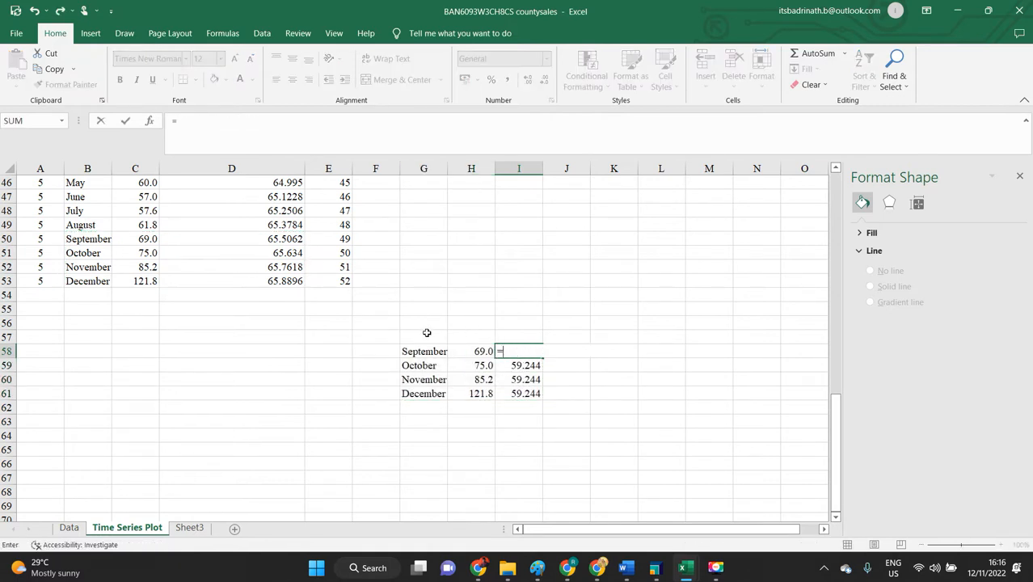
{"action": "type", "text": "D50"}
{"action": "key", "text": "Return"}
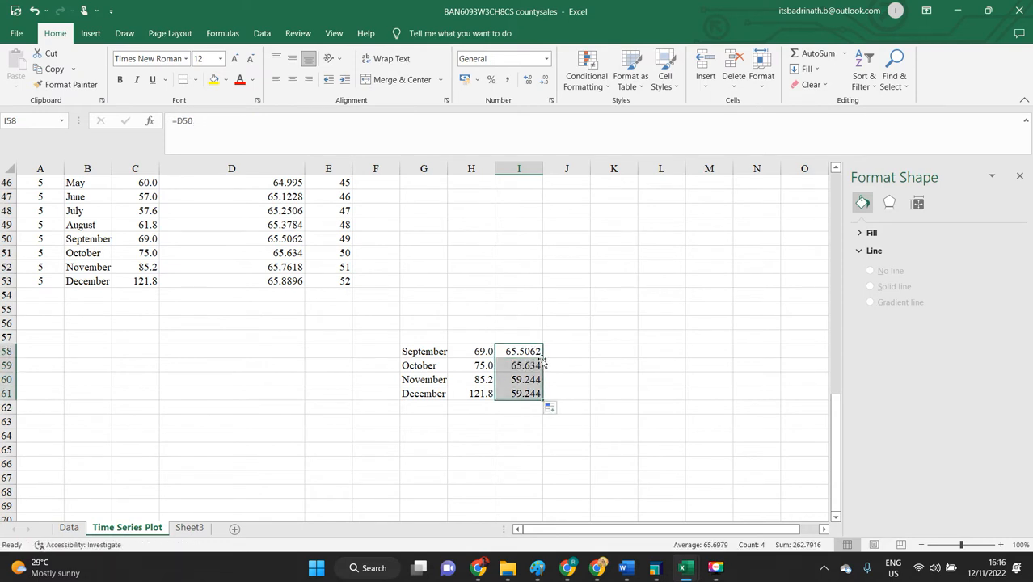
{"action": "left_click", "coordinate": [471, 337]}
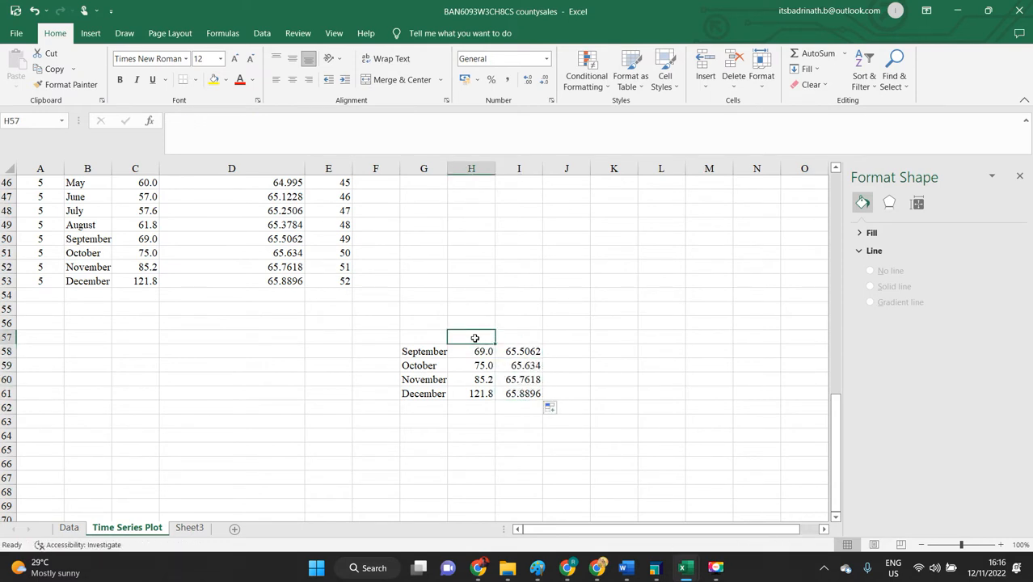
{"action": "type", "text": "Actual Values"}
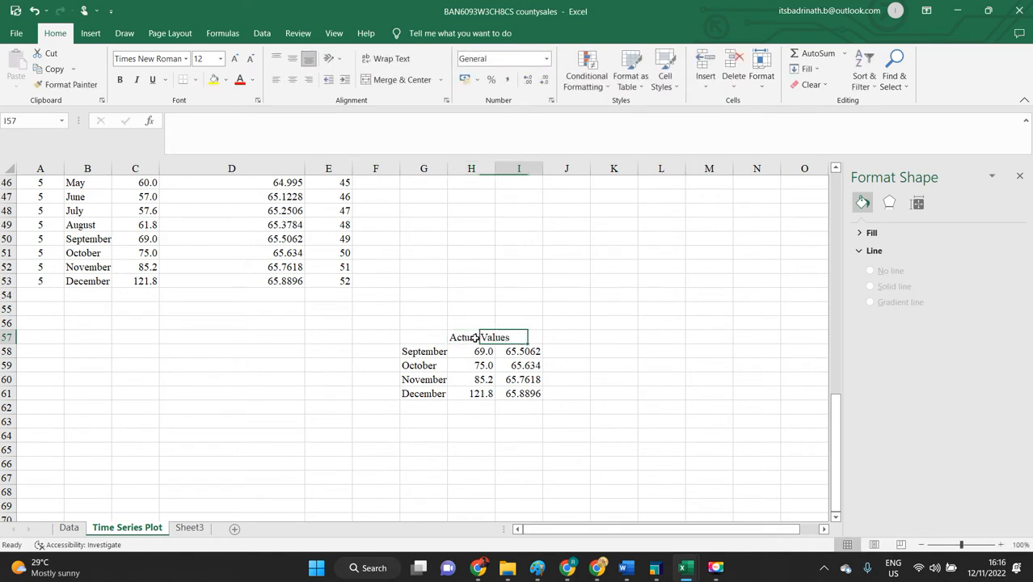
Add the Predicted value header, widen columns H and I, and merge G56:I56.
{"action": "type", "text": "Pred"}
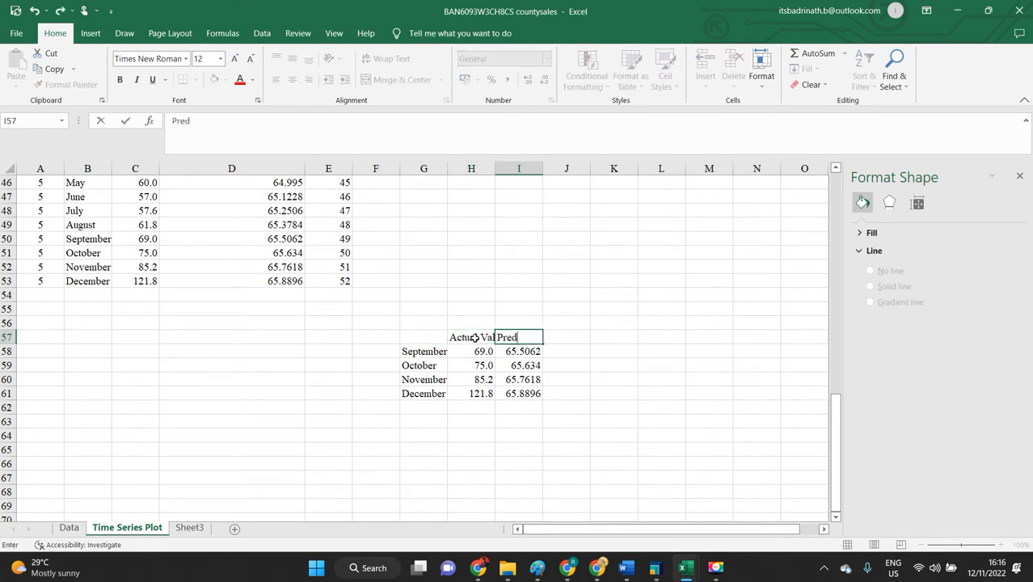
{"action": "type", "text": "icted value"}
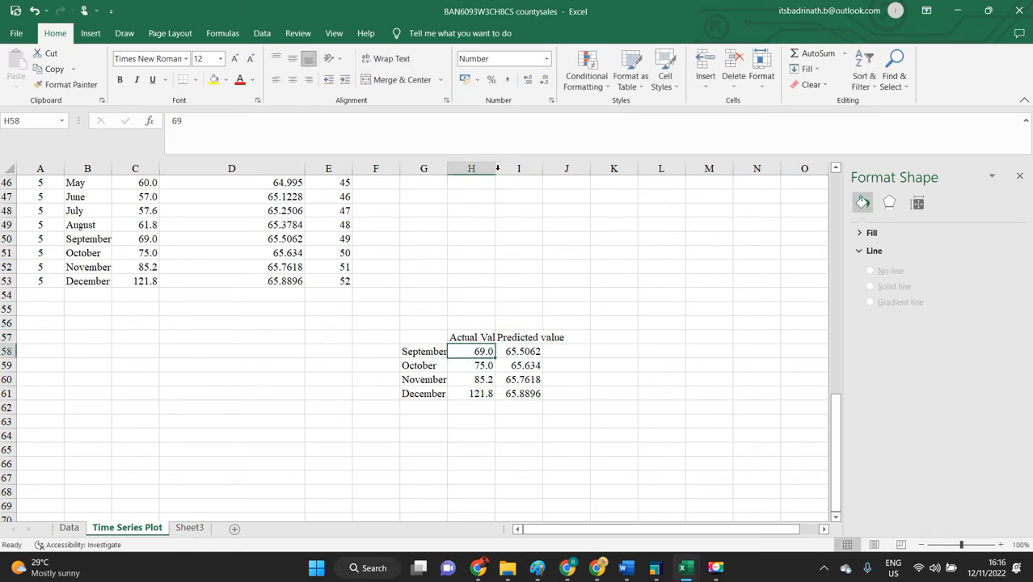
{"action": "left_click_drag", "start_coordinate": [495, 168], "coordinate": [559, 168]}
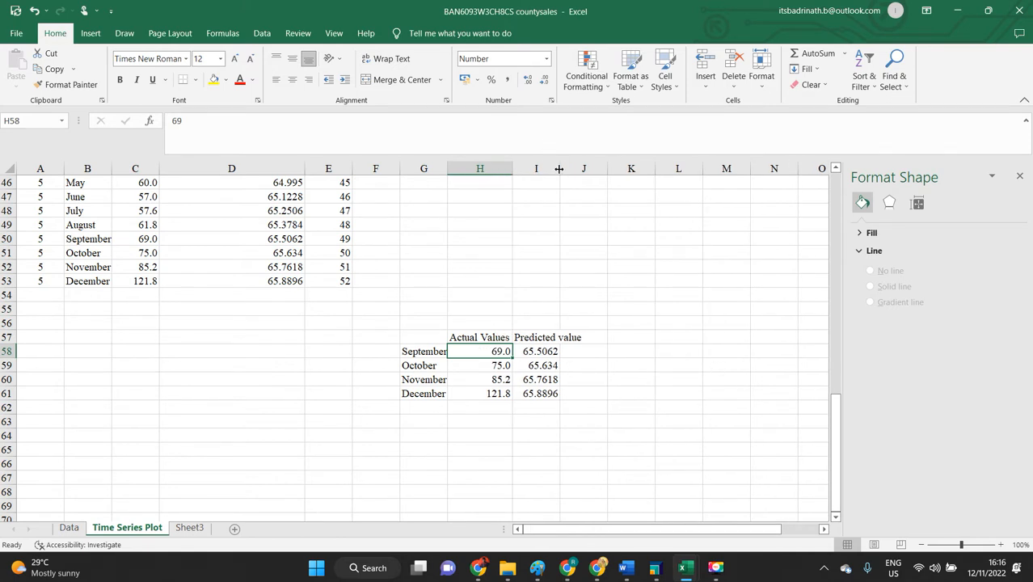
{"action": "left_click", "coordinate": [548, 420]}
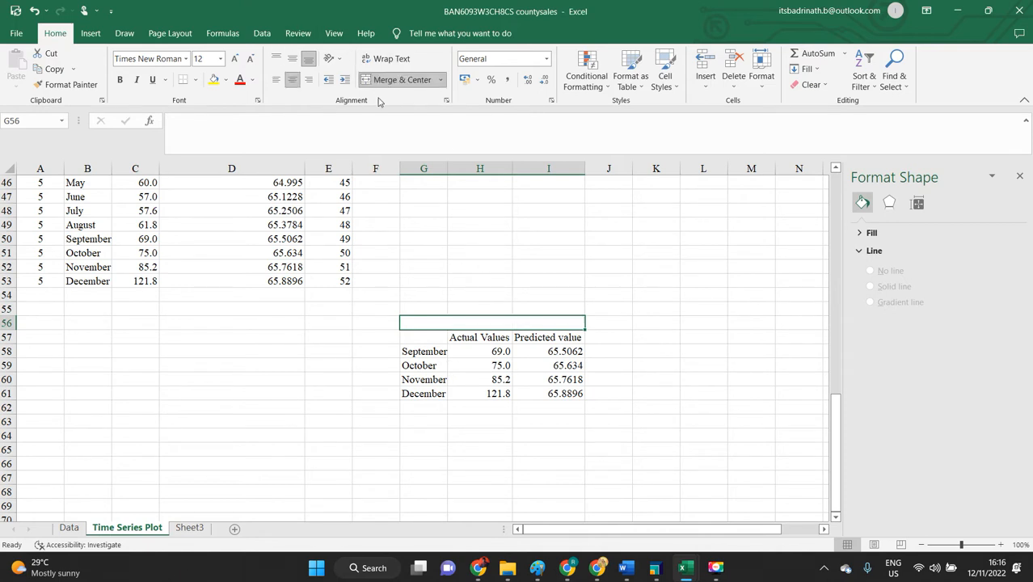
{"action": "mouse_move", "coordinate": [619, 470]}
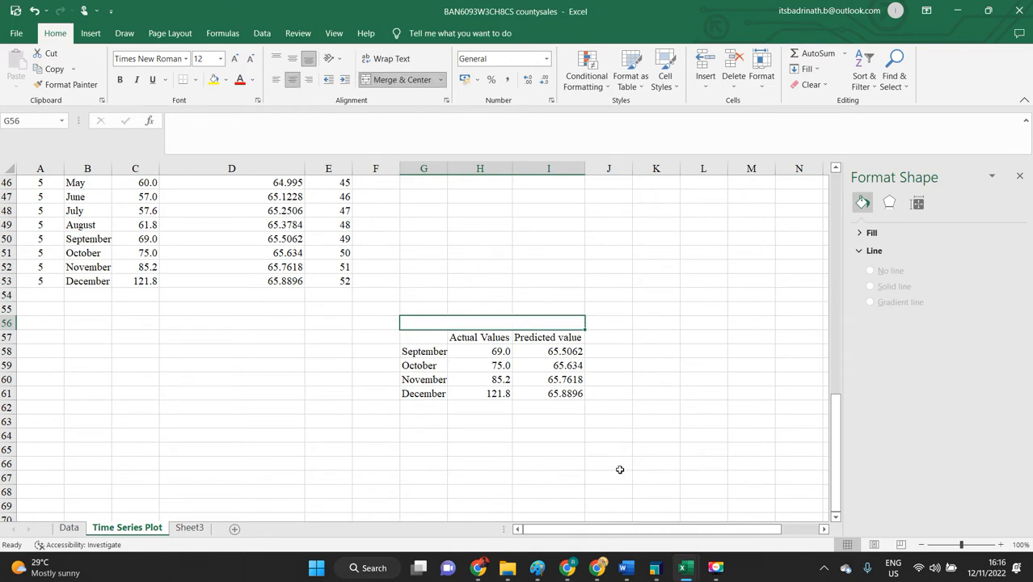
Type the title 'Estimated Vlaues If no hurricane attacks' in the merged G56 cell.
{"action": "type", "text": "P"}
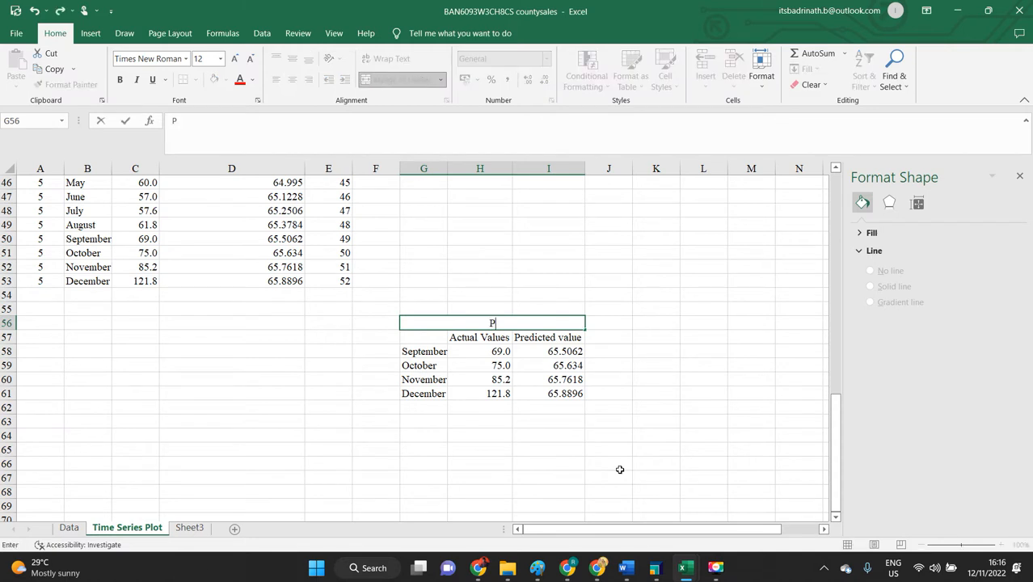
{"action": "type", "text": "r"}
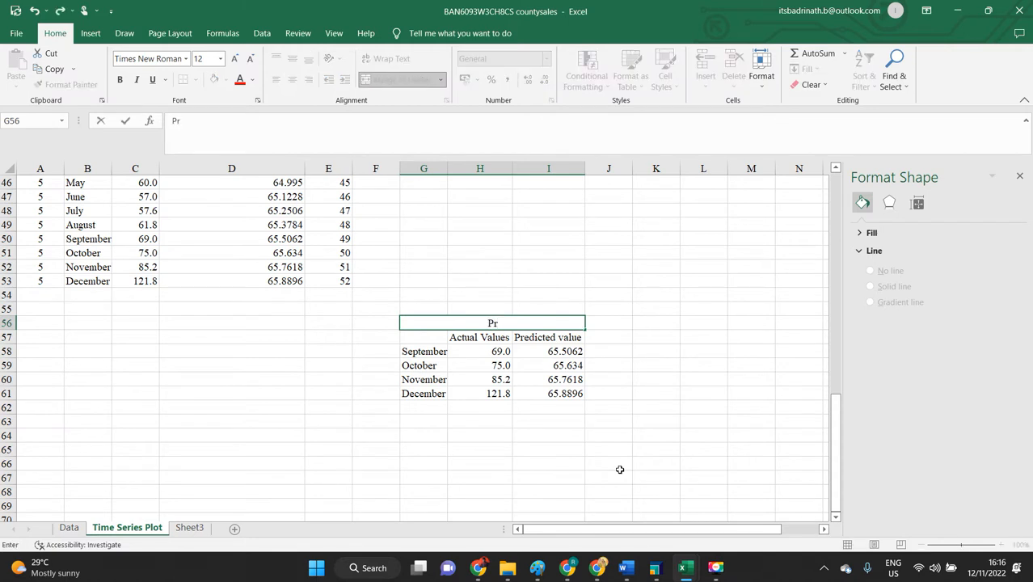
{"action": "type", "text": "Es"}
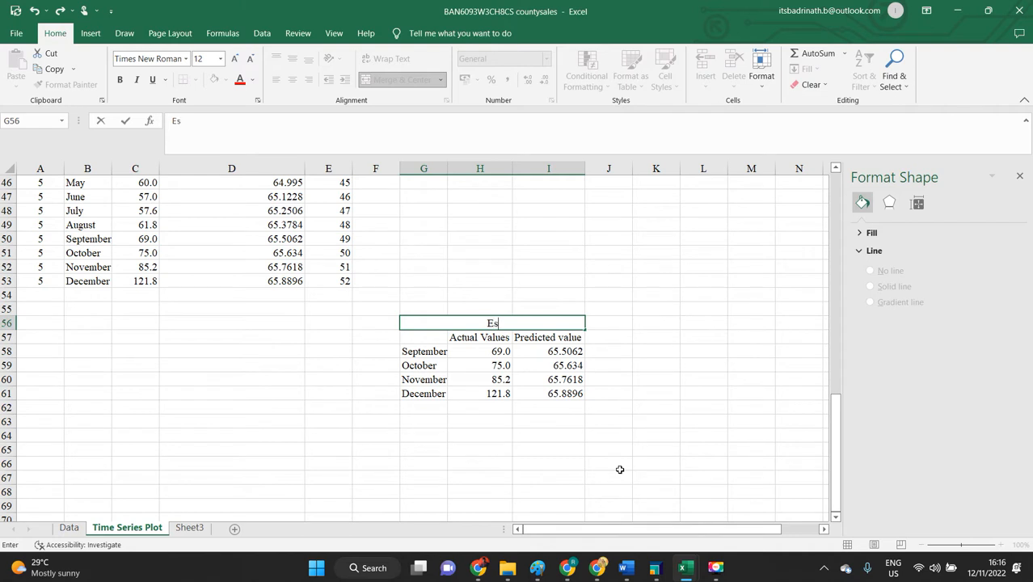
{"action": "type", "text": "timated Vlaues If"}
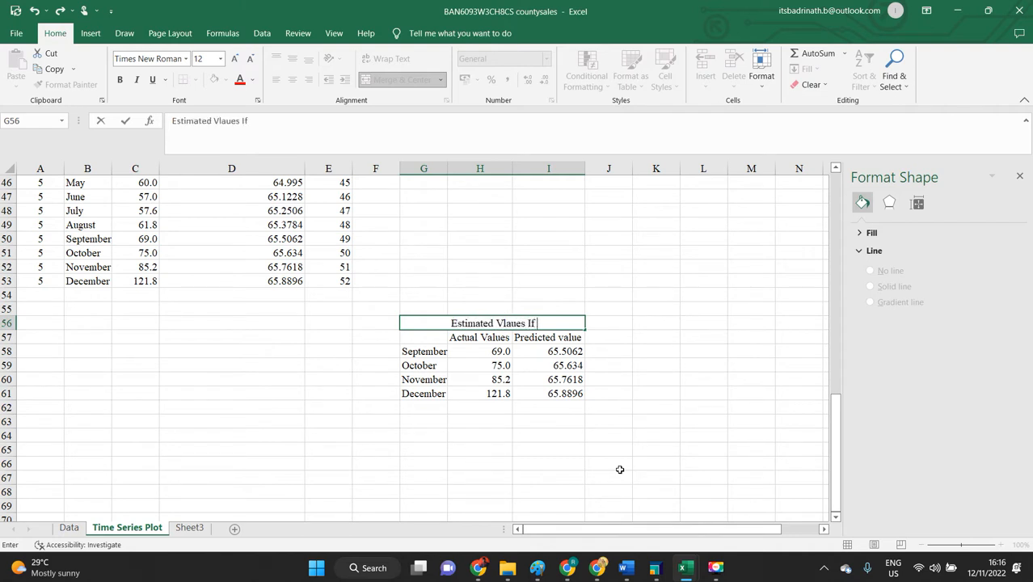
{"action": "type", "text": "no hurr"}
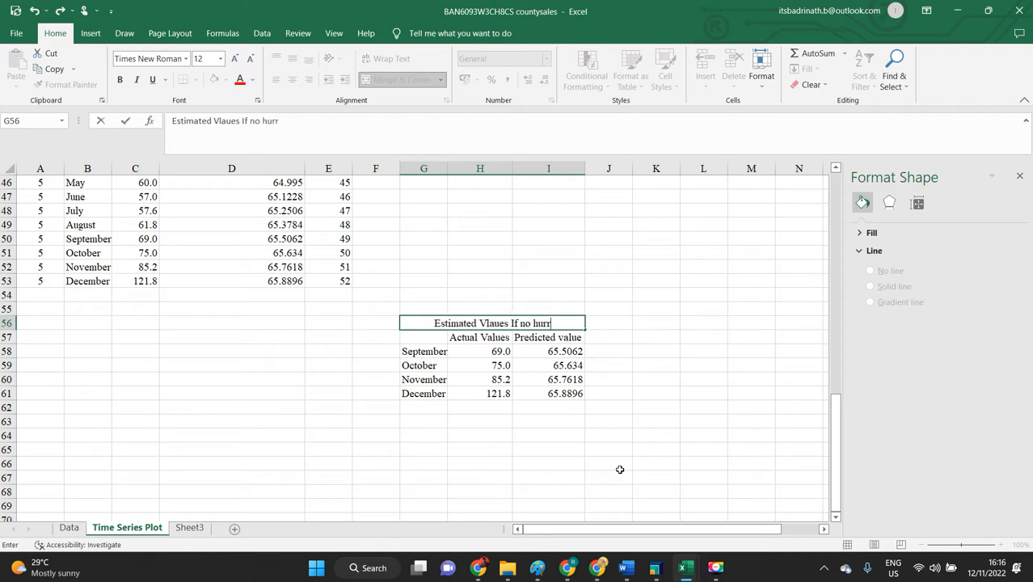
{"action": "type", "text": "icat"}
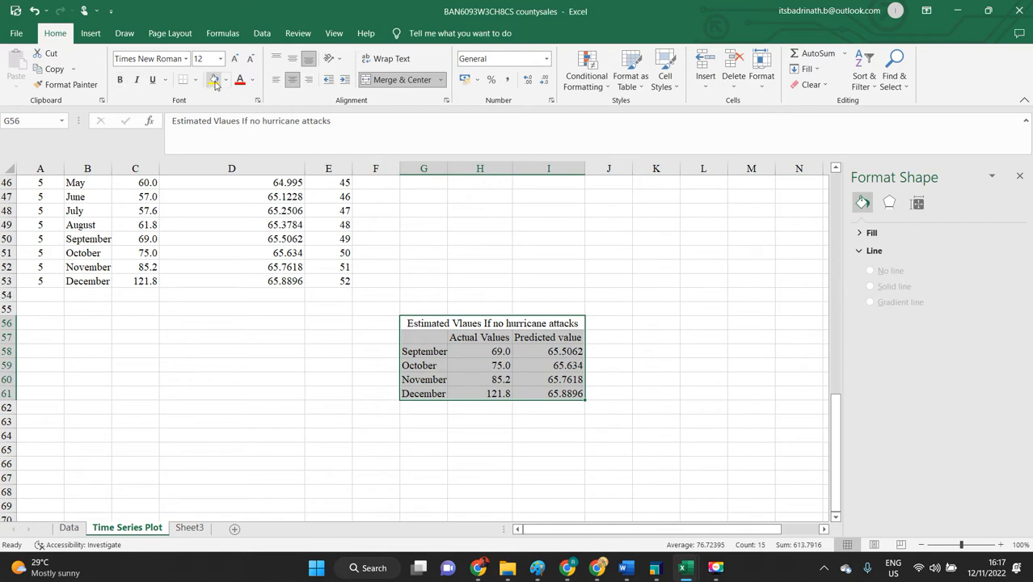
Apply All Borders to every cell of the G56:I61 table.
{"action": "left_click", "coordinate": [193, 79]}
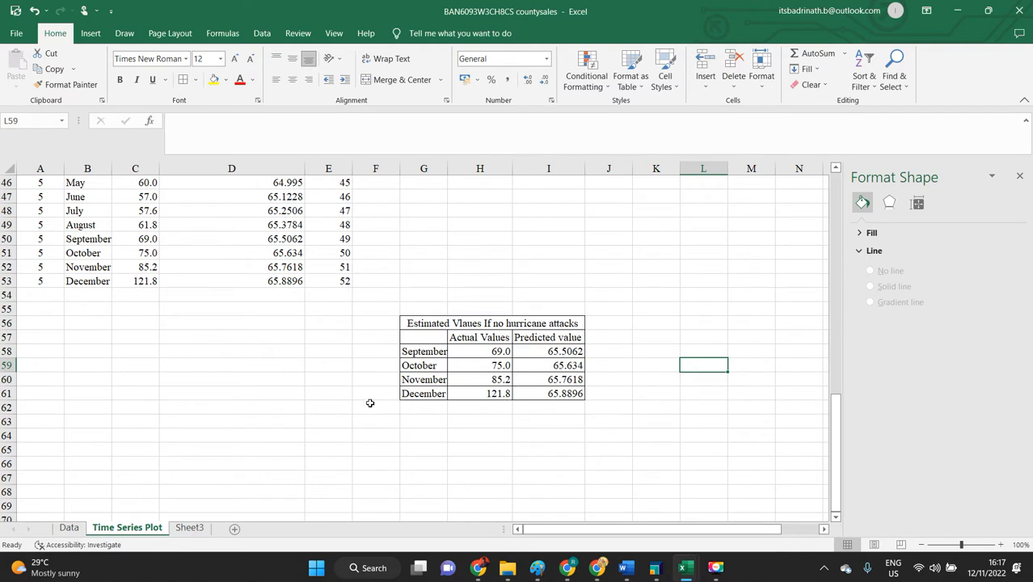
{"action": "left_click", "coordinate": [492, 322]}
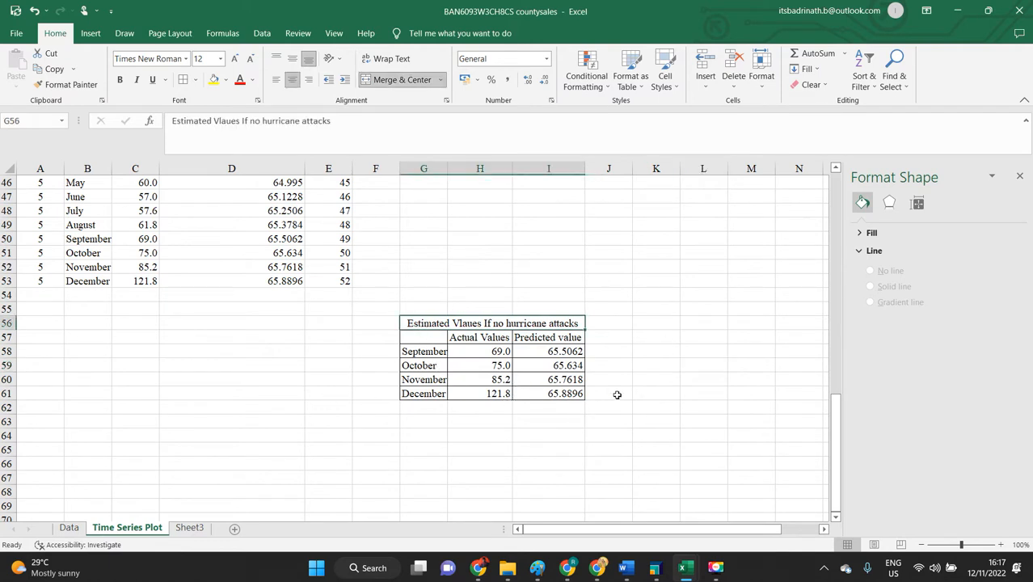
{"action": "left_click", "coordinate": [652, 407]}
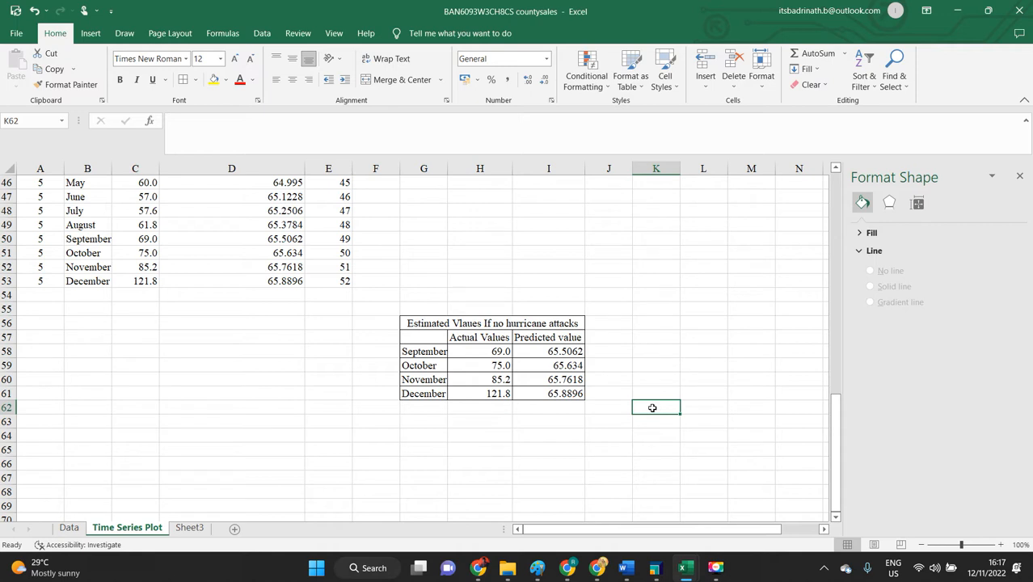
{"action": "key", "text": "alt+tab"}
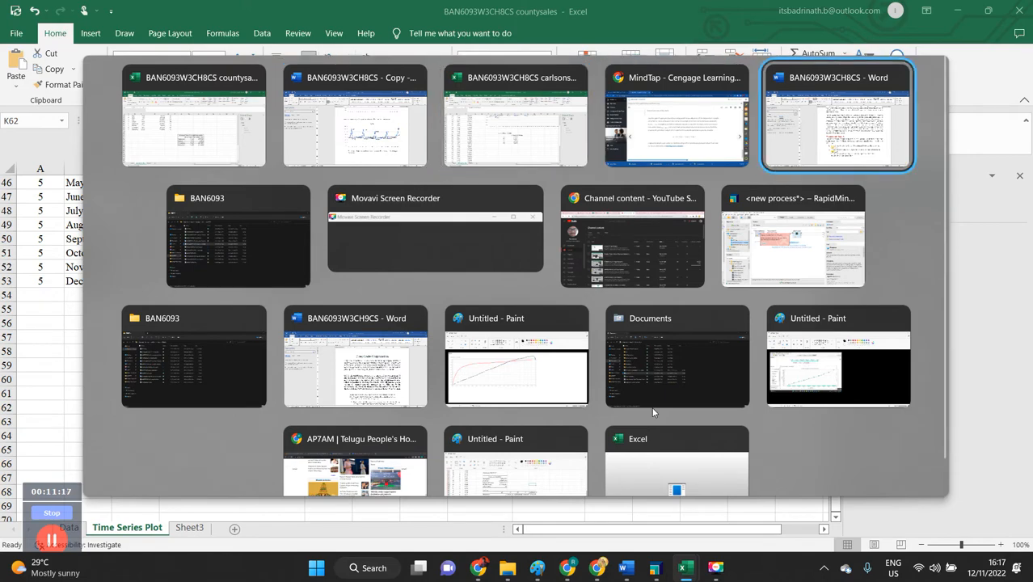
Copy the estimated-values table snip from Paint and paste it below the county chart.
{"action": "left_click", "coordinate": [515, 356]}
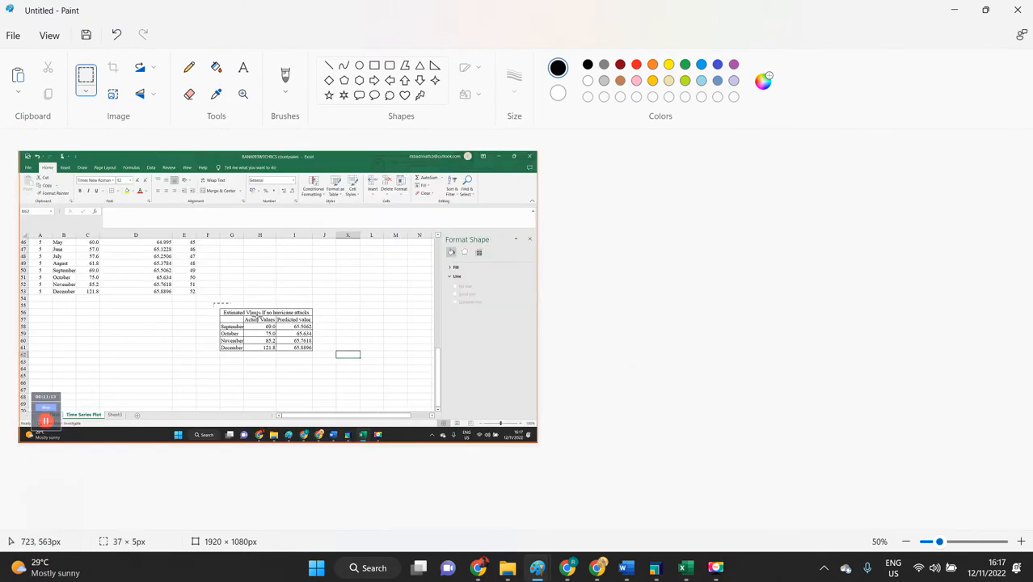
{"action": "left_click_drag", "start_coordinate": [214, 303], "coordinate": [319, 358]}
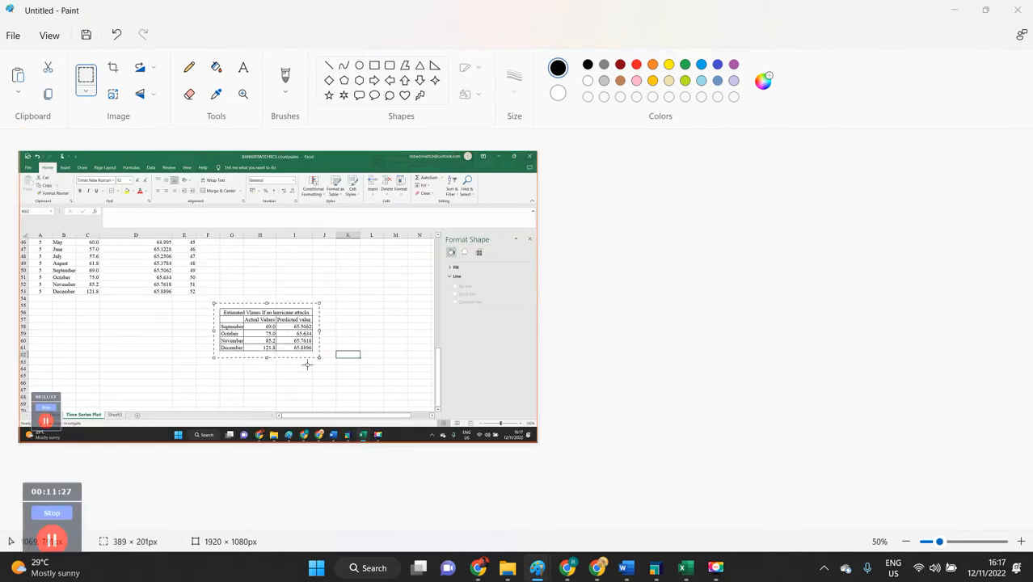
{"action": "left_click", "coordinate": [626, 567]}
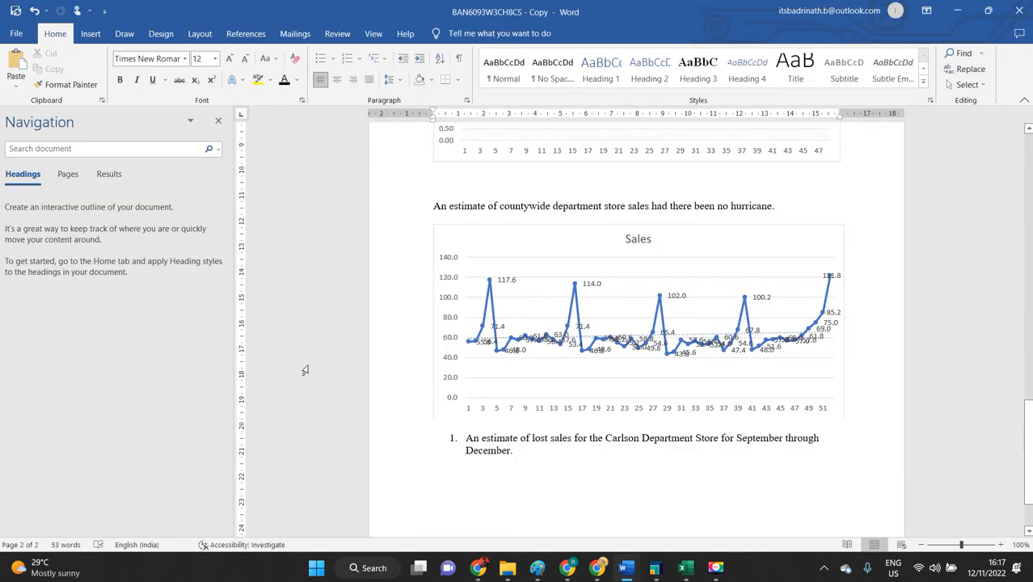
{"action": "left_click", "coordinate": [635, 382]}
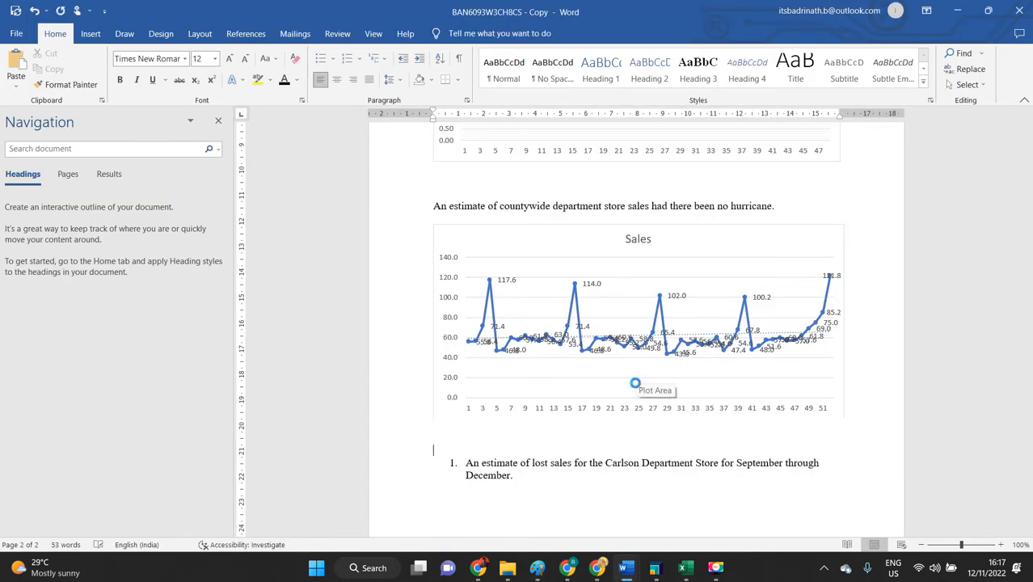
{"action": "scroll", "scroll_direction": "down", "scroll_amount": 3}
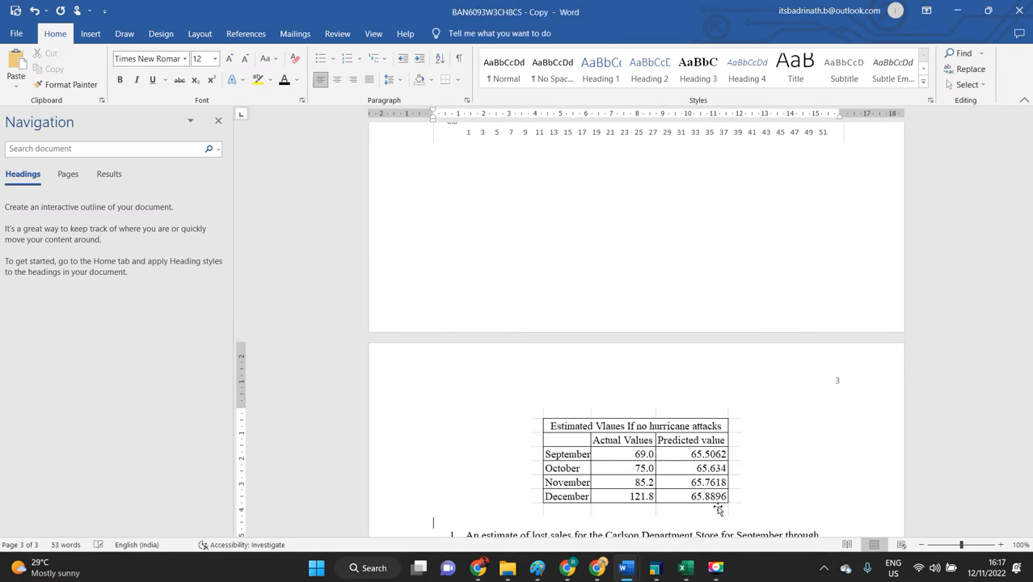
{"action": "scroll", "scroll_direction": "down", "scroll_amount": 3}
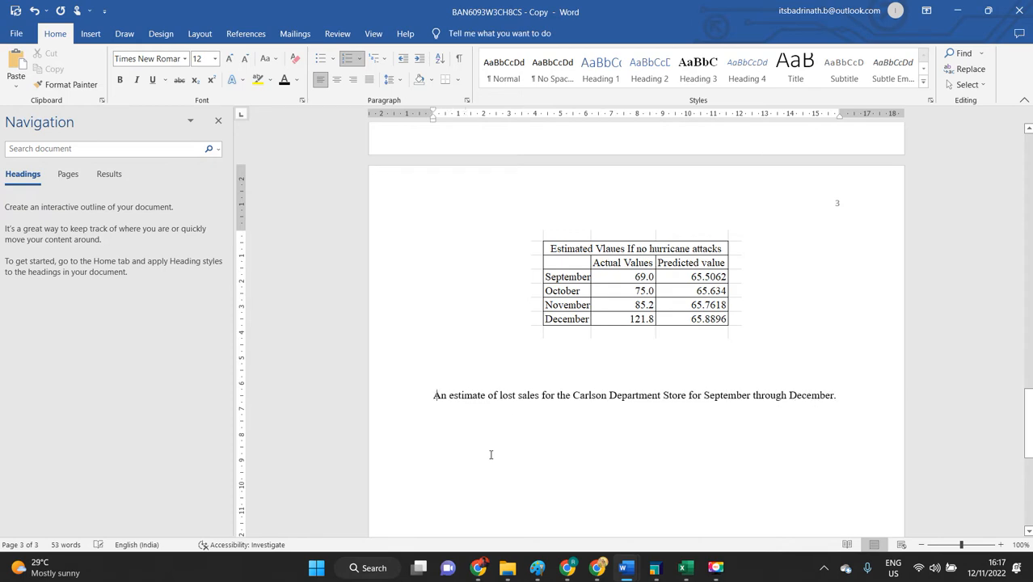
{"action": "key", "text": "alt+tab"}
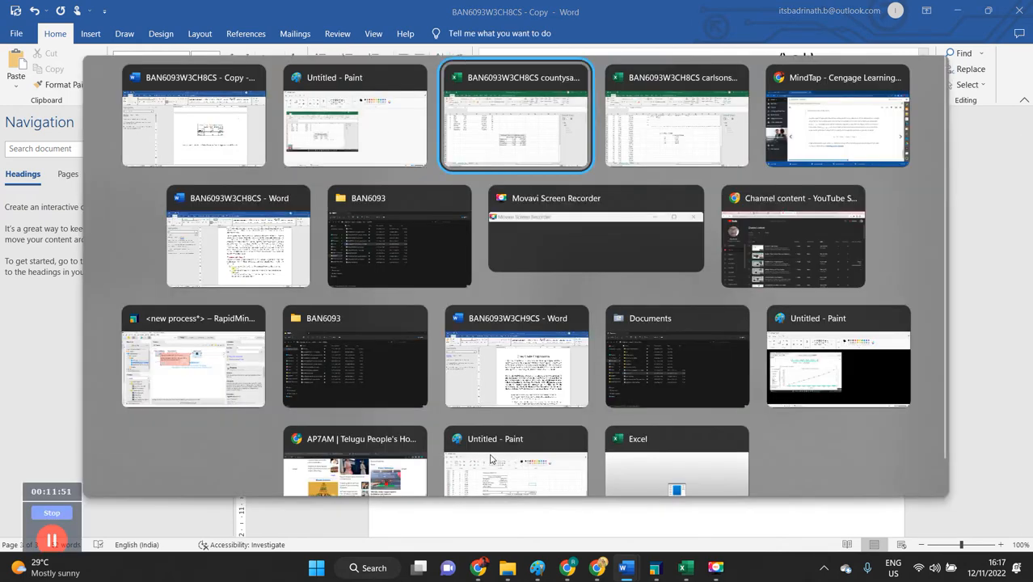
Label periods 49–52 September–December under Period and Months headings, and total forecasts to 10.694.
{"action": "left_click", "coordinate": [515, 114]}
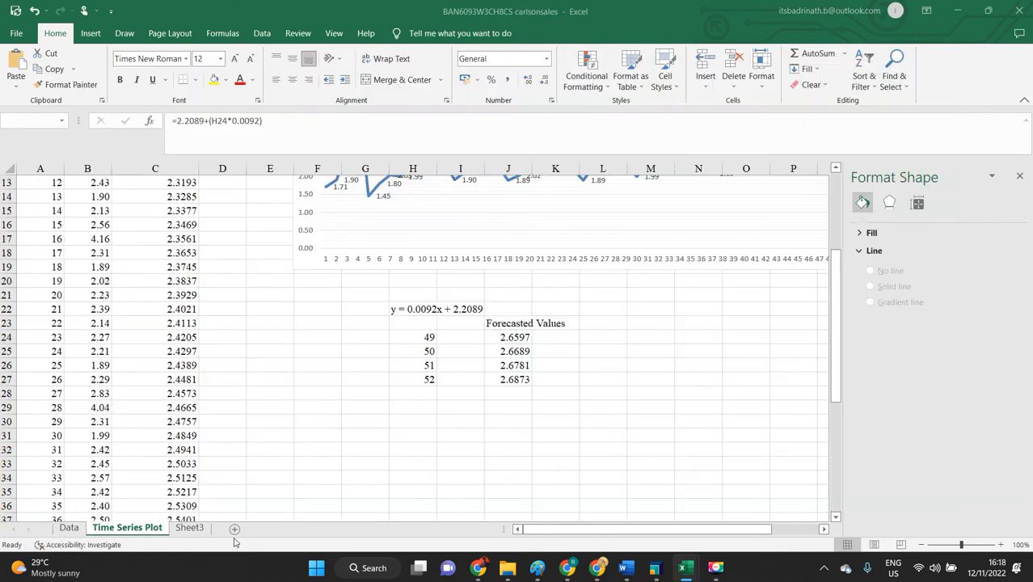
{"action": "left_click", "coordinate": [413, 407]}
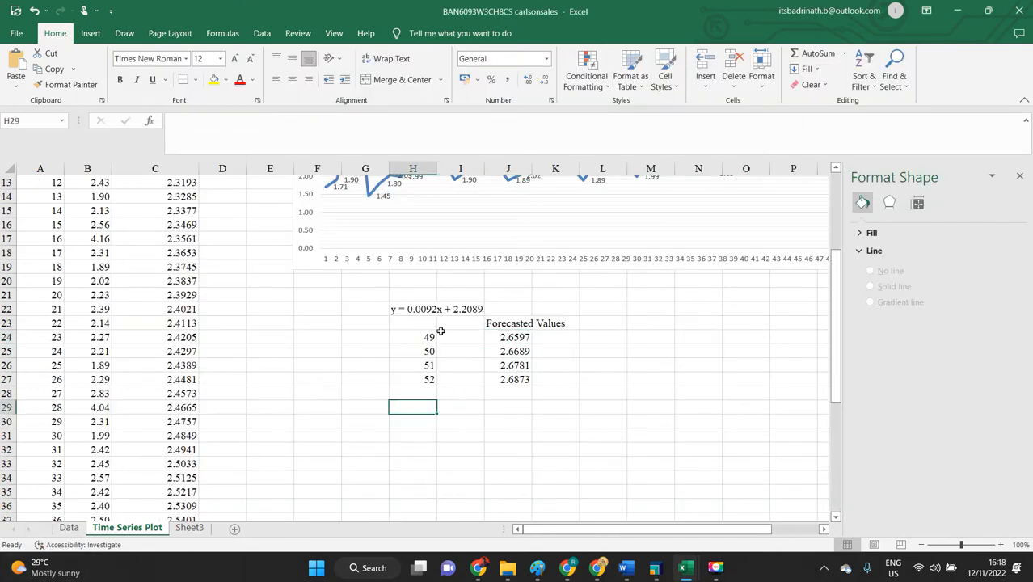
{"action": "left_click_drag", "start_coordinate": [413, 337], "coordinate": [413, 379]}
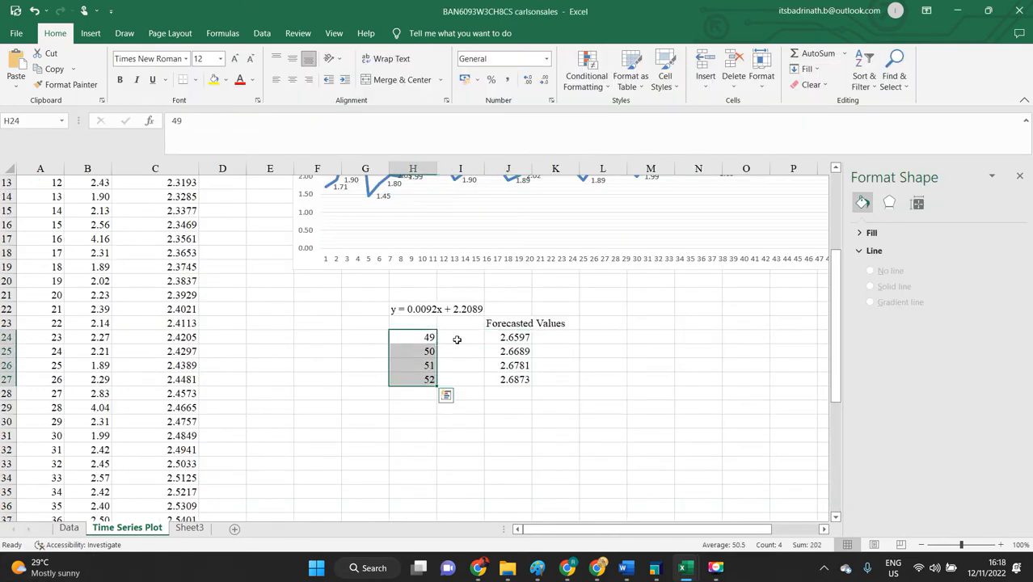
{"action": "type", "text": "Septem"}
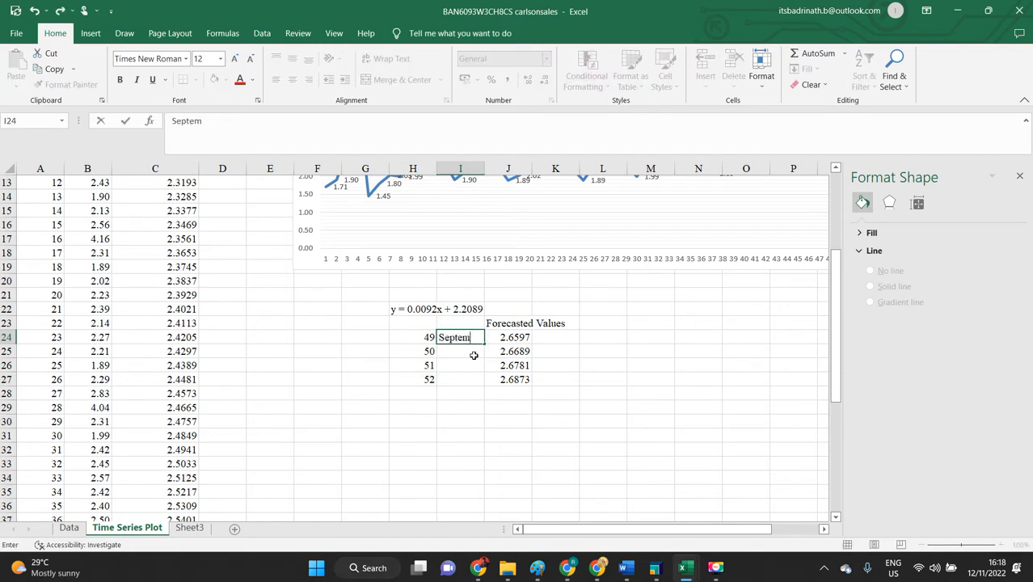
{"action": "key", "text": "Return"}
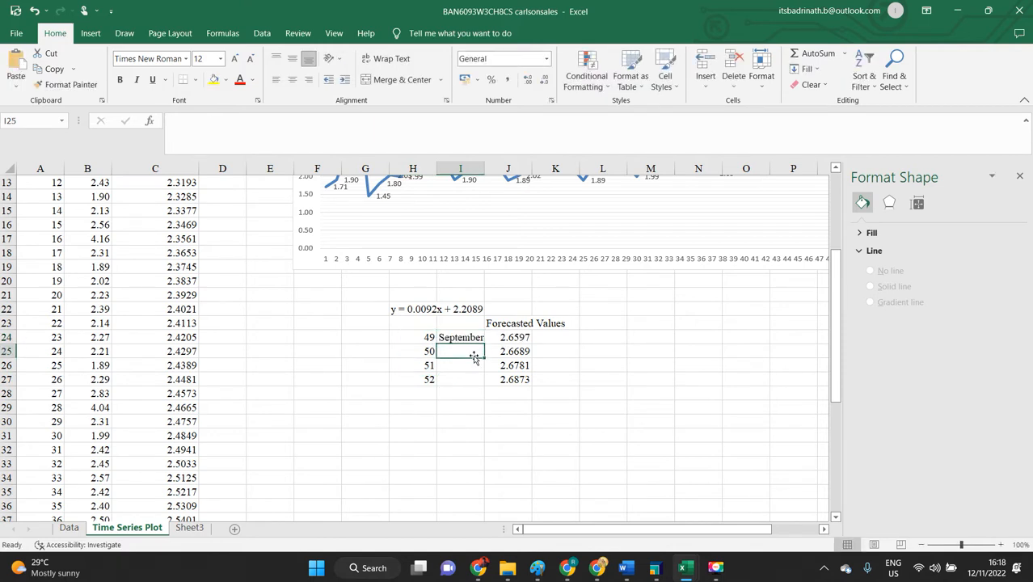
{"action": "left_click", "coordinate": [460, 337]}
{"action": "type", "text": "Per"}
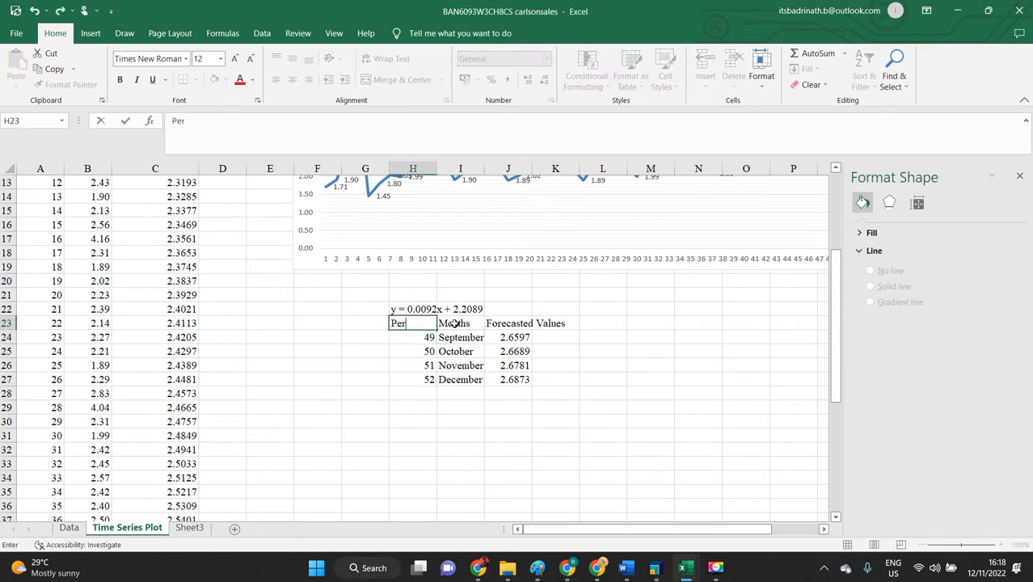
{"action": "key", "text": "Return"}
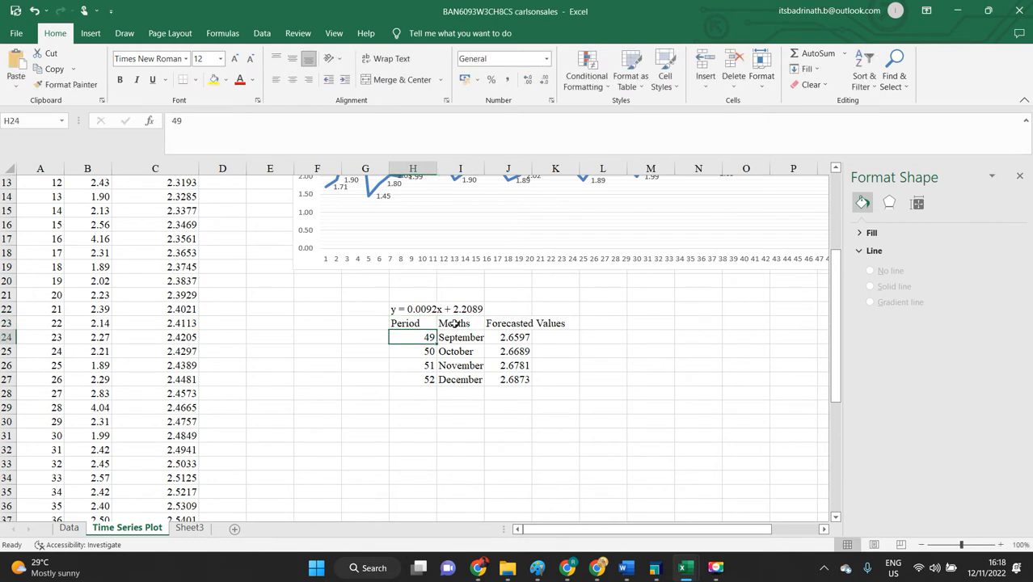
{"action": "left_click", "coordinate": [508, 393]}
{"action": "type", "text": "=SUM(J24:J27)"}
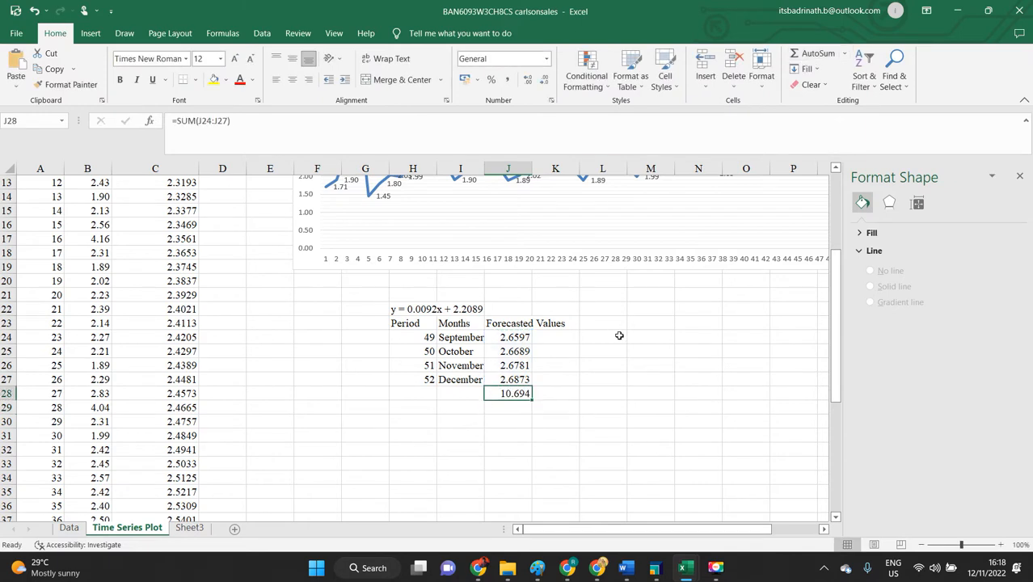
Type 'We say that the company lost 10694 because of hurricane' in L25.
{"action": "left_click", "coordinate": [602, 350]}
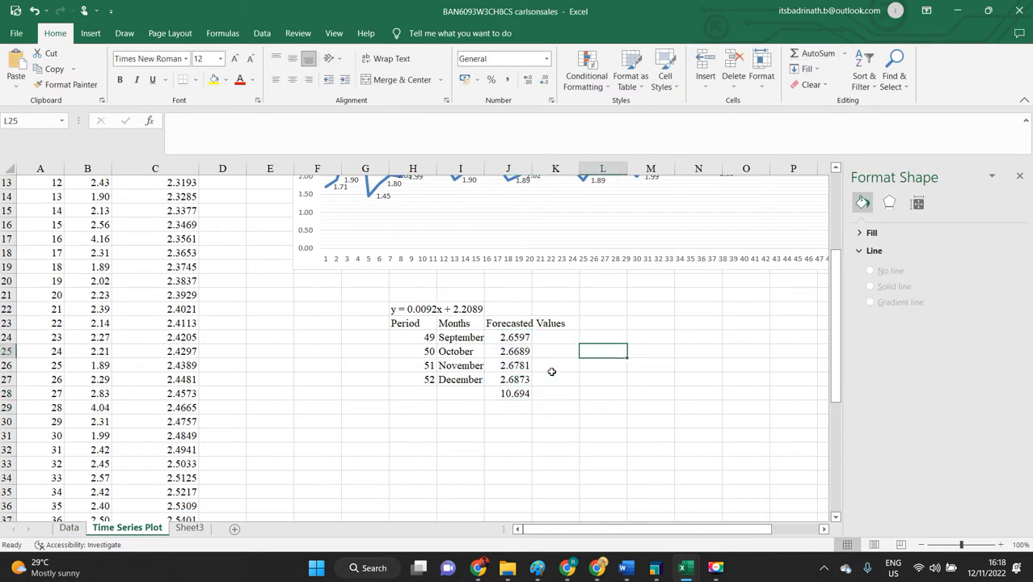
{"action": "type", "text": "We say that the comp"}
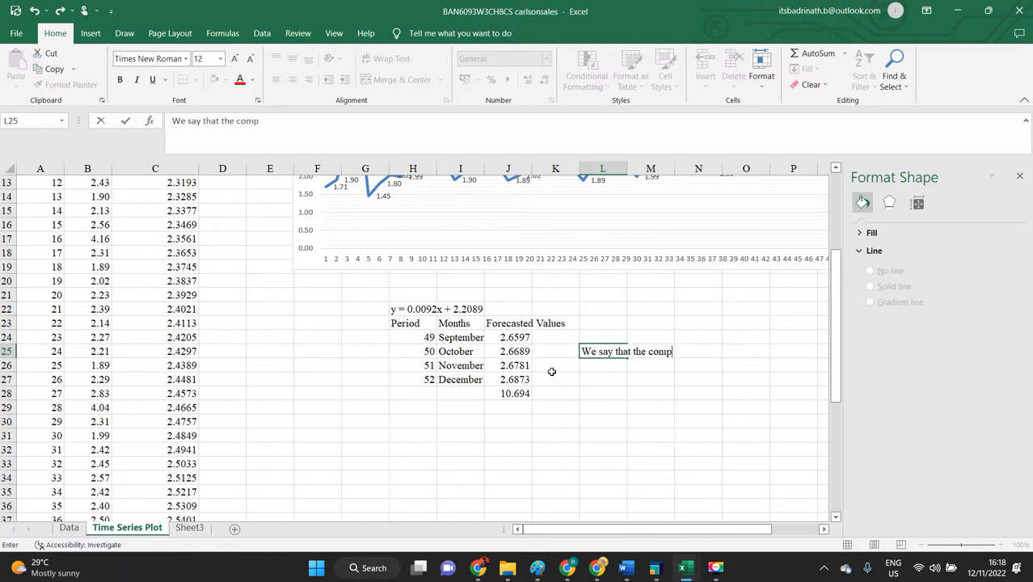
{"action": "type", "text": "any lost"}
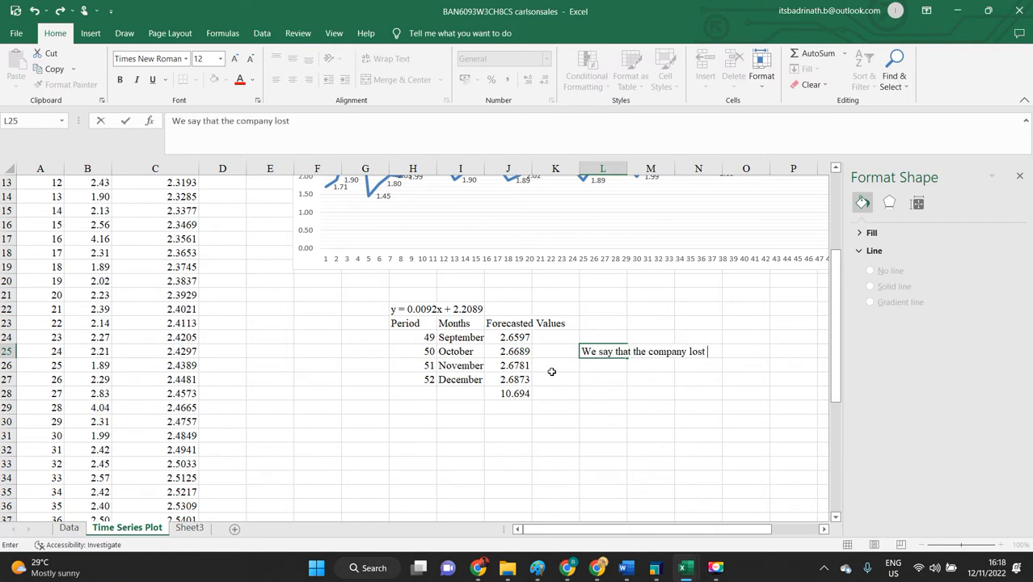
{"action": "type", "text": "10"}
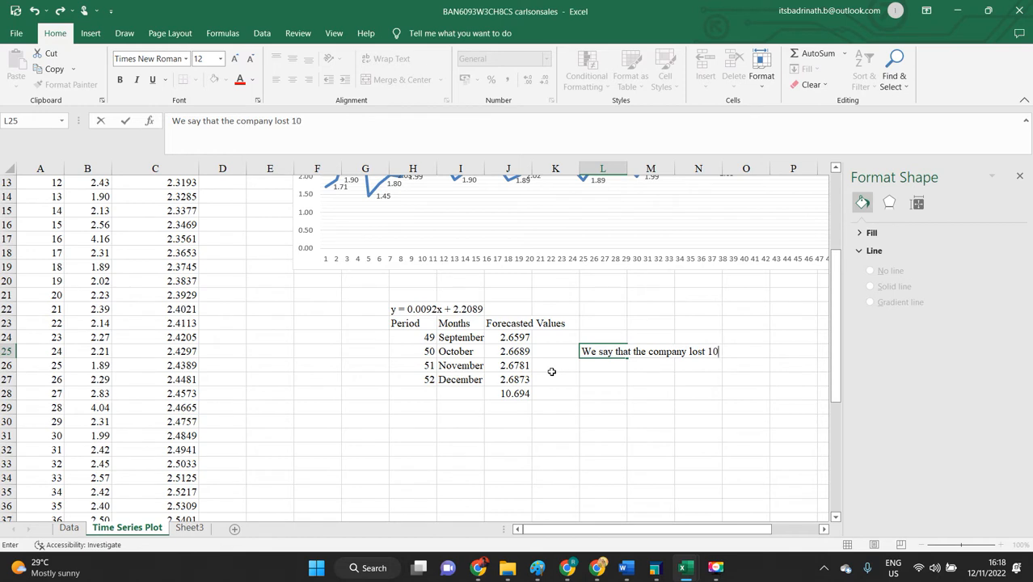
{"action": "type", "text": "694"}
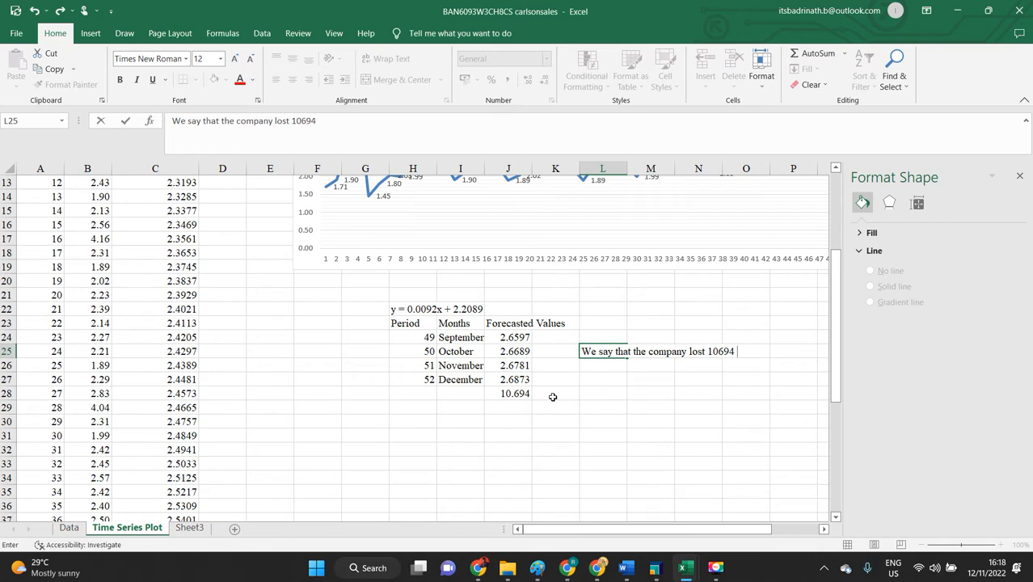
{"action": "type", "text": "because o"}
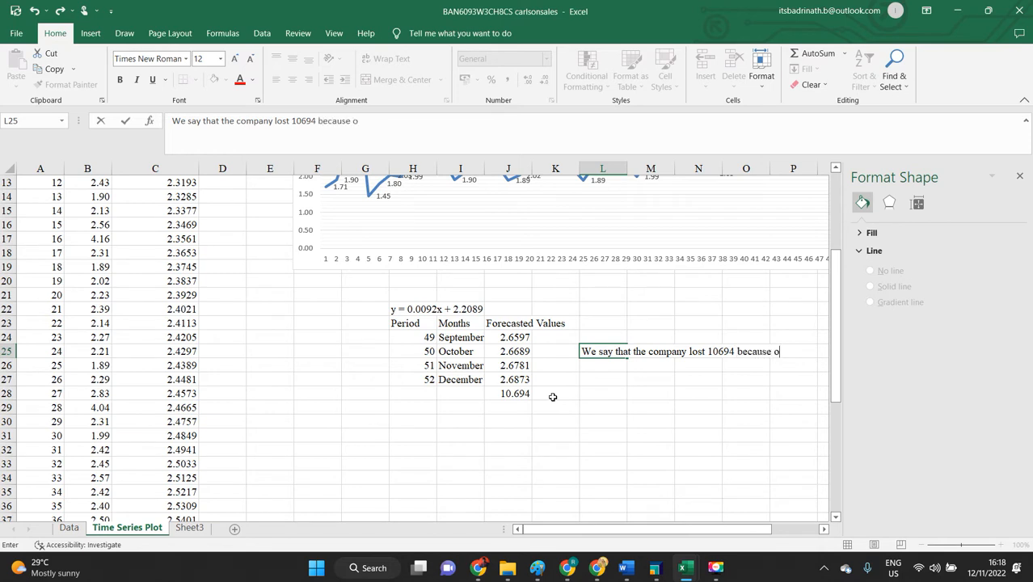
{"action": "type", "text": "f hurrica"}
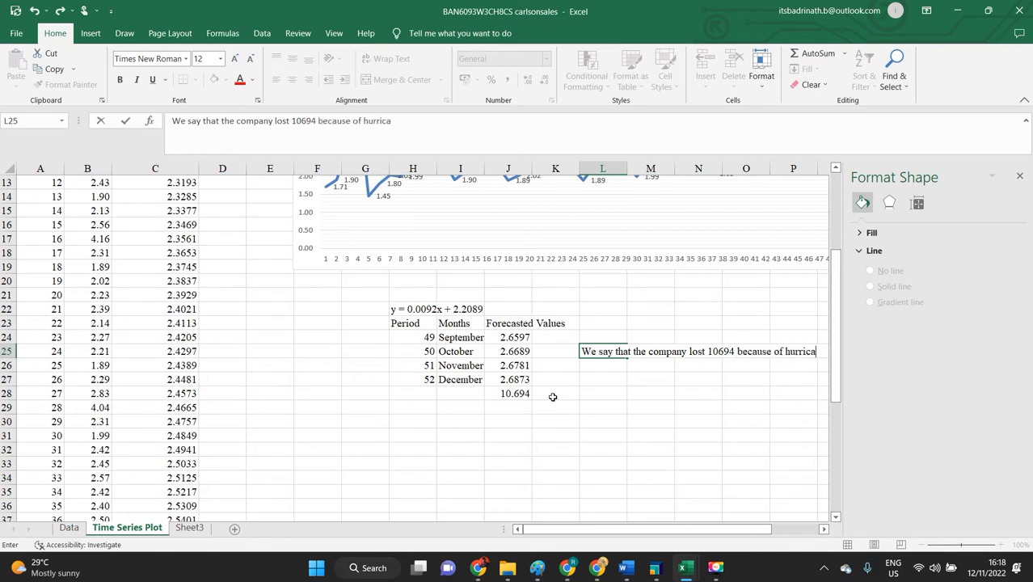
{"action": "type", "text": "ne"}
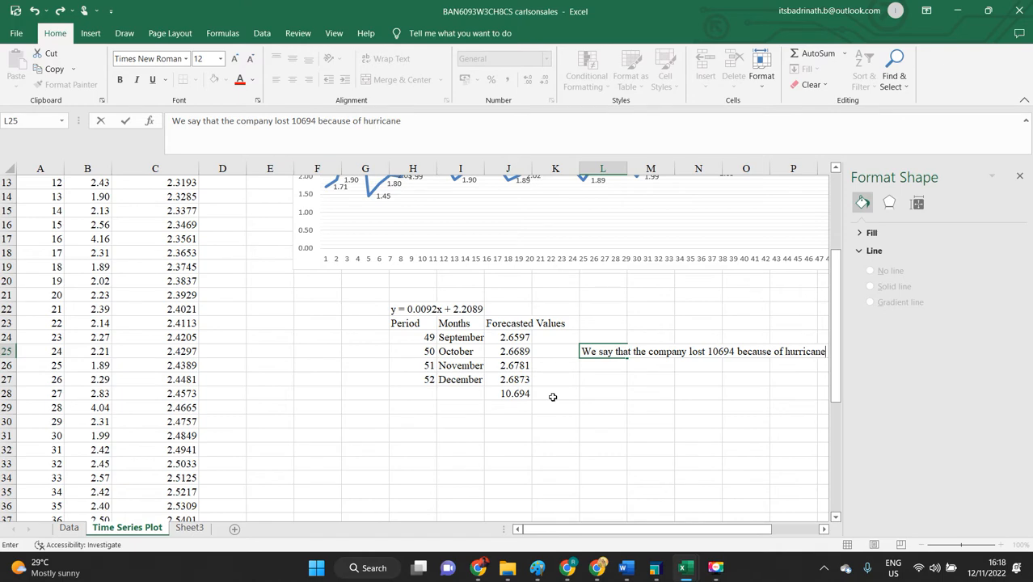
{"action": "key", "text": "alt+tab"}
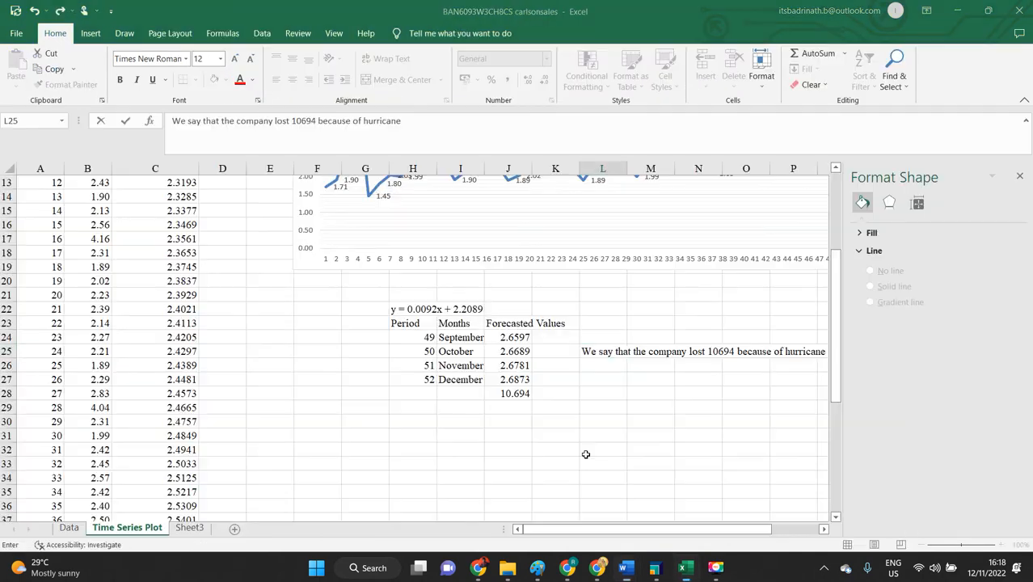
{"action": "left_click_drag", "start_coordinate": [405, 323], "coordinate": [515, 394]}
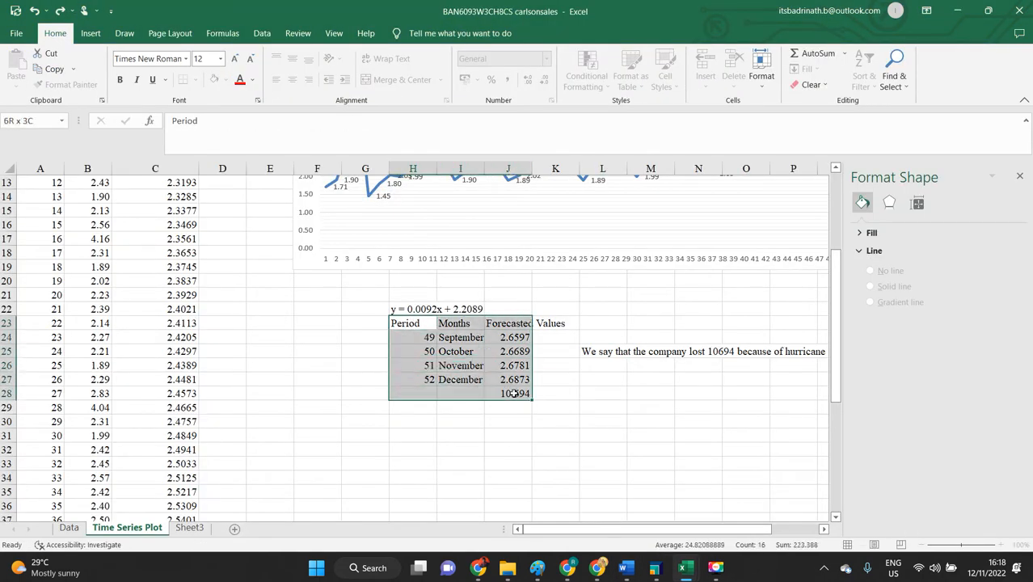
{"action": "left_click", "coordinate": [413, 337]}
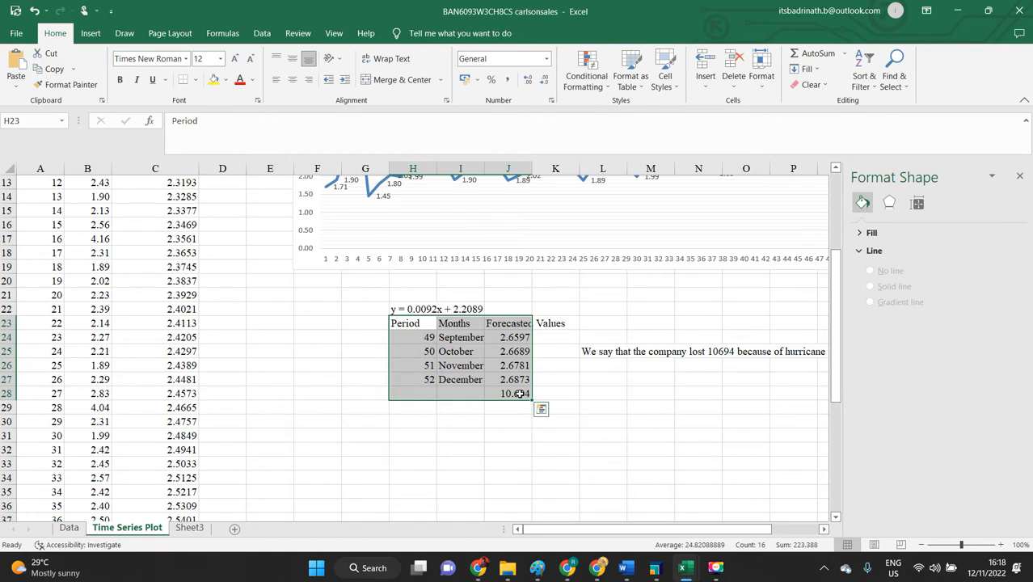
{"action": "left_click", "coordinate": [625, 567]}
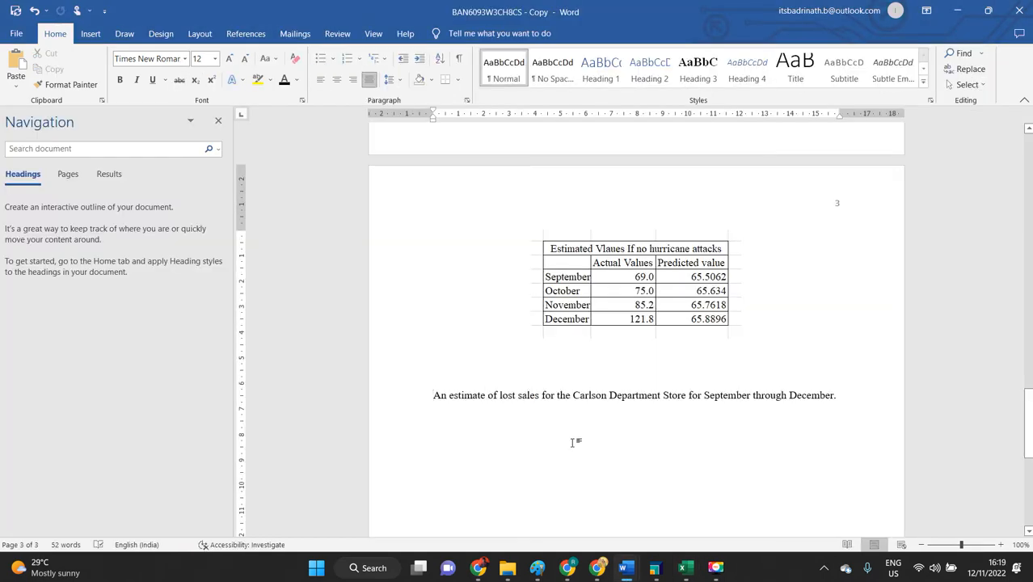
{"action": "left_click", "coordinate": [684, 568]}
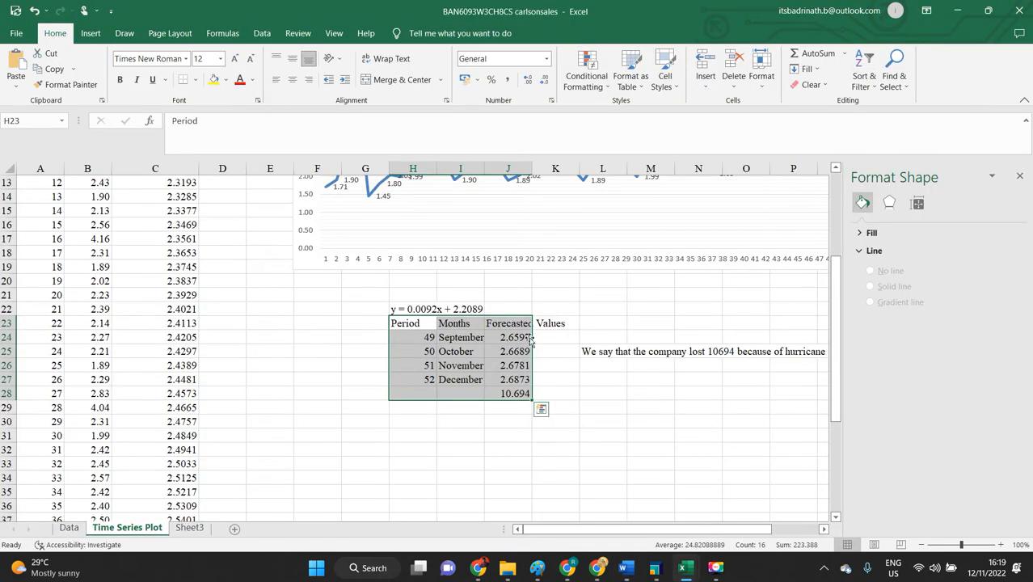
{"action": "left_click", "coordinate": [453, 322]}
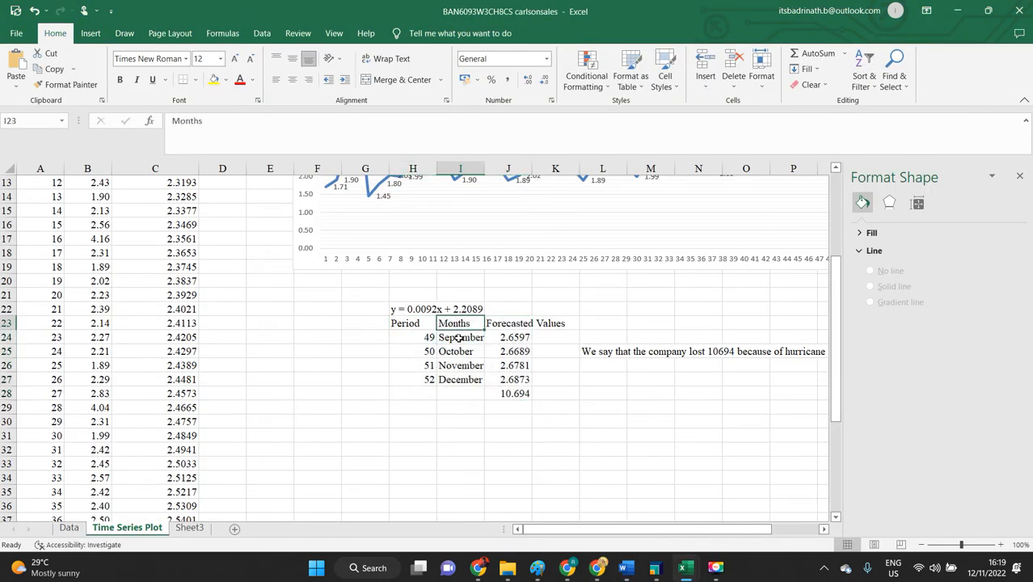
{"action": "left_click_drag", "start_coordinate": [460, 322], "coordinate": [460, 379]}
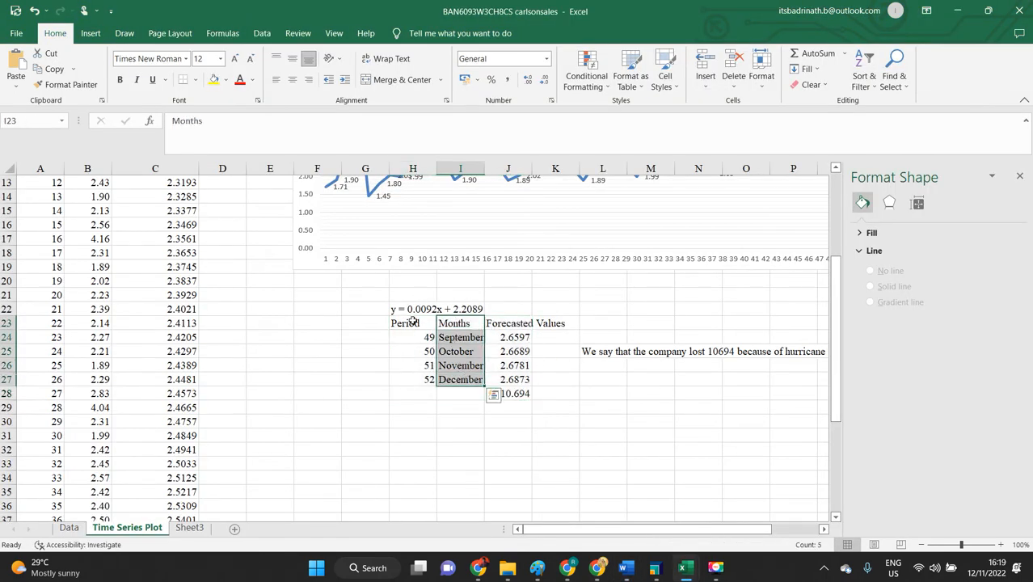
{"action": "left_click_drag", "start_coordinate": [404, 323], "coordinate": [405, 379]}
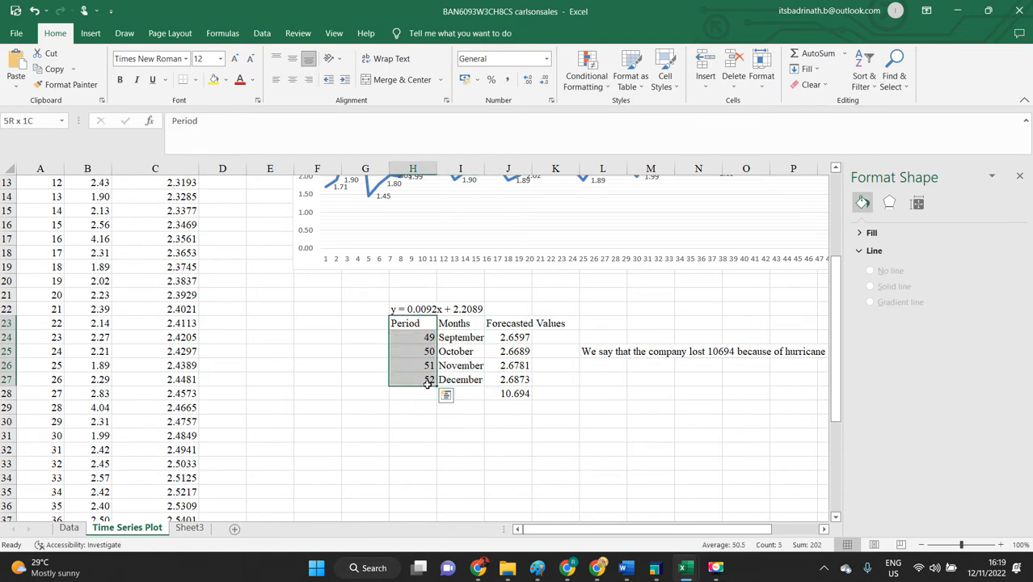
{"action": "left_click", "coordinate": [461, 421]}
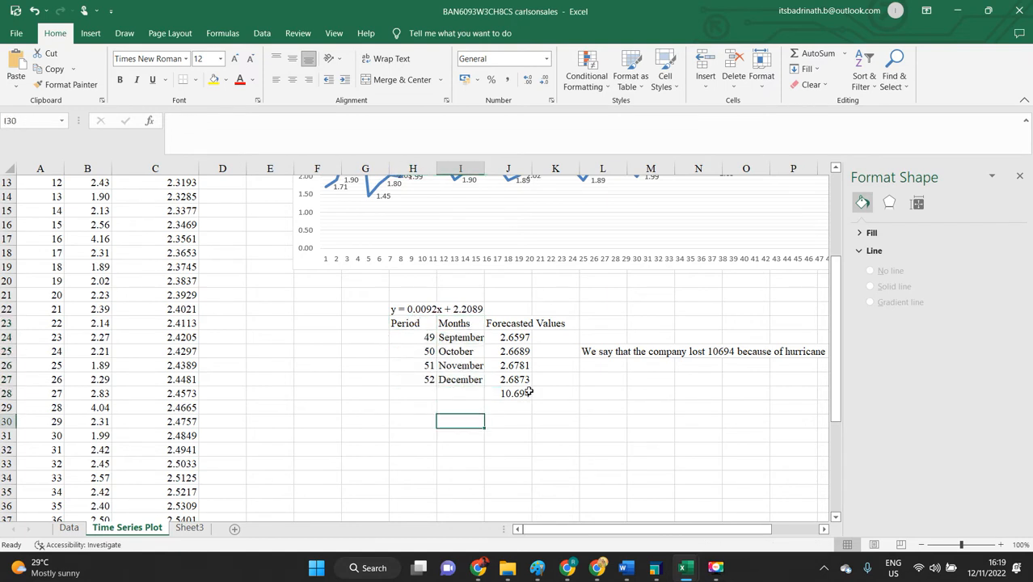
{"action": "left_click", "coordinate": [90, 34]}
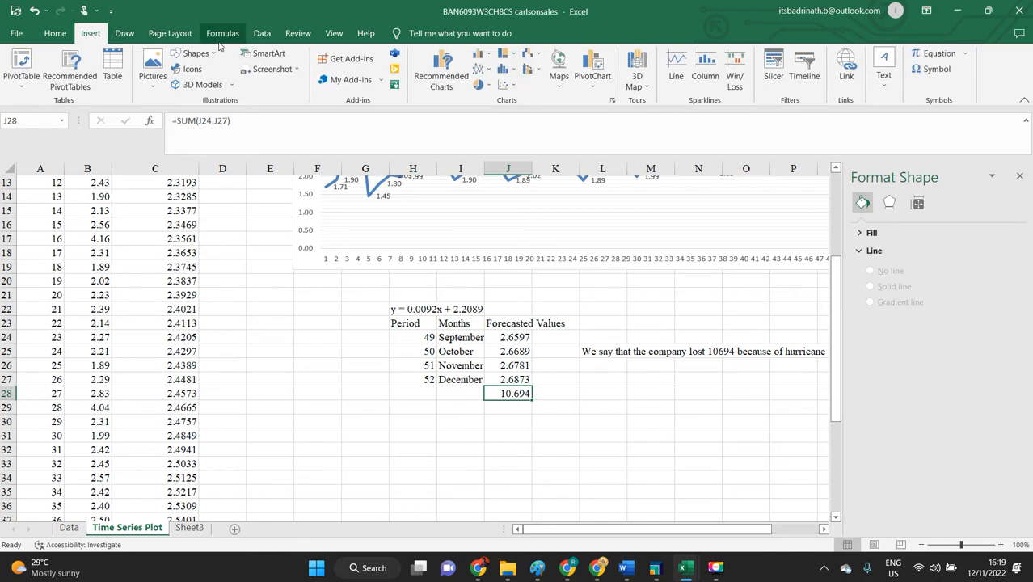
Copy the trend forecast formula in C49 down through C53.
{"action": "scroll", "scroll_direction": "down", "scroll_amount": 3}
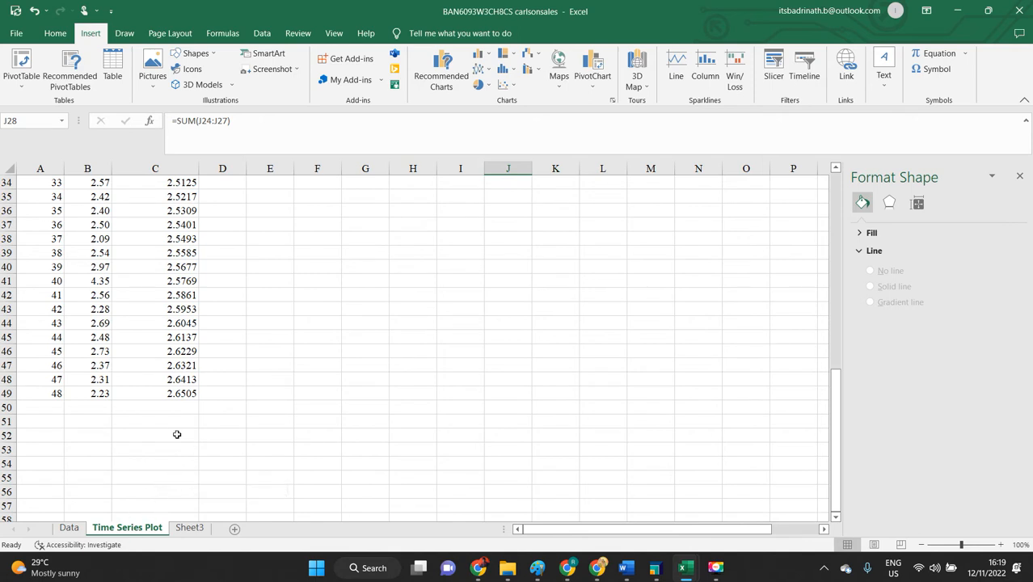
{"action": "left_click", "coordinate": [154, 379]}
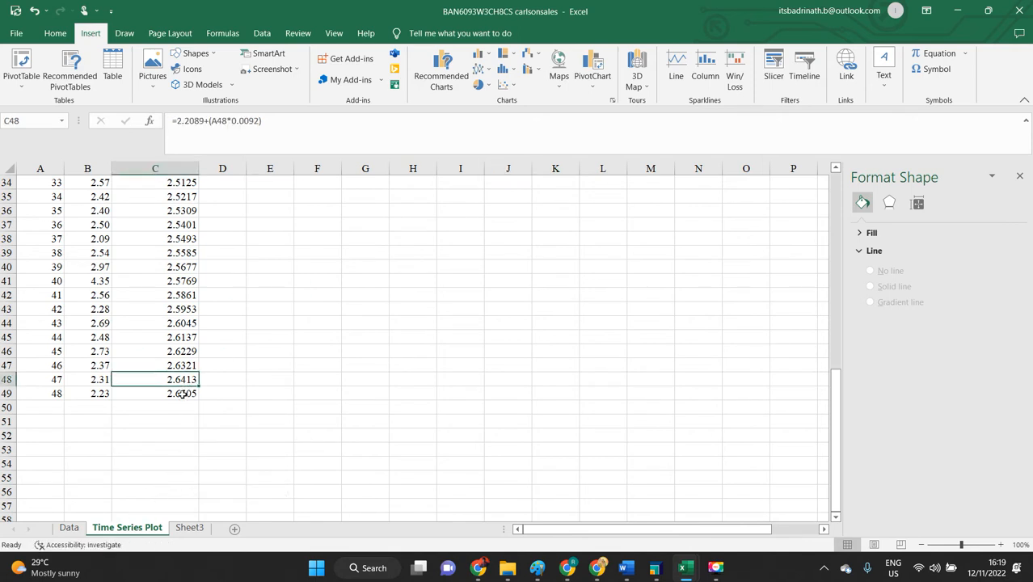
{"action": "left_click", "coordinate": [154, 393]}
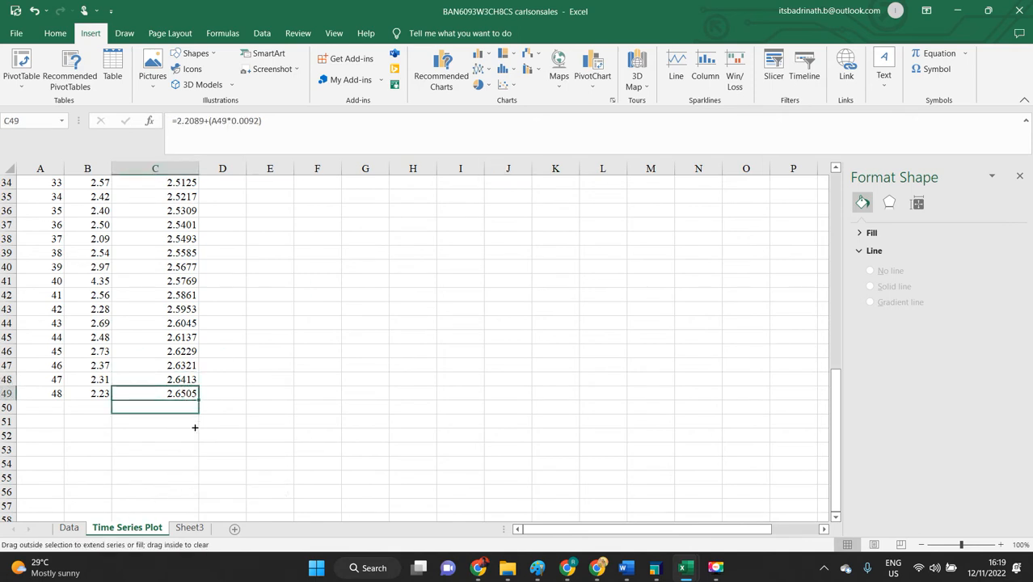
{"action": "left_click_drag", "start_coordinate": [195, 399], "coordinate": [195, 436]}
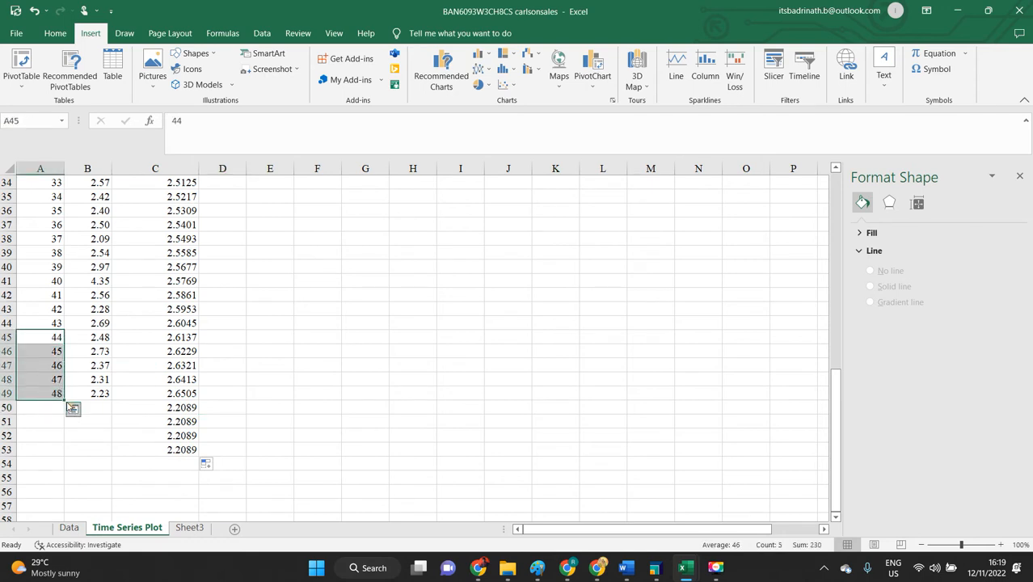
Review periods 44–48 and the September forecast formula in the forecast block.
{"action": "left_click_drag", "start_coordinate": [73, 408], "coordinate": [69, 453]}
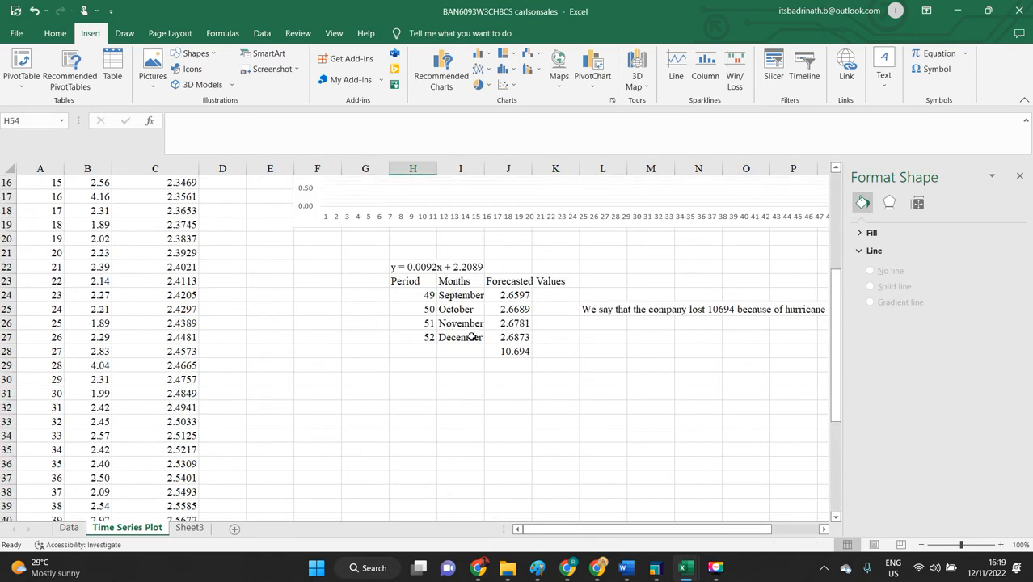
{"action": "scroll", "scroll_direction": "down", "scroll_amount": 3}
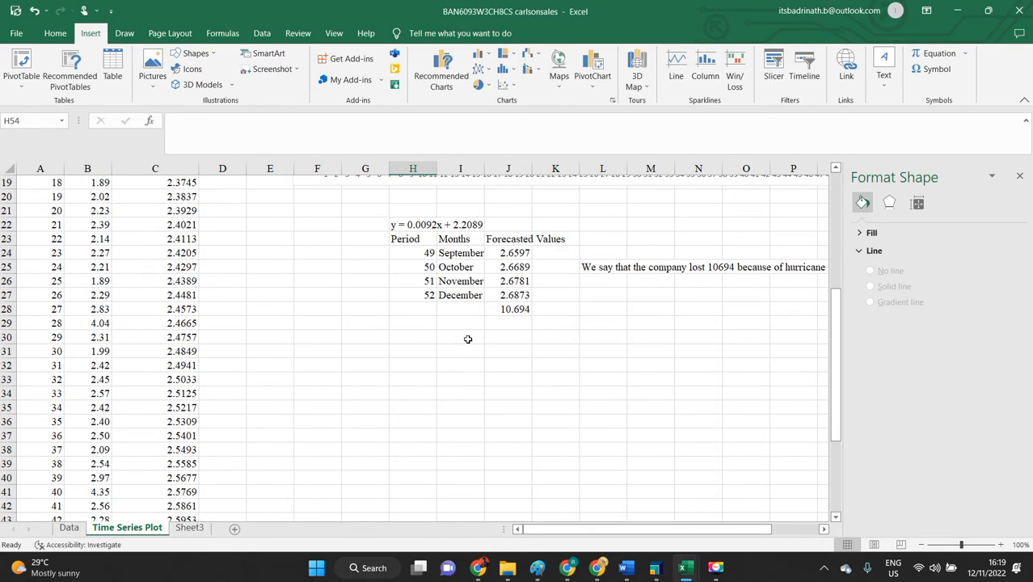
{"action": "scroll", "scroll_direction": "down", "scroll_amount": 3}
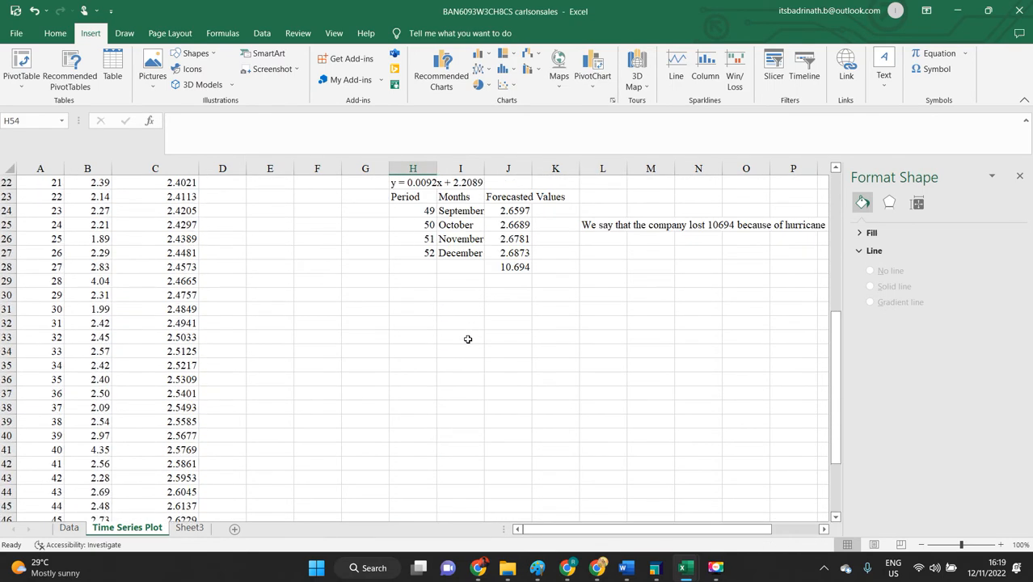
{"action": "left_click", "coordinate": [509, 210]}
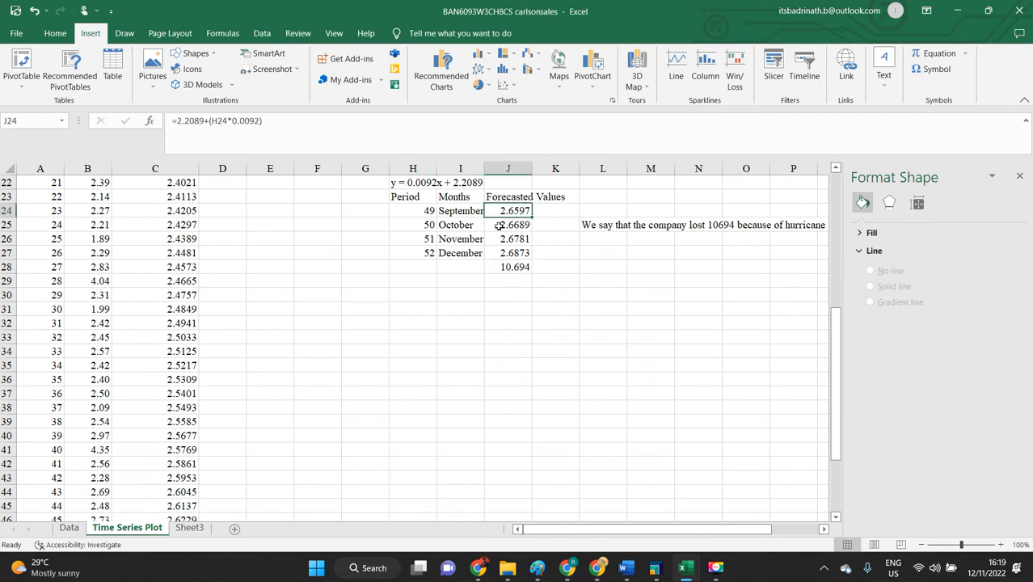
{"action": "left_click", "coordinate": [508, 280]}
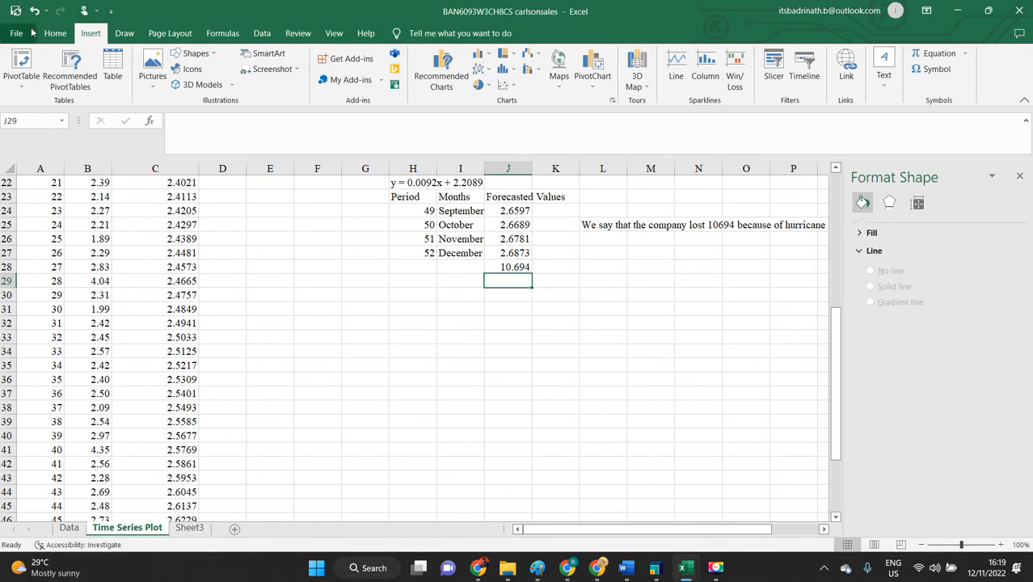
Fill cell J28, the 10.694 forecast total, with orange.
{"action": "left_click", "coordinate": [55, 33]}
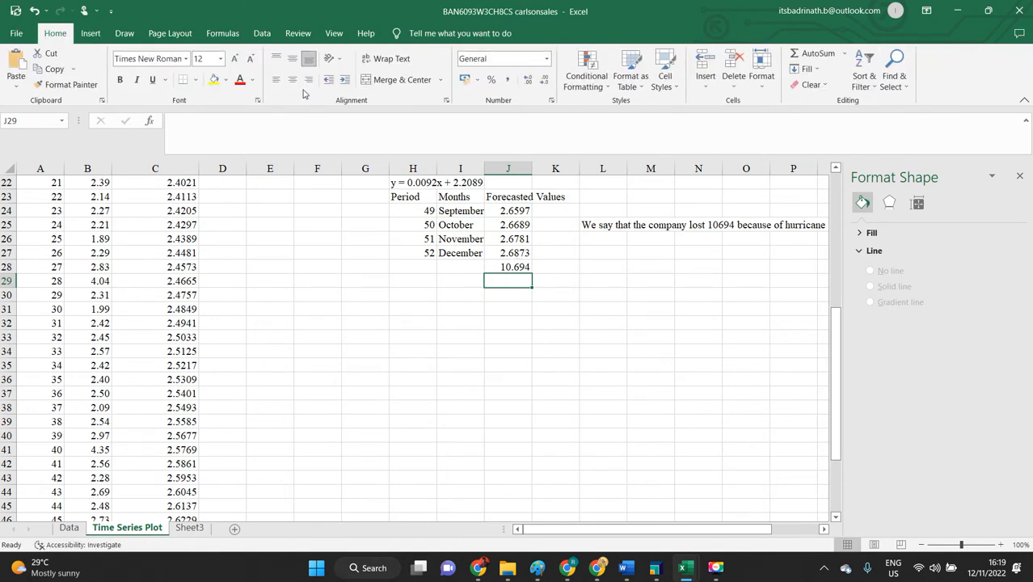
{"action": "left_click", "coordinate": [252, 80]}
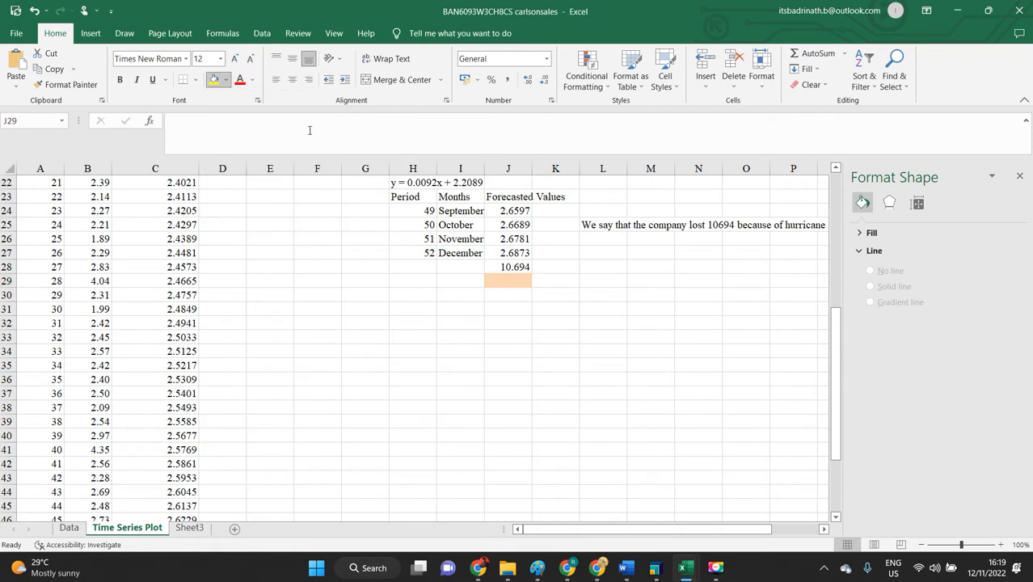
{"action": "left_click", "coordinate": [459, 322]}
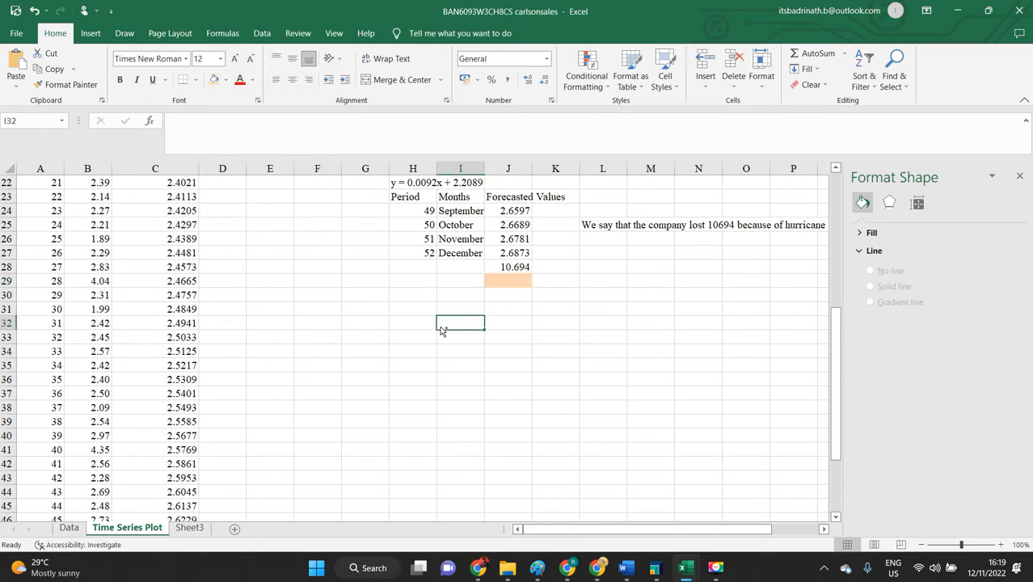
{"action": "left_click", "coordinate": [507, 266]}
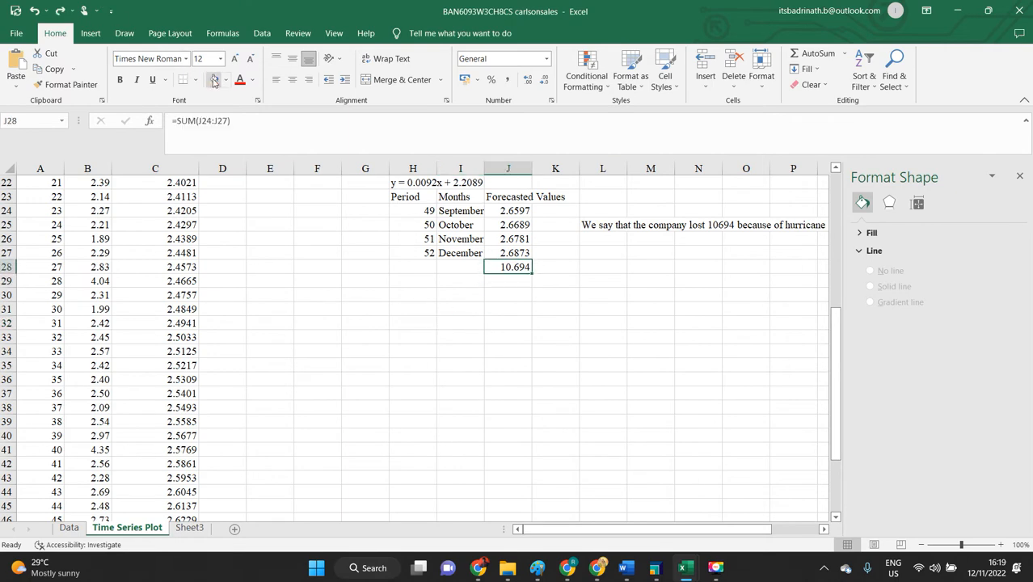
{"action": "left_click", "coordinate": [602, 351]}
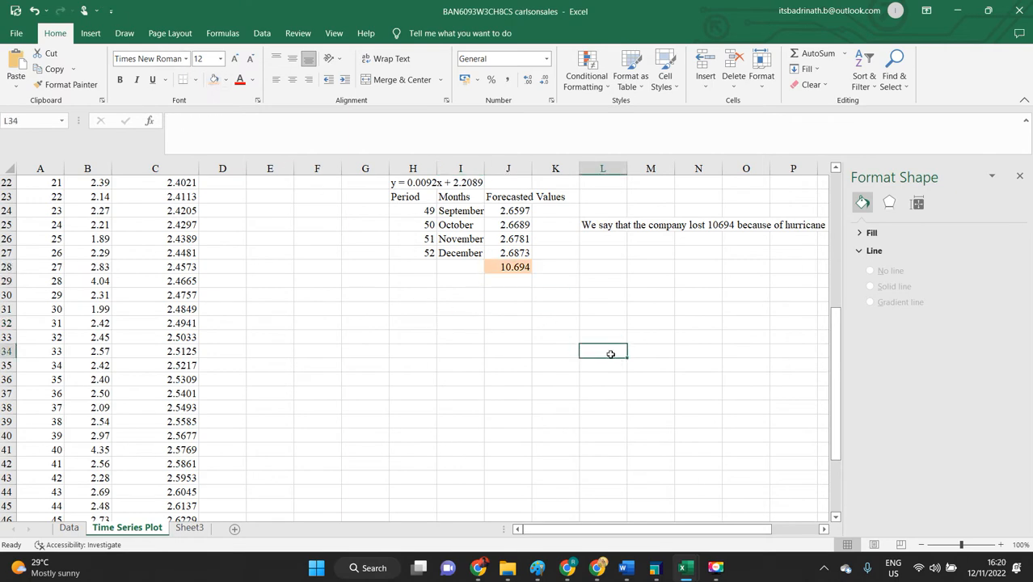
{"action": "key", "text": "alt+tab"}
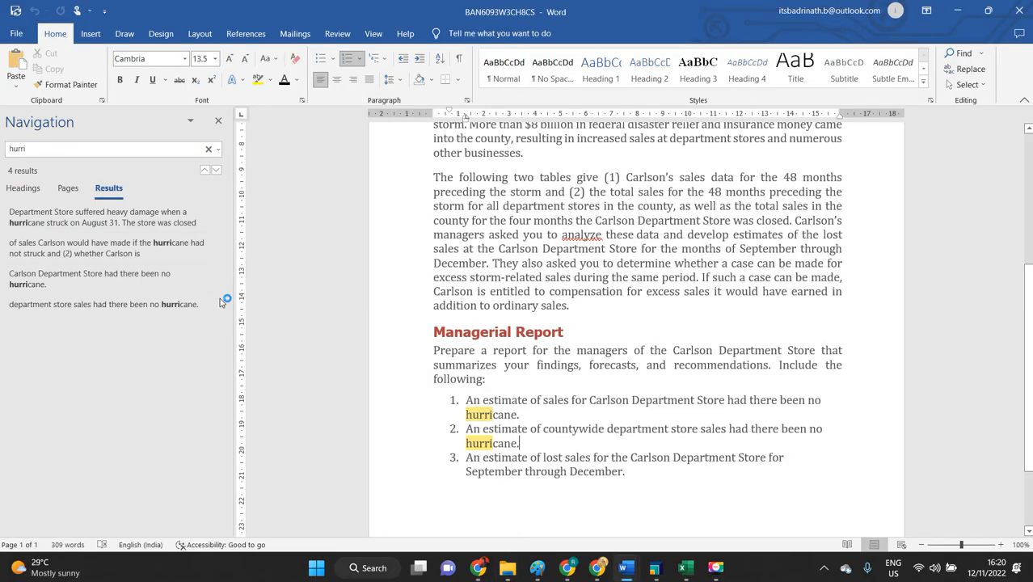
Scroll through the 'hurri' search matches in the assignment brief, then open the window switcher.
{"action": "scroll", "scroll_direction": "up", "scroll_amount": 3}
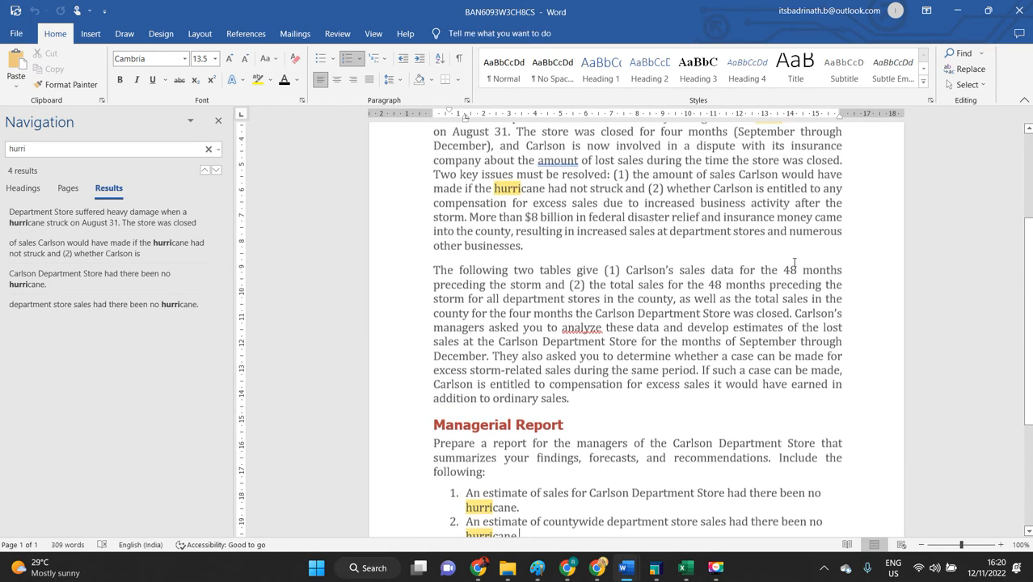
{"action": "scroll", "scroll_direction": "up", "scroll_amount": 3}
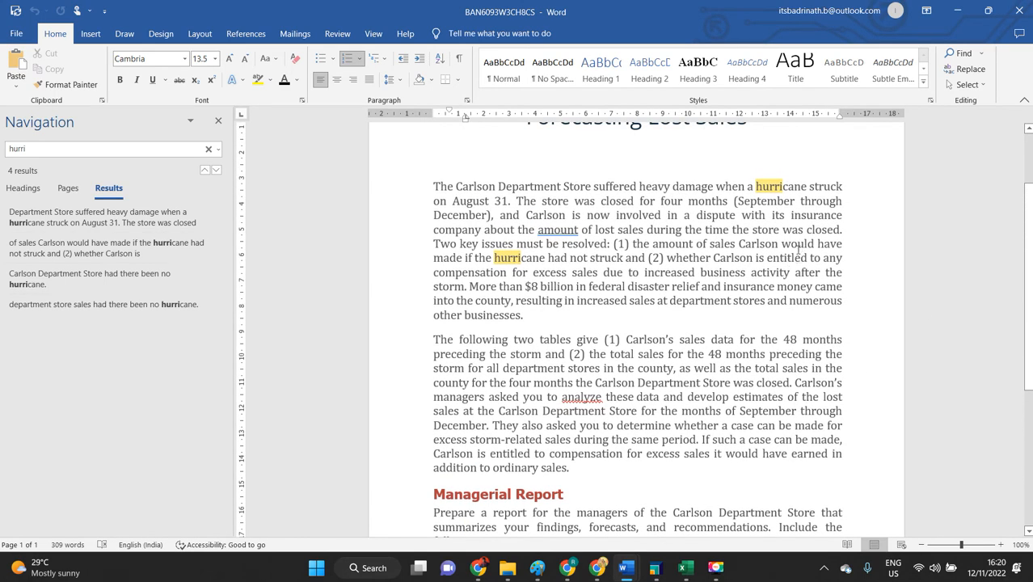
{"action": "mouse_move", "coordinate": [566, 332]}
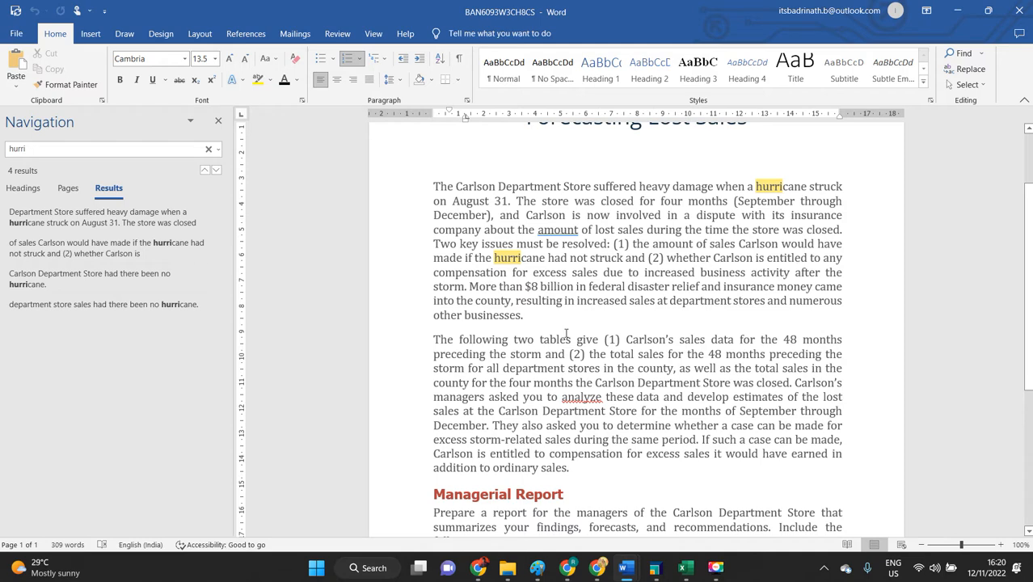
{"action": "scroll", "scroll_direction": "down", "scroll_amount": 3}
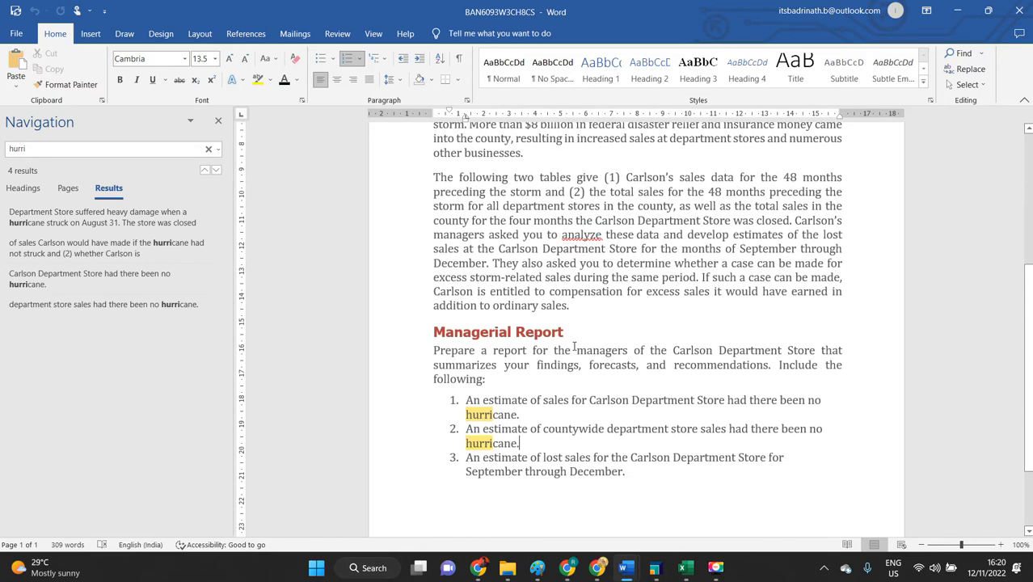
{"action": "key", "text": "alt+tab"}
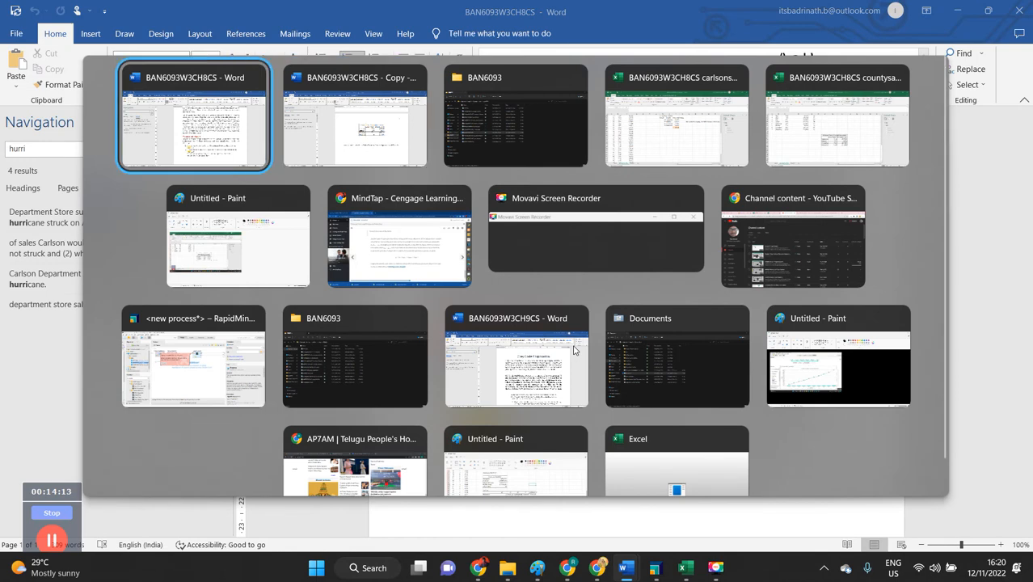
In the carlsonsales workbook, select the shaded J28 total and show the Data sheet.
{"action": "left_click", "coordinate": [676, 115]}
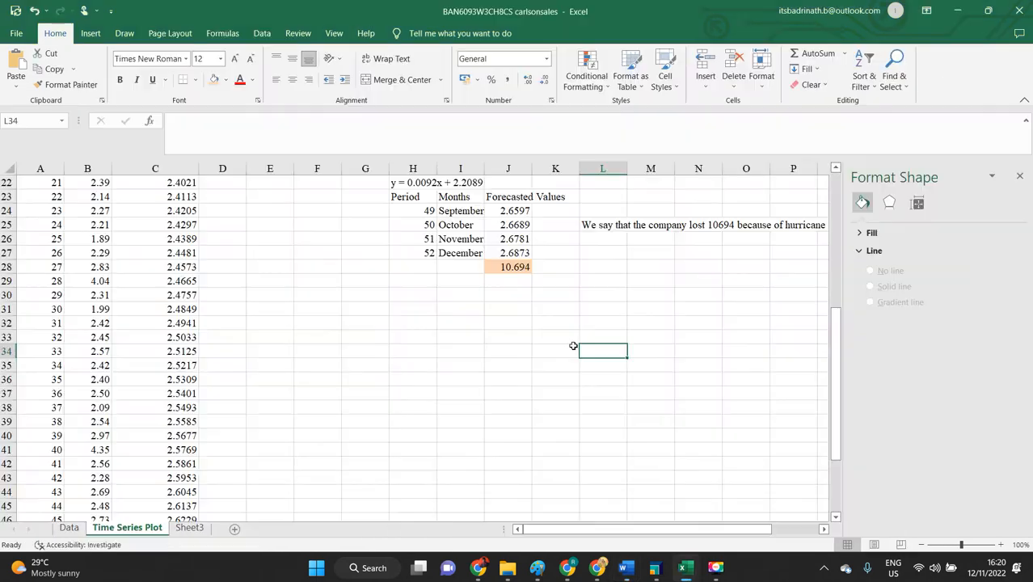
{"action": "left_click", "coordinate": [507, 266]}
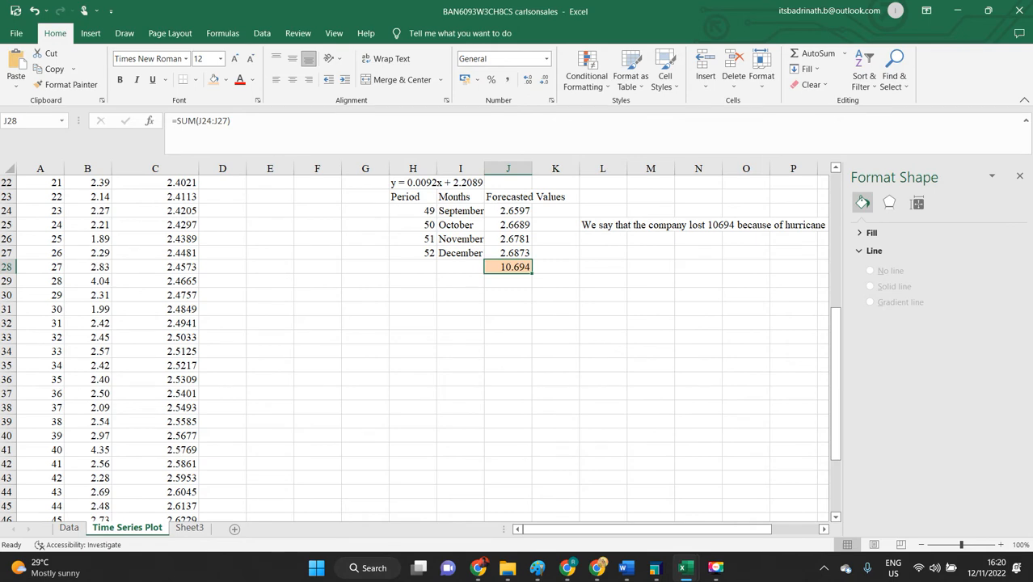
{"action": "scroll", "scroll_direction": "up", "scroll_amount": 3}
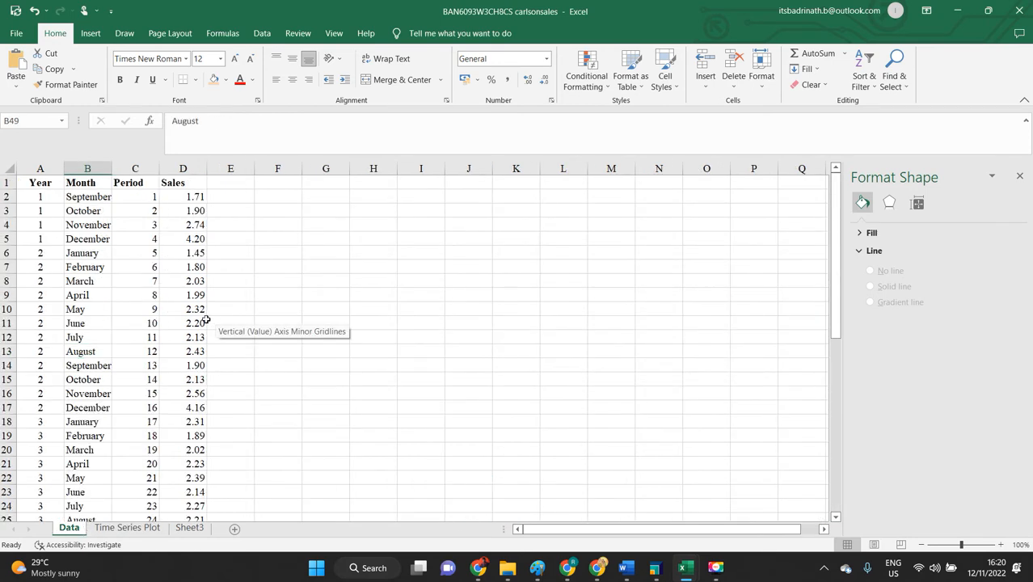
{"action": "left_click", "coordinate": [624, 568]}
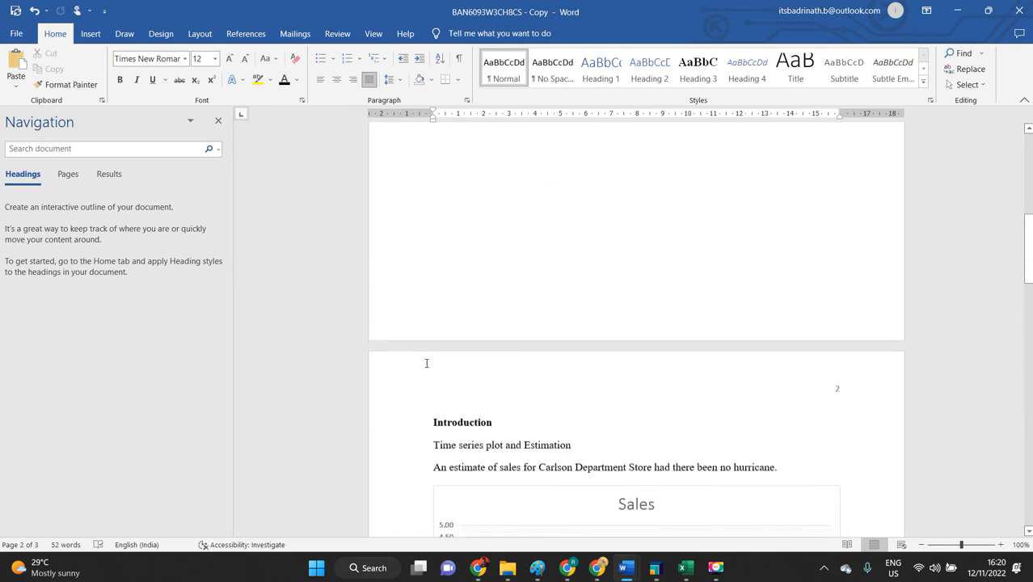
Search the assignment brief for 'hurri' and scroll through the matching Carlson case text.
{"action": "type", "text": "hurri"}
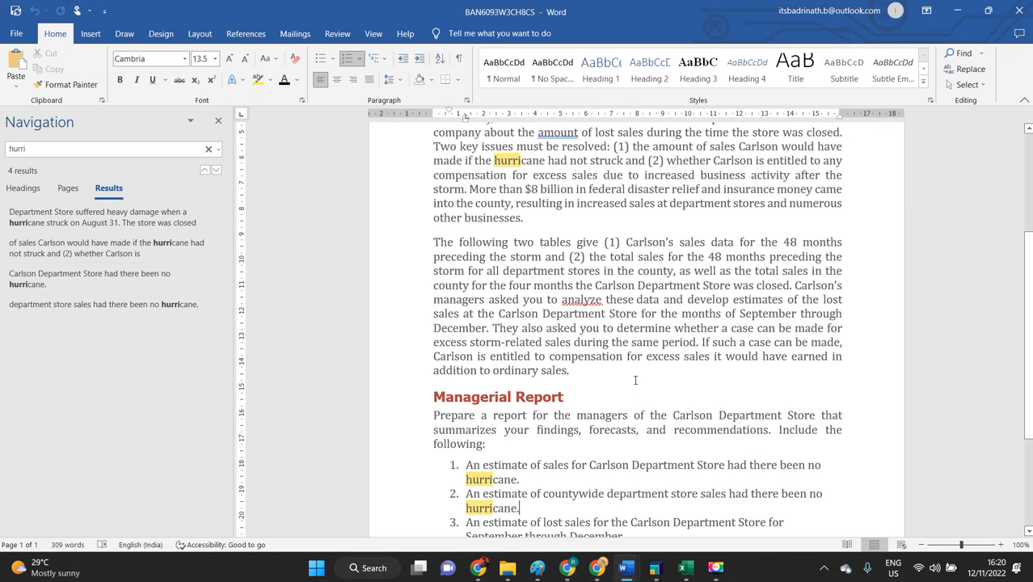
{"action": "scroll", "scroll_direction": "up", "scroll_amount": 3}
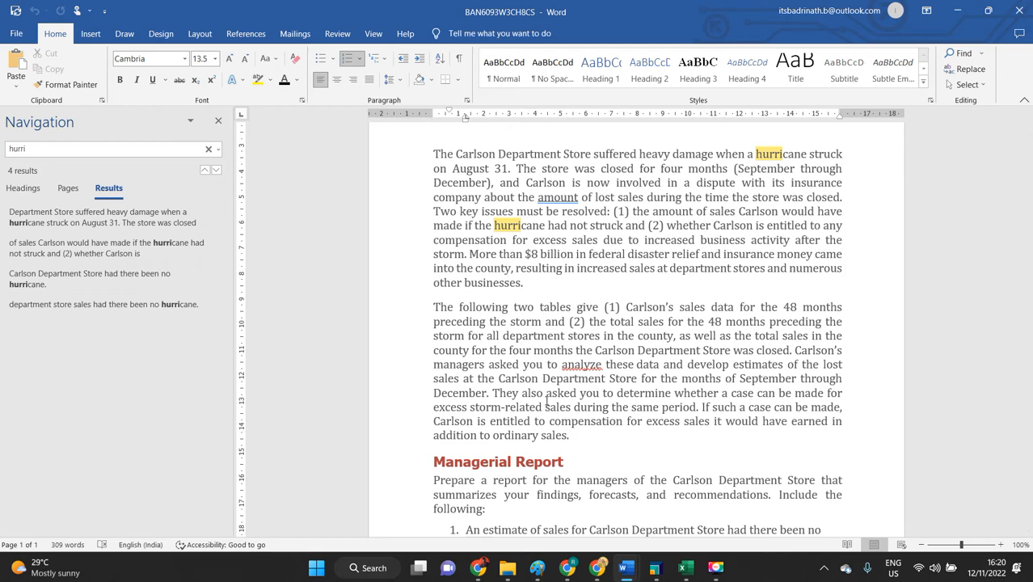
{"action": "key", "text": "alt+tab"}
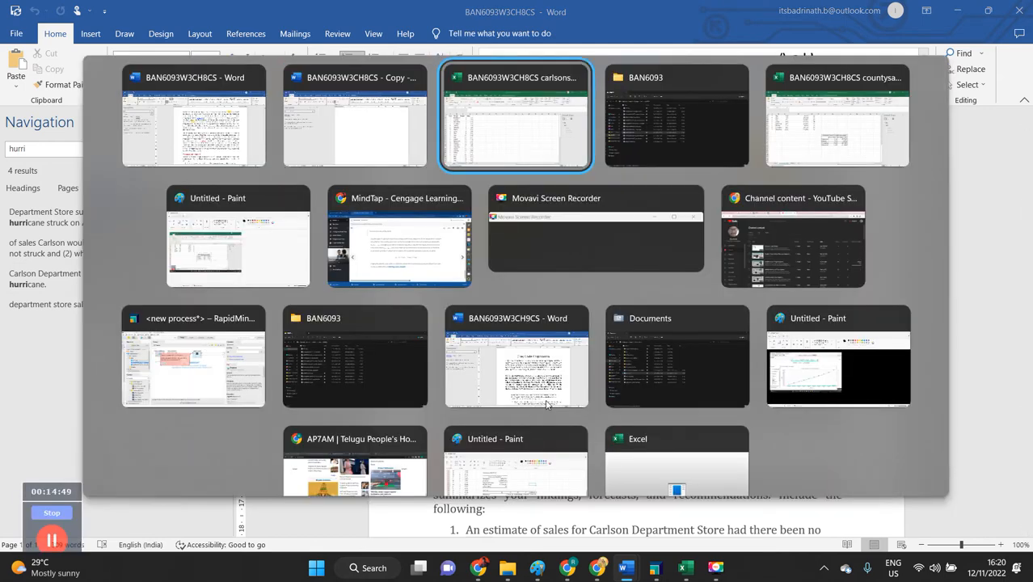
Open the carlsonsales Time Series Plot sheet and review the Sales chart and forecasts.
{"action": "left_click", "coordinate": [837, 115]}
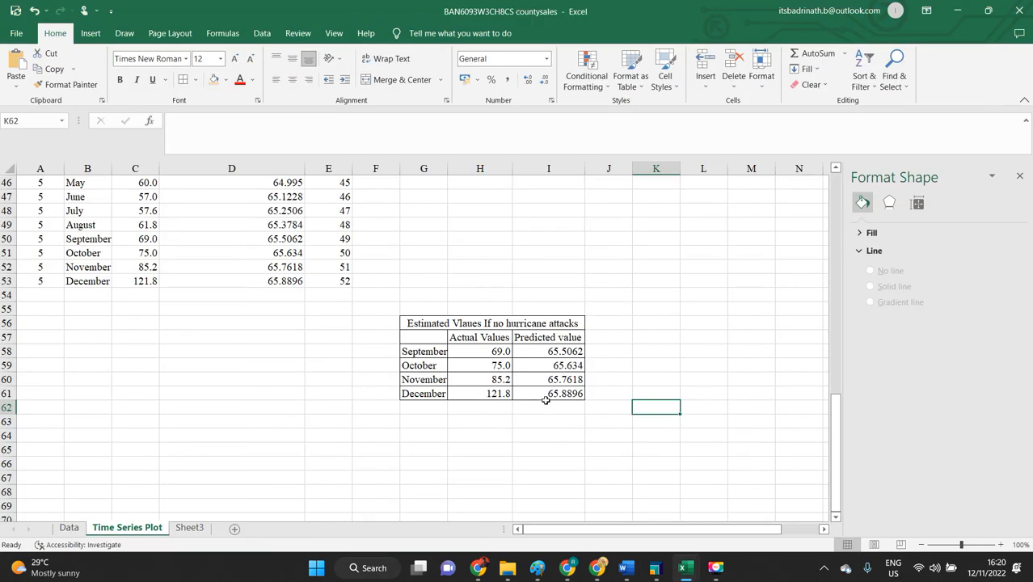
{"action": "key", "text": "alt+tab"}
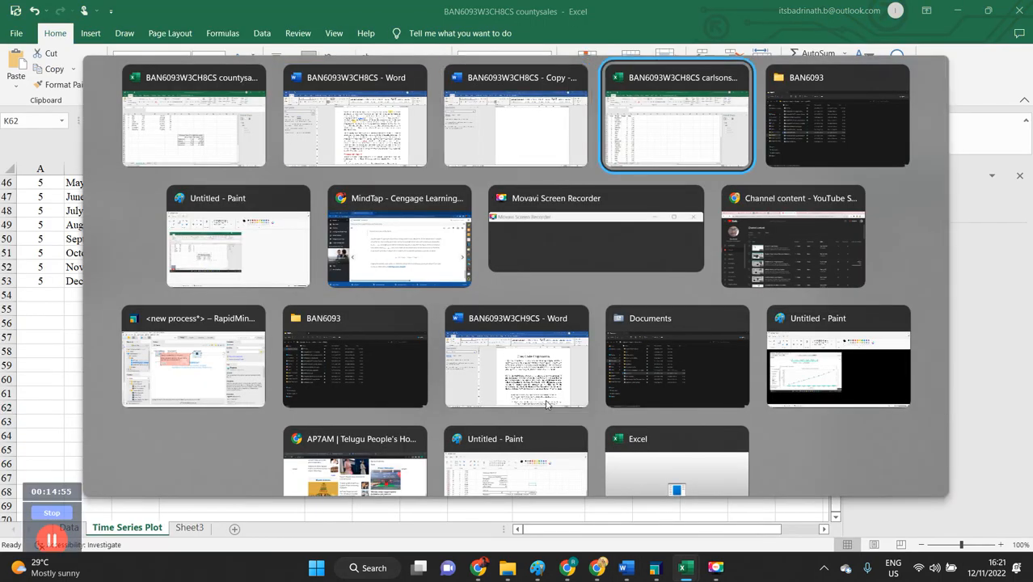
{"action": "left_click", "coordinate": [676, 115]}
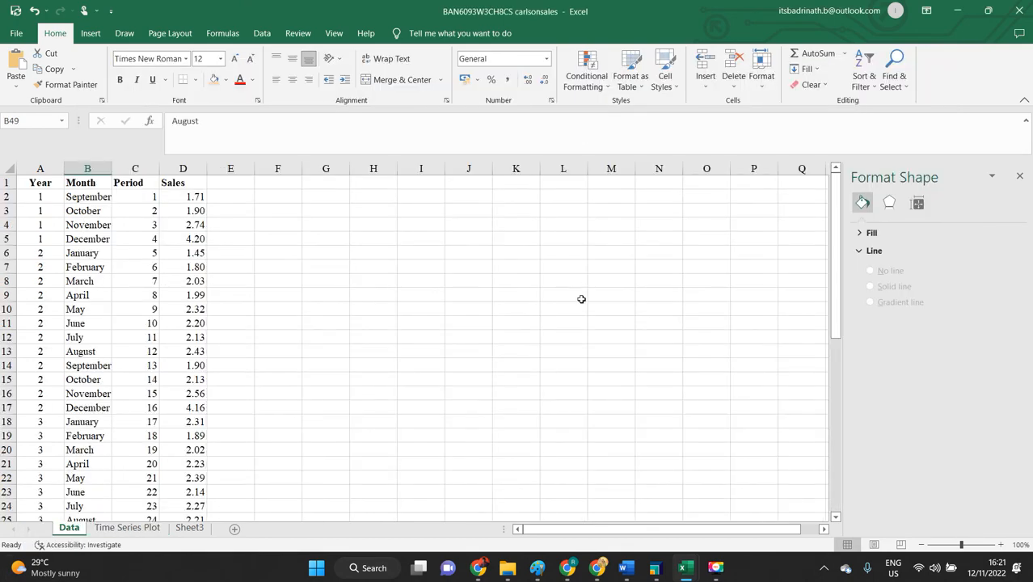
{"action": "scroll", "scroll_direction": "down", "scroll_amount": 3}
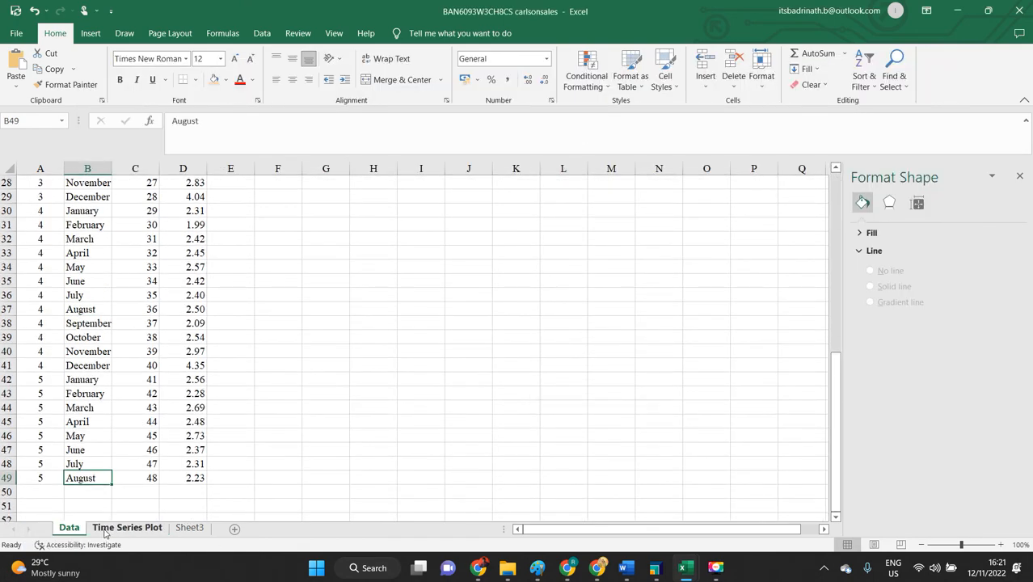
{"action": "left_click", "coordinate": [127, 527]}
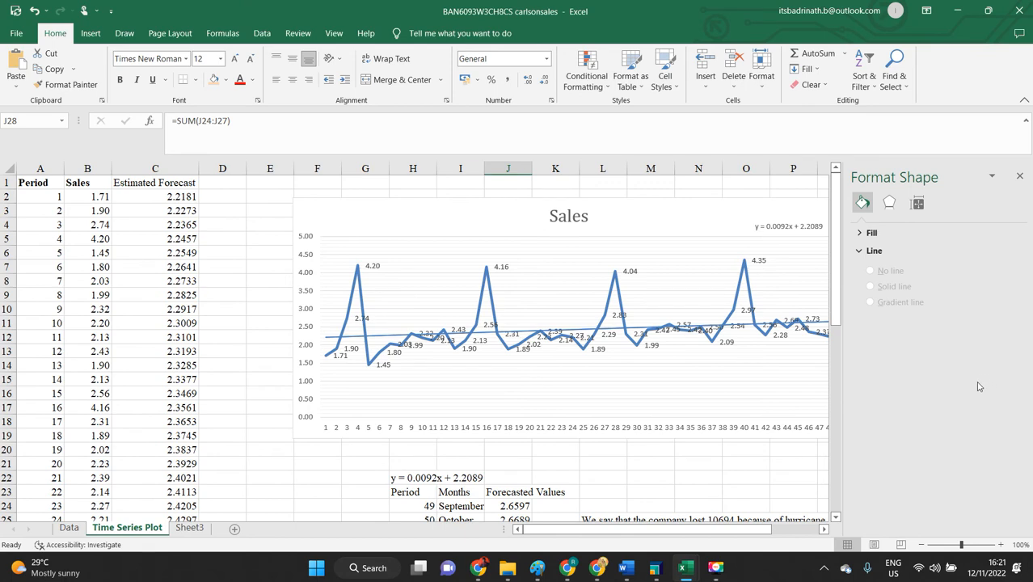
{"action": "scroll", "scroll_direction": "down", "scroll_amount": 3}
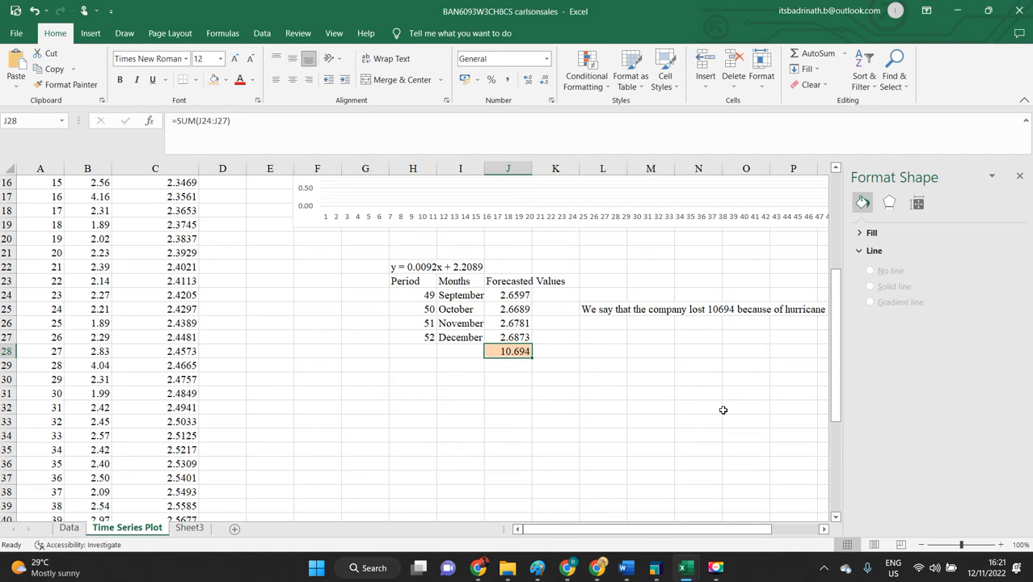
{"action": "scroll", "scroll_direction": "up", "scroll_amount": 3}
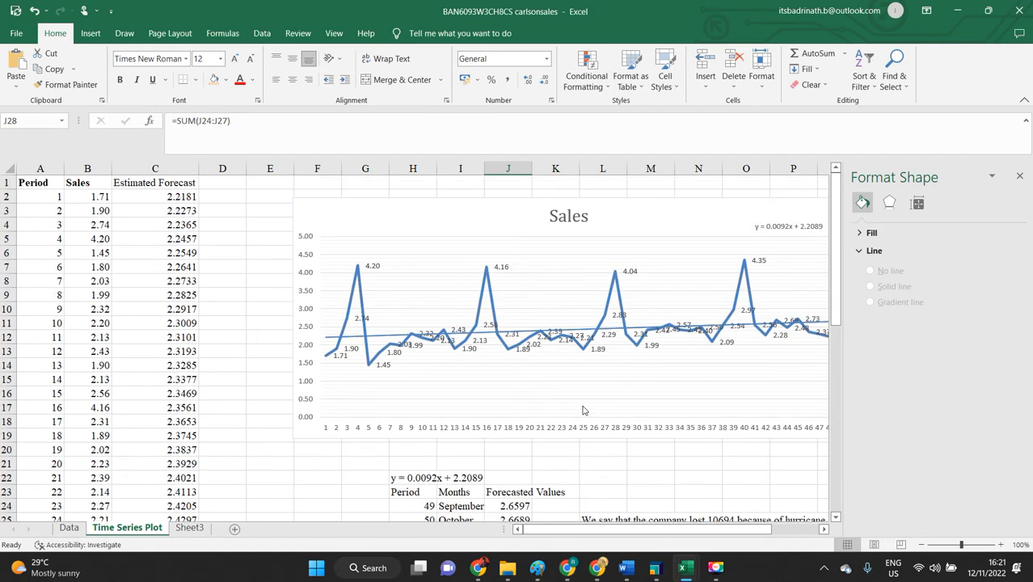
{"action": "mouse_move", "coordinate": [582, 412]}
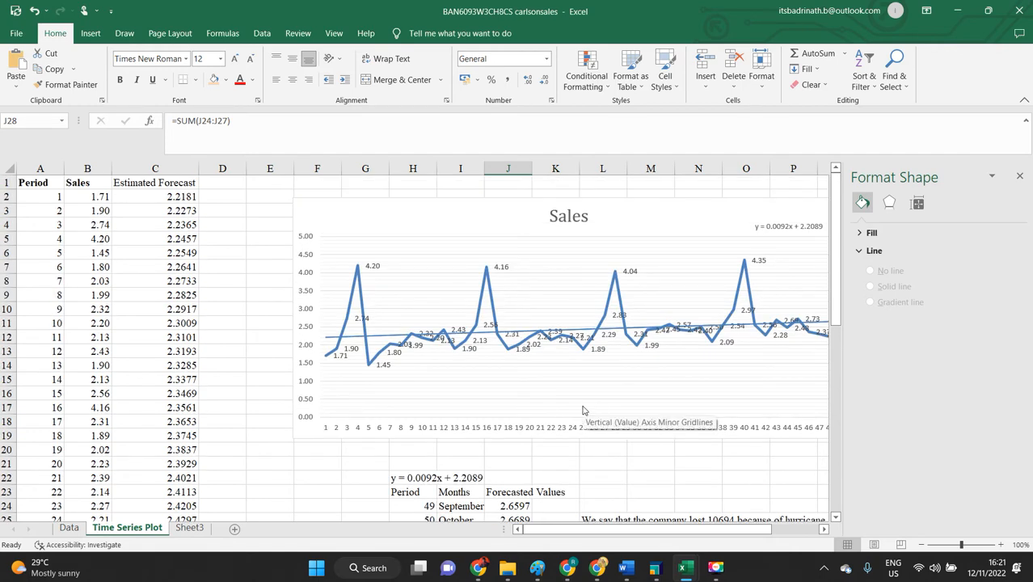
{"action": "key", "text": "alt+tab"}
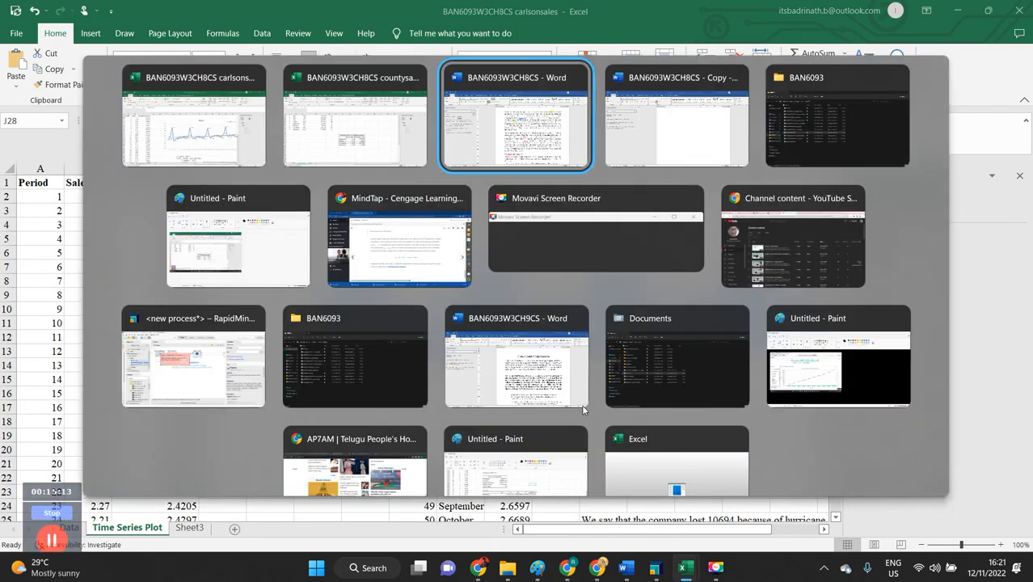
Type 'We use regression model to analyse it' under the time series subheading.
{"action": "left_click", "coordinate": [676, 115]}
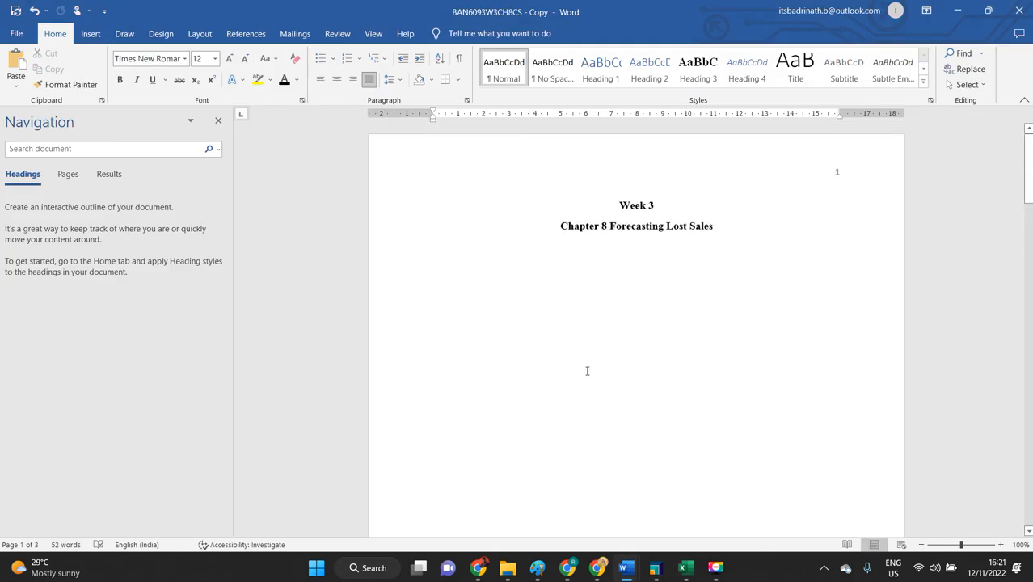
{"action": "scroll", "scroll_direction": "down", "scroll_amount": 3}
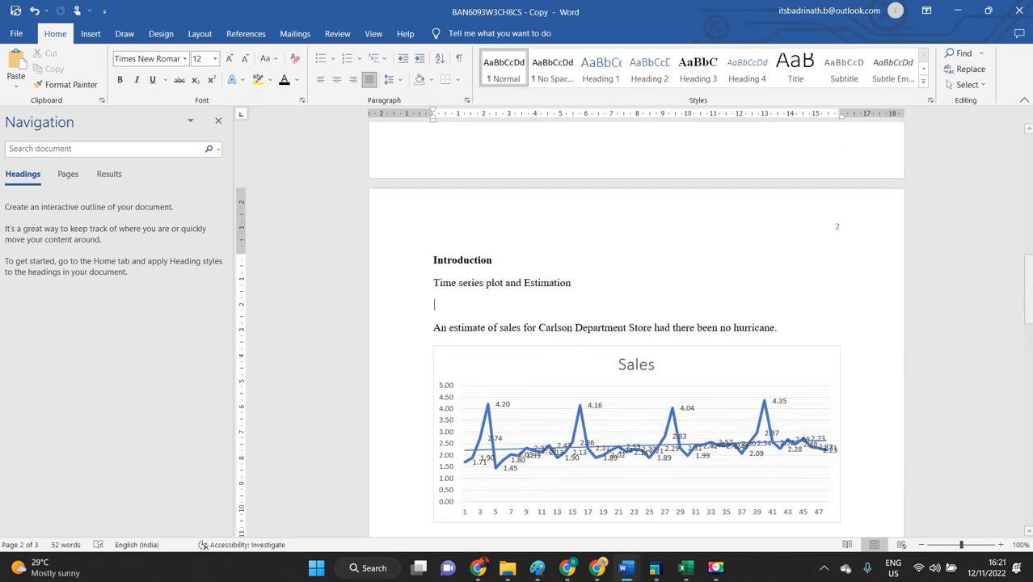
{"action": "type", "text": "We use"}
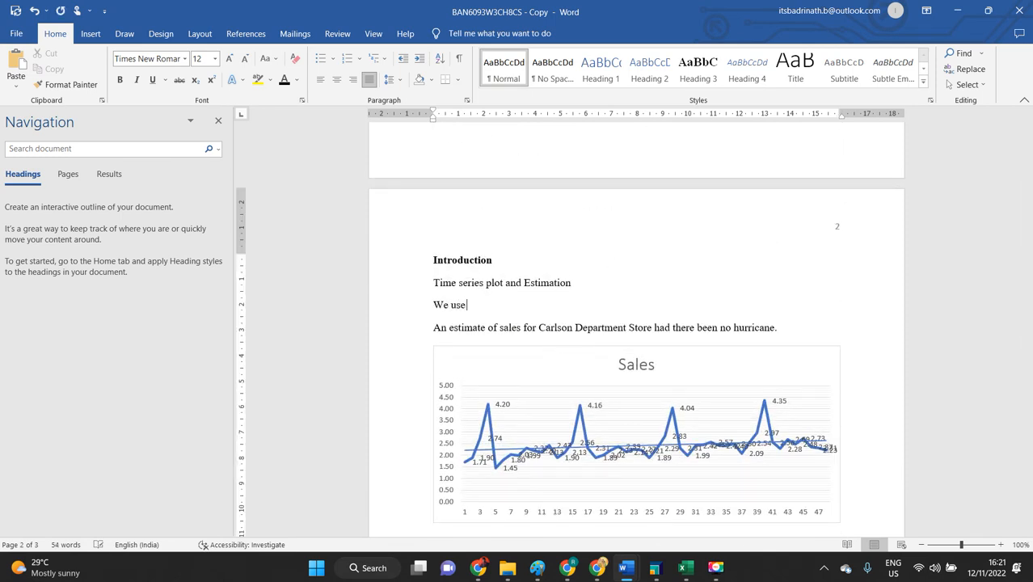
{"action": "type", "text": "reg"}
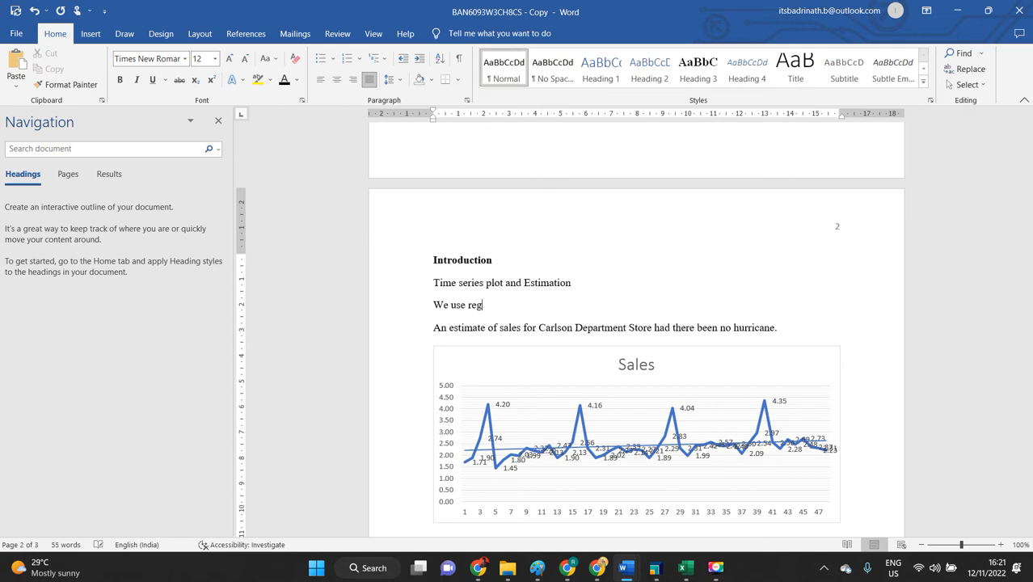
{"action": "type", "text": "ression model to analyse it"}
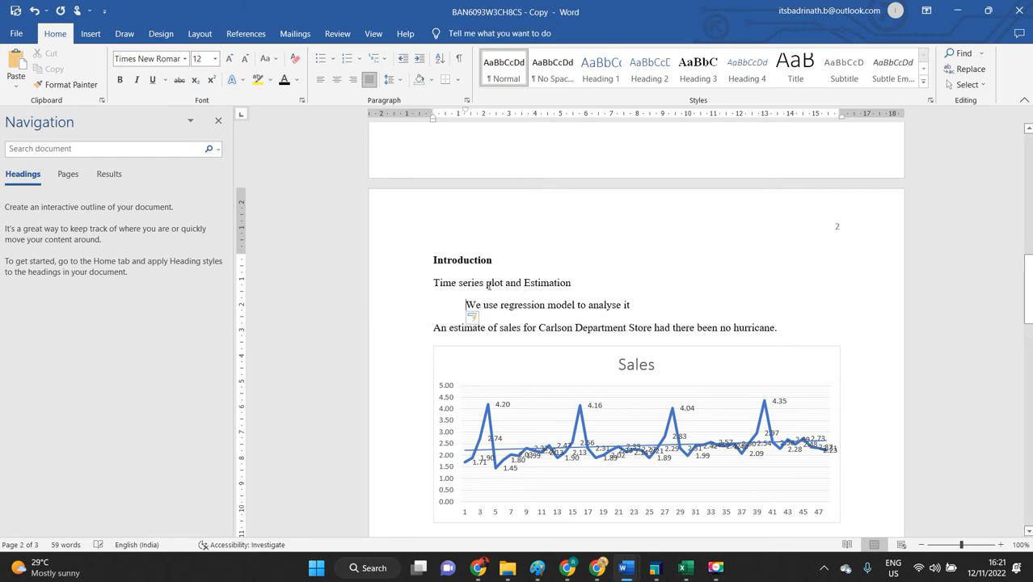
Bold the Time series plot subheading and the Carlson estimate line.
{"action": "triple_click", "coordinate": [501, 282]}
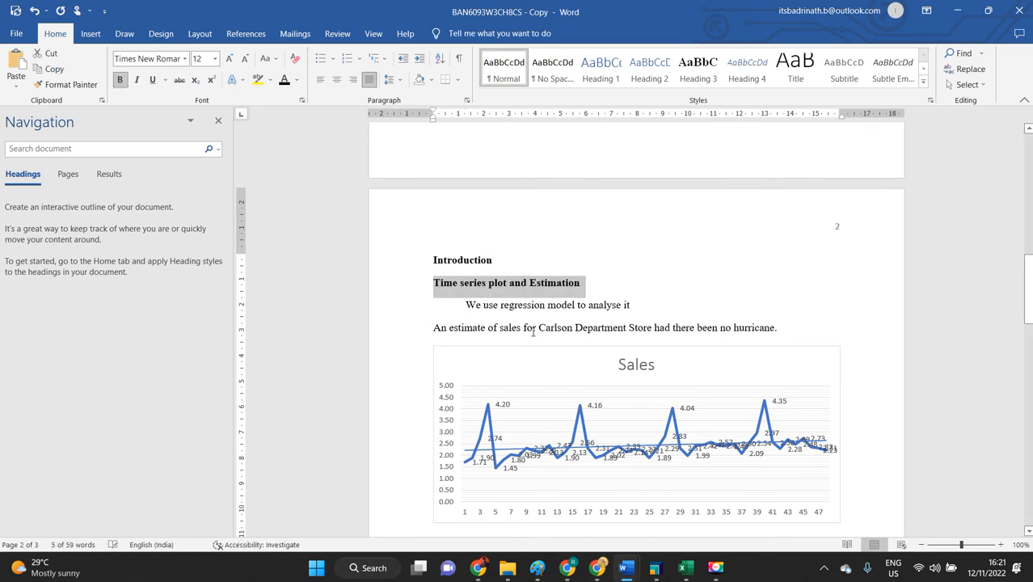
{"action": "left_click", "coordinate": [547, 304]}
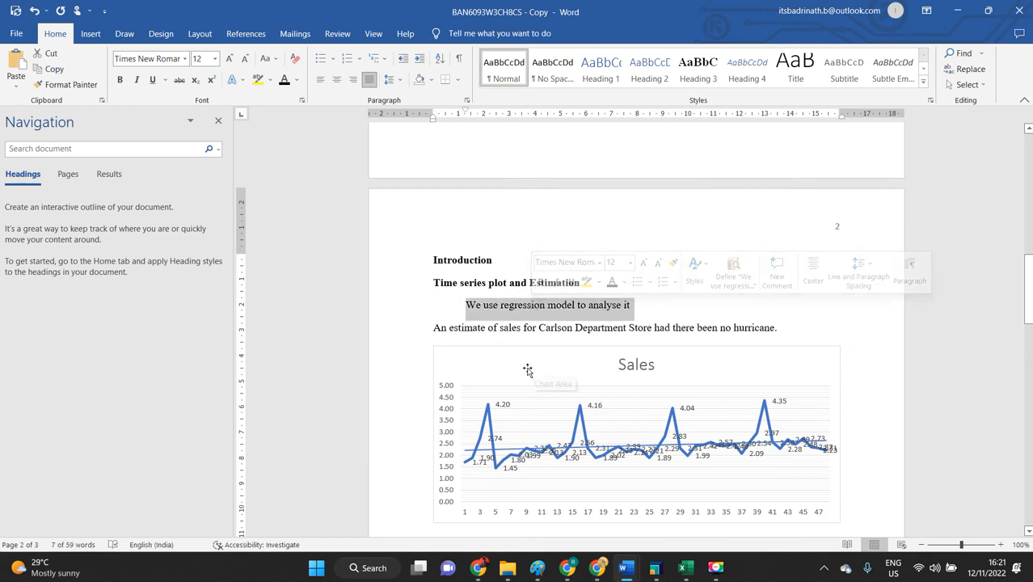
{"action": "mouse_move", "coordinate": [510, 373]}
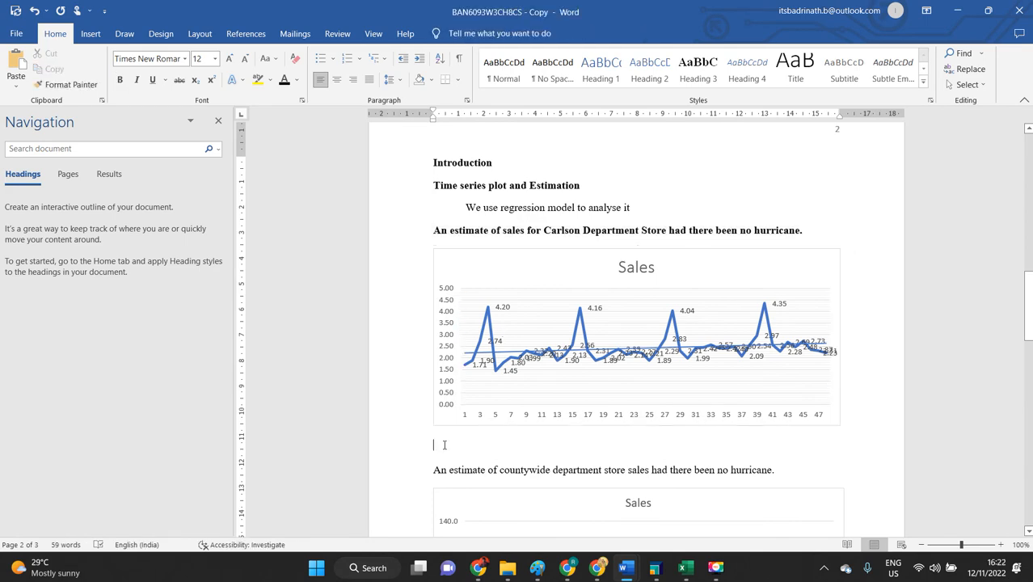
{"action": "key", "text": "alt+tab"}
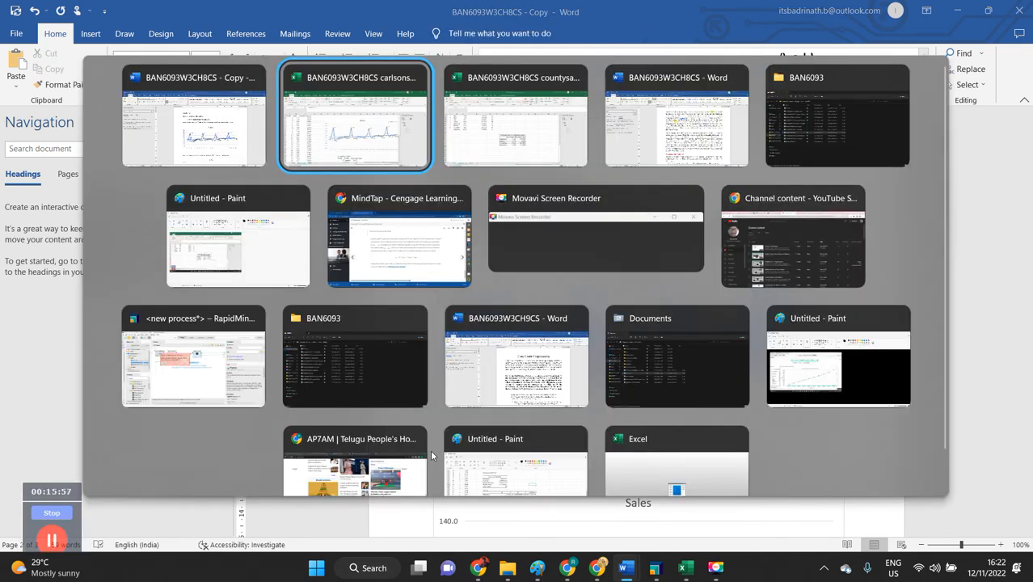
Capture the period, sales and forecast columns through period 52 as an image.
{"action": "left_click", "coordinate": [354, 116]}
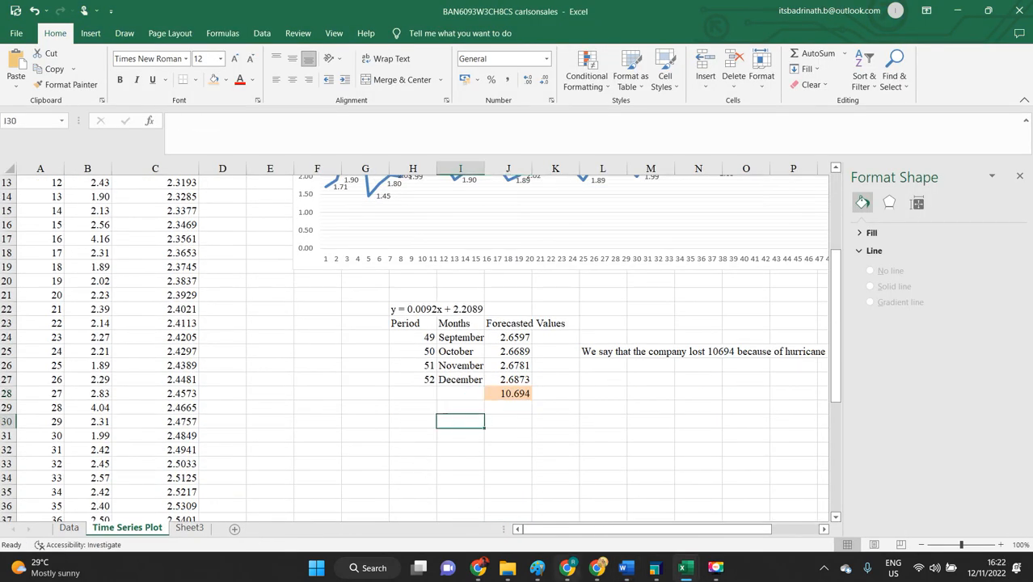
{"action": "scroll", "scroll_direction": "down", "scroll_amount": 3}
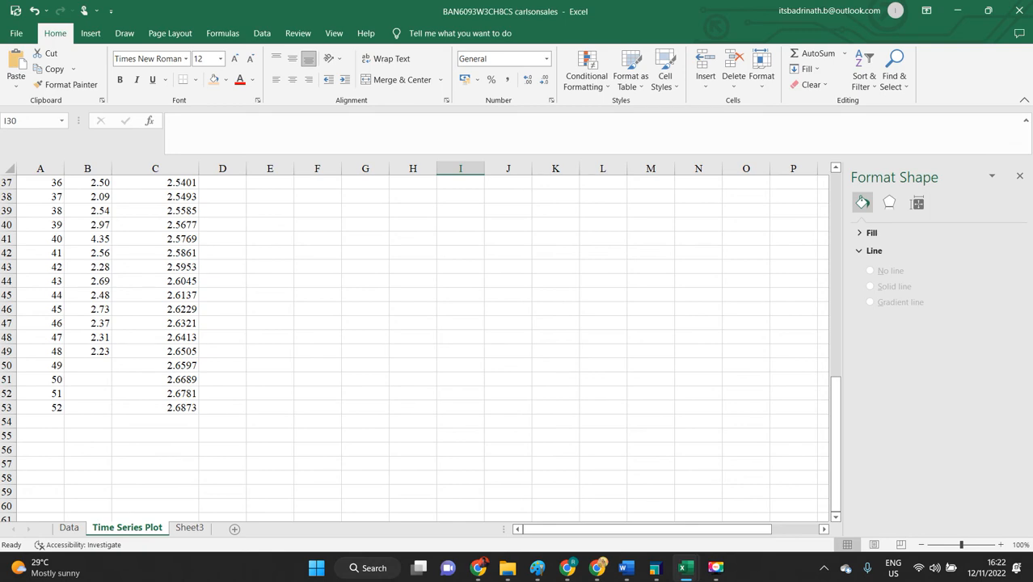
{"action": "key", "text": "alt+tab"}
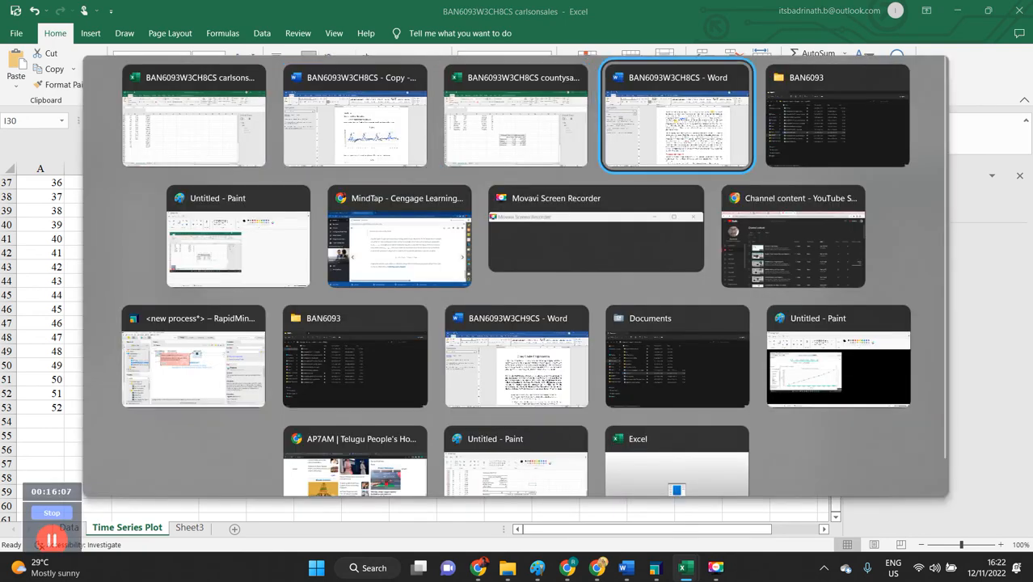
{"action": "left_click", "coordinate": [238, 235]}
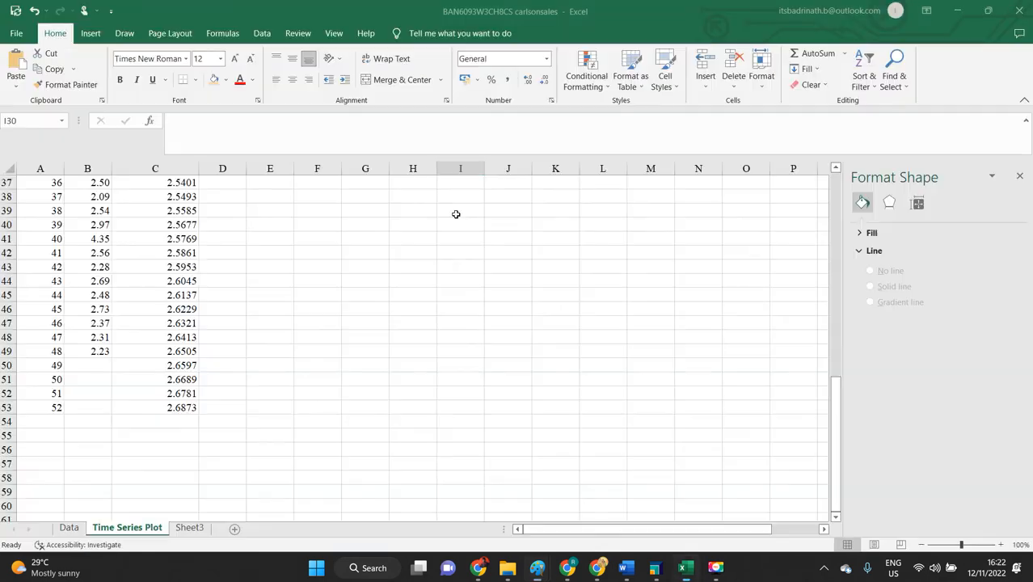
{"action": "mouse_move", "coordinate": [458, 217]}
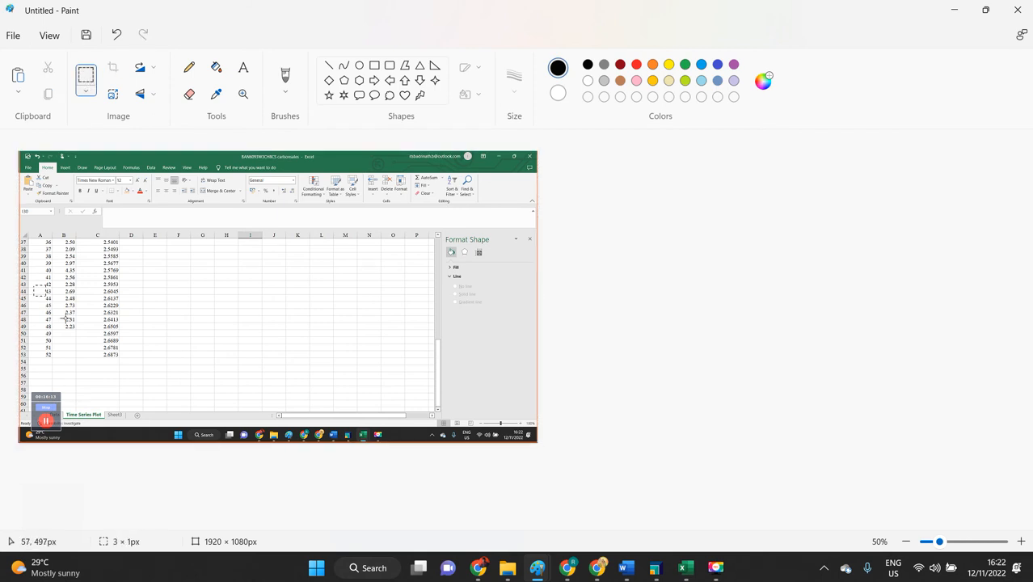
{"action": "key", "text": "alt+tab"}
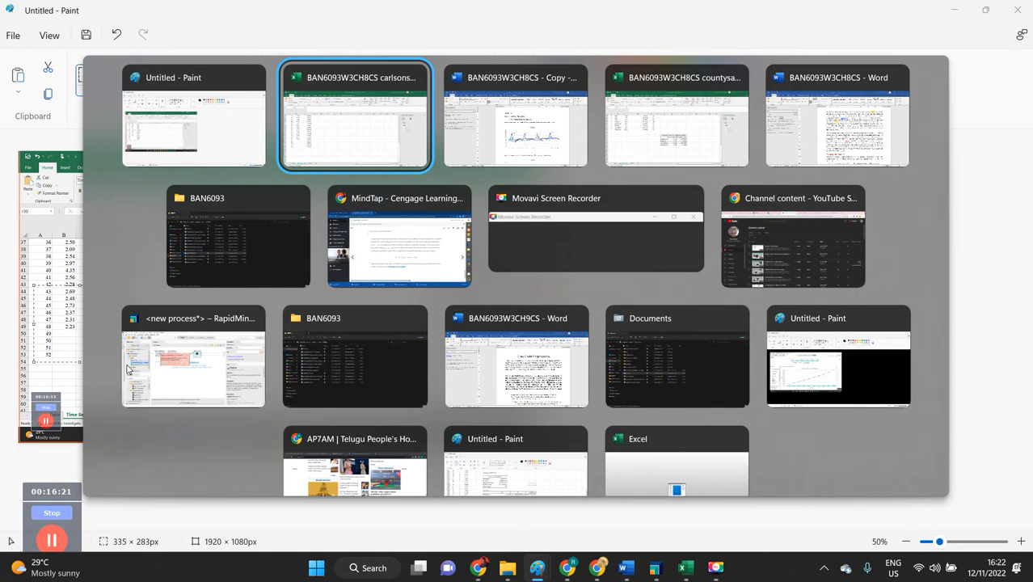
{"action": "left_click", "coordinate": [515, 115]}
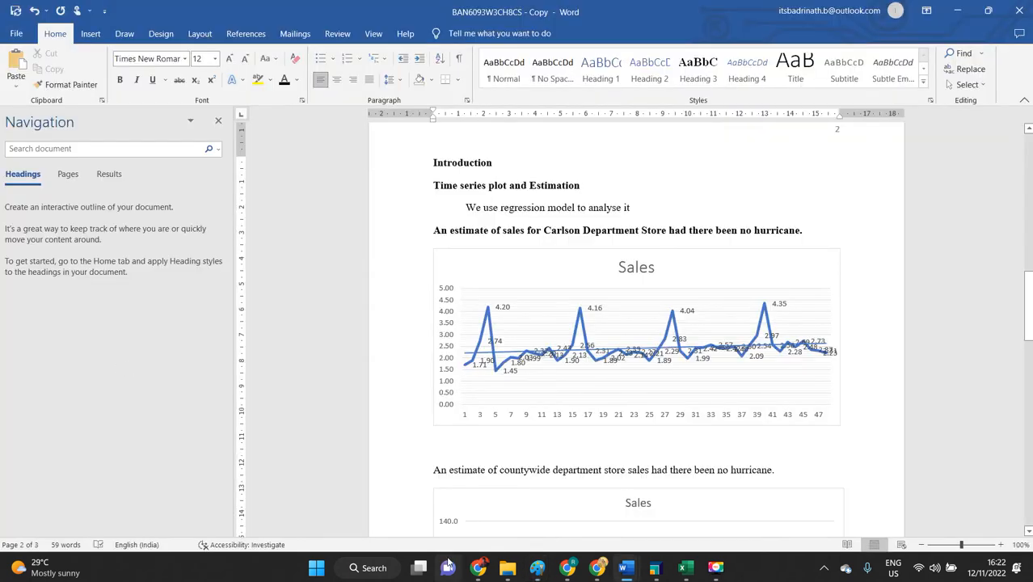
Paste one centred forecast table image under the Carlson chart, captioned 'Estimation'.
{"action": "scroll", "scroll_direction": "down", "scroll_amount": 3}
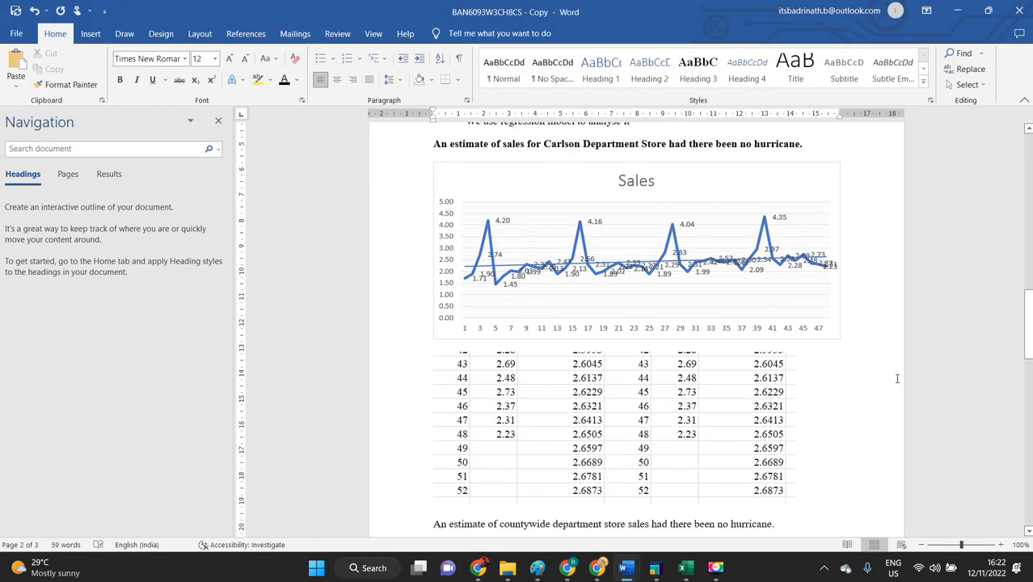
{"action": "scroll", "scroll_direction": "down", "scroll_amount": 3}
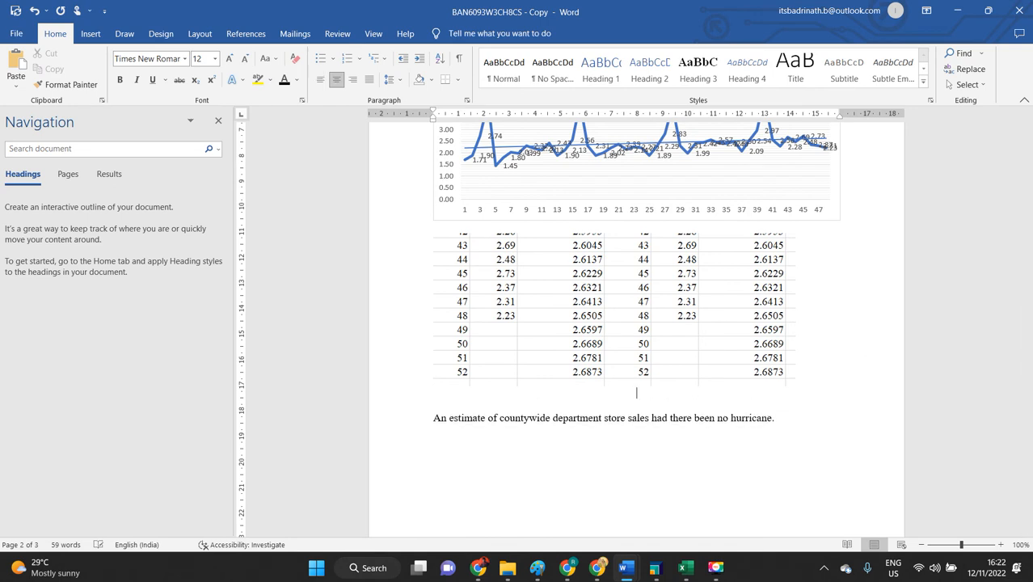
{"action": "type", "text": "Estimation"}
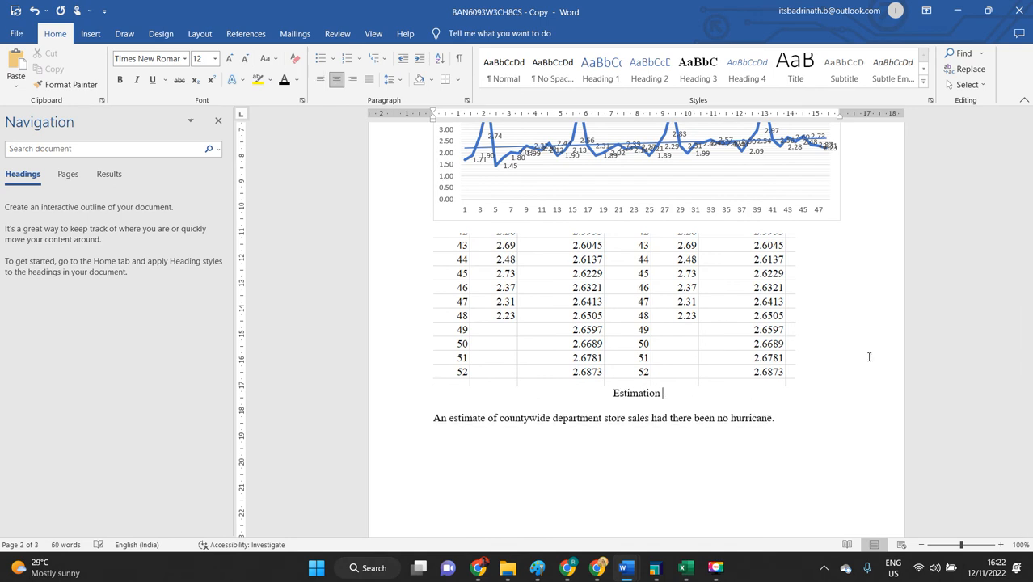
{"action": "left_click", "coordinate": [523, 315]}
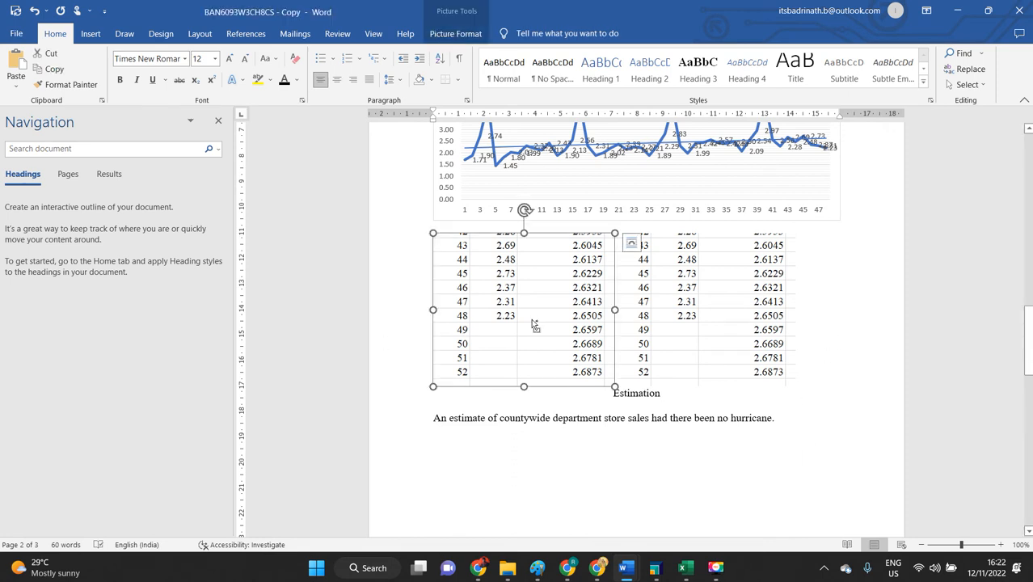
{"action": "left_click", "coordinate": [631, 242]}
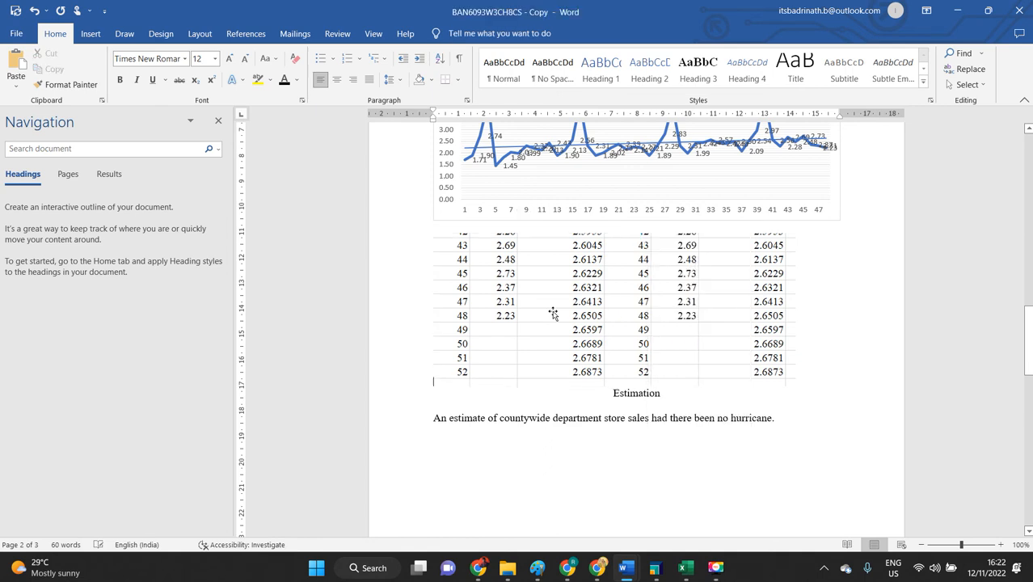
{"action": "scroll", "scroll_direction": "down", "scroll_amount": 3}
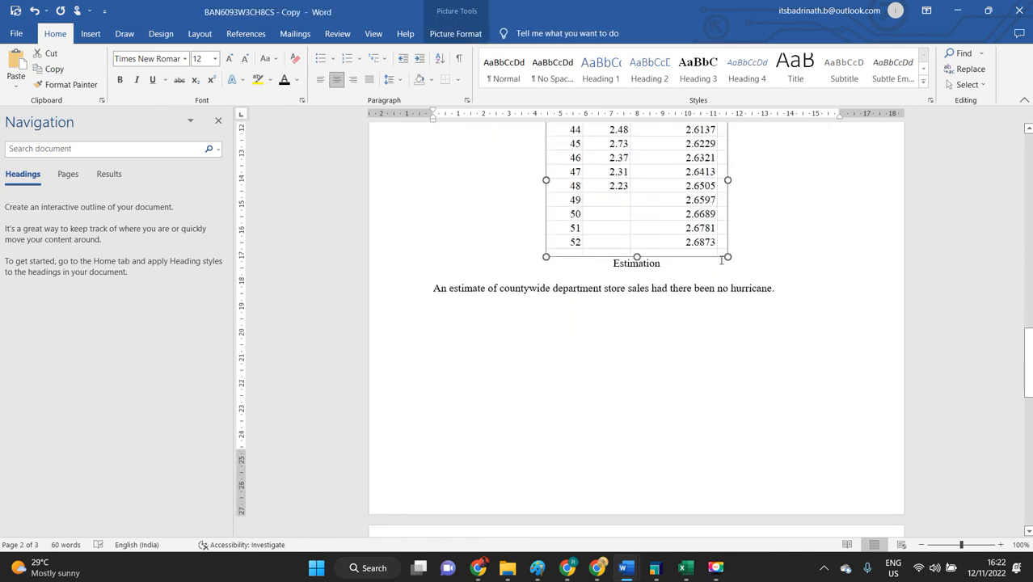
Scroll down to the end of page 3 below the lost-sales note.
{"action": "scroll", "scroll_direction": "up", "scroll_amount": 3}
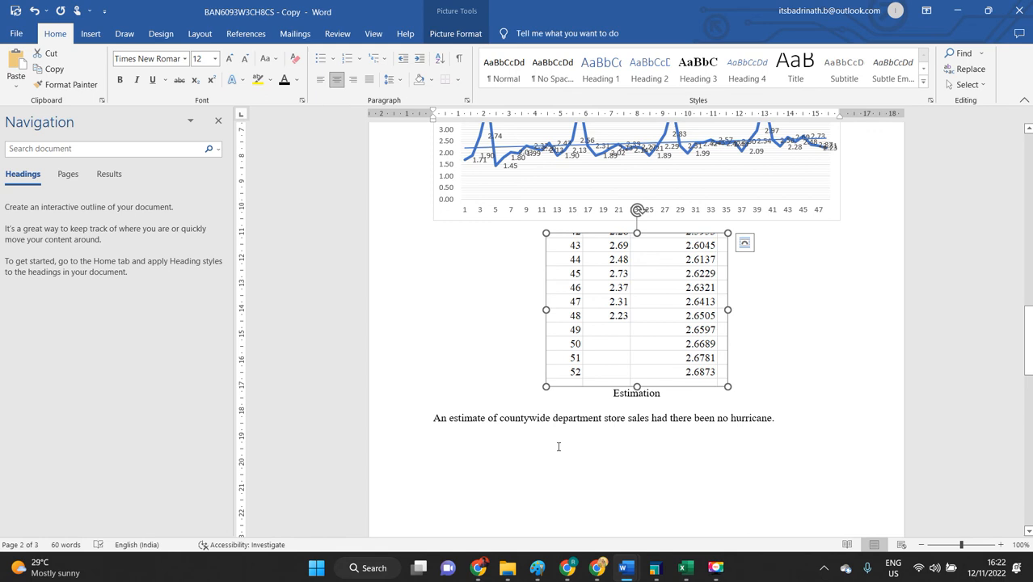
{"action": "mouse_move", "coordinate": [658, 398]}
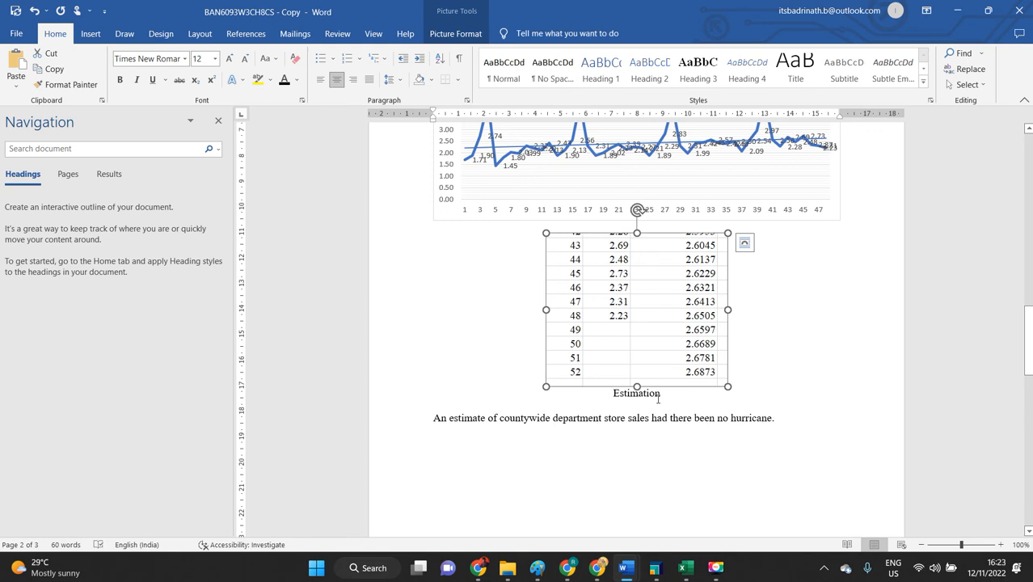
{"action": "scroll", "scroll_direction": "down", "scroll_amount": 3}
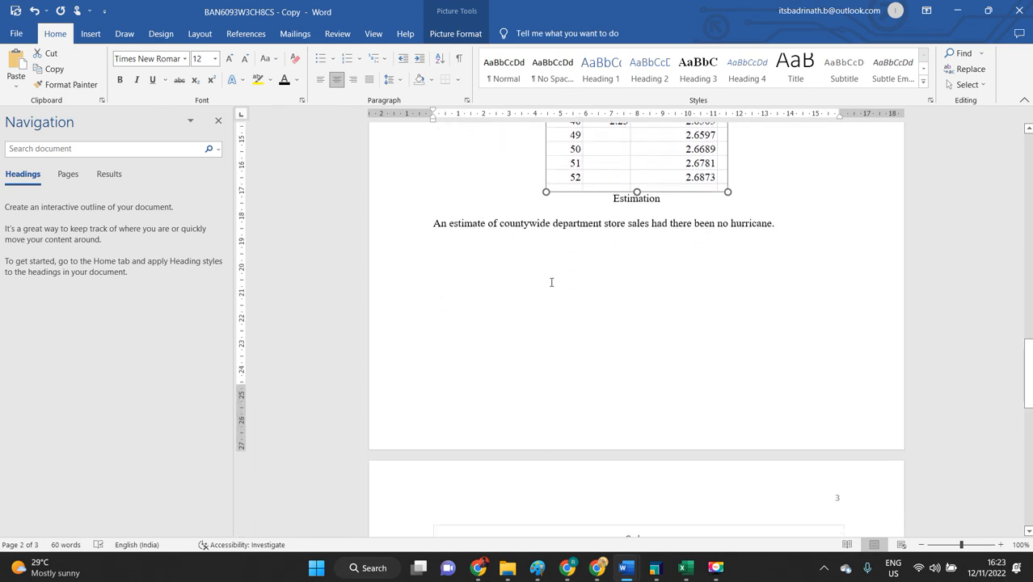
{"action": "scroll", "scroll_direction": "up", "scroll_amount": 3}
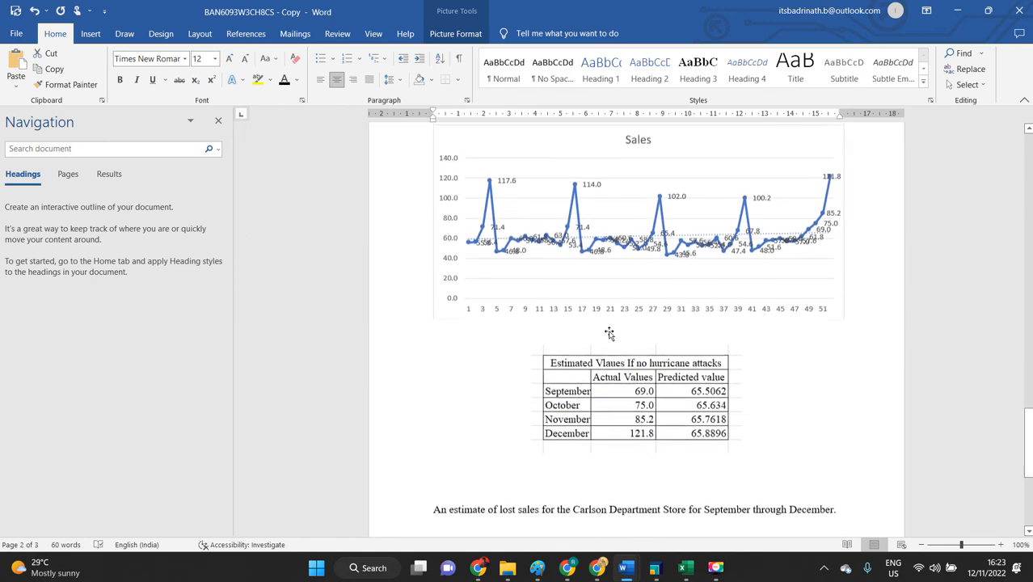
{"action": "scroll", "scroll_direction": "down", "scroll_amount": 3}
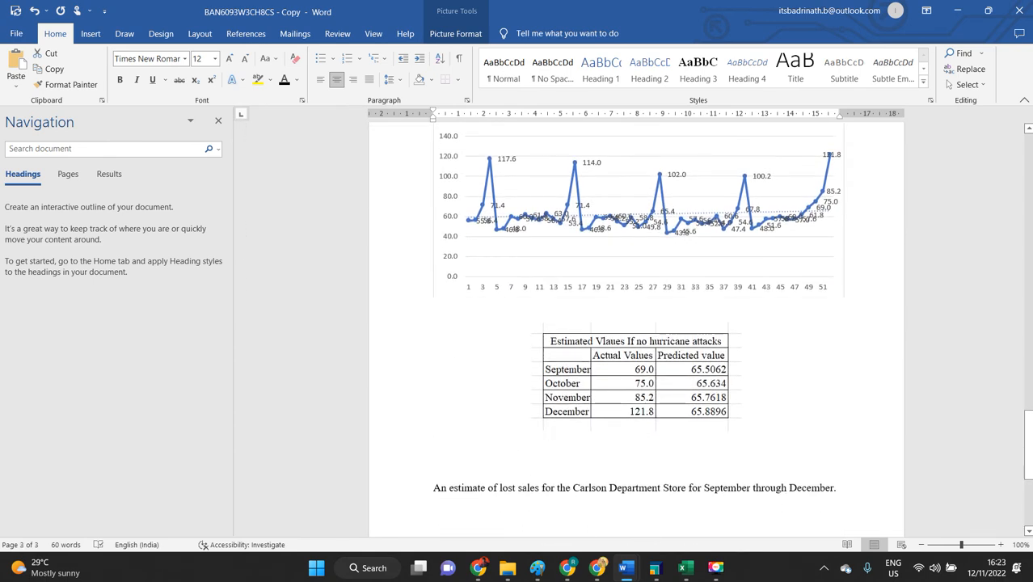
{"action": "scroll", "scroll_direction": "down", "scroll_amount": 3}
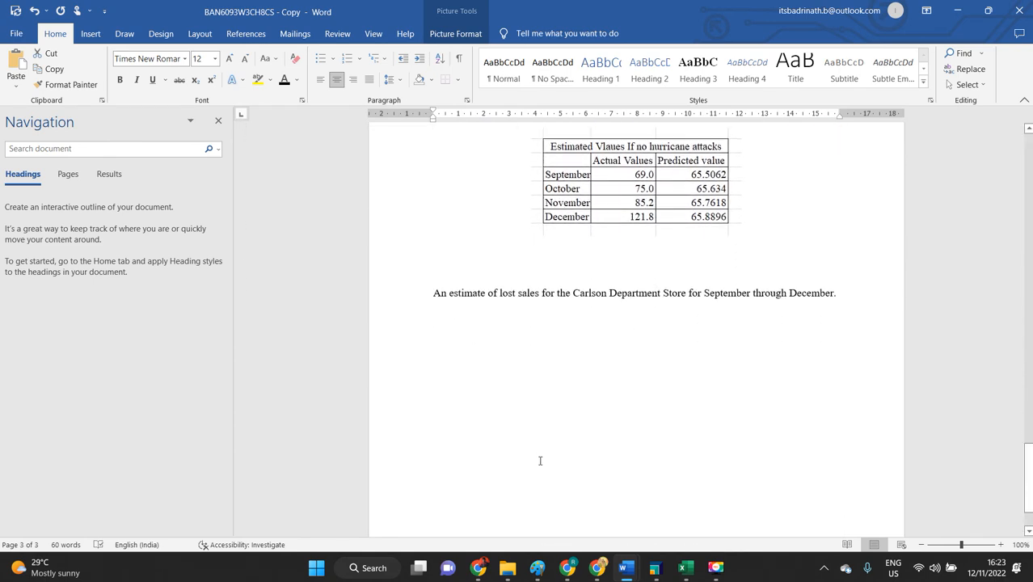
{"action": "scroll", "scroll_direction": "down", "scroll_amount": 3}
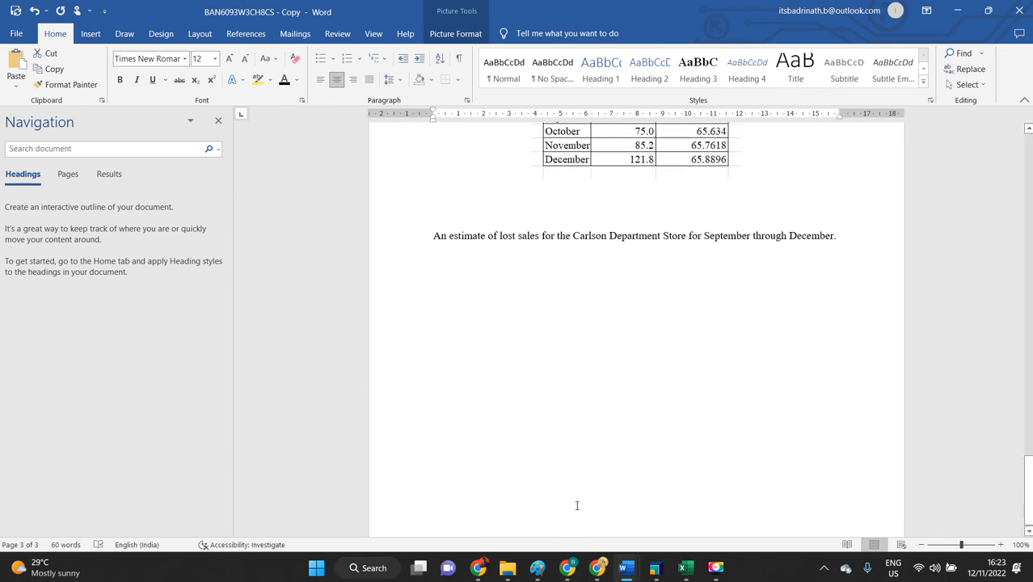
Check the carlsonsales figures, then return to the report below the lost-sales note.
{"action": "key", "text": "alt+tab"}
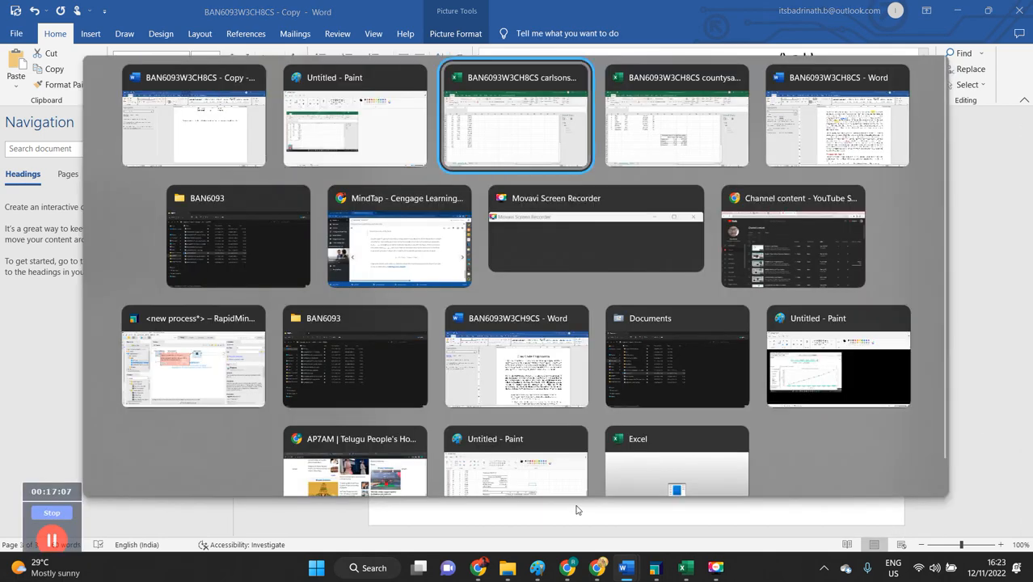
{"action": "left_click", "coordinate": [514, 115]}
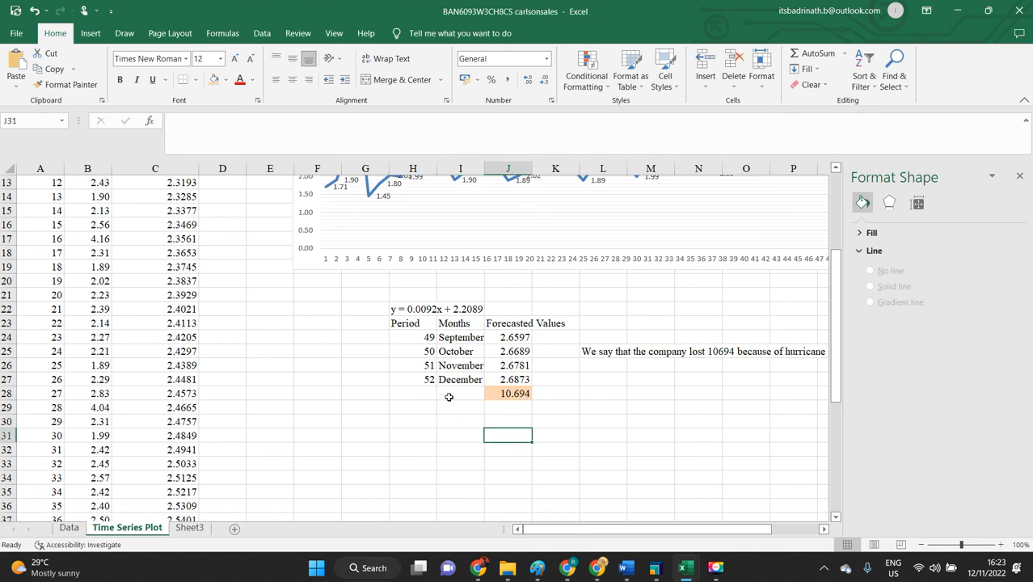
{"action": "left_click_drag", "start_coordinate": [405, 322], "coordinate": [531, 394]}
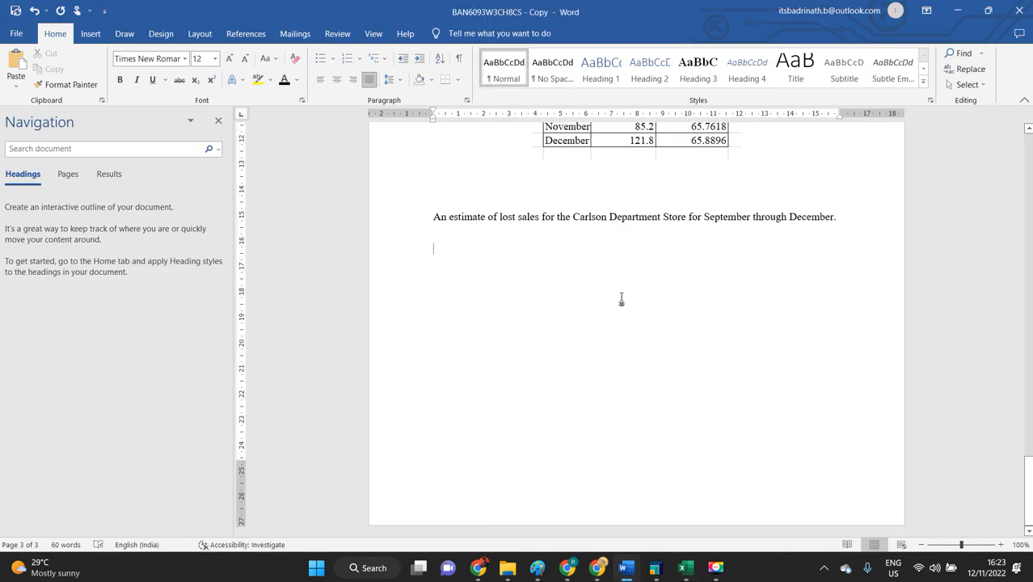
Type the heading 'Recommendation' below the lost-sales estimate sentence and start a new line.
{"action": "type", "text": "Reco"}
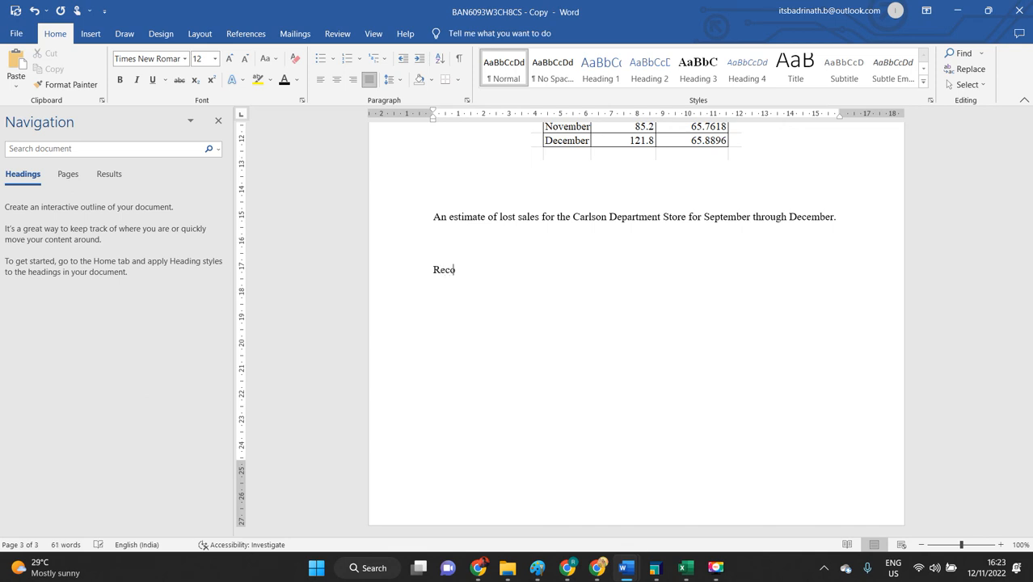
{"action": "type", "text": "mmendation"}
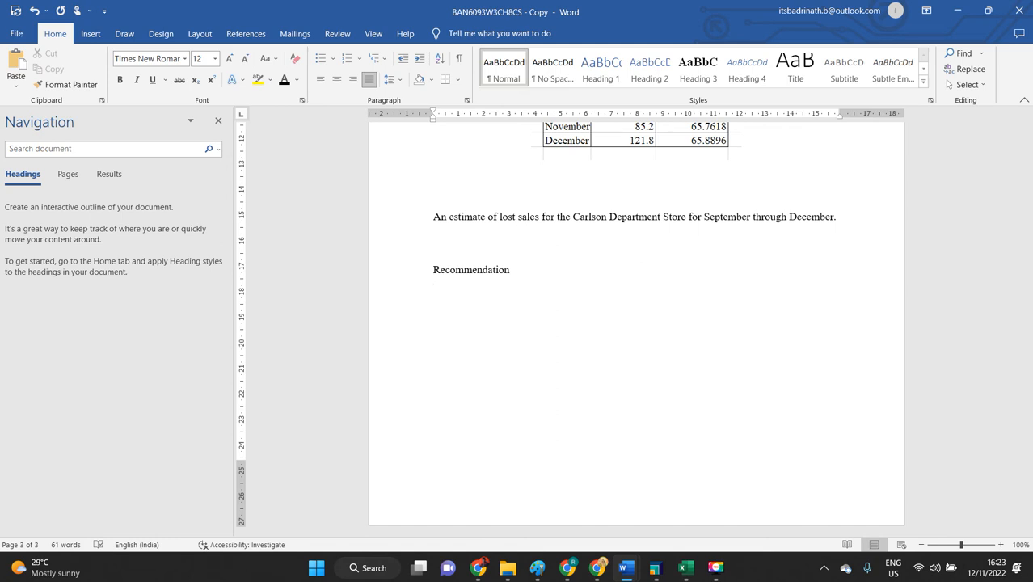
{"action": "left_click", "coordinate": [434, 290]}
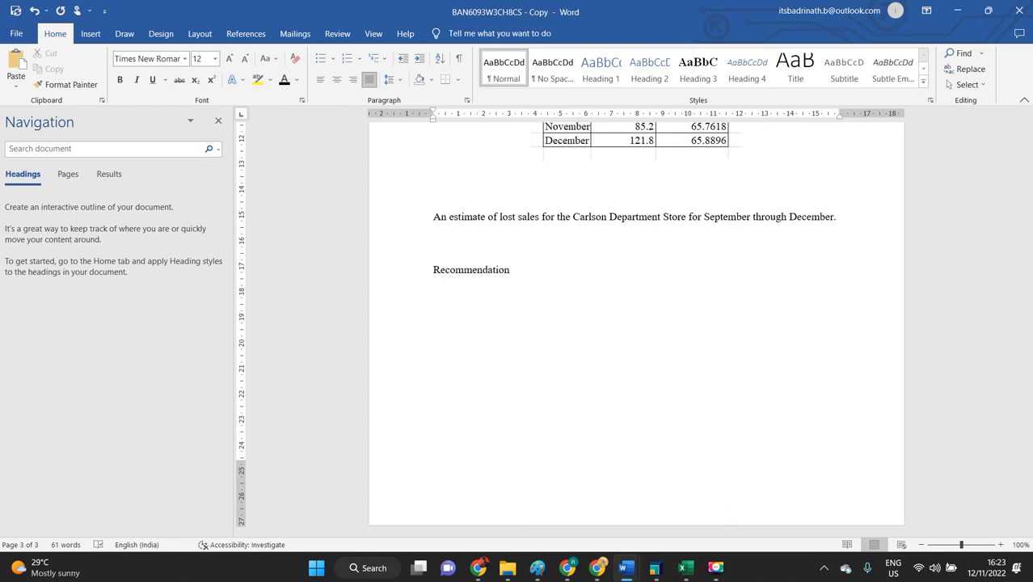
{"action": "left_click", "coordinate": [434, 291]}
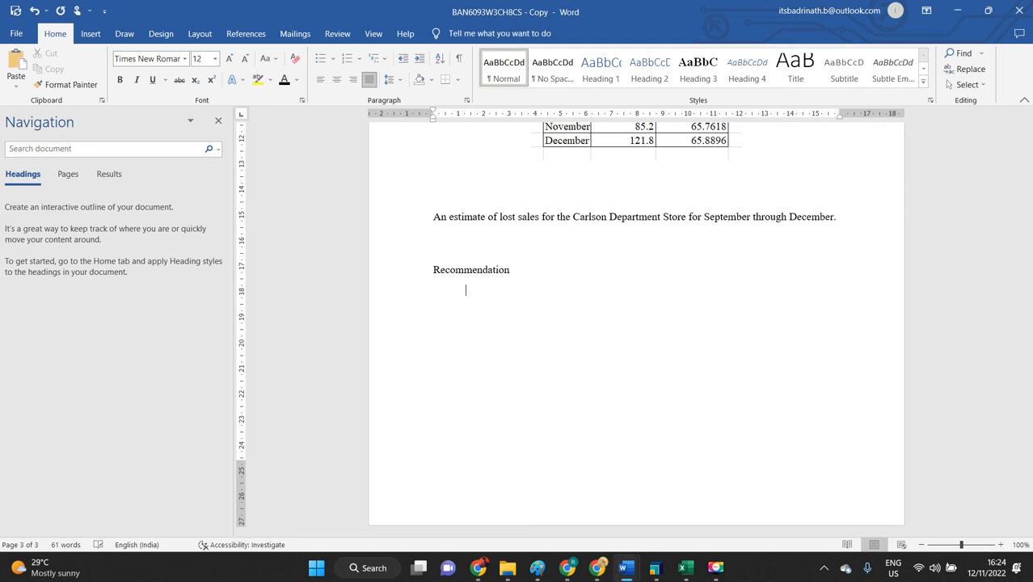
Type 'Moving average methods' as the first indented recommendation point.
{"action": "type", "text": "Moving a"}
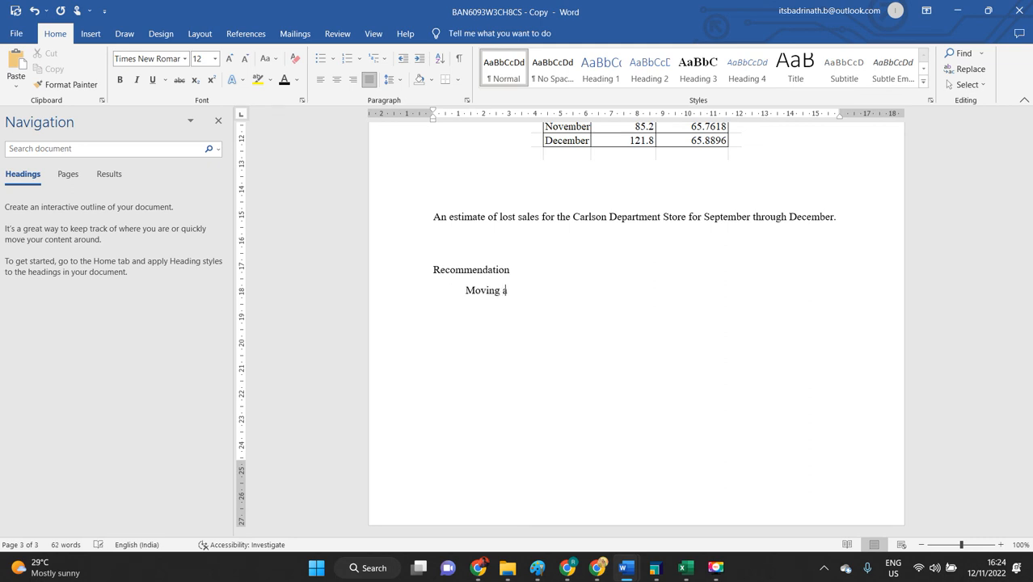
{"action": "type", "text": "average meth"}
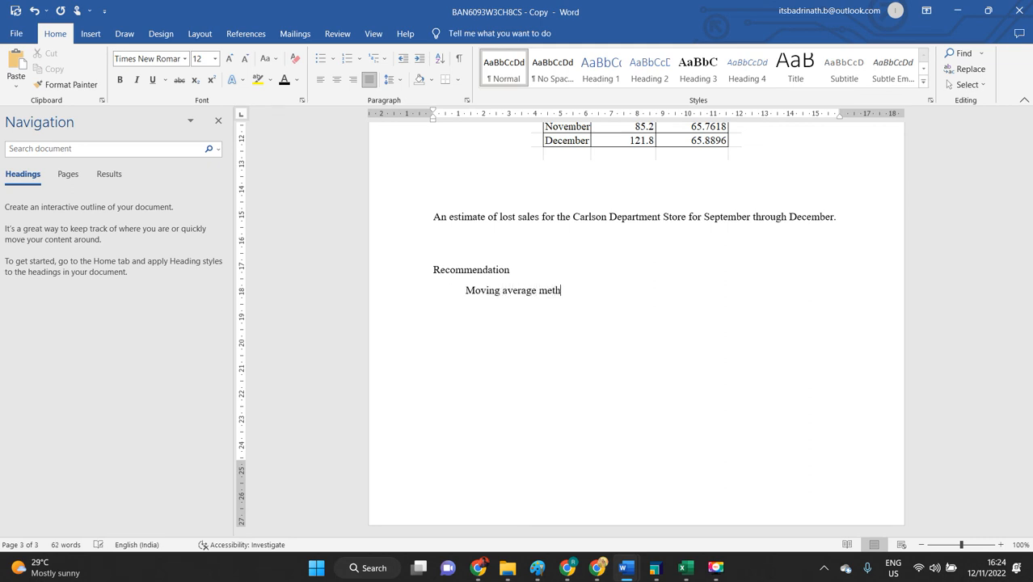
{"action": "key", "text": "alt+tab"}
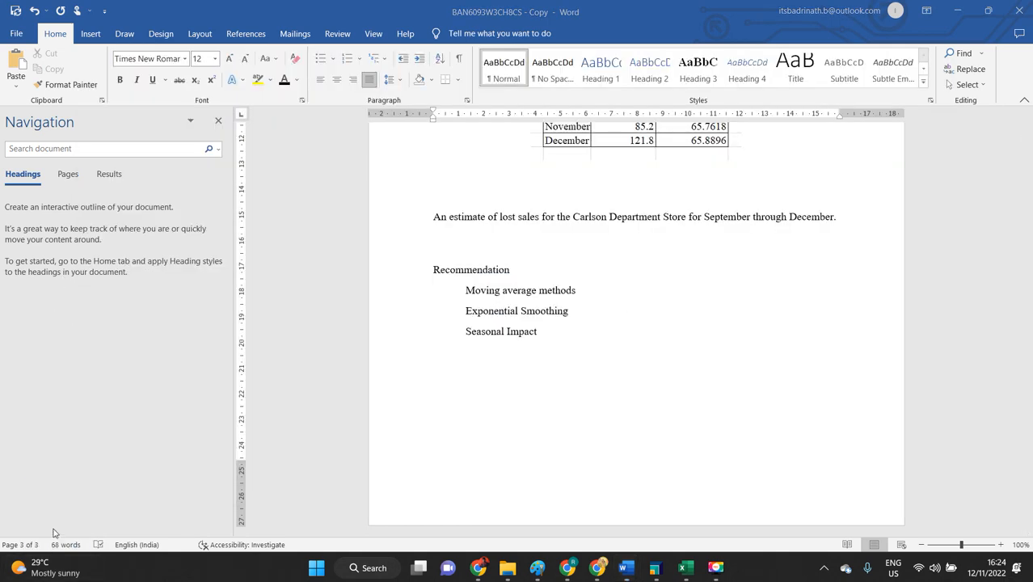
{"action": "mouse_move", "coordinate": [622, 204]}
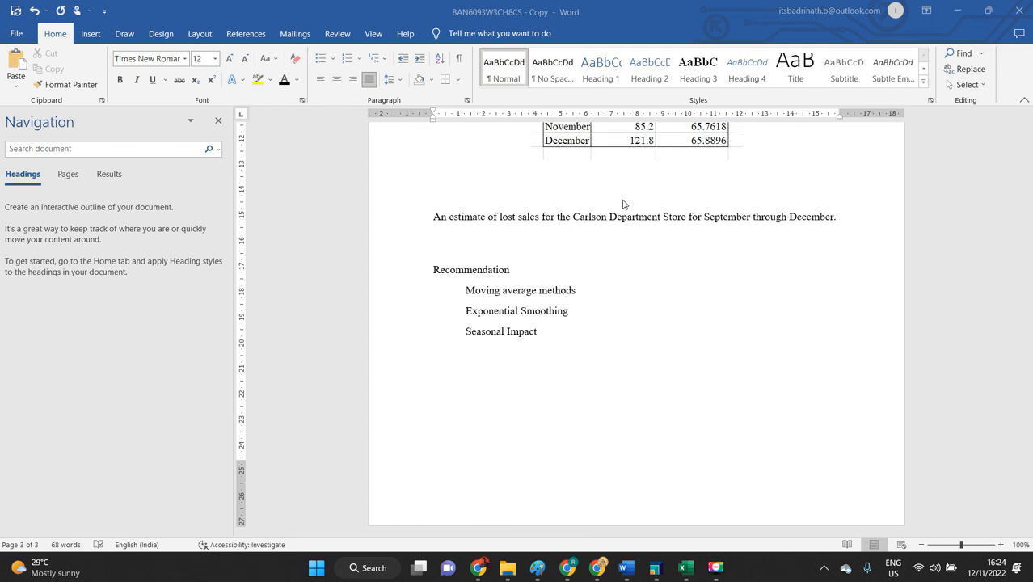
{"action": "mouse_move", "coordinate": [406, 348]}
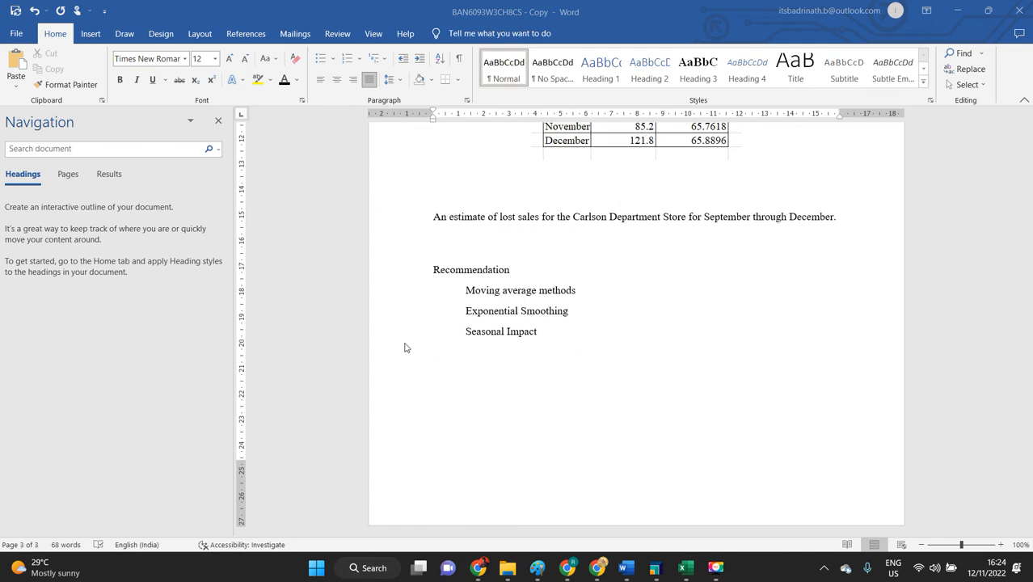
{"action": "mouse_move", "coordinate": [513, 311]}
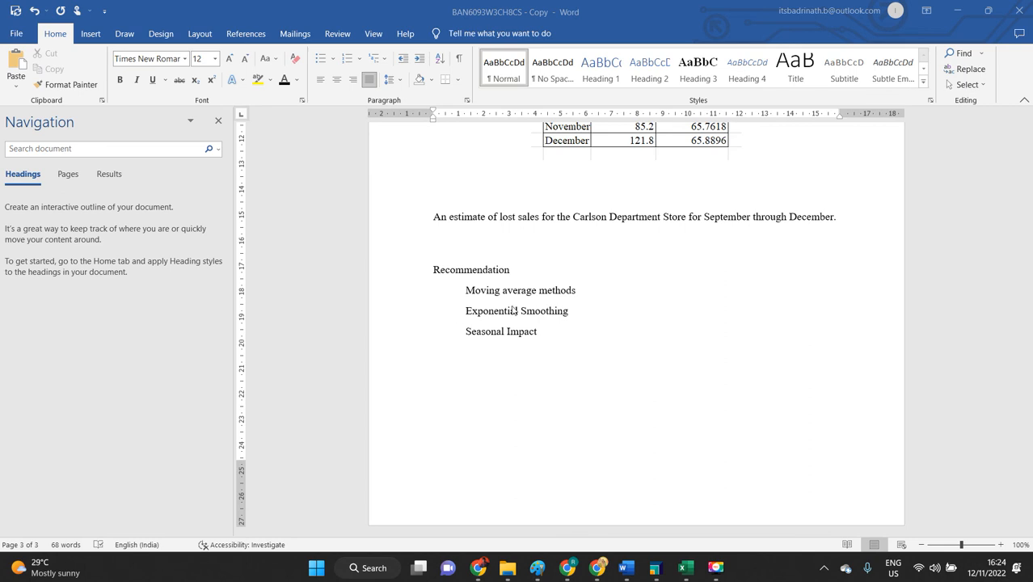
{"action": "mouse_move", "coordinate": [511, 309]}
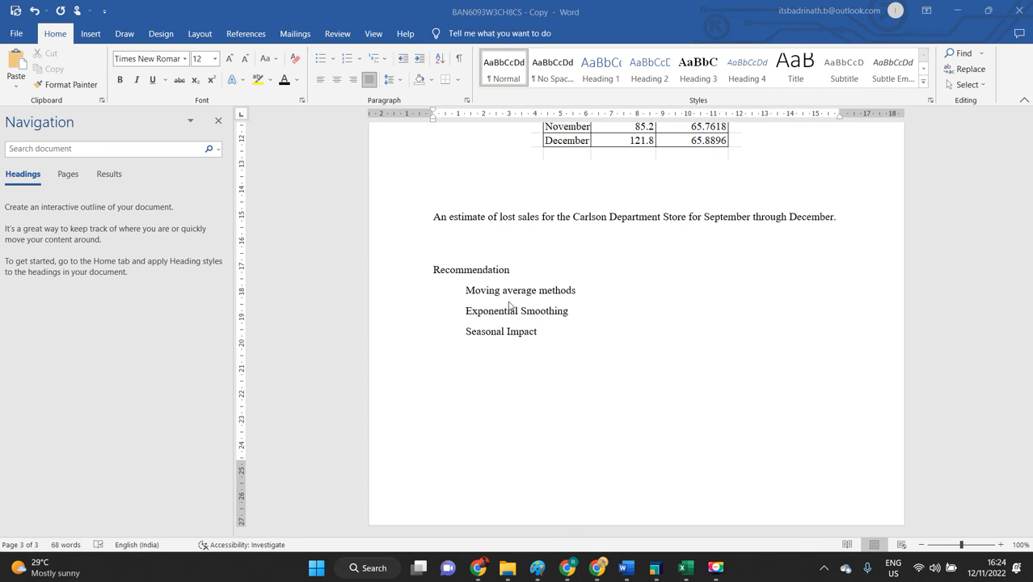
{"action": "mouse_move", "coordinate": [518, 345]}
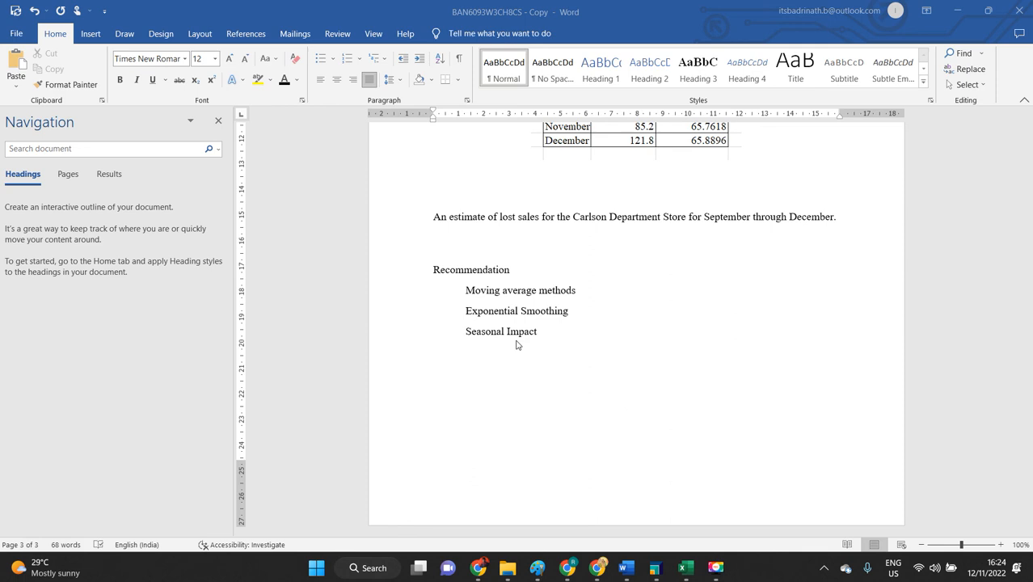
{"action": "mouse_move", "coordinate": [640, 320]}
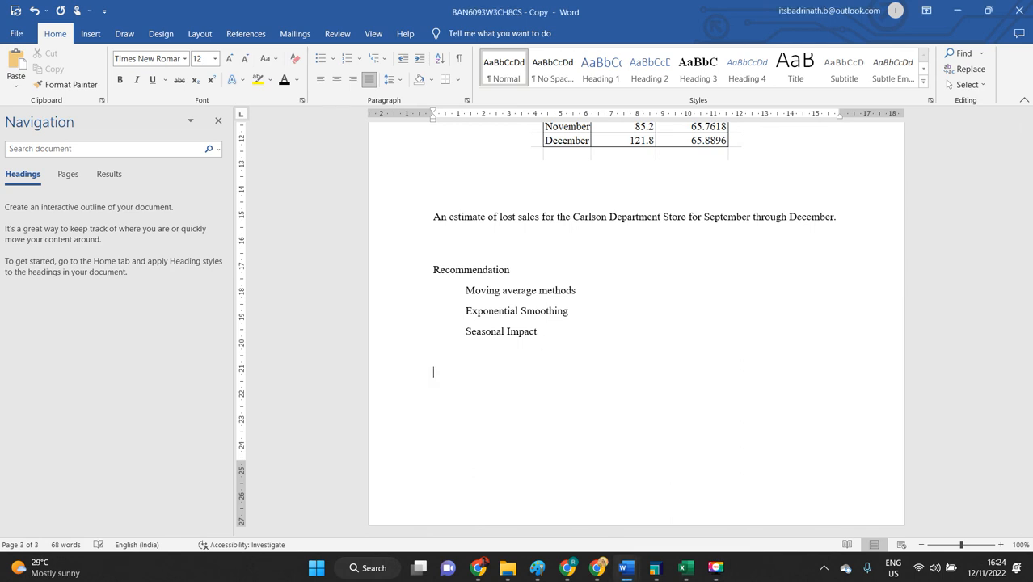
Type the 'Conclude' heading beneath the recommendation points.
{"action": "type", "text": "Conclu"}
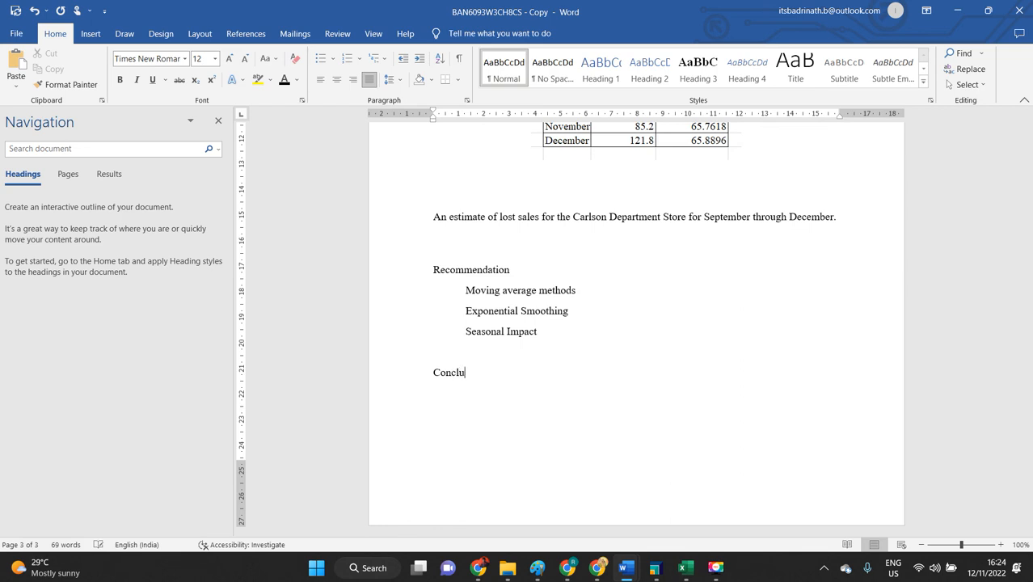
{"action": "type", "text": "de"}
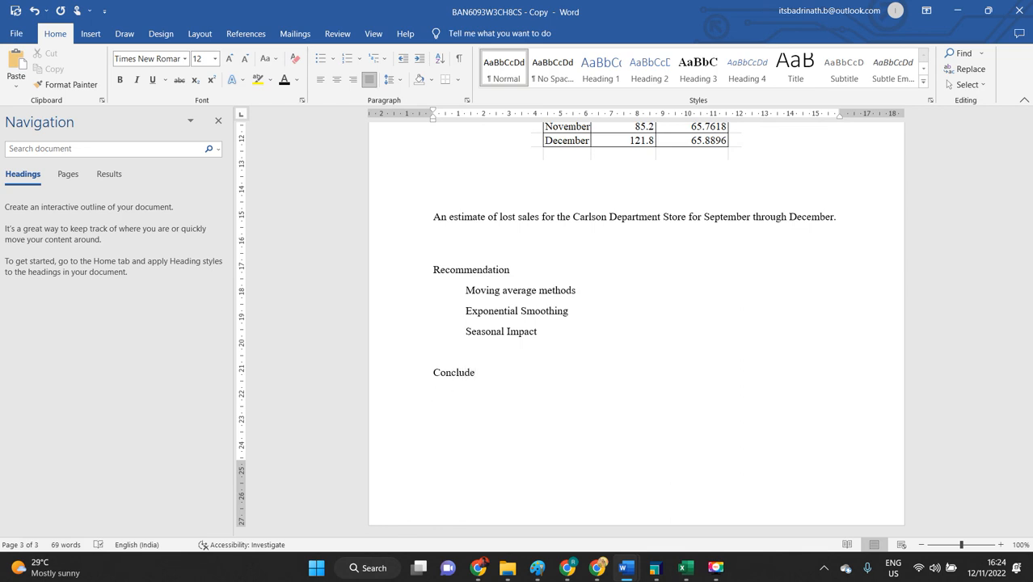
{"action": "left_click", "coordinate": [434, 394]}
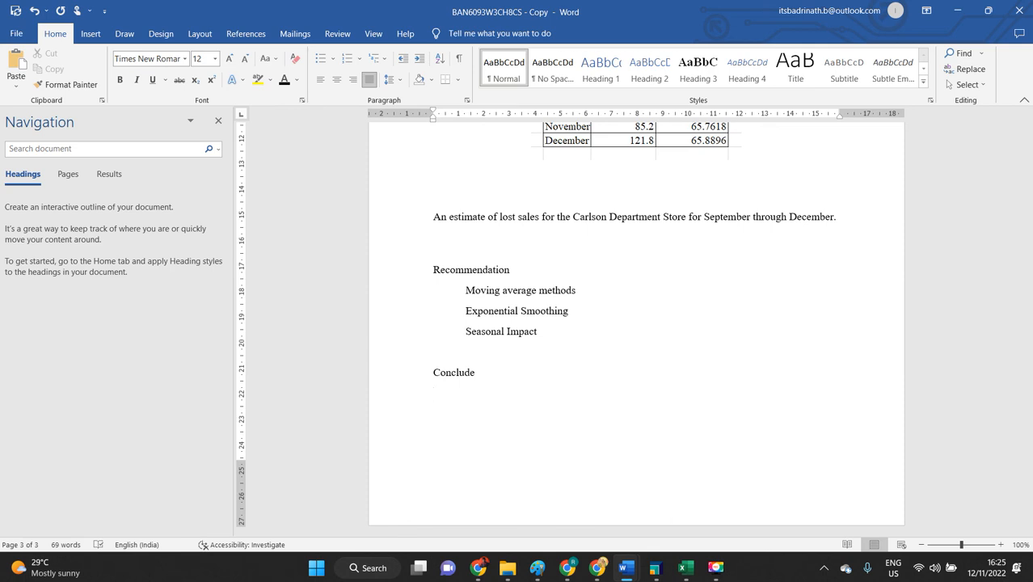
{"action": "left_click", "coordinate": [433, 393]}
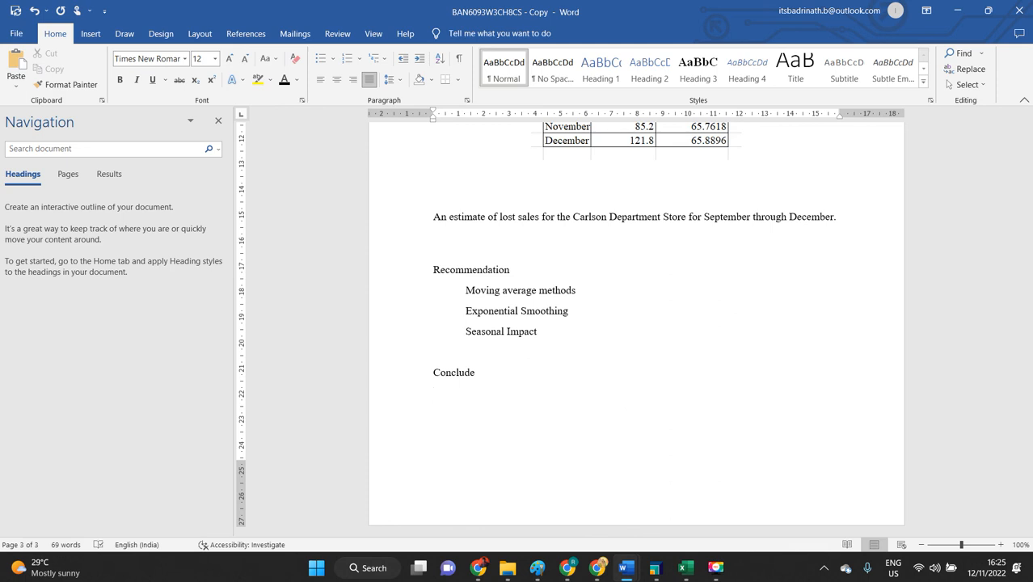
Add the 'Reference' heading on the next line.
{"action": "type", "text": "R"}
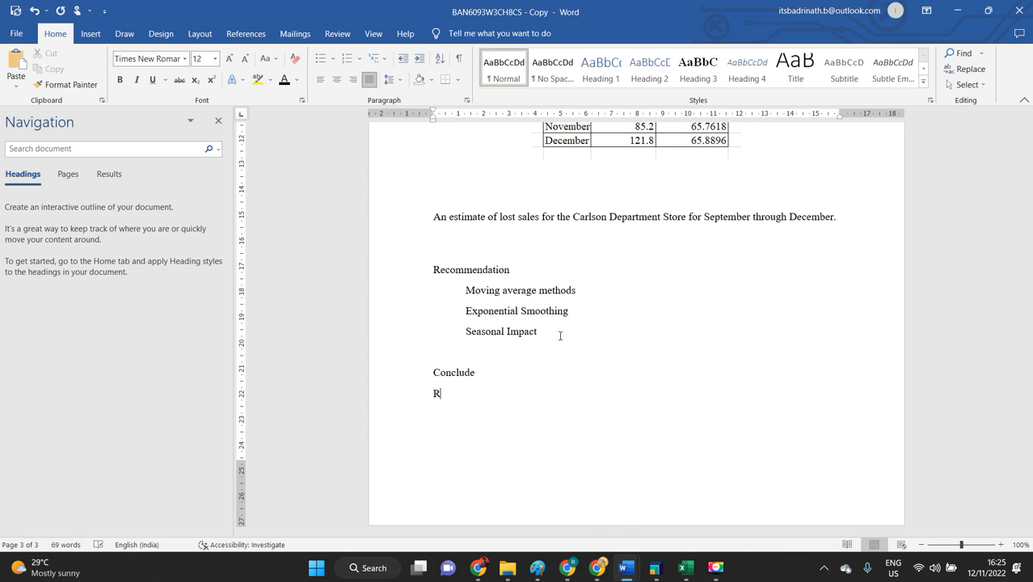
{"action": "type", "text": "eference"}
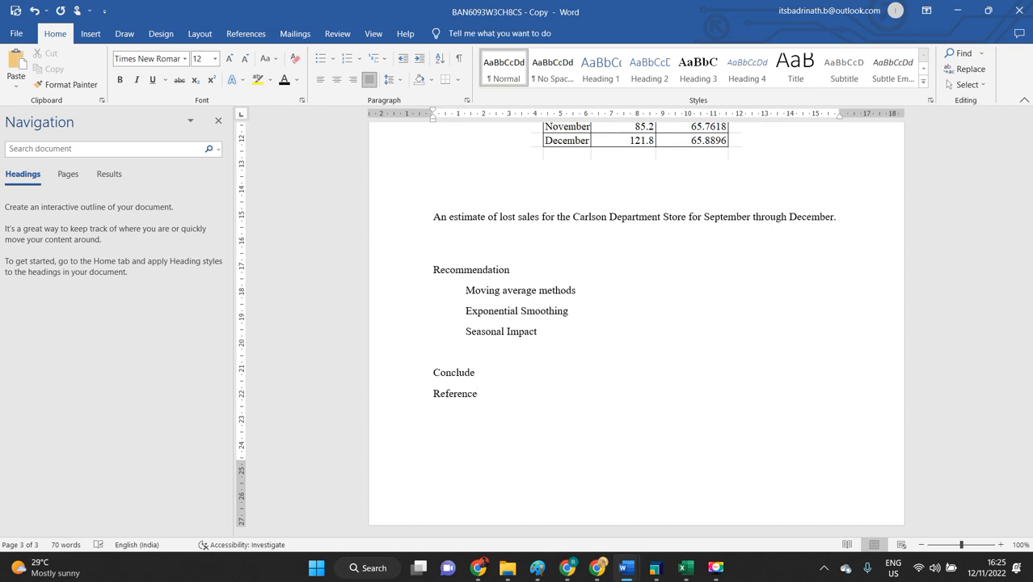
{"action": "left_click", "coordinate": [434, 413]}
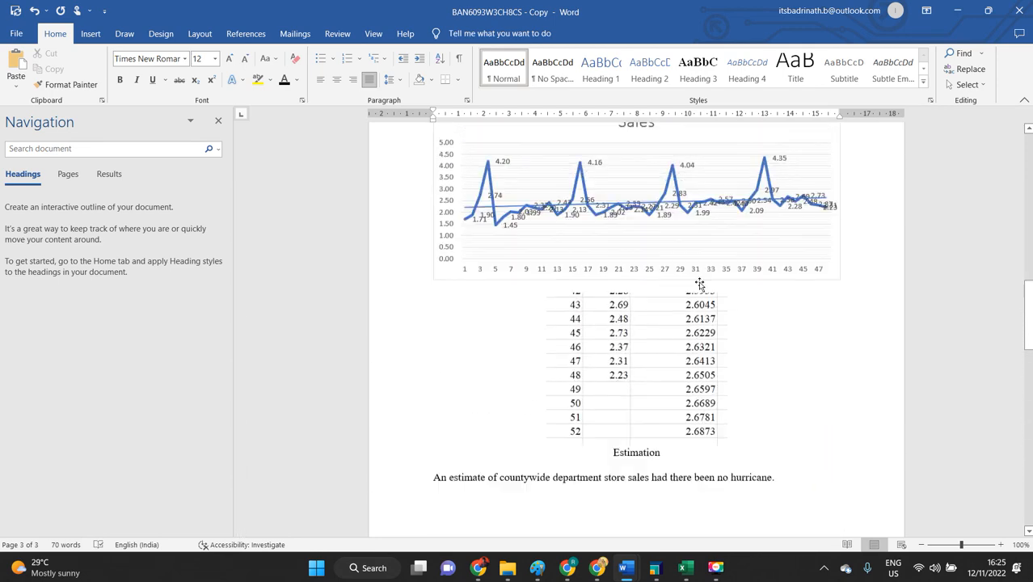
Scroll back up the report and select the 'Estimation' caption.
{"action": "scroll", "scroll_direction": "up", "scroll_amount": 3}
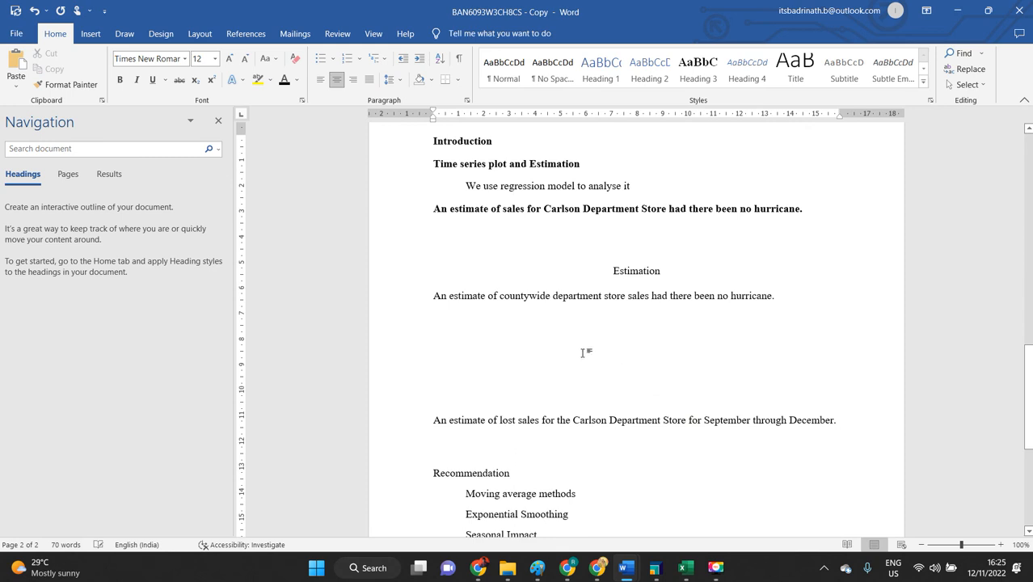
{"action": "double_click", "coordinate": [636, 270]}
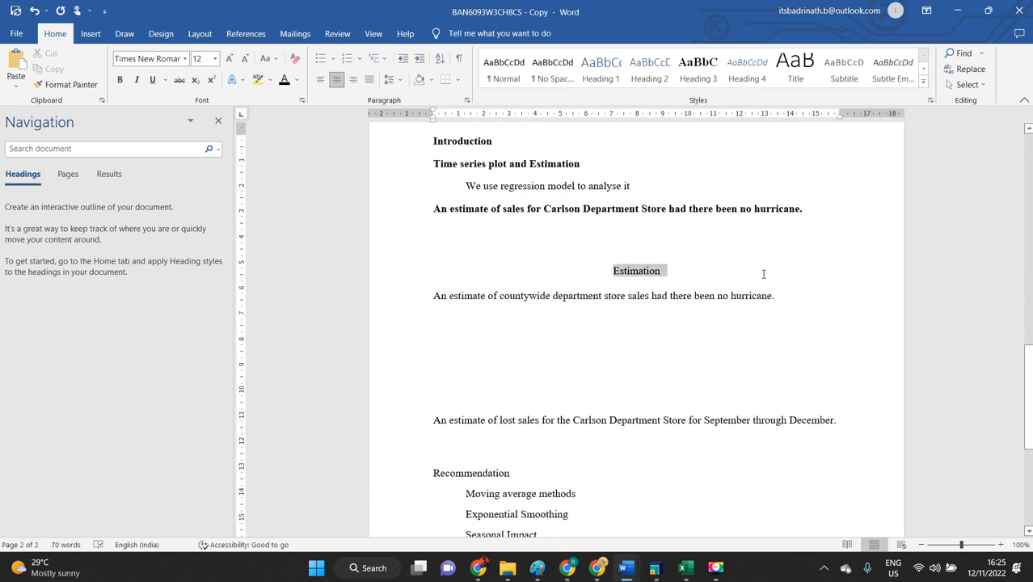